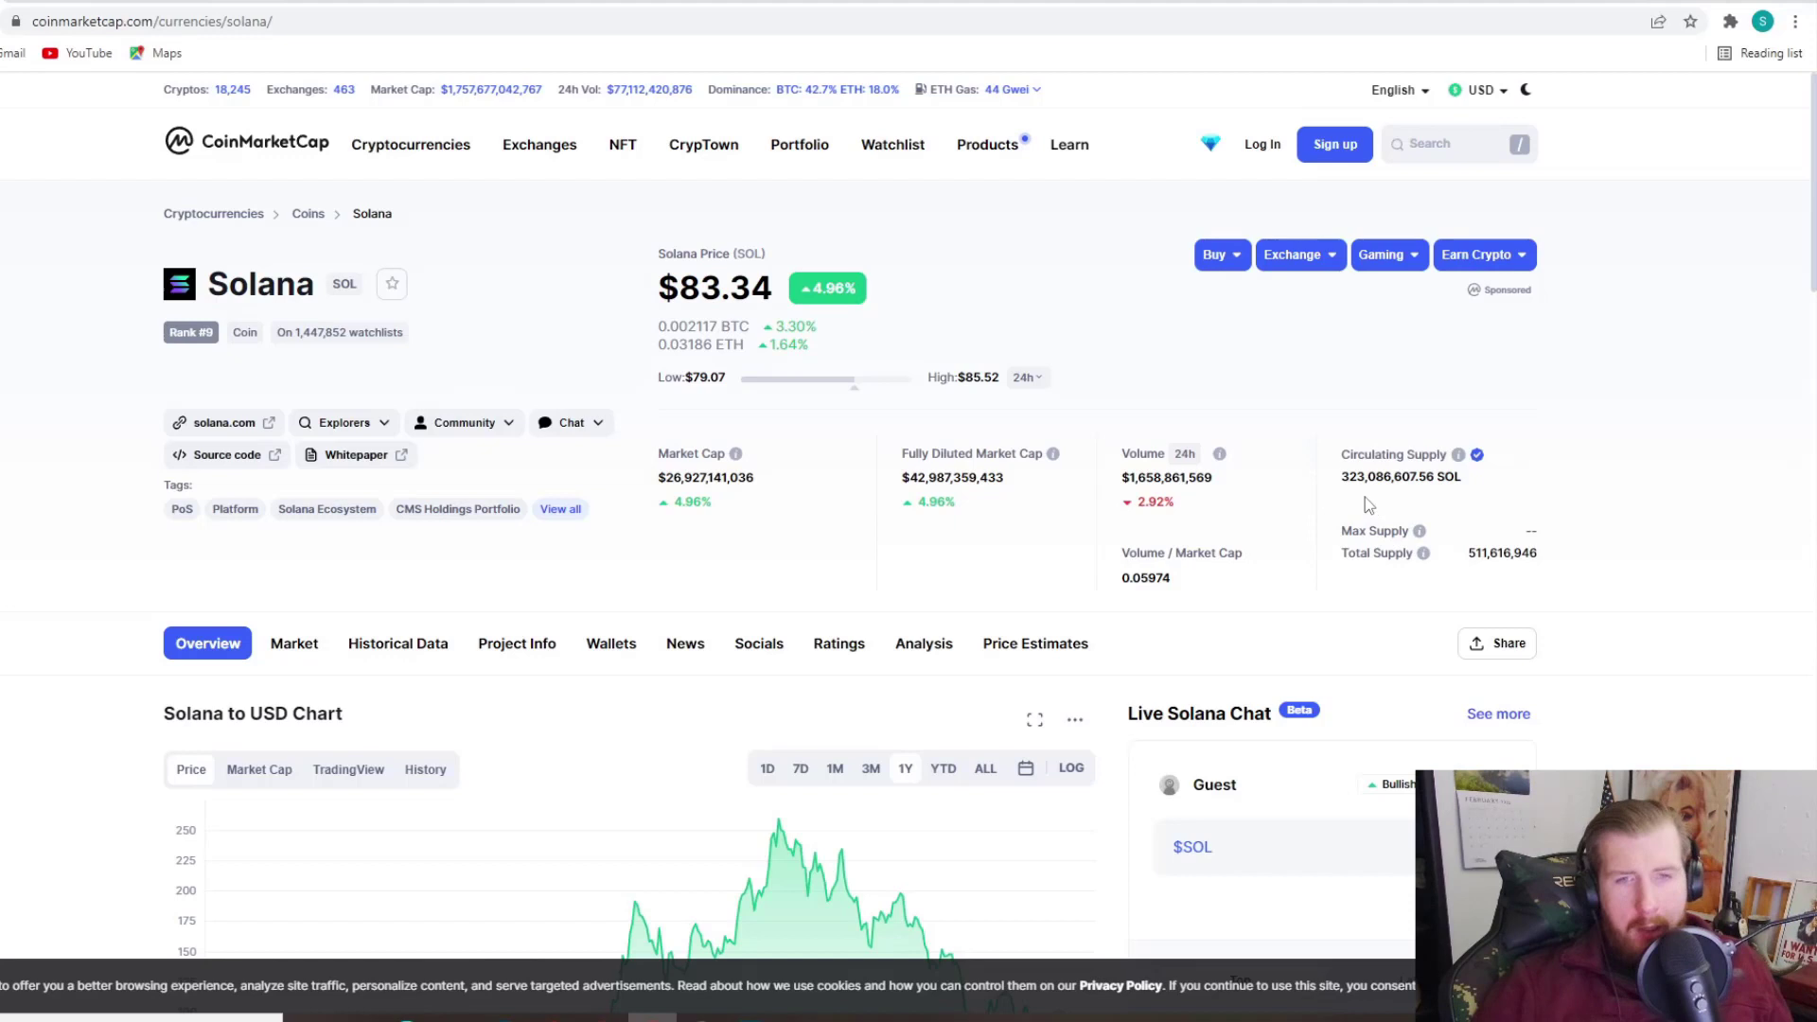
pyautogui.moveTo(236, 176)
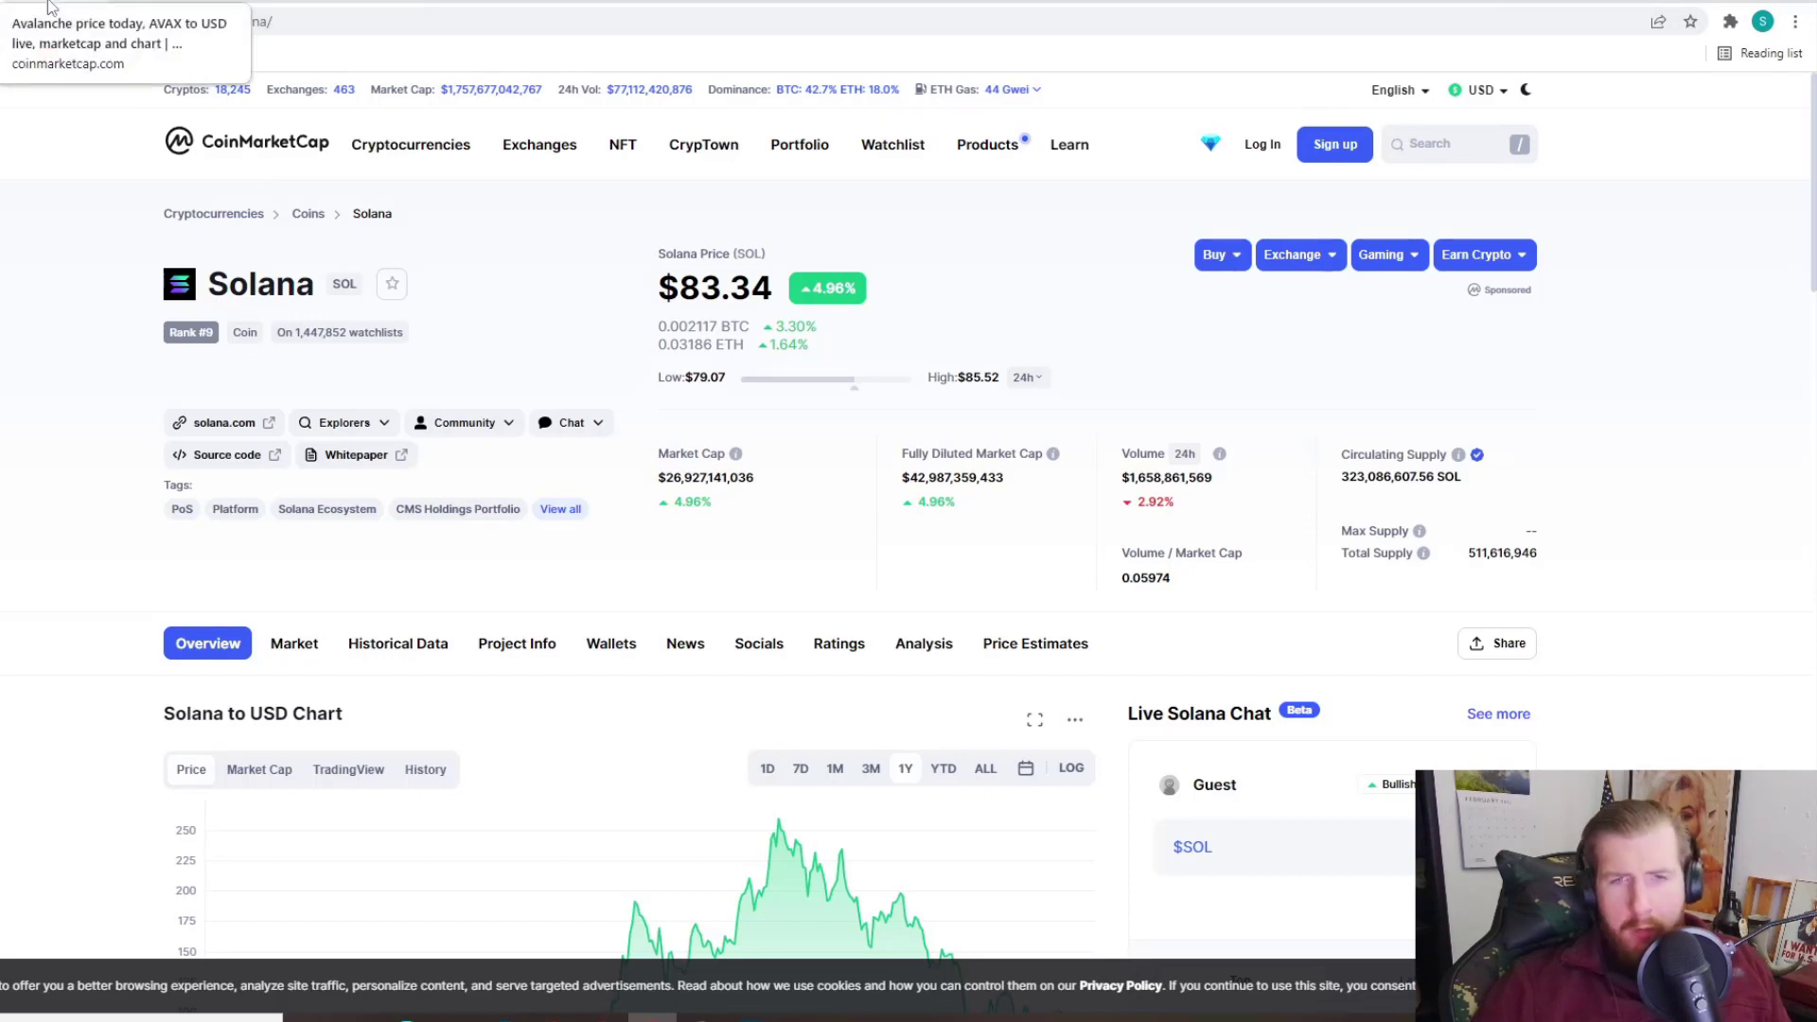
pyautogui.moveTo(1421, 552)
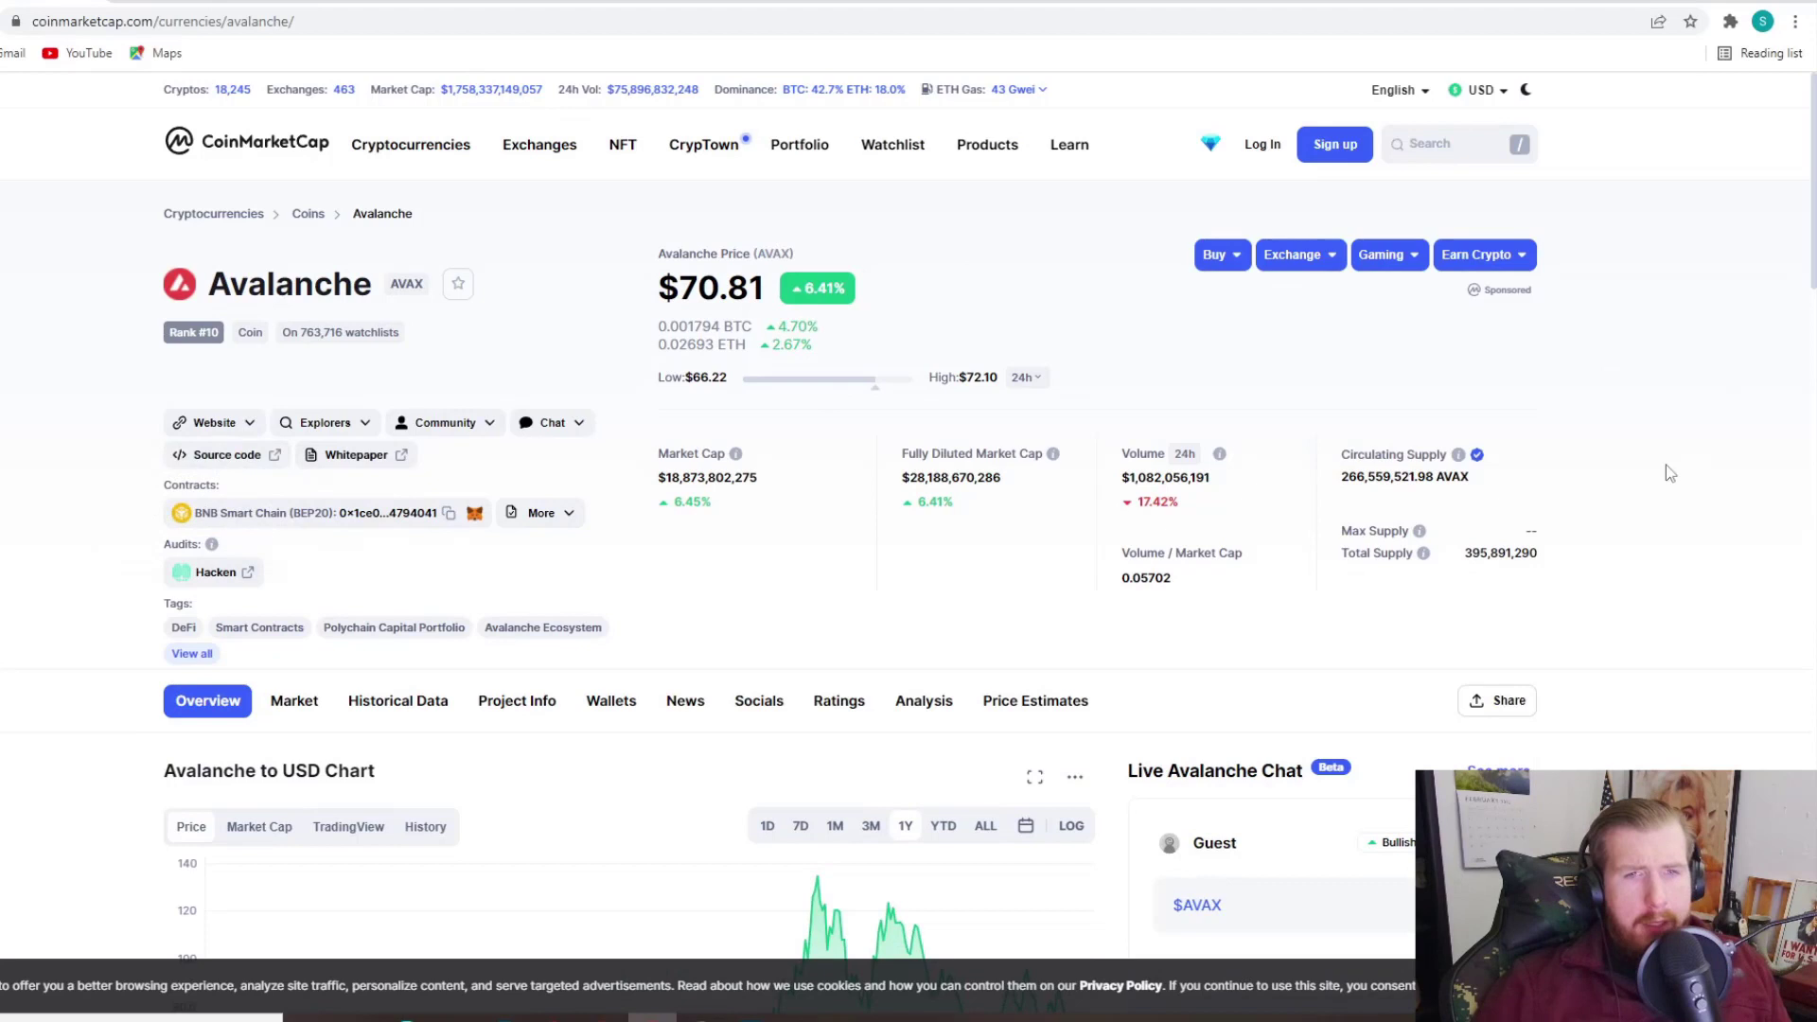
pyautogui.moveTo(1451, 498)
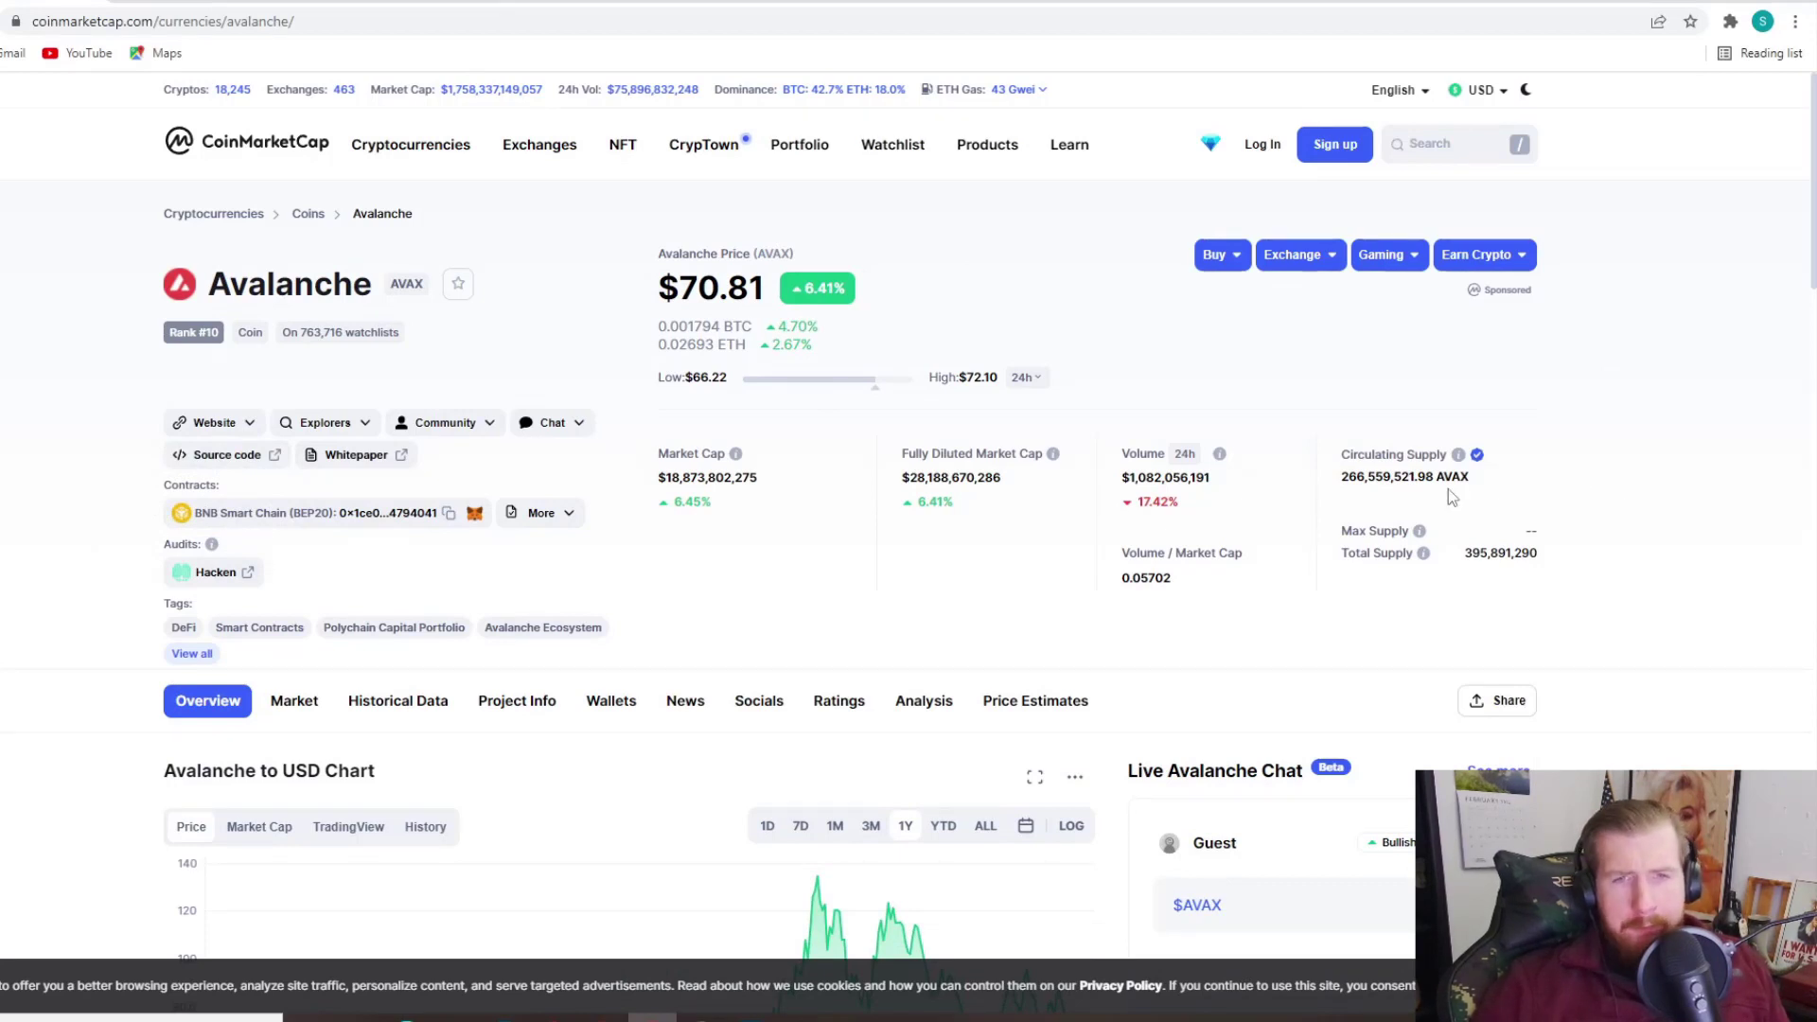
pyautogui.moveTo(1367, 507)
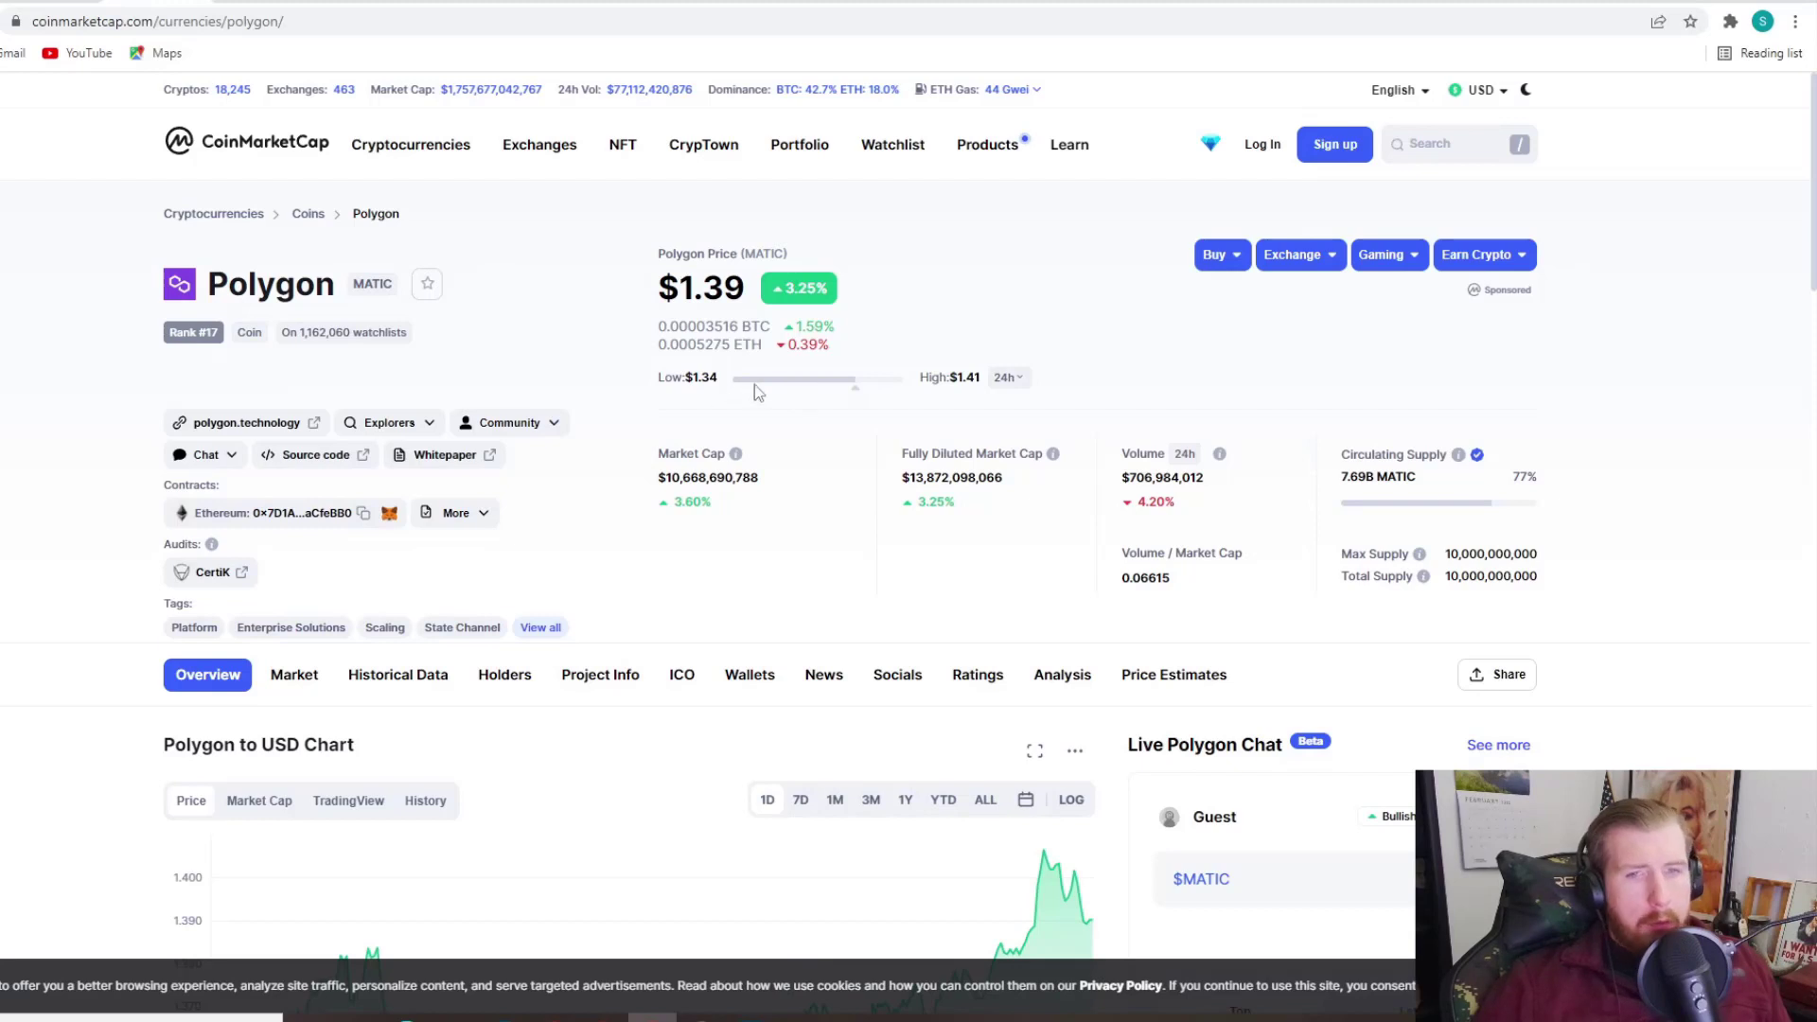
pyautogui.moveTo(693, 544)
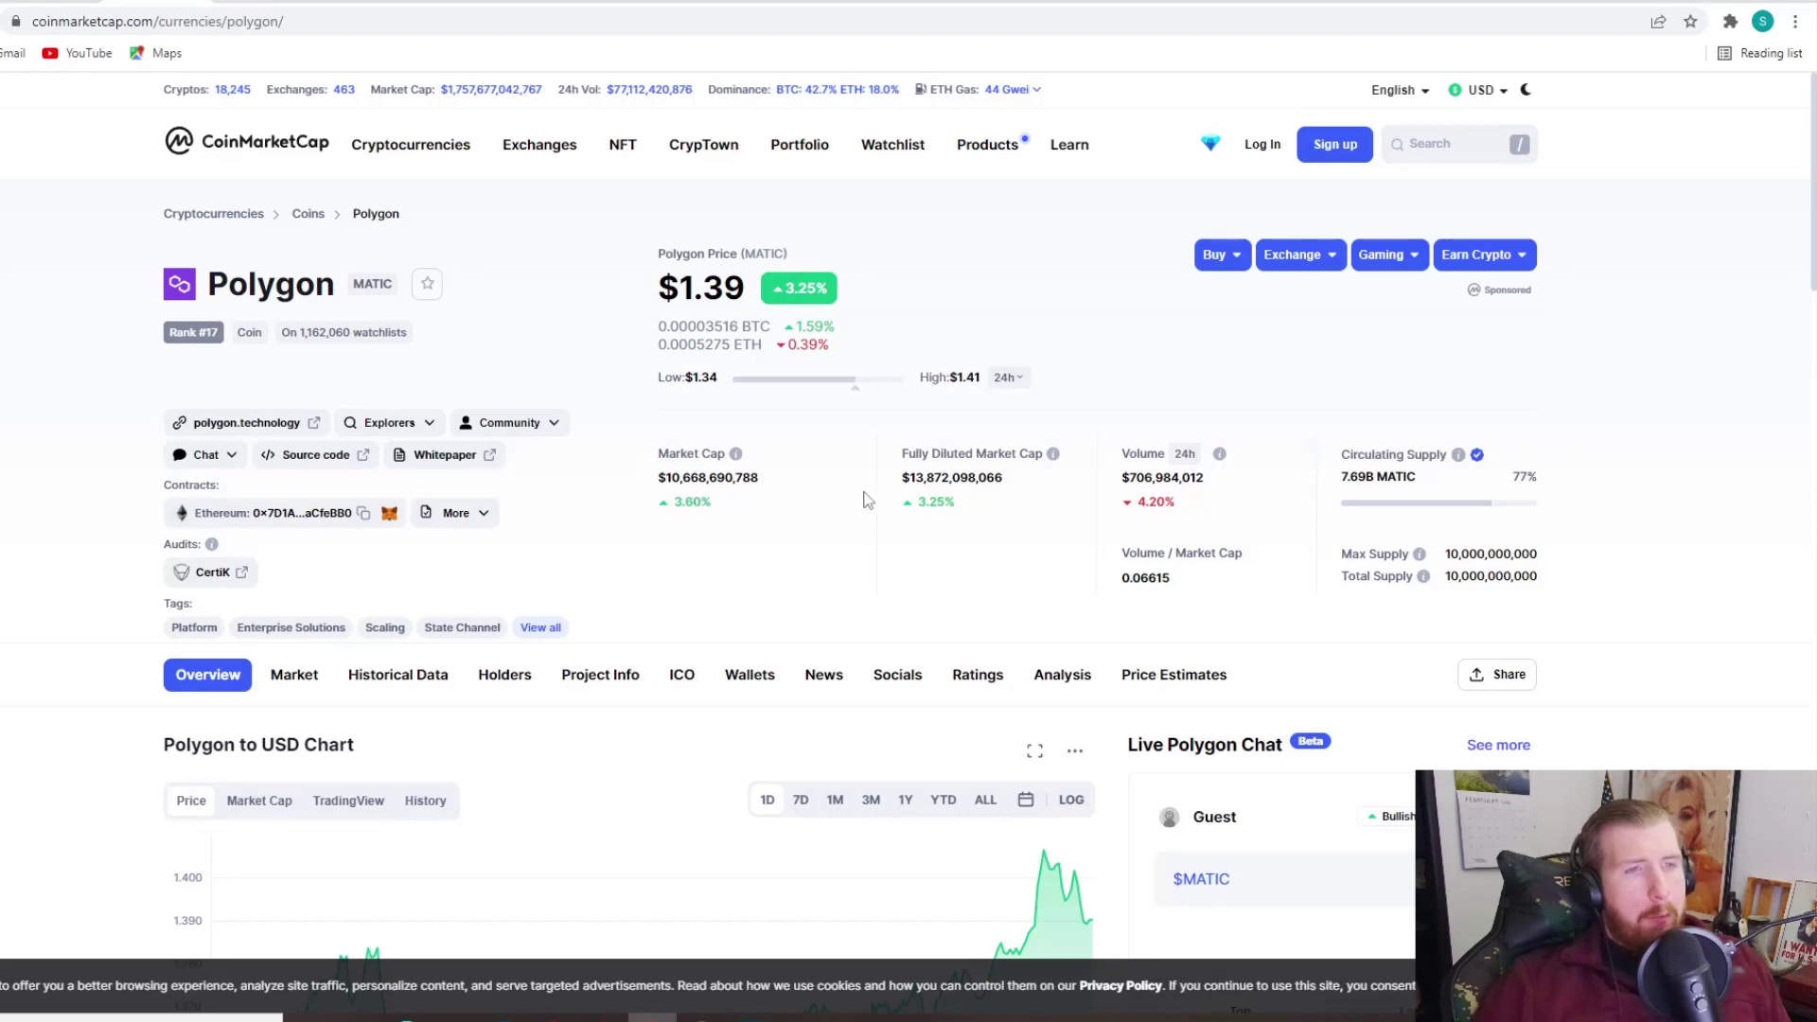
pyautogui.moveTo(1170, 571)
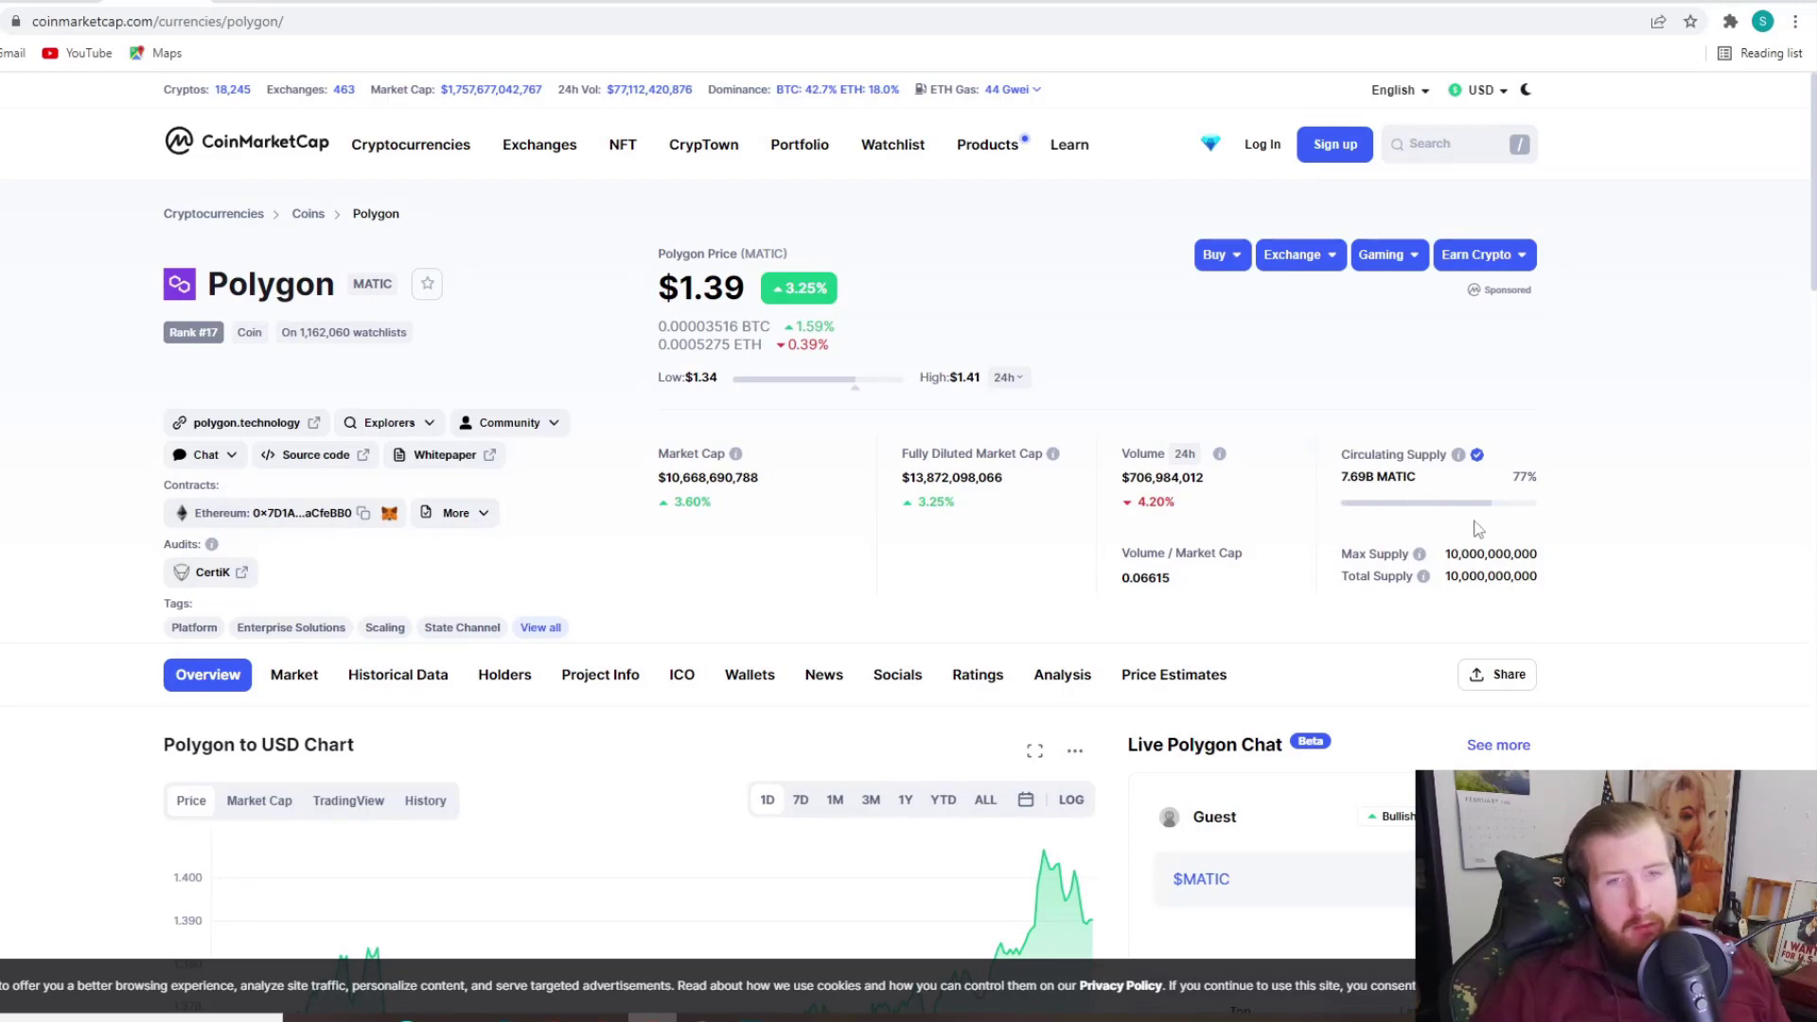
pyautogui.moveTo(1641, 545)
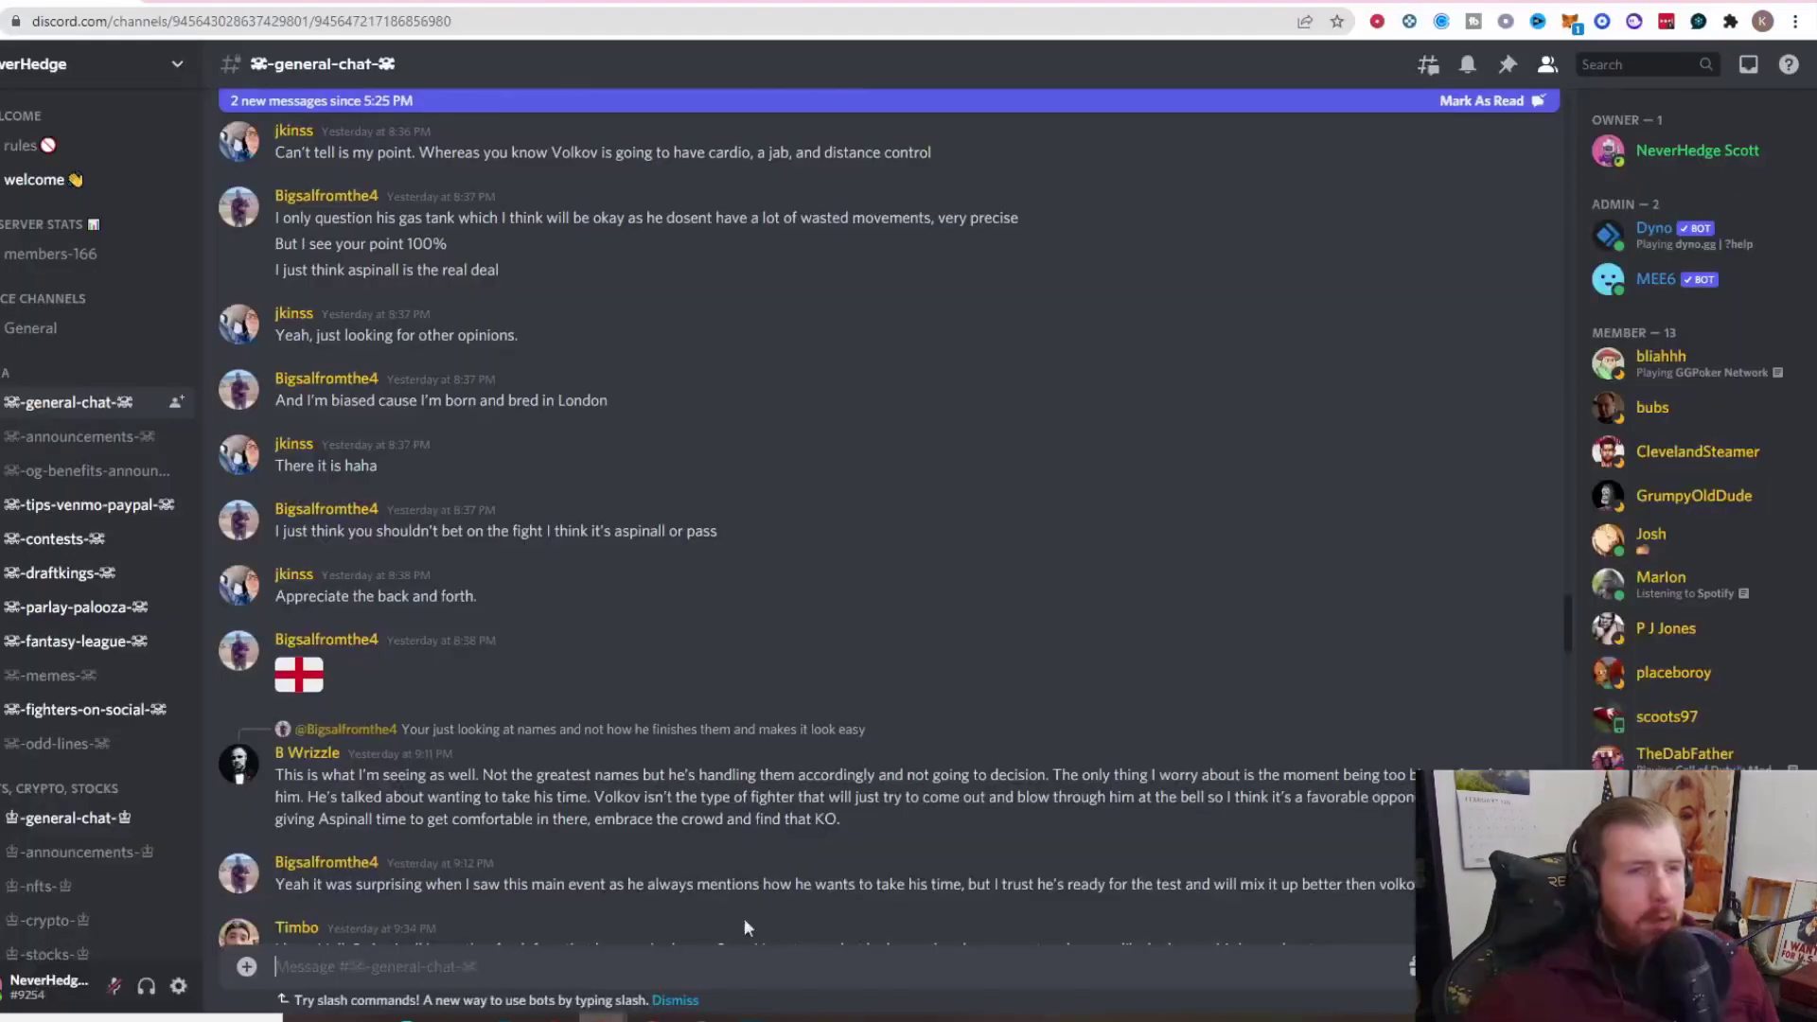
pyautogui.moveTo(742, 799)
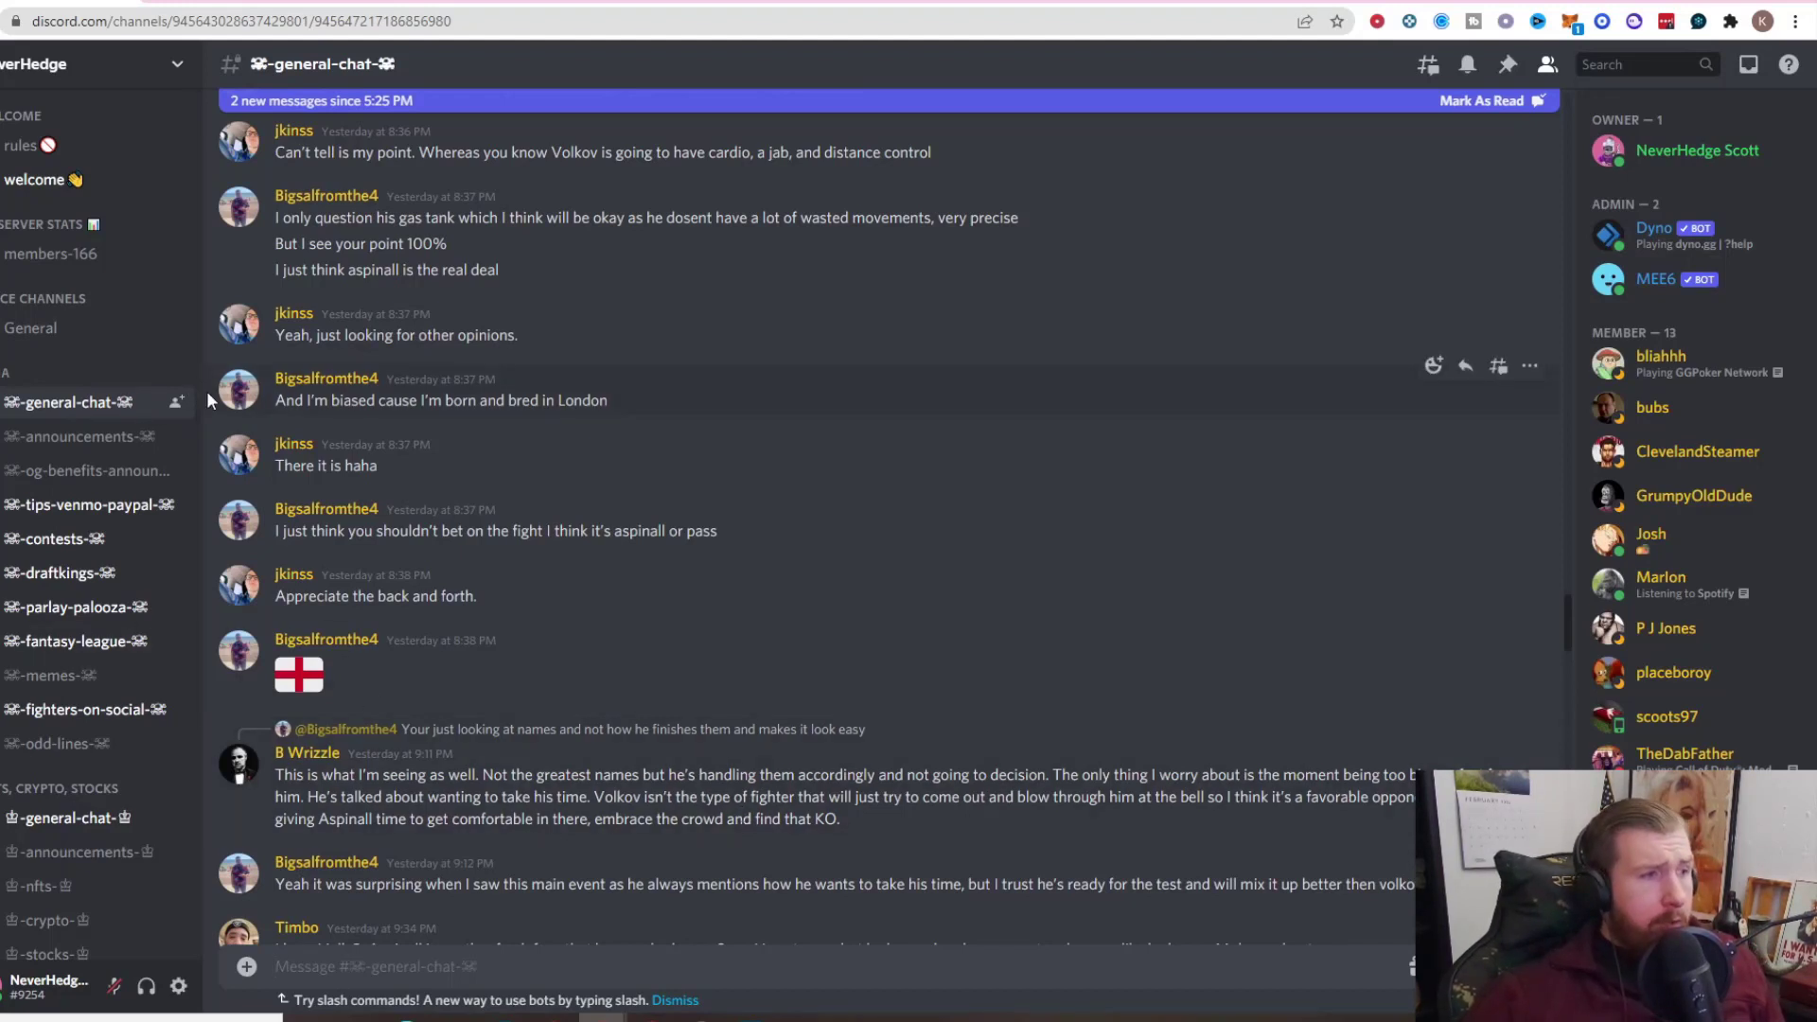
pyautogui.moveTo(900, 479)
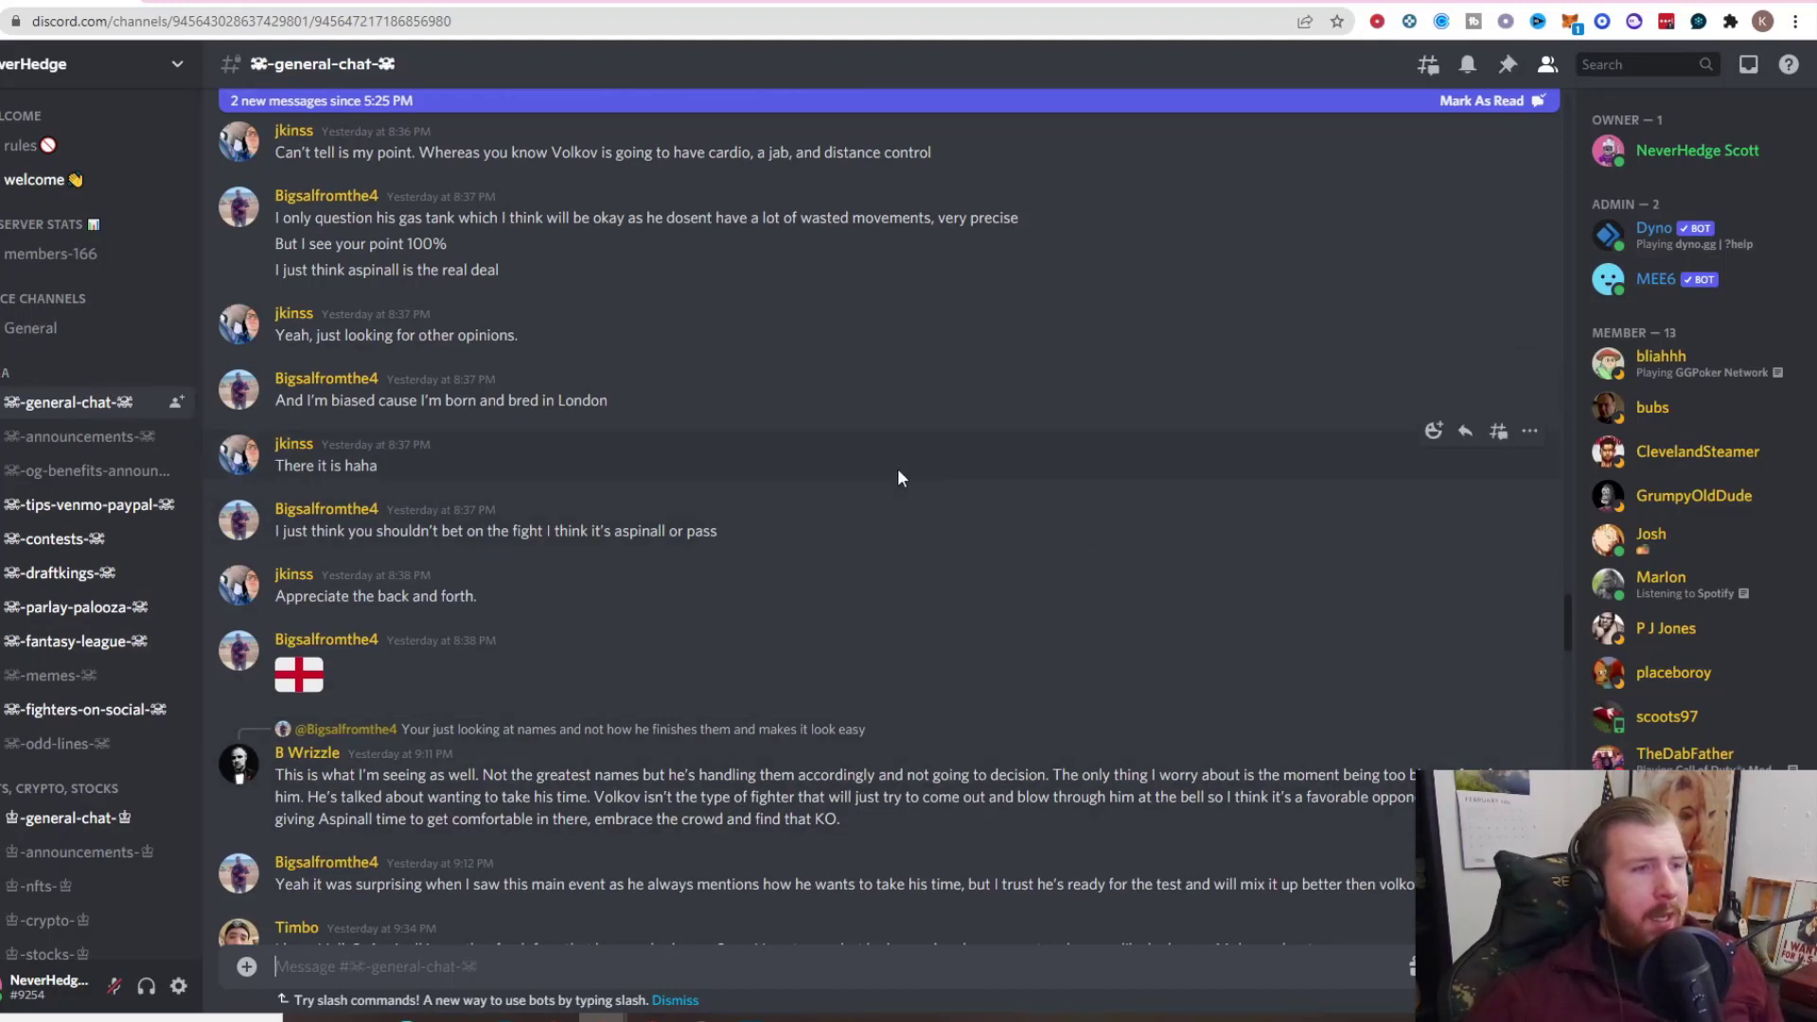
pyautogui.moveTo(819, 488)
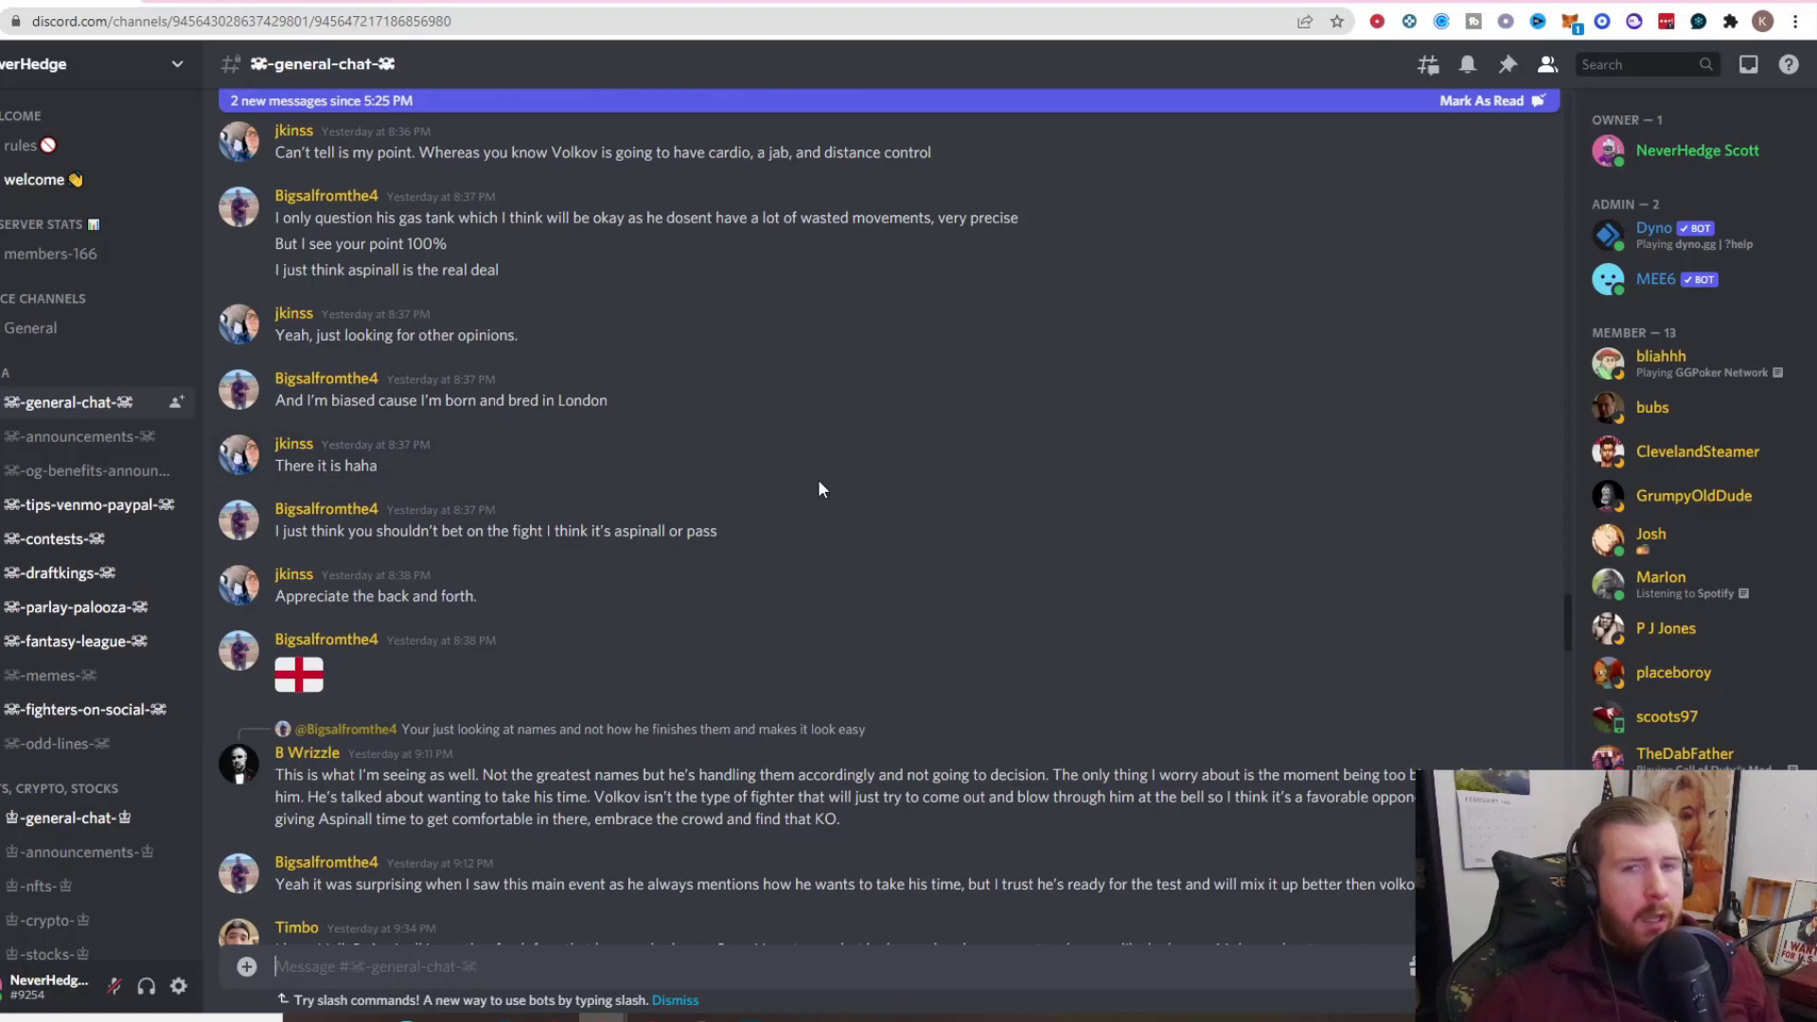
pyautogui.moveTo(925, 573)
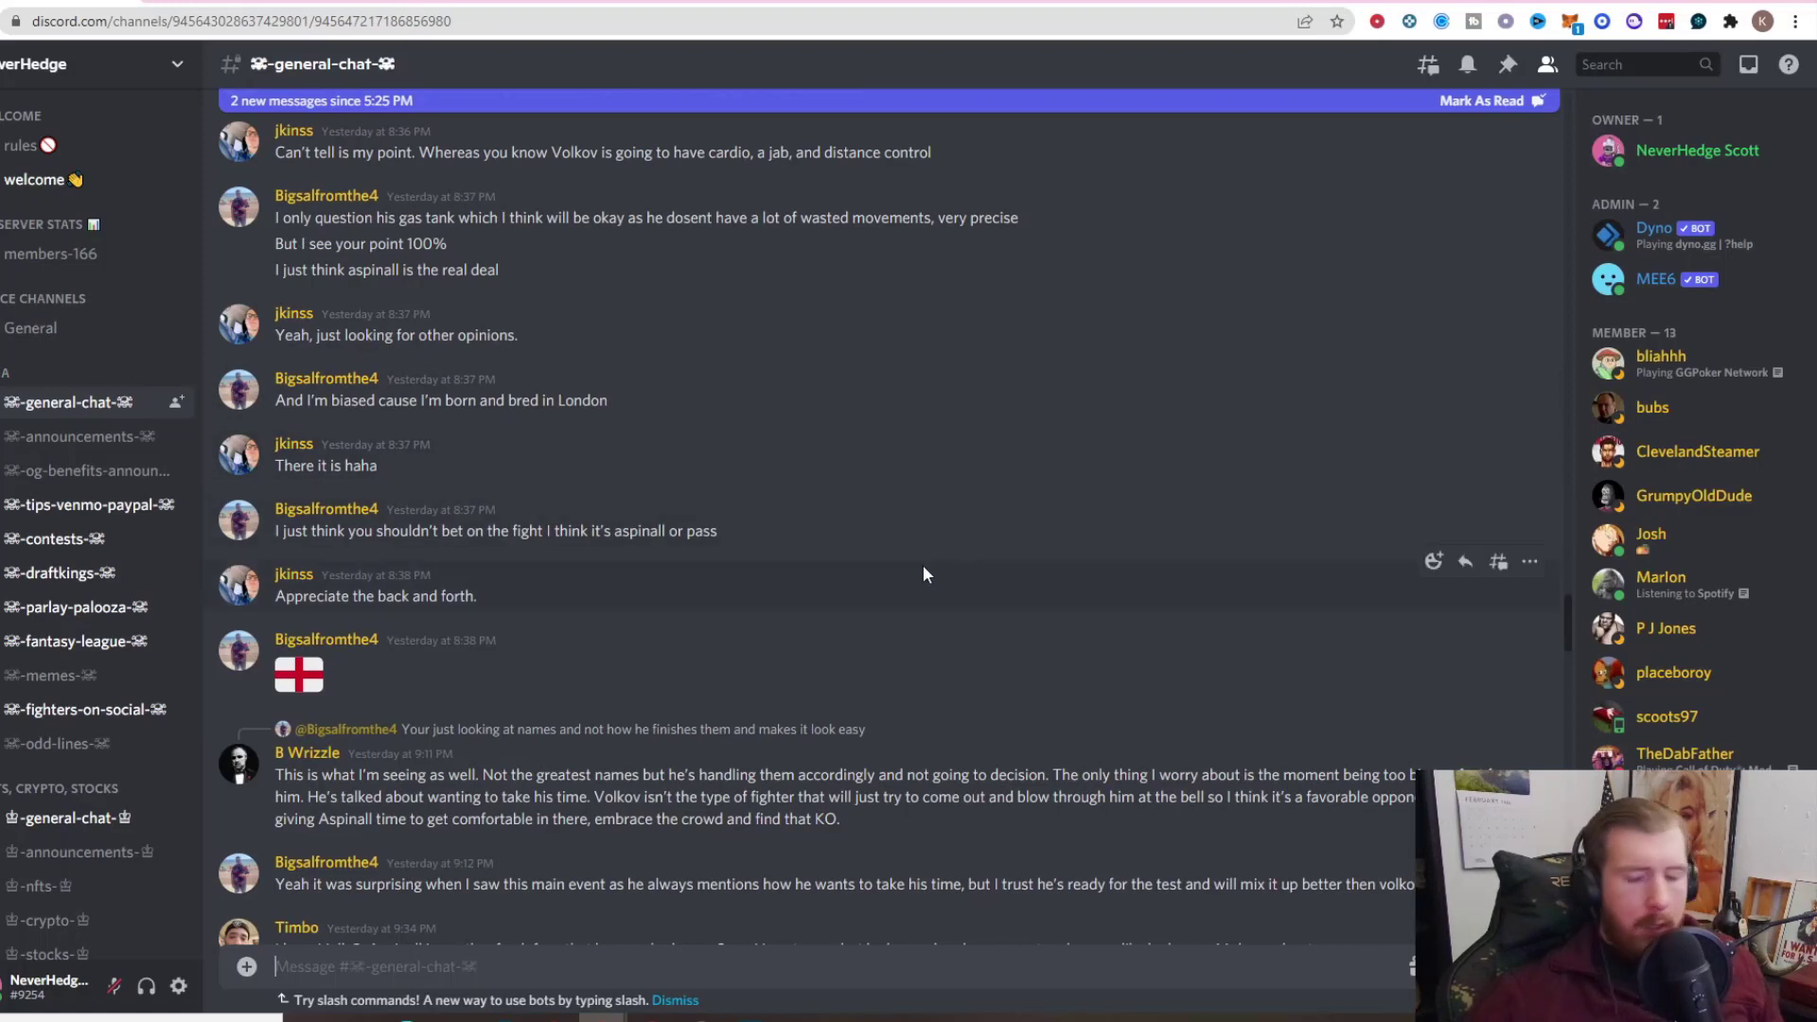
pyautogui.moveTo(892, 612)
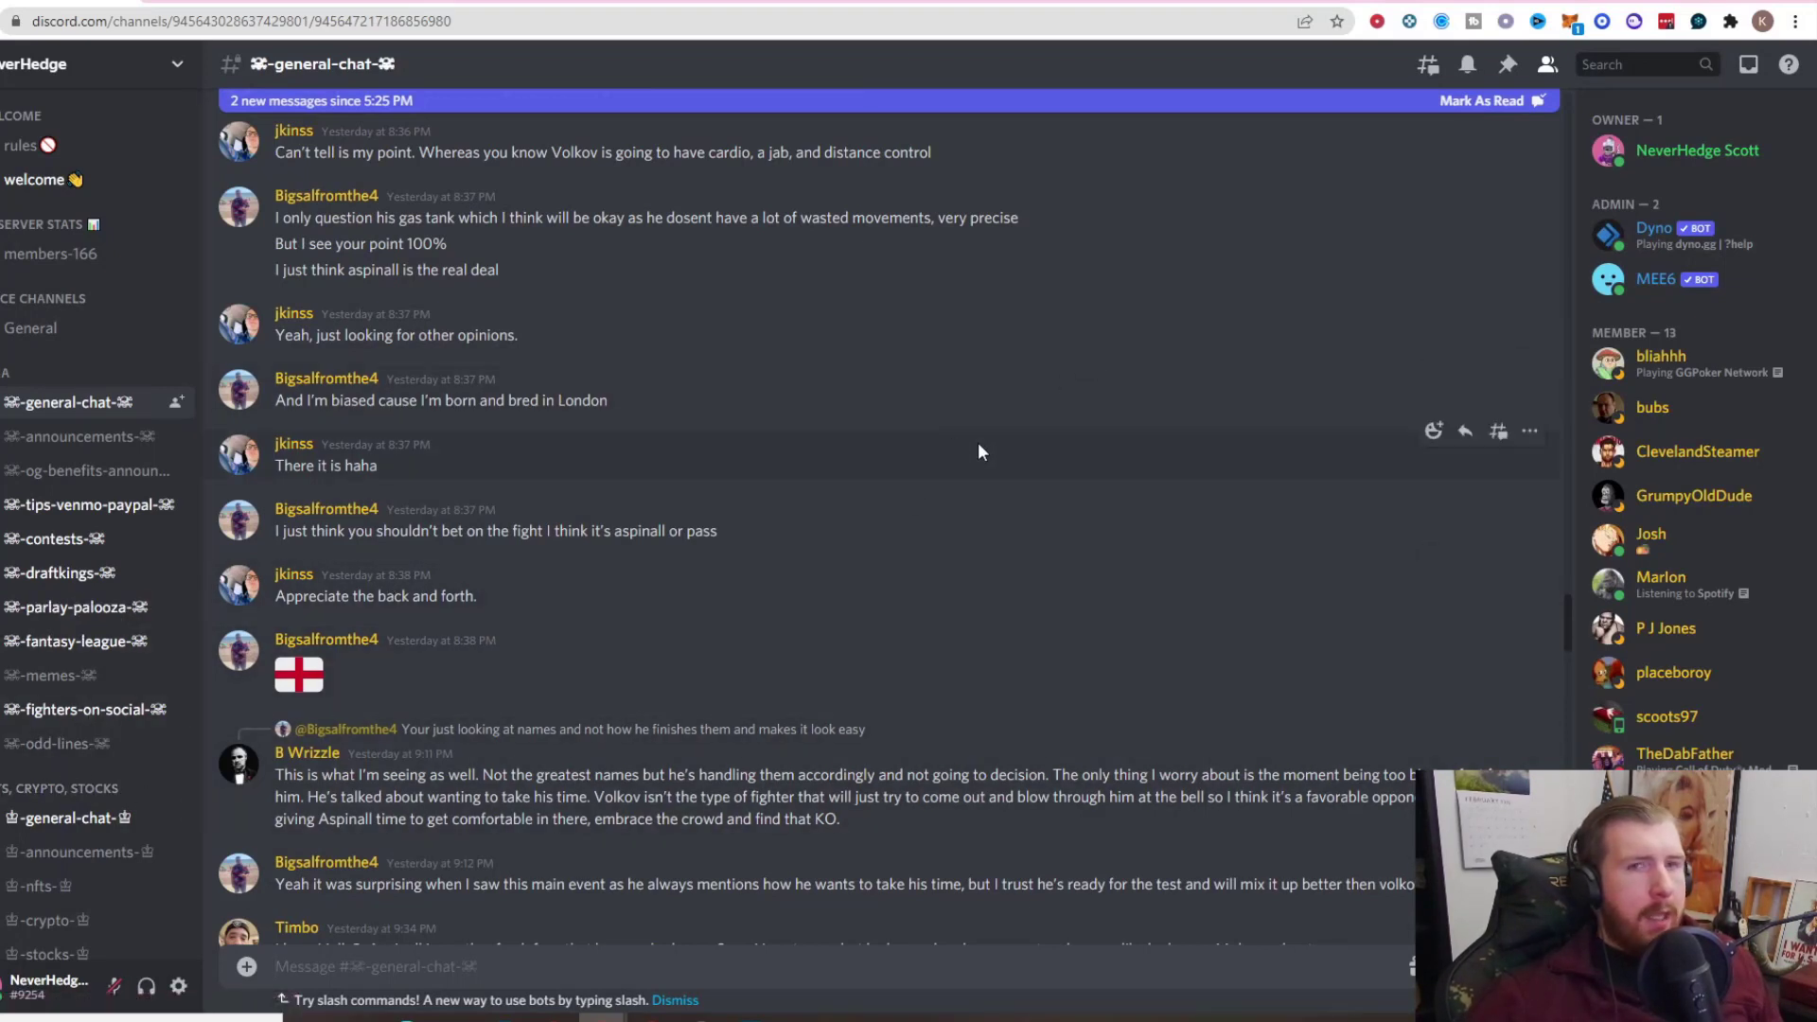
pyautogui.moveTo(986, 694)
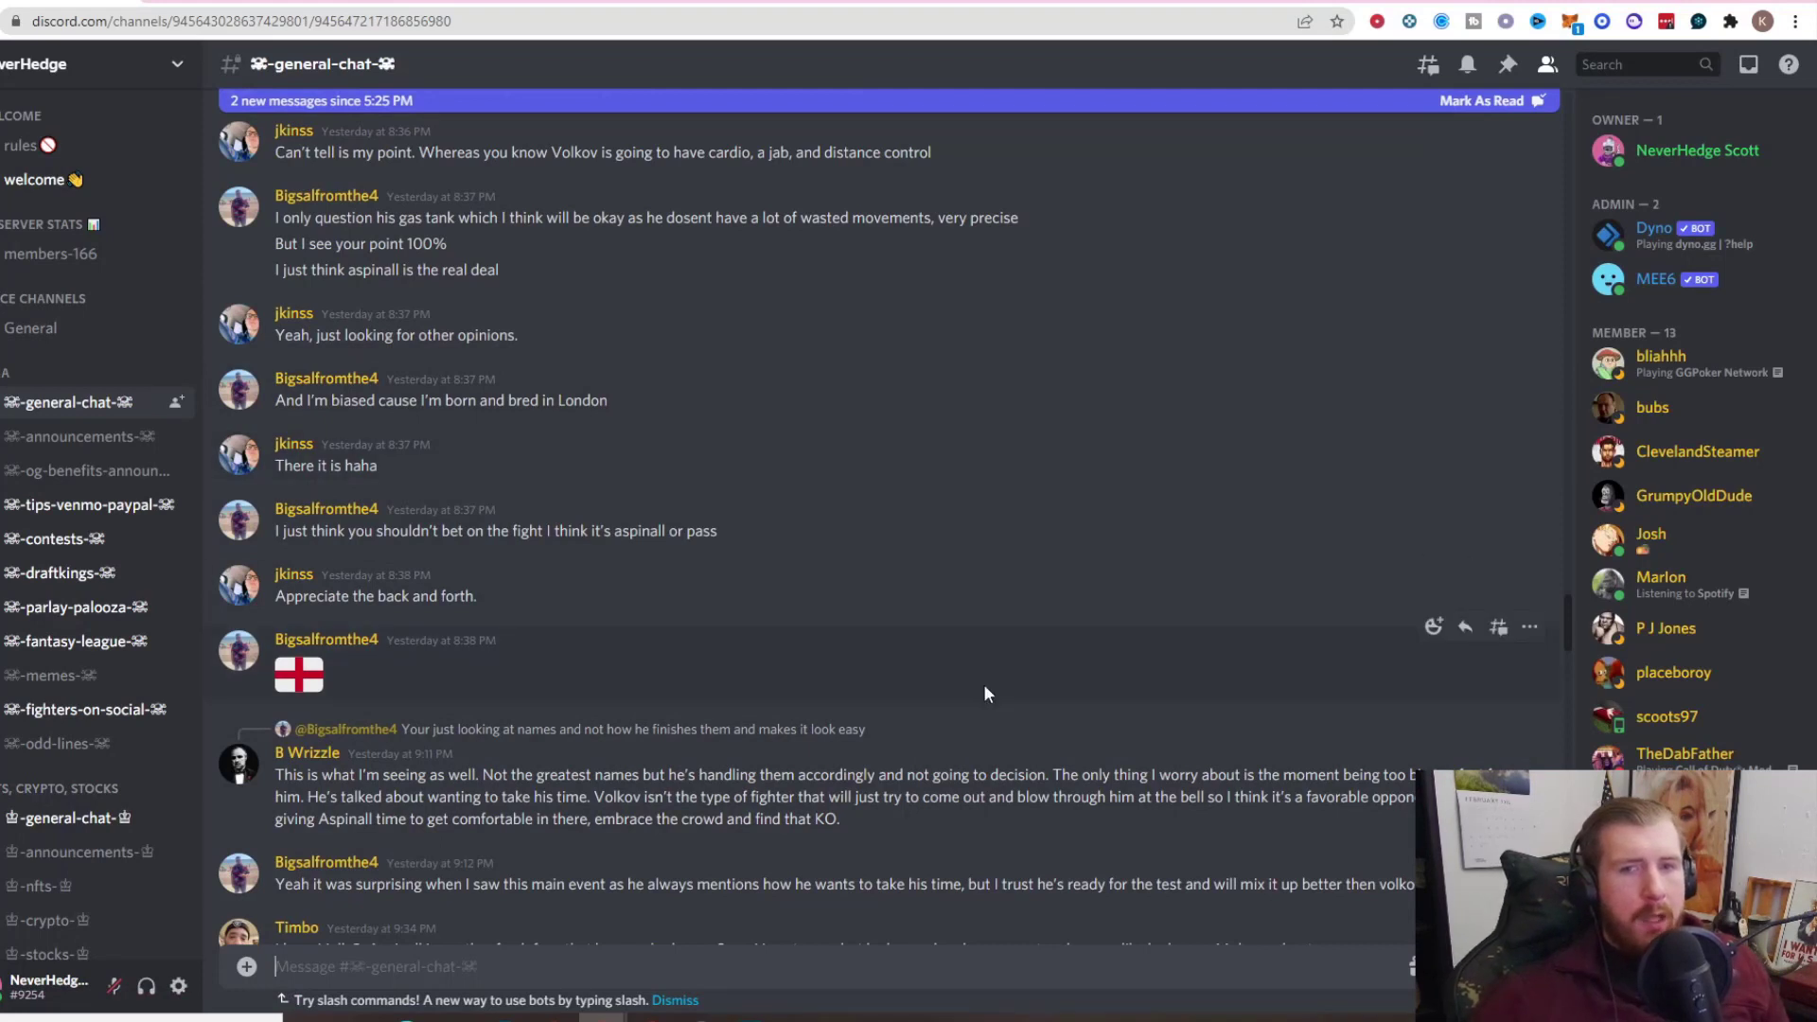
pyautogui.moveTo(870, 617)
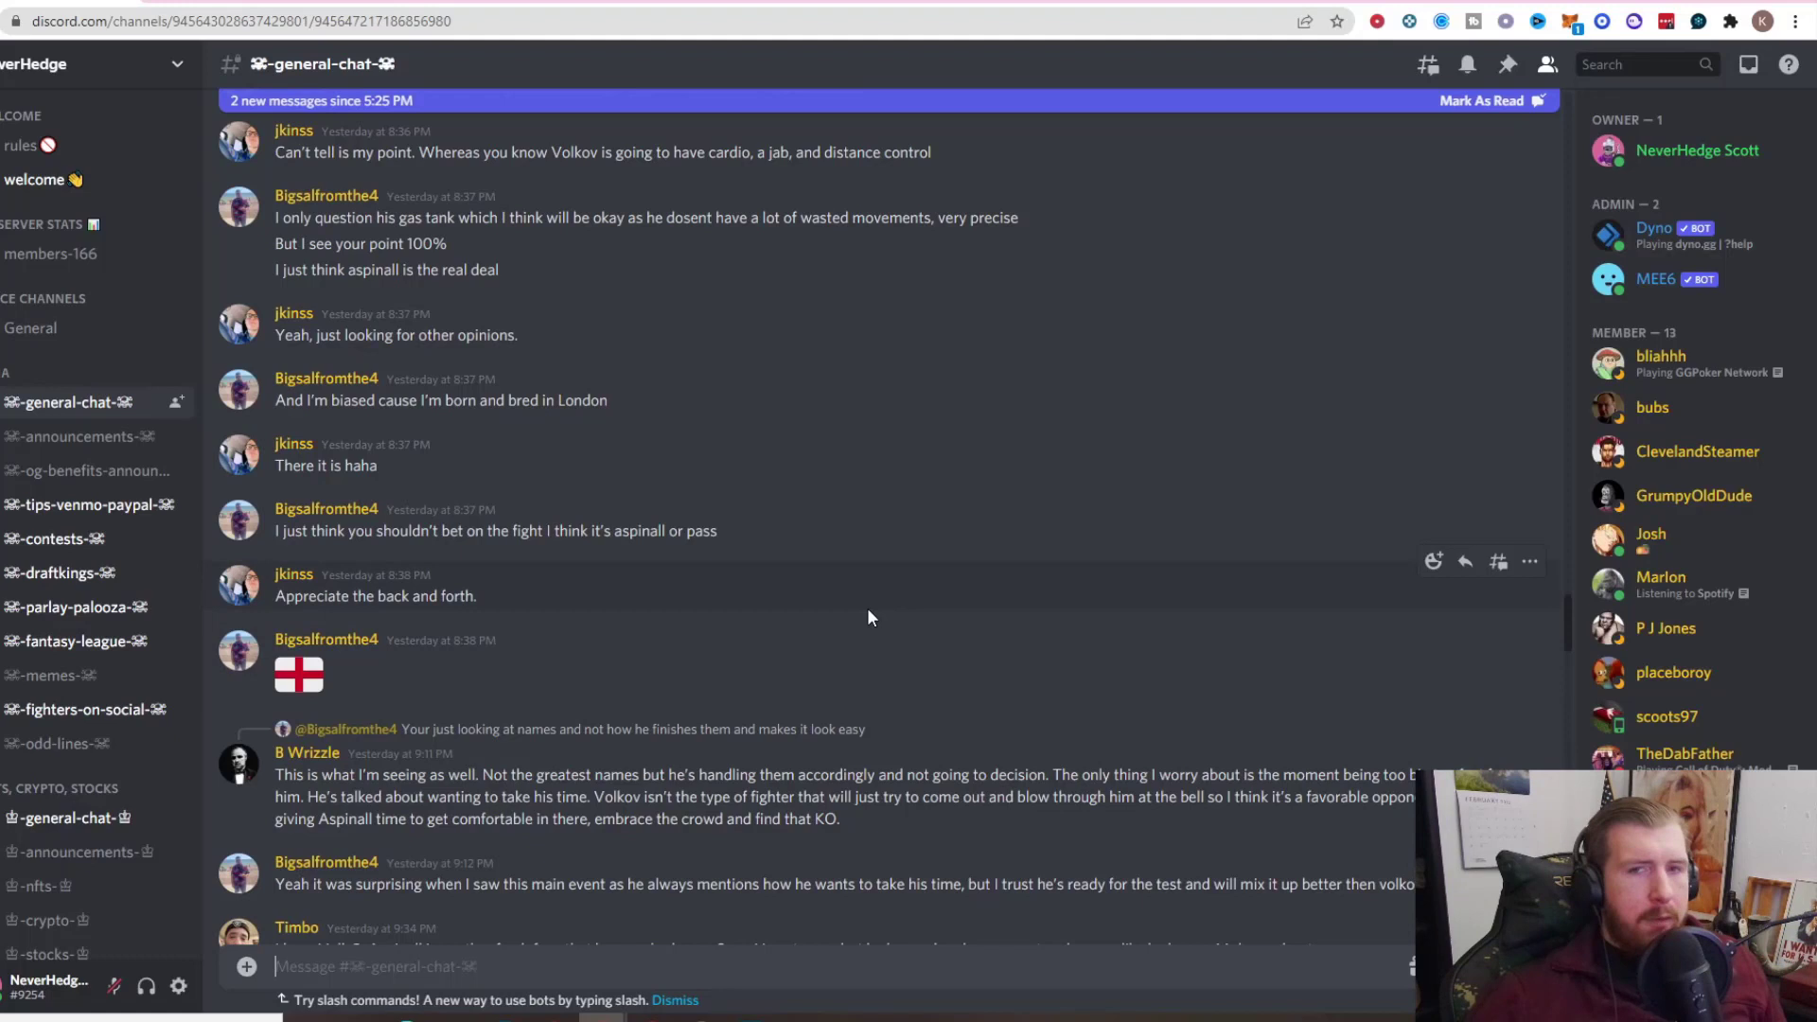
pyautogui.moveTo(812, 632)
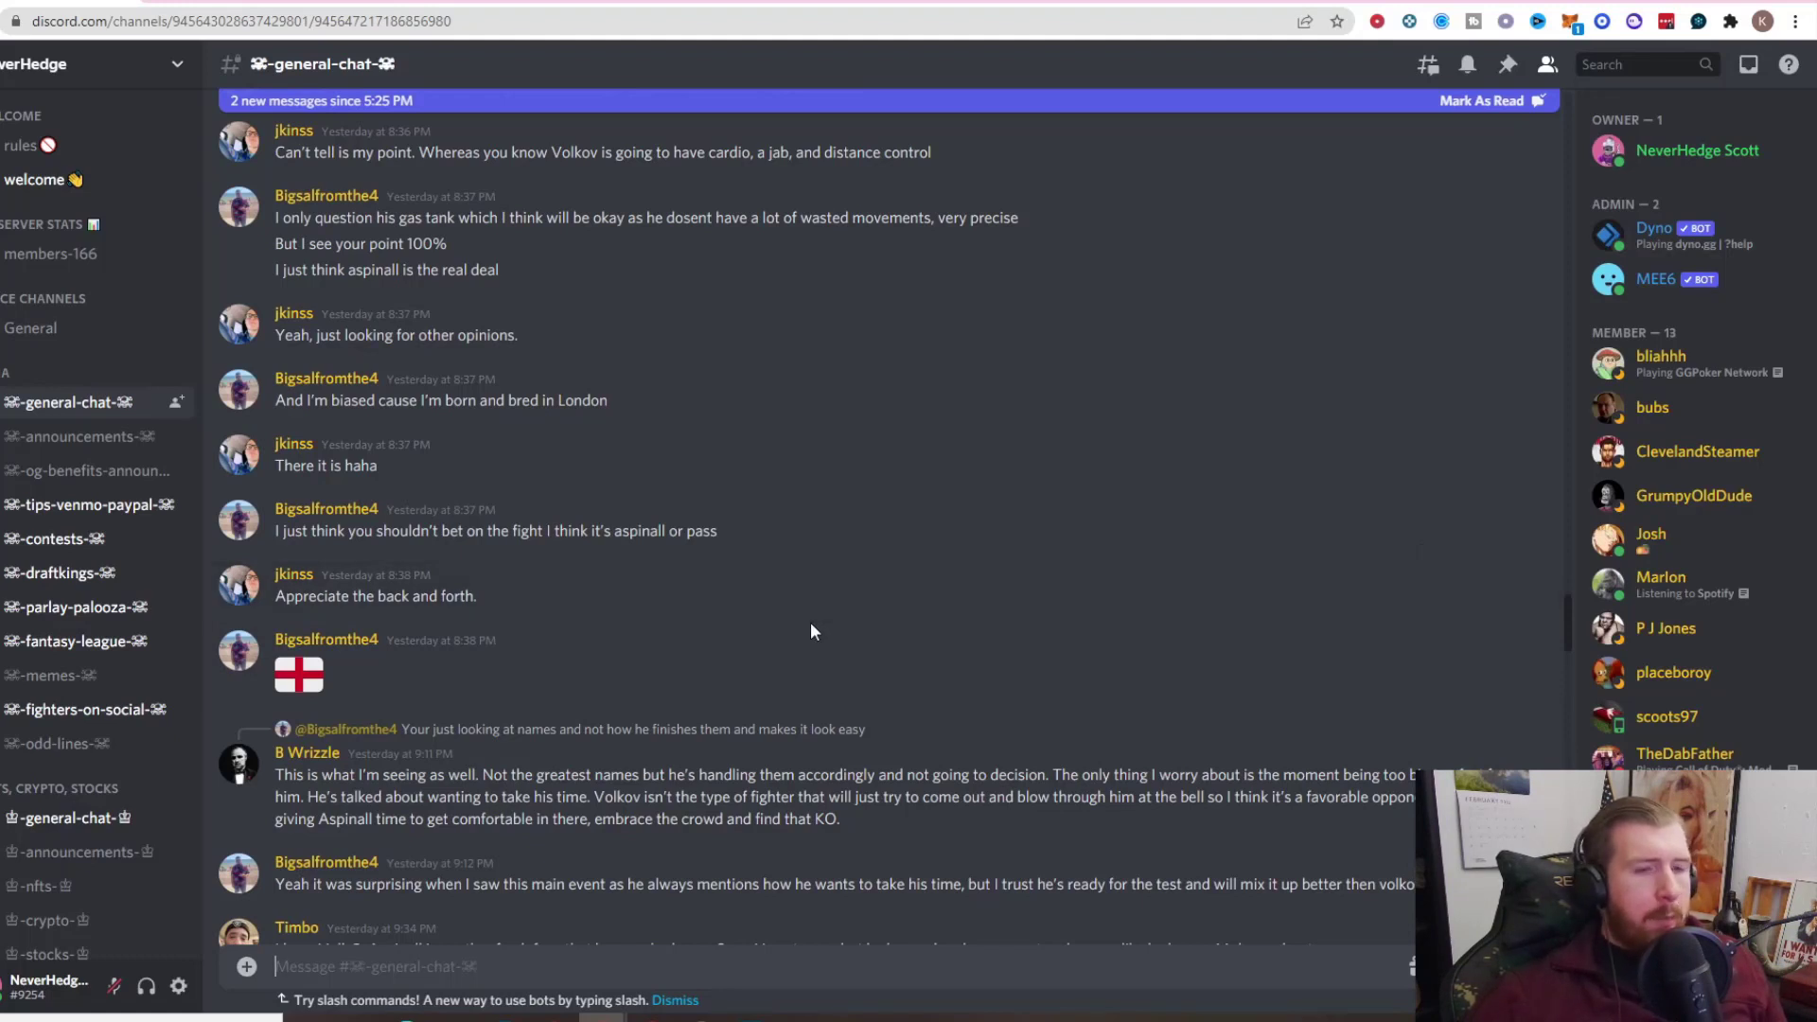
pyautogui.moveTo(707, 740)
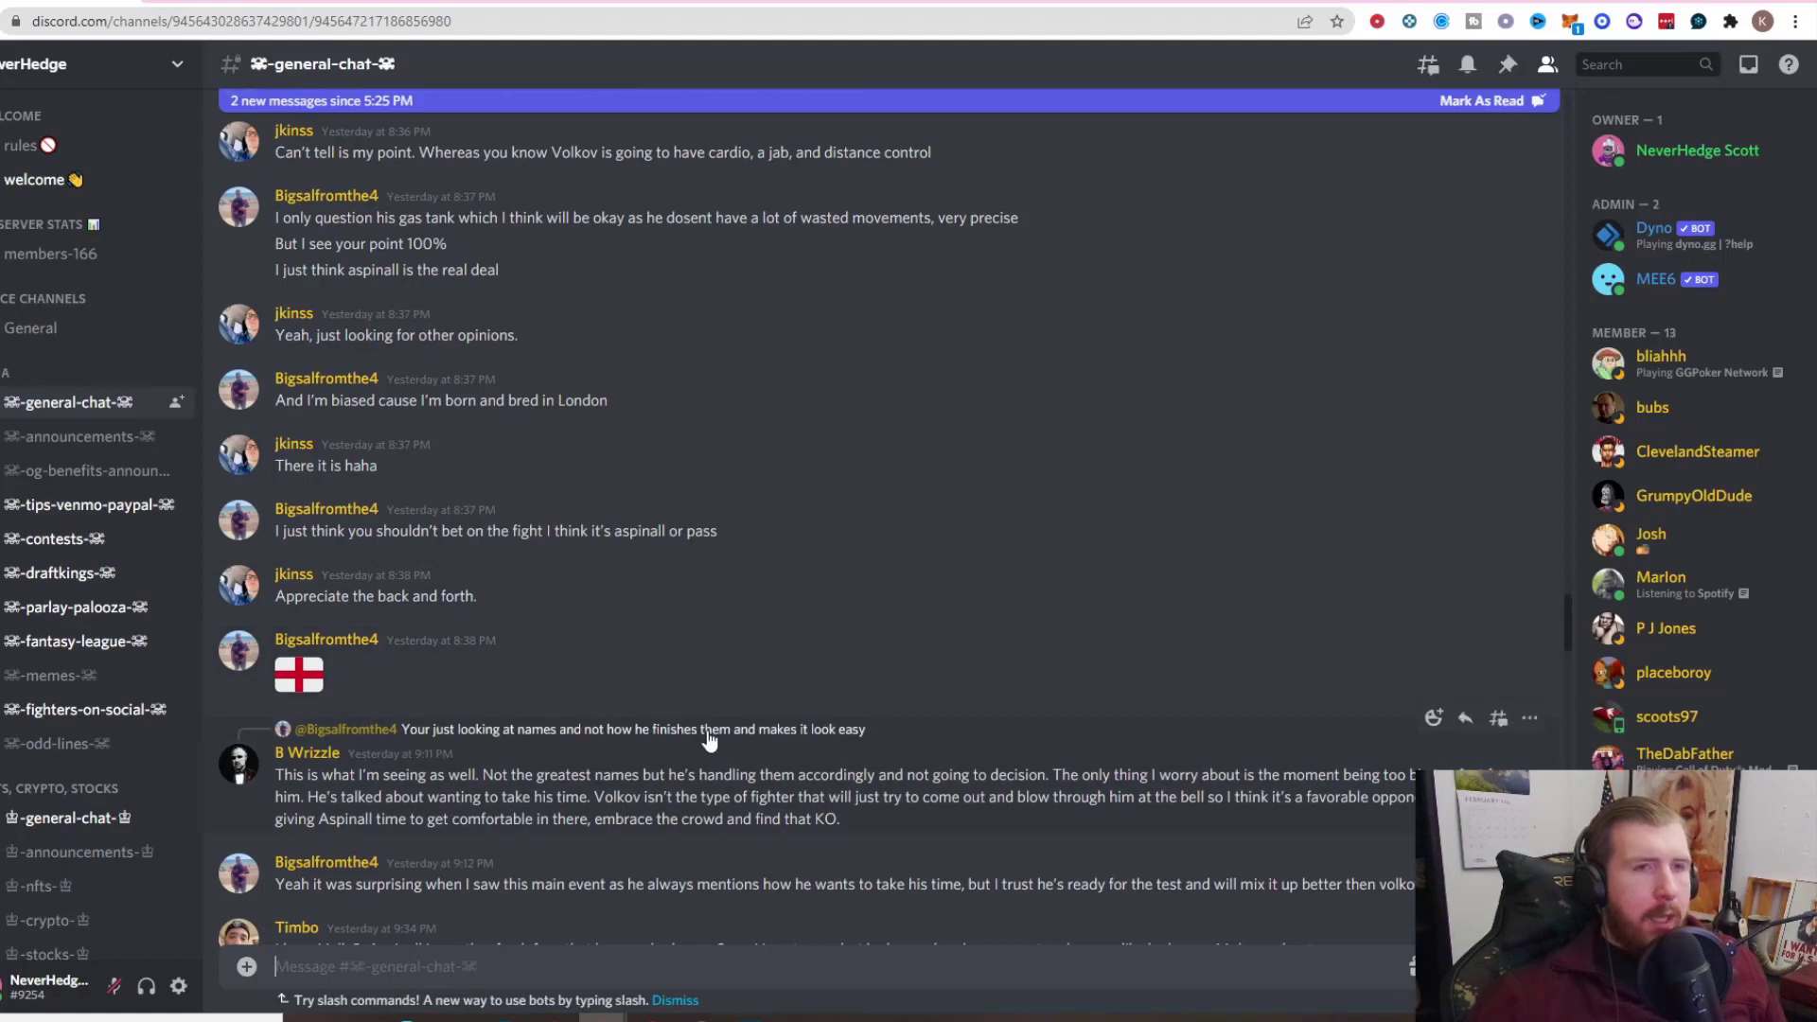
pyautogui.moveTo(1001, 611)
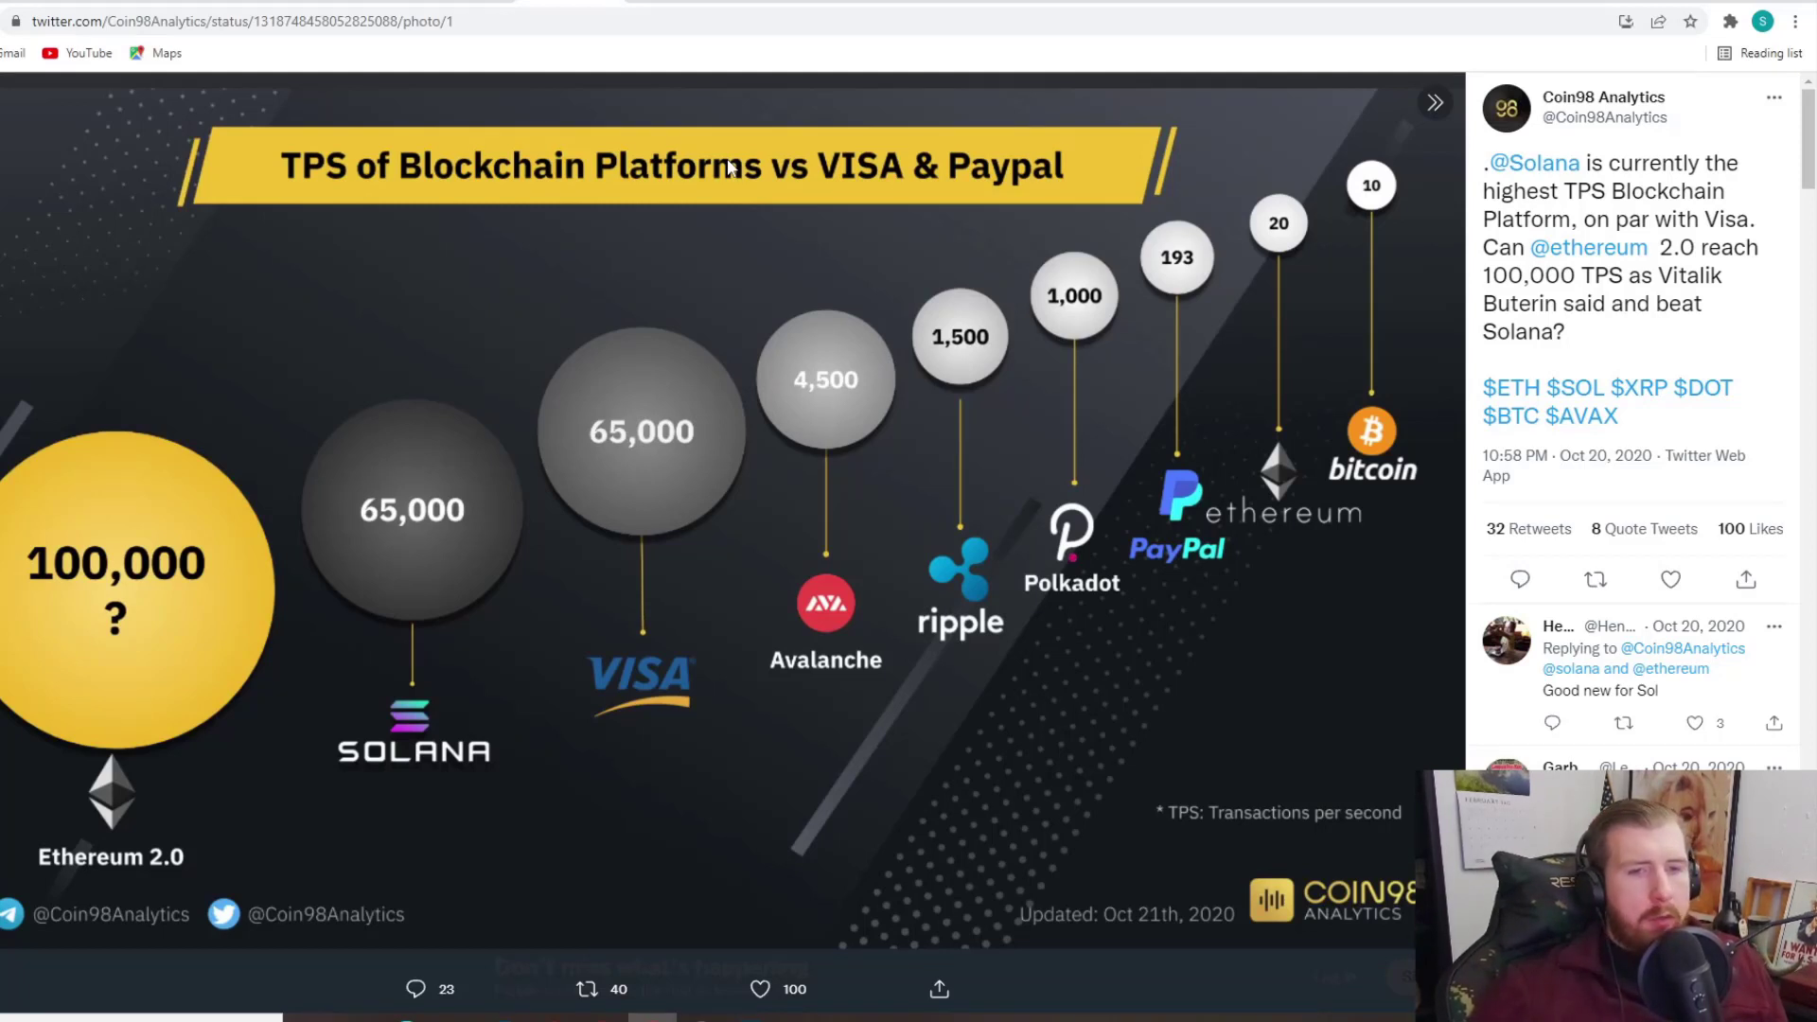
pyautogui.moveTo(1314, 373)
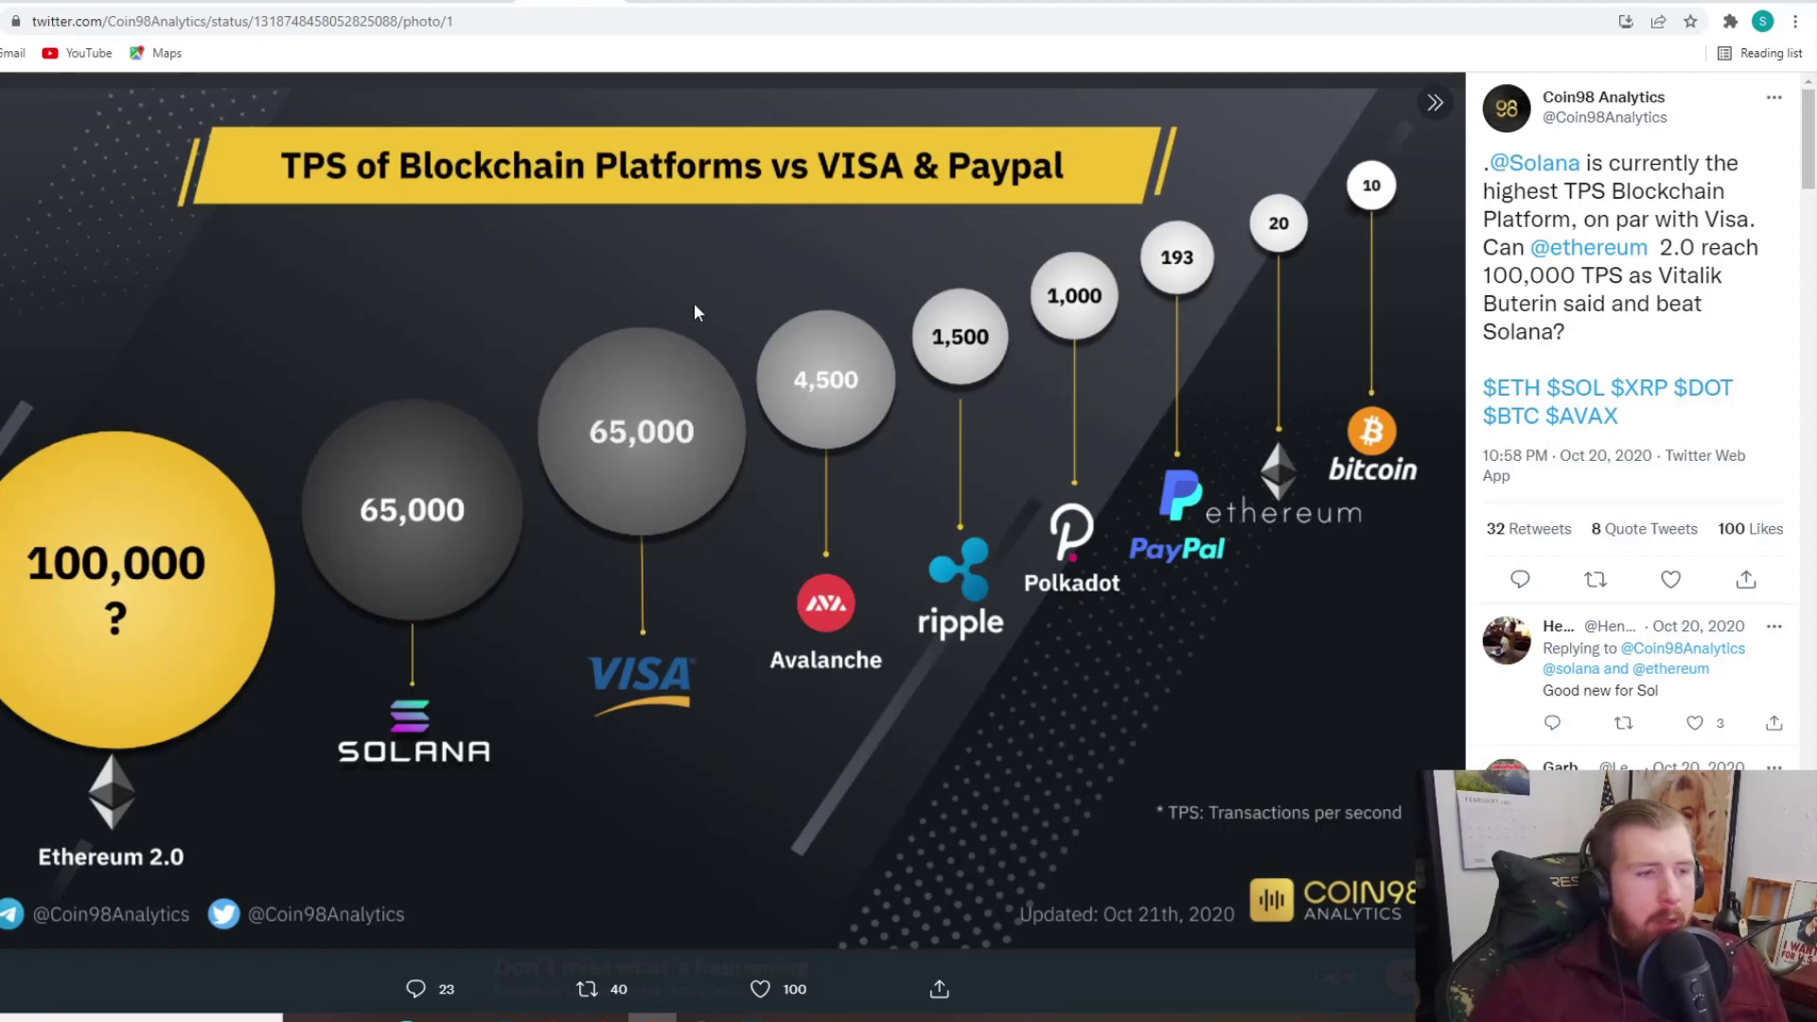
pyautogui.moveTo(1052, 375)
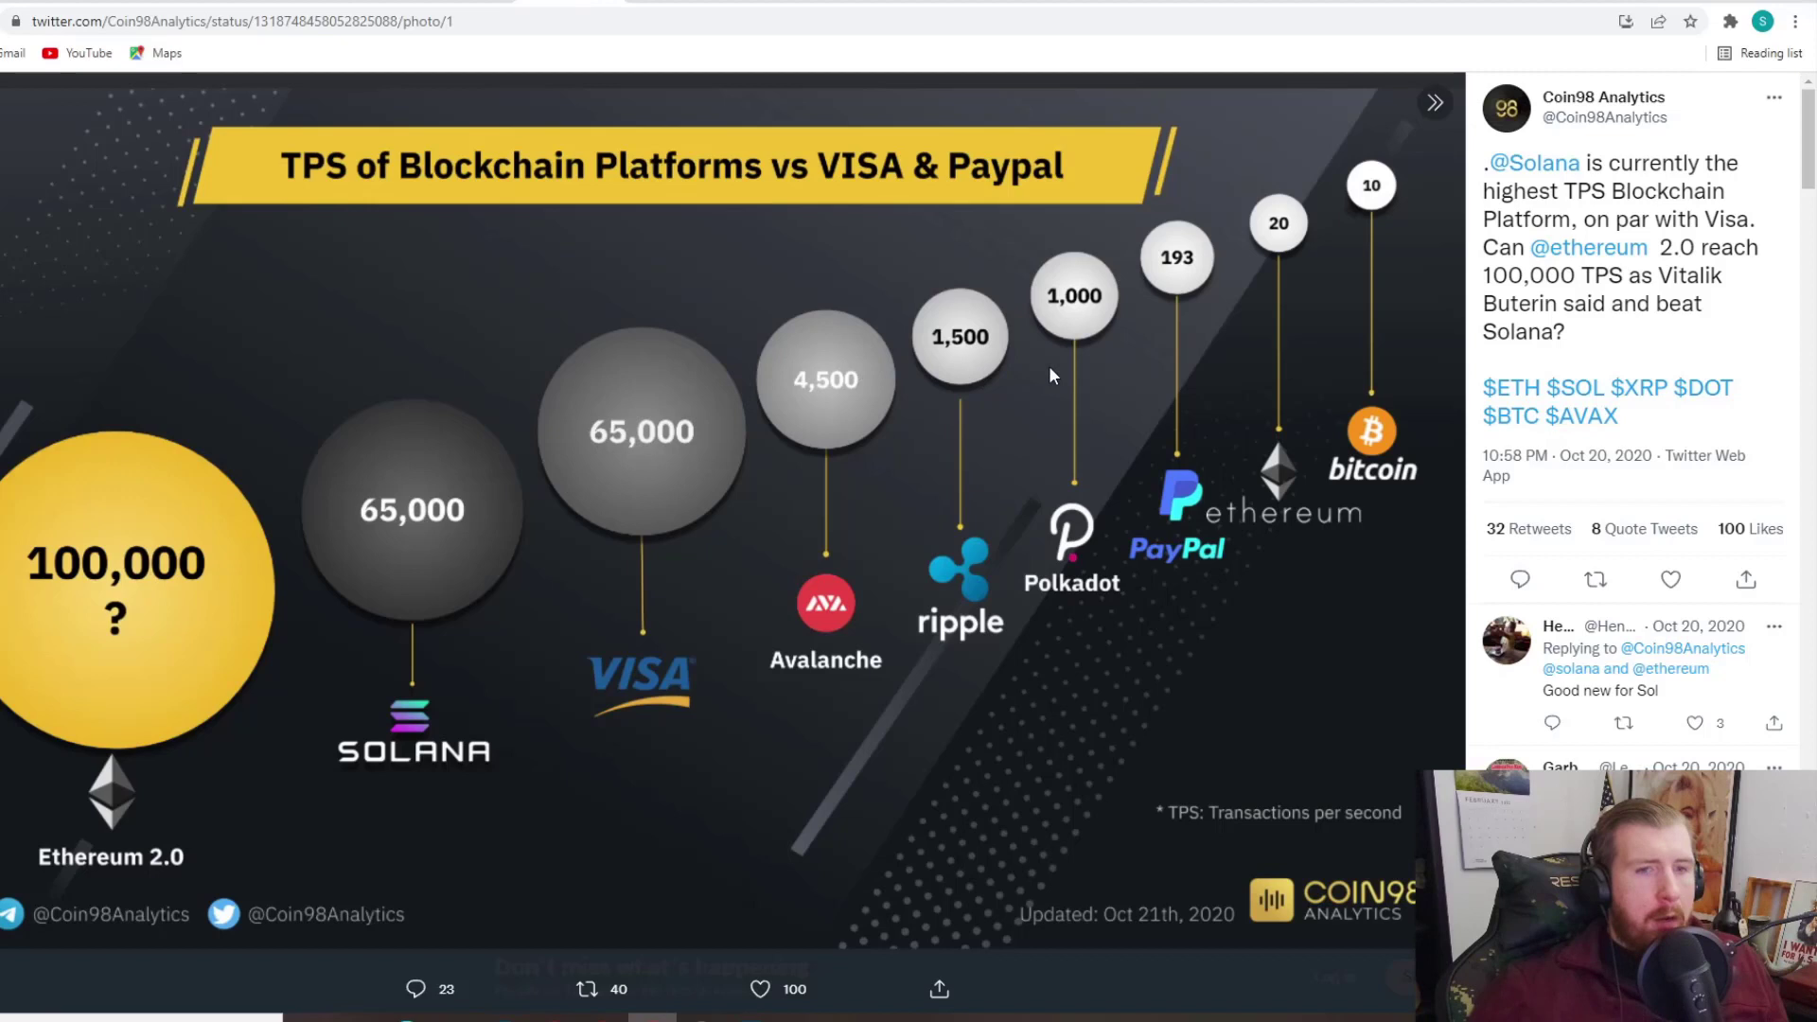
pyautogui.moveTo(1064, 373)
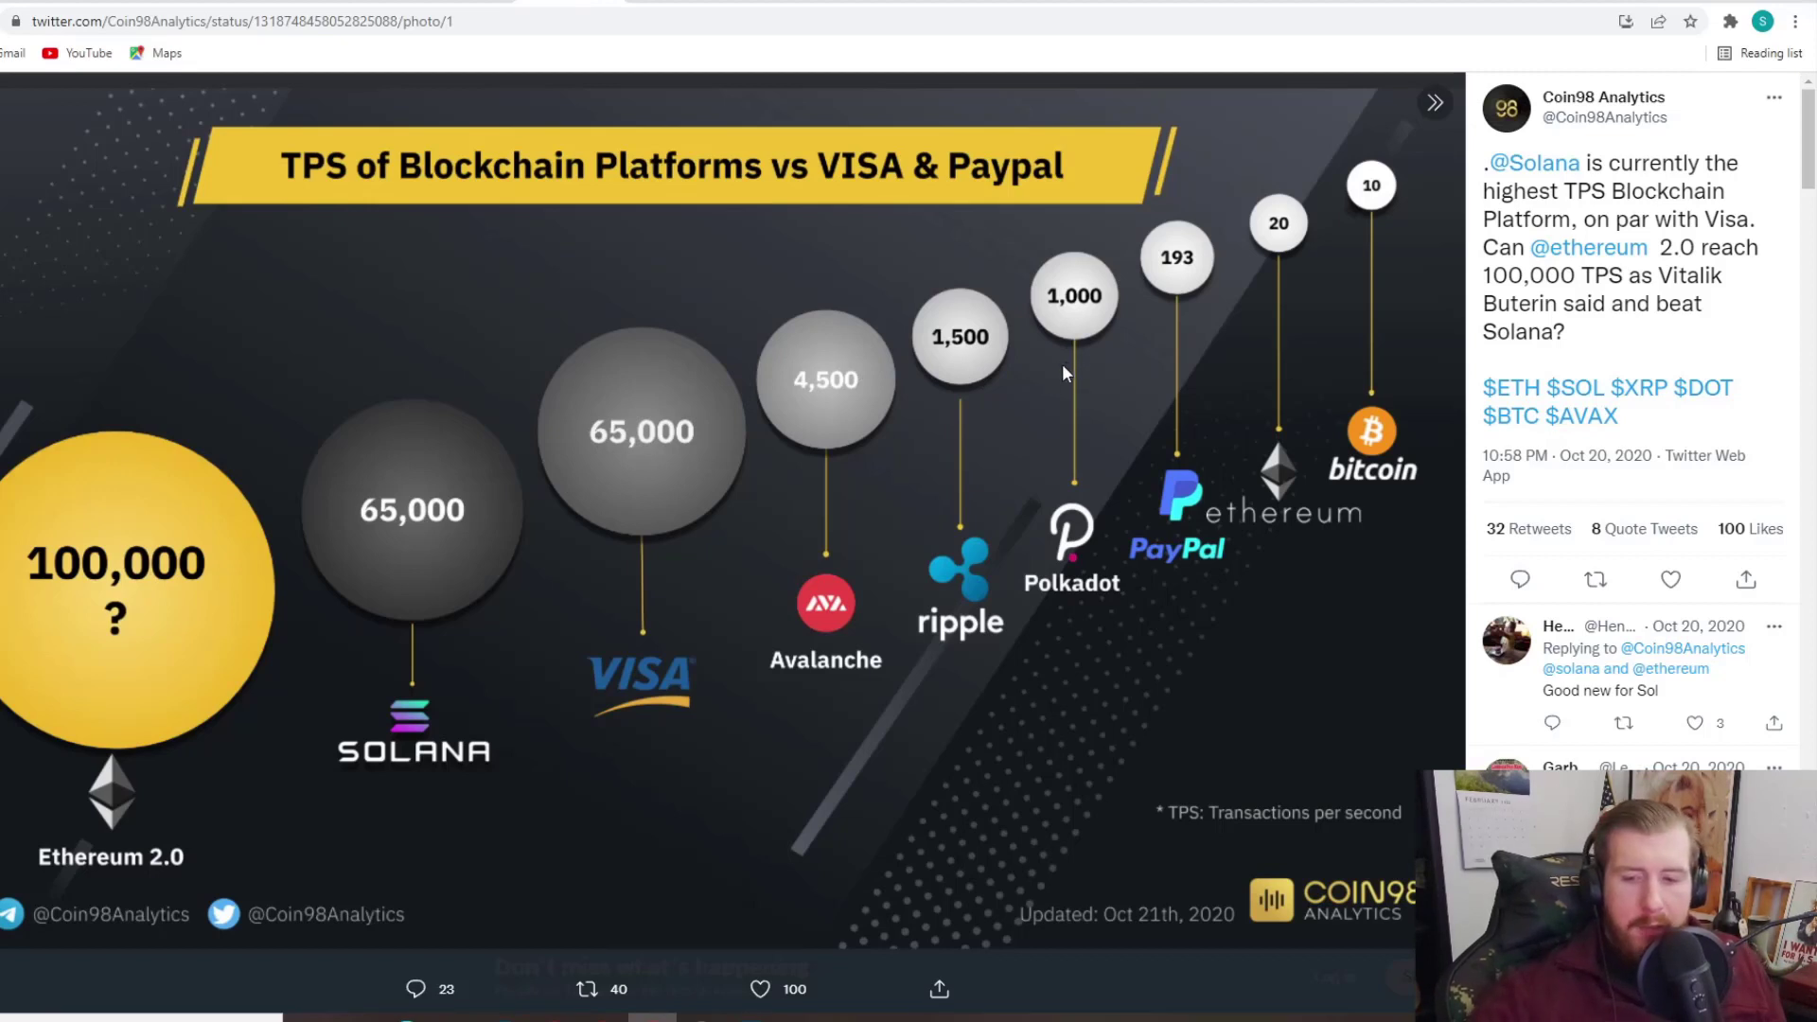
pyautogui.moveTo(1211, 420)
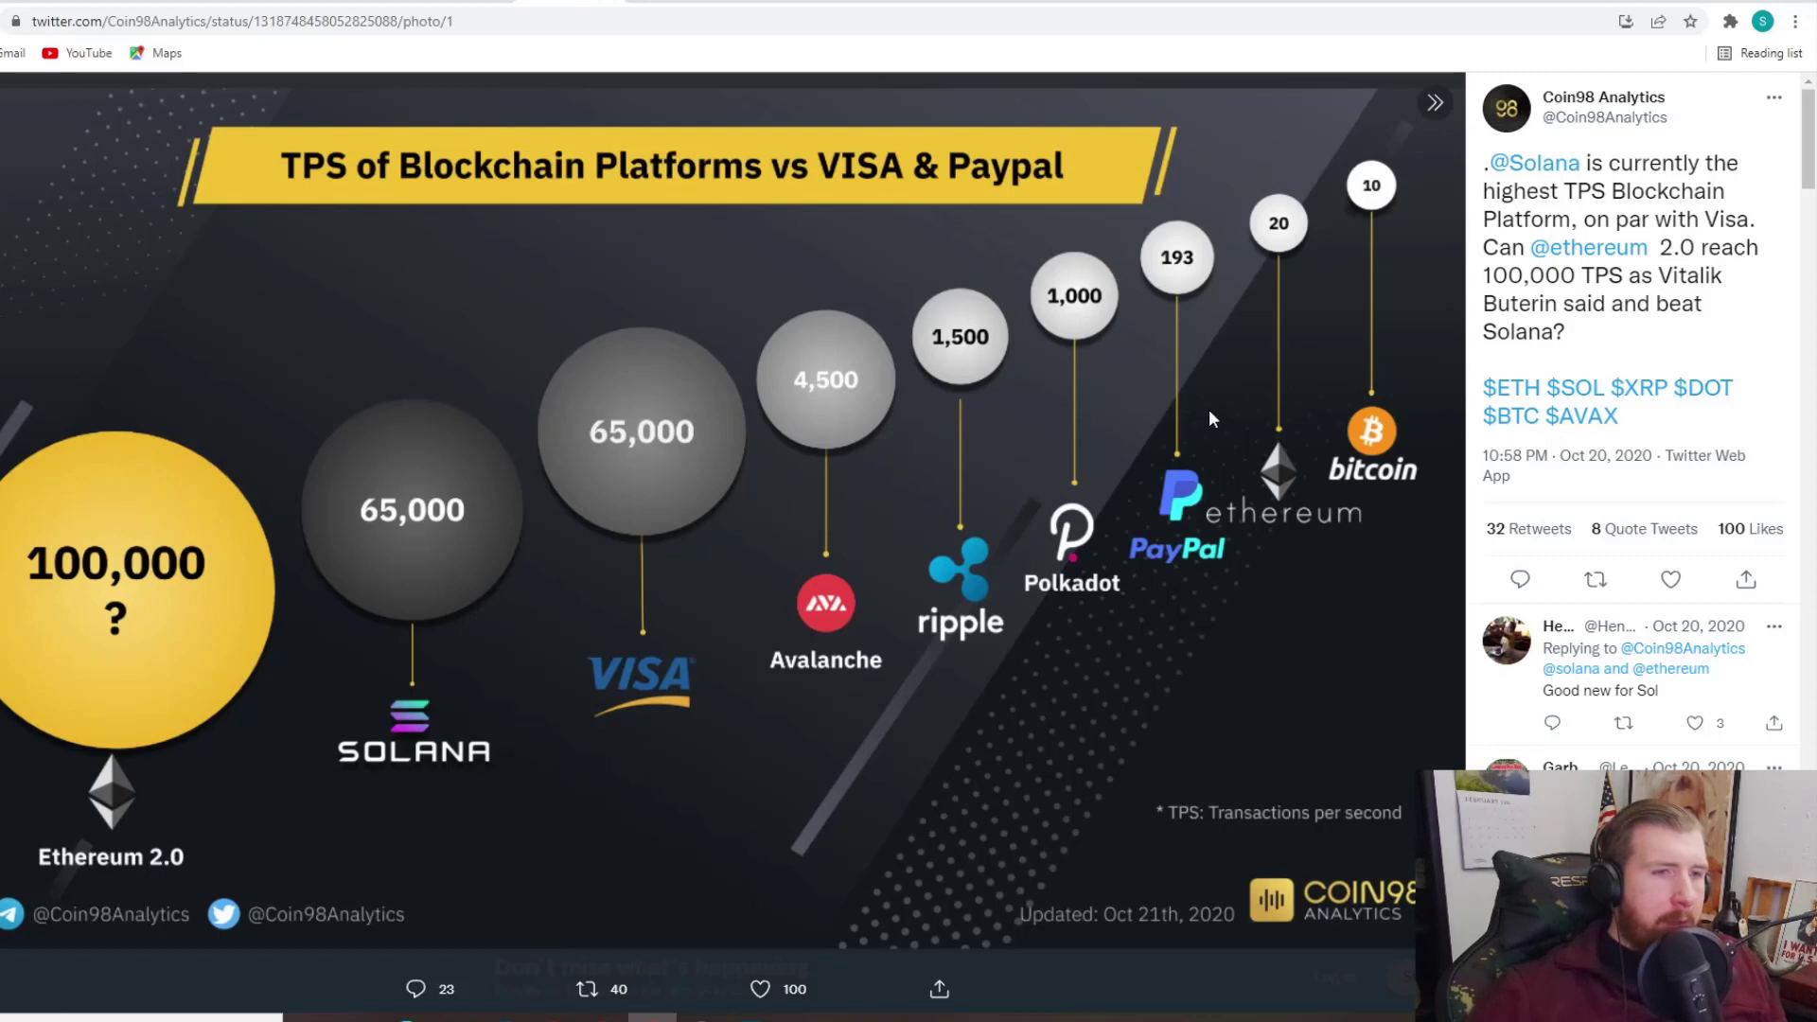
pyautogui.moveTo(1222, 413)
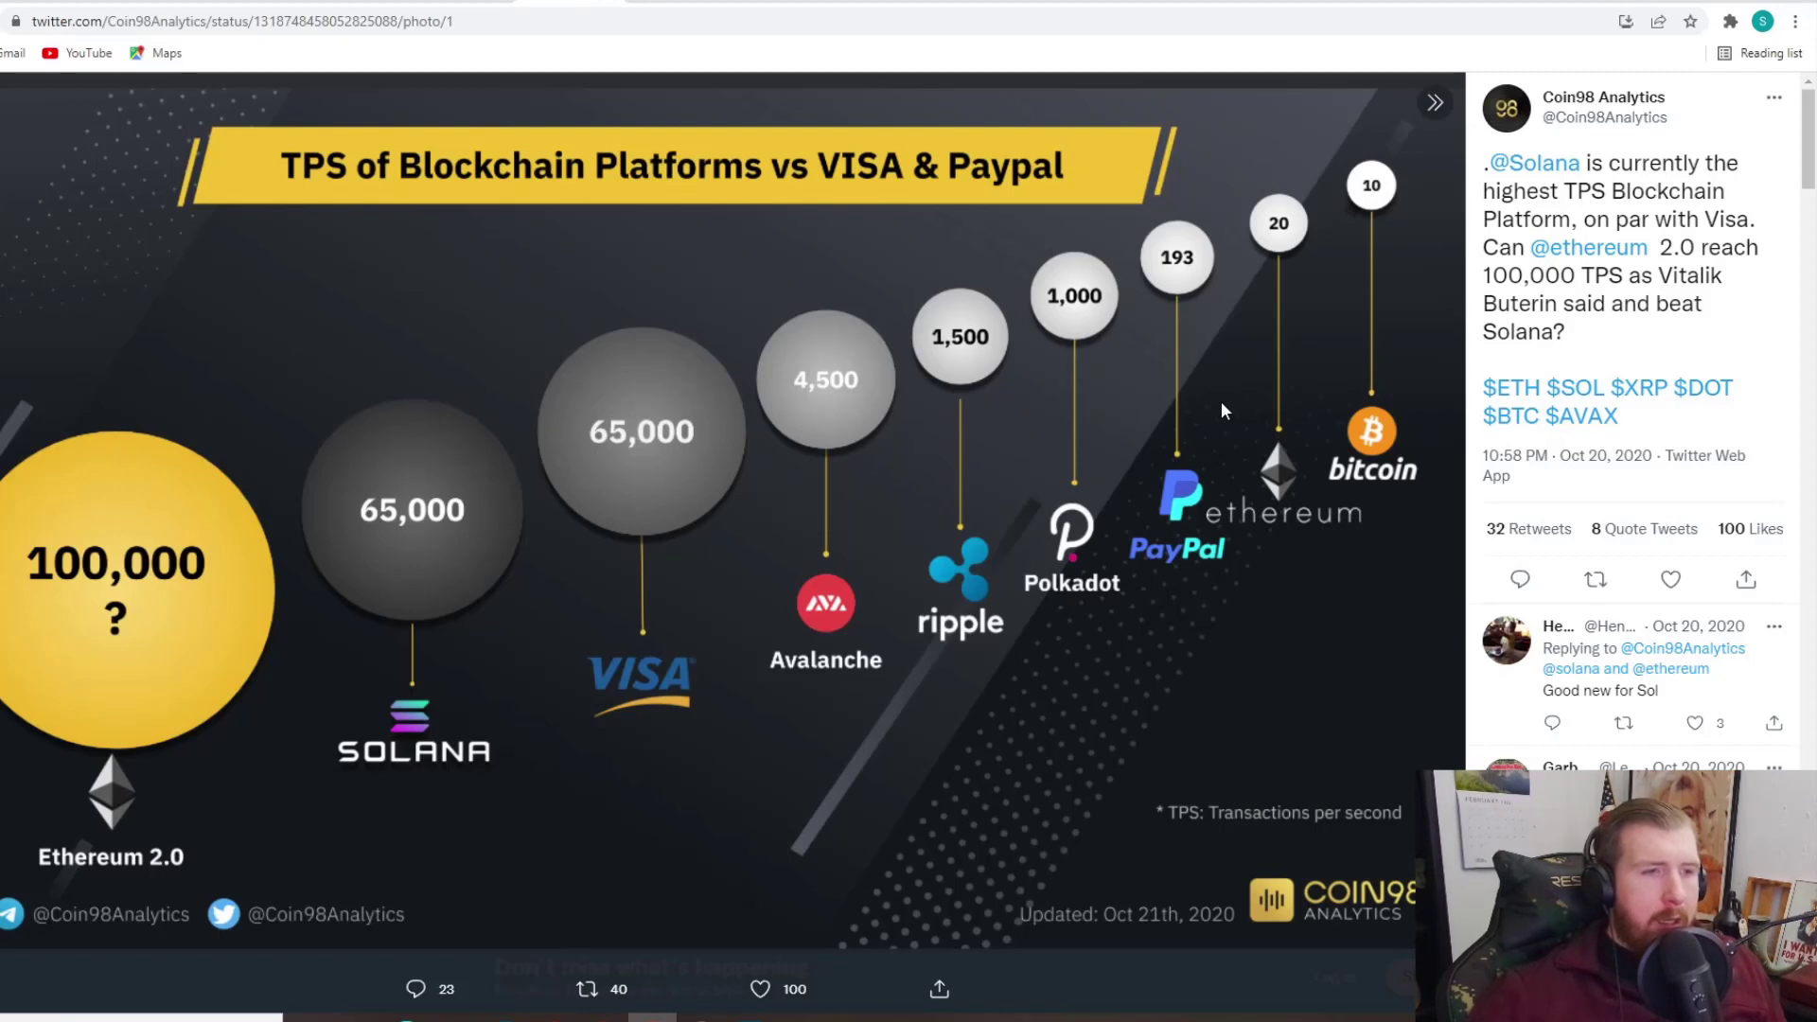
pyautogui.moveTo(382, 561)
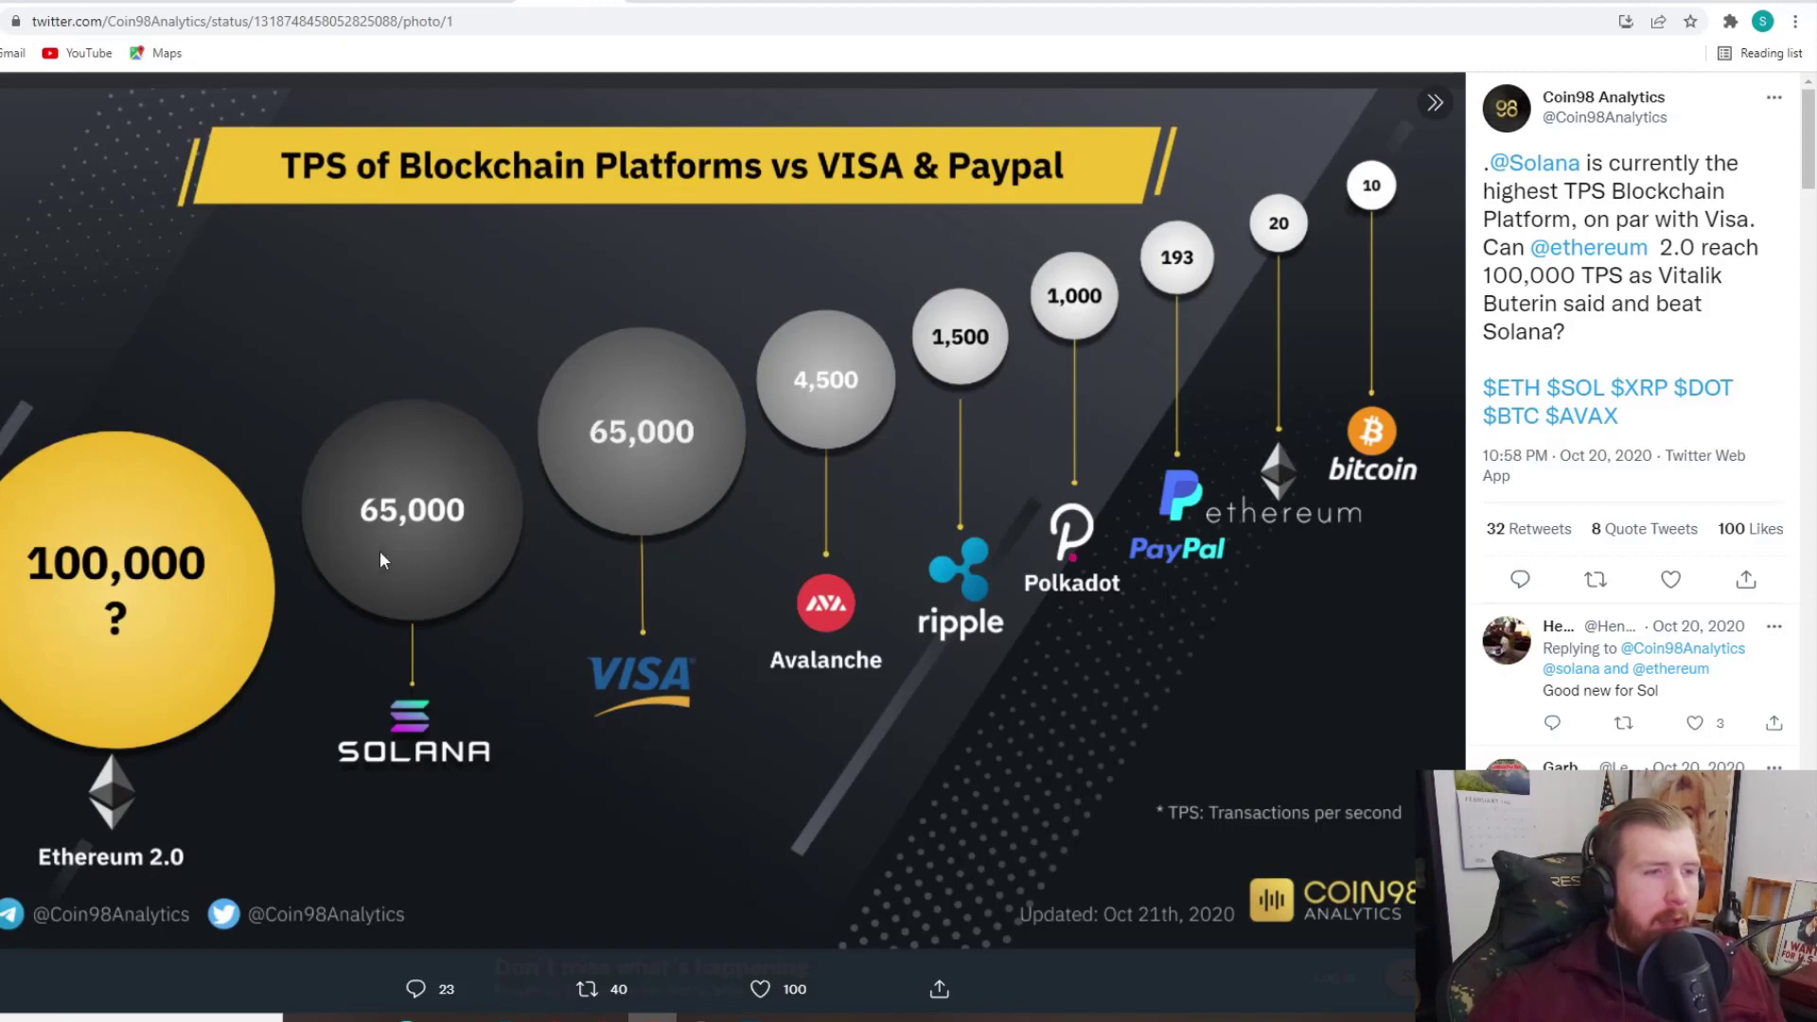
pyautogui.moveTo(414, 528)
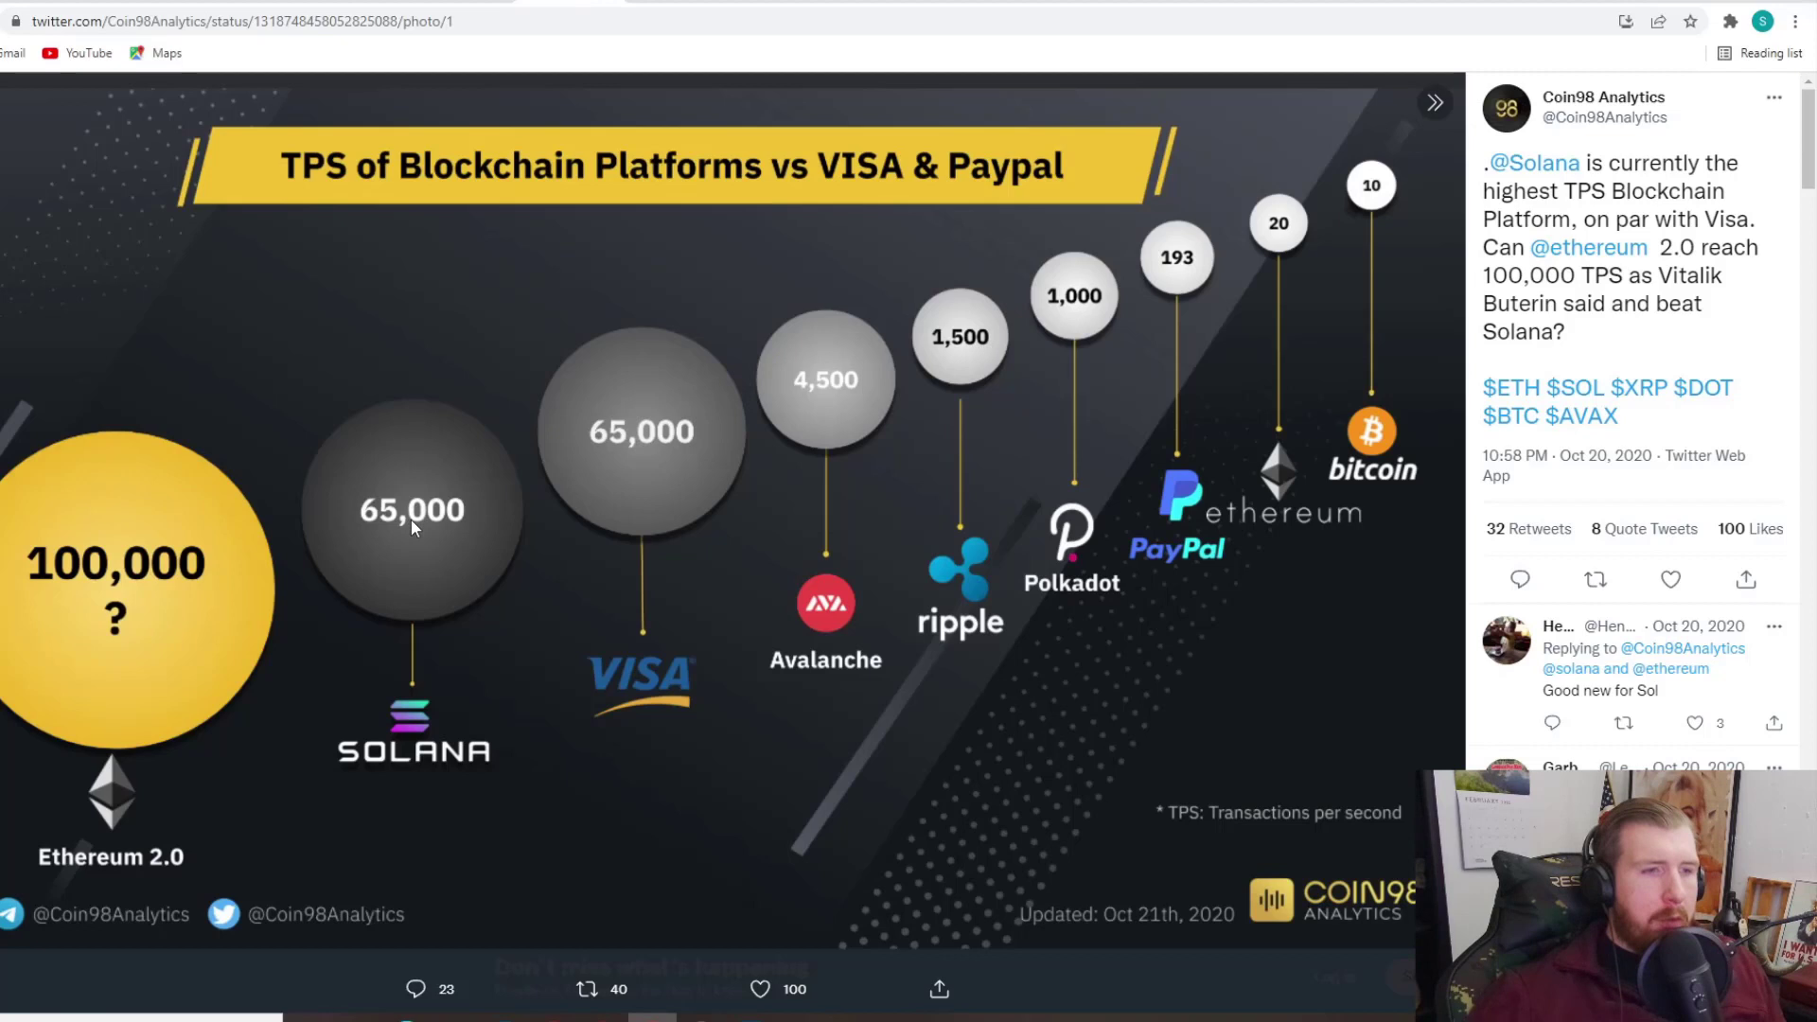
pyautogui.moveTo(1457, 388)
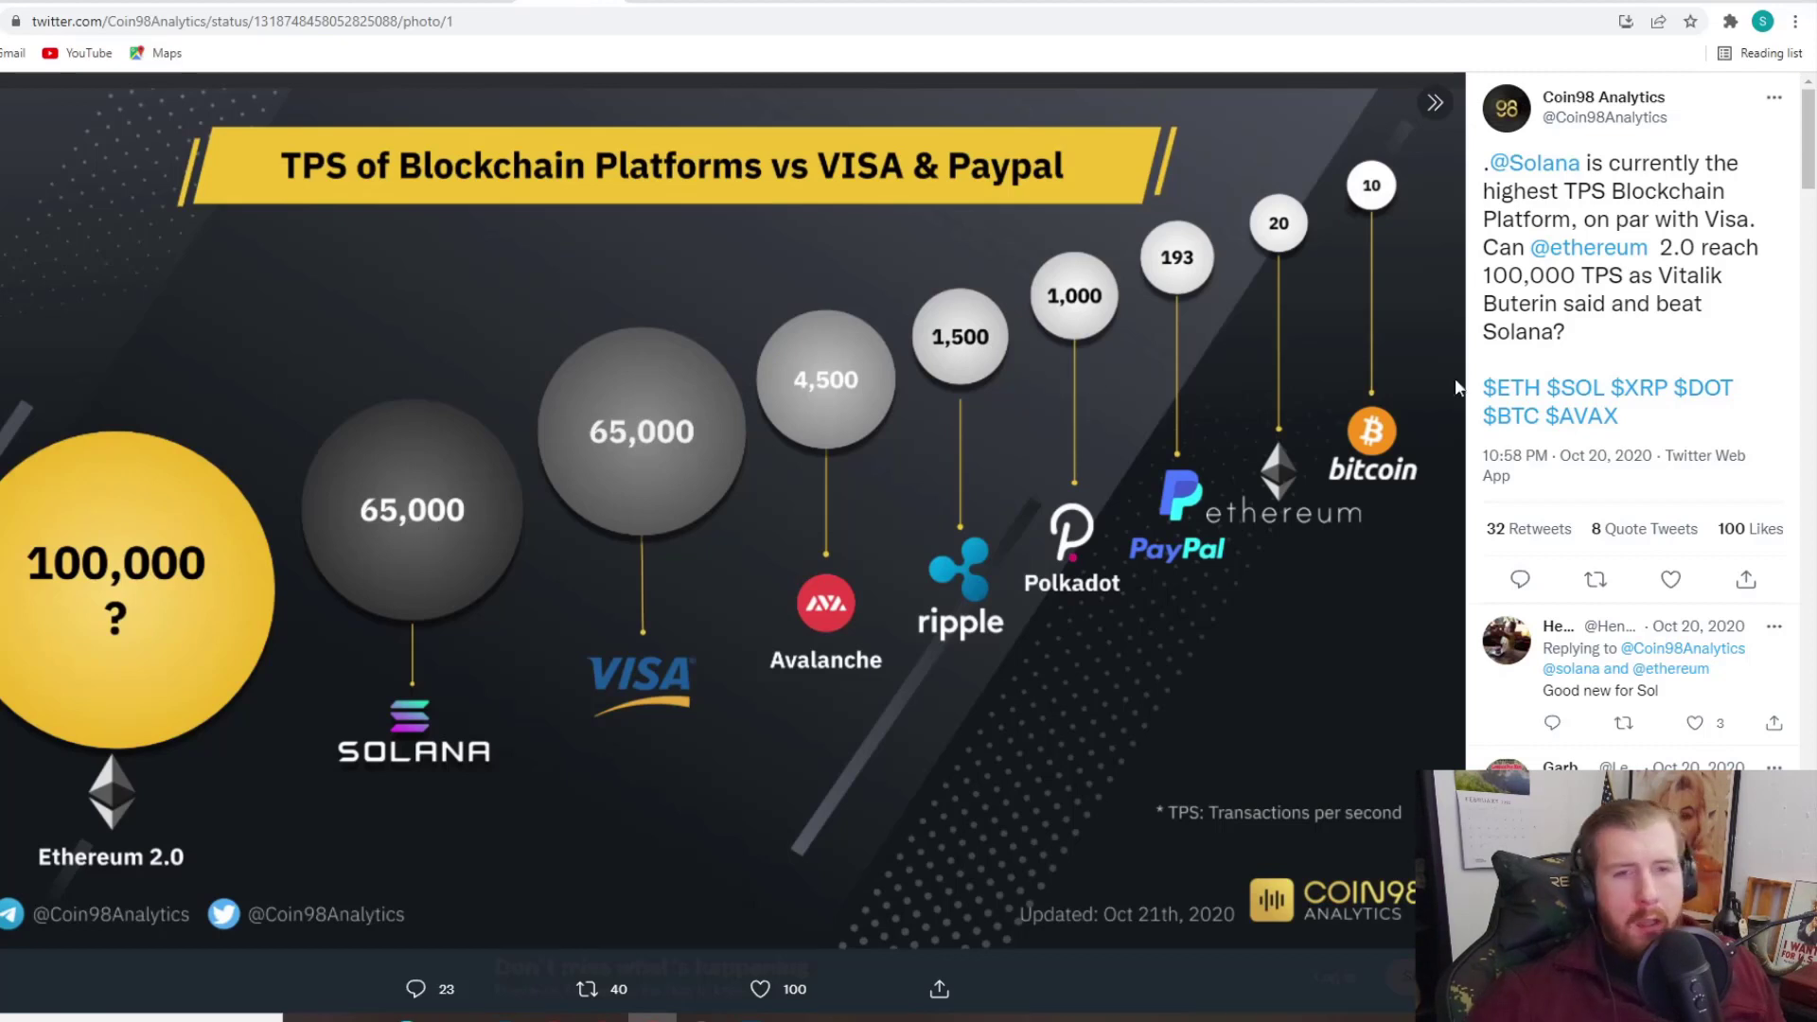
pyautogui.moveTo(1381, 199)
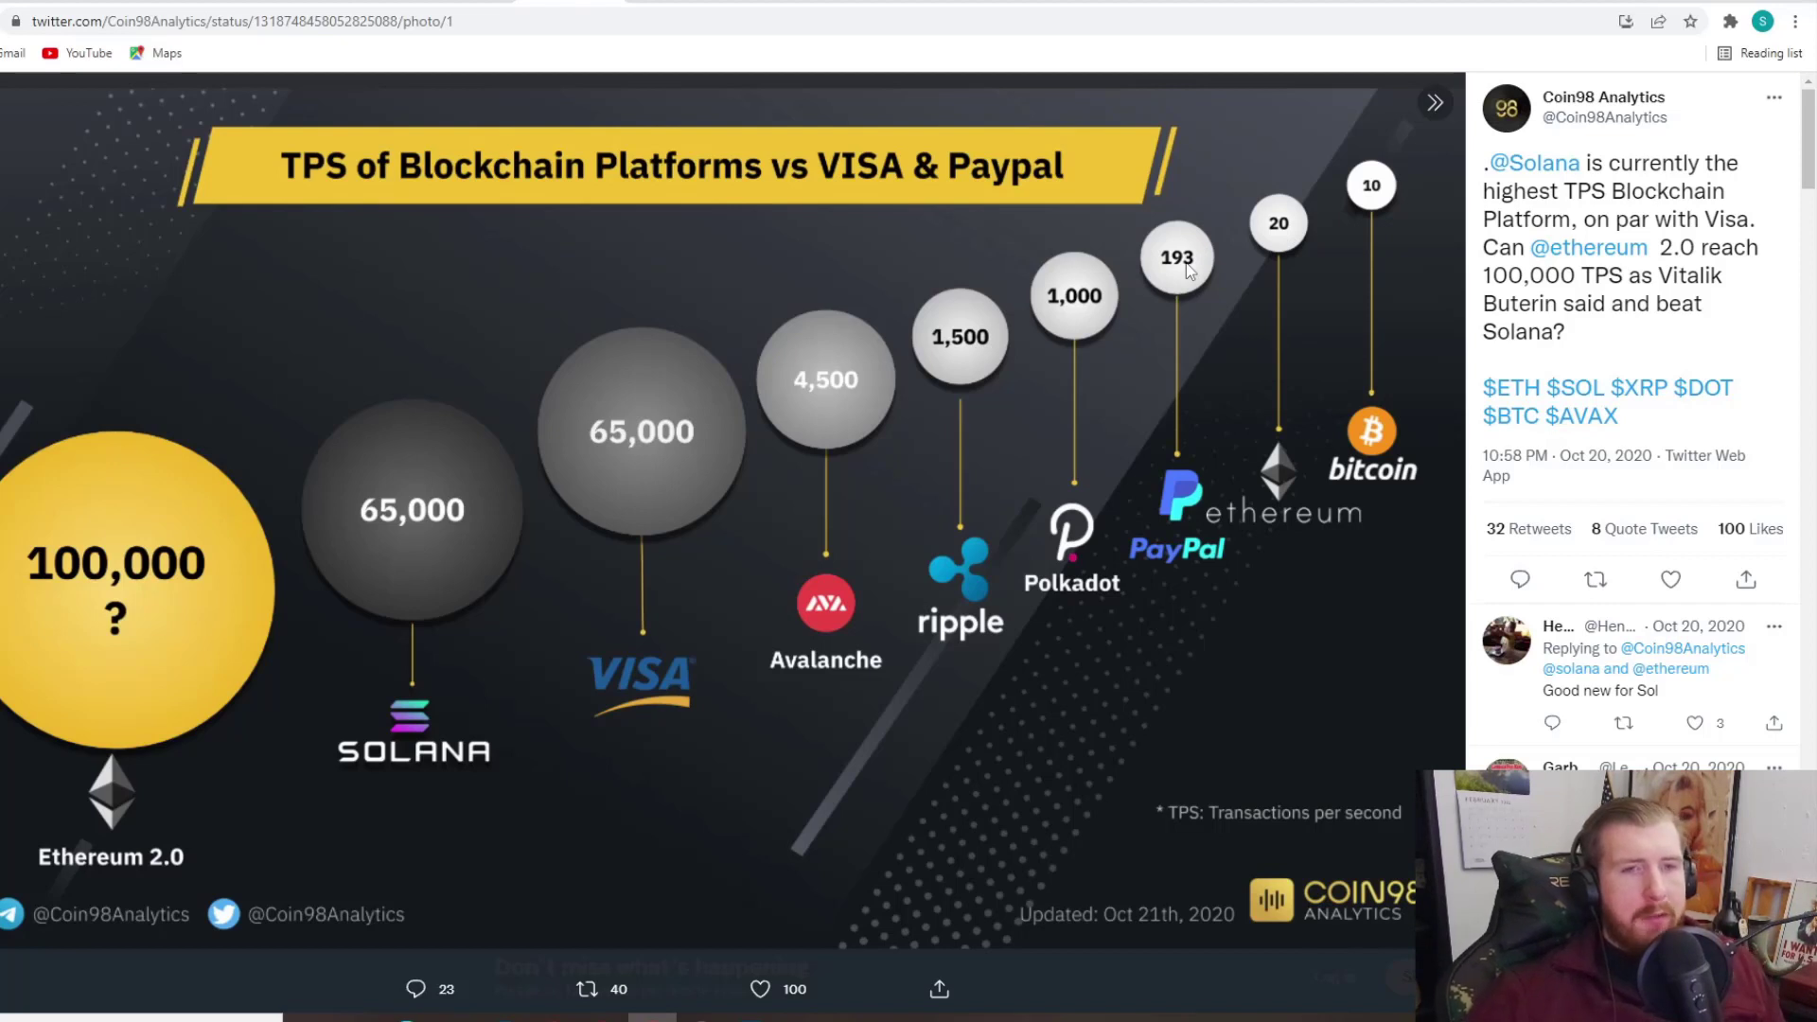
pyautogui.moveTo(1001, 354)
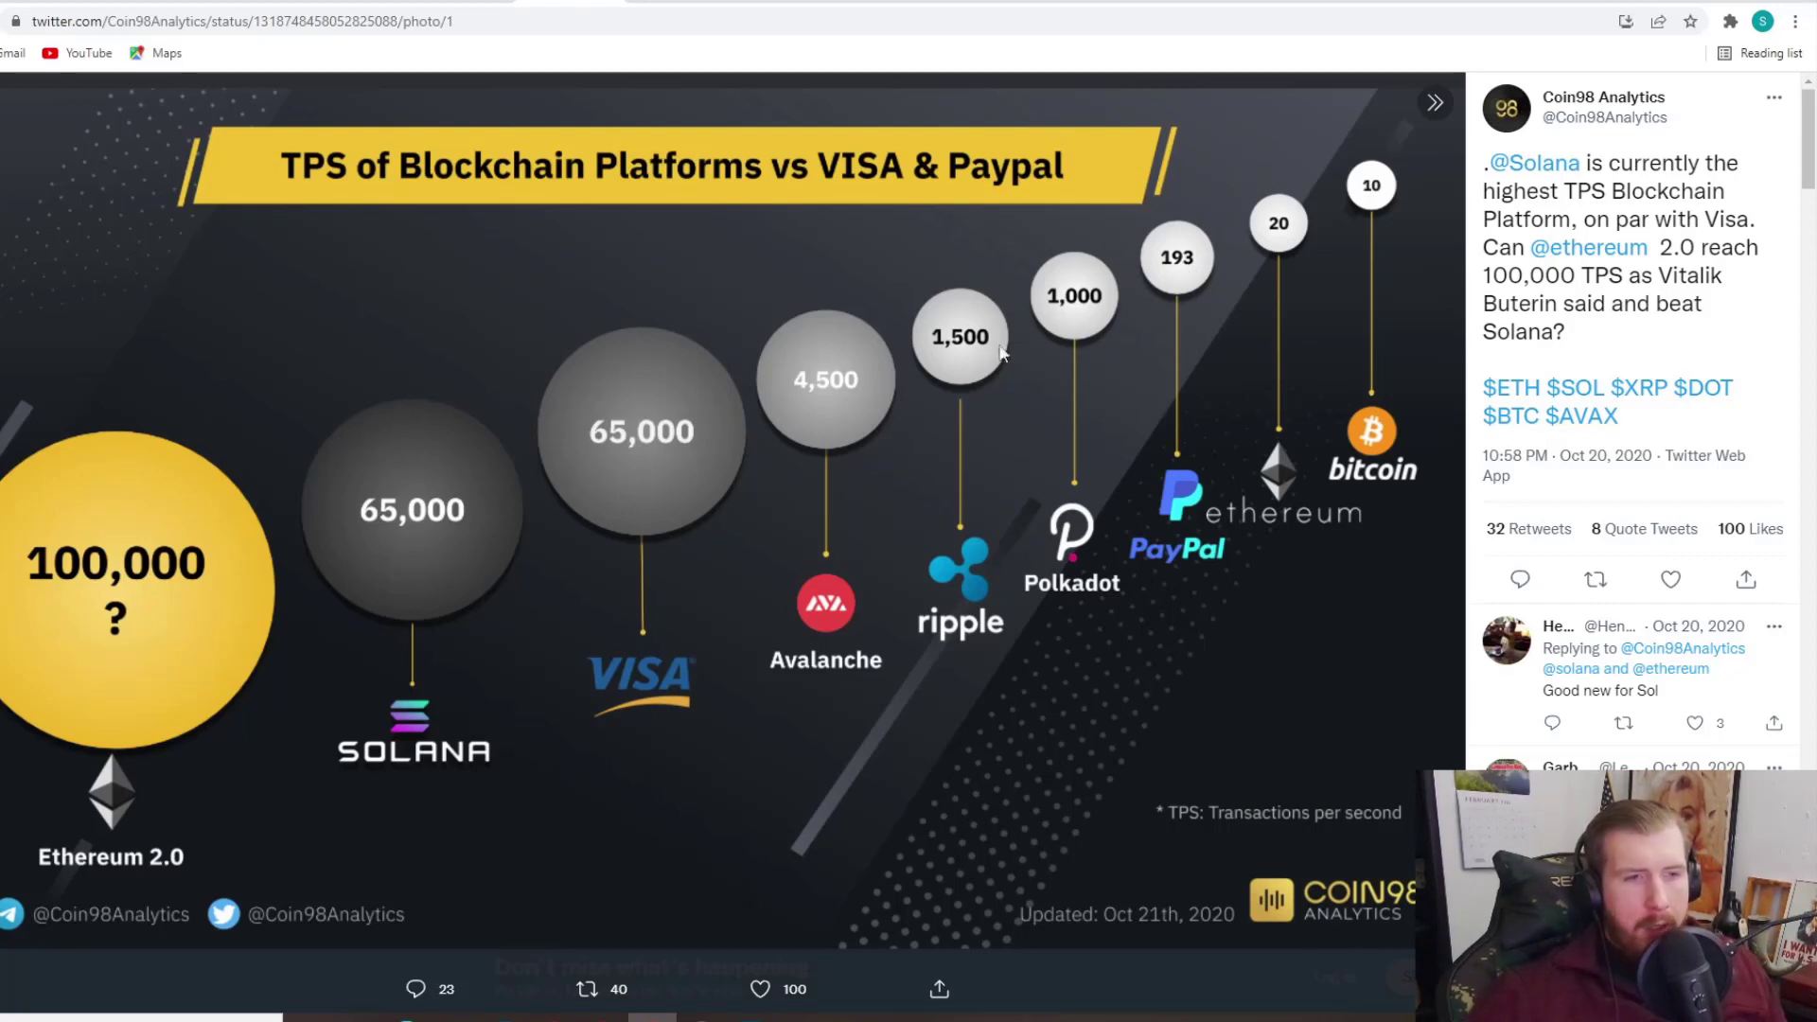
pyautogui.moveTo(852, 415)
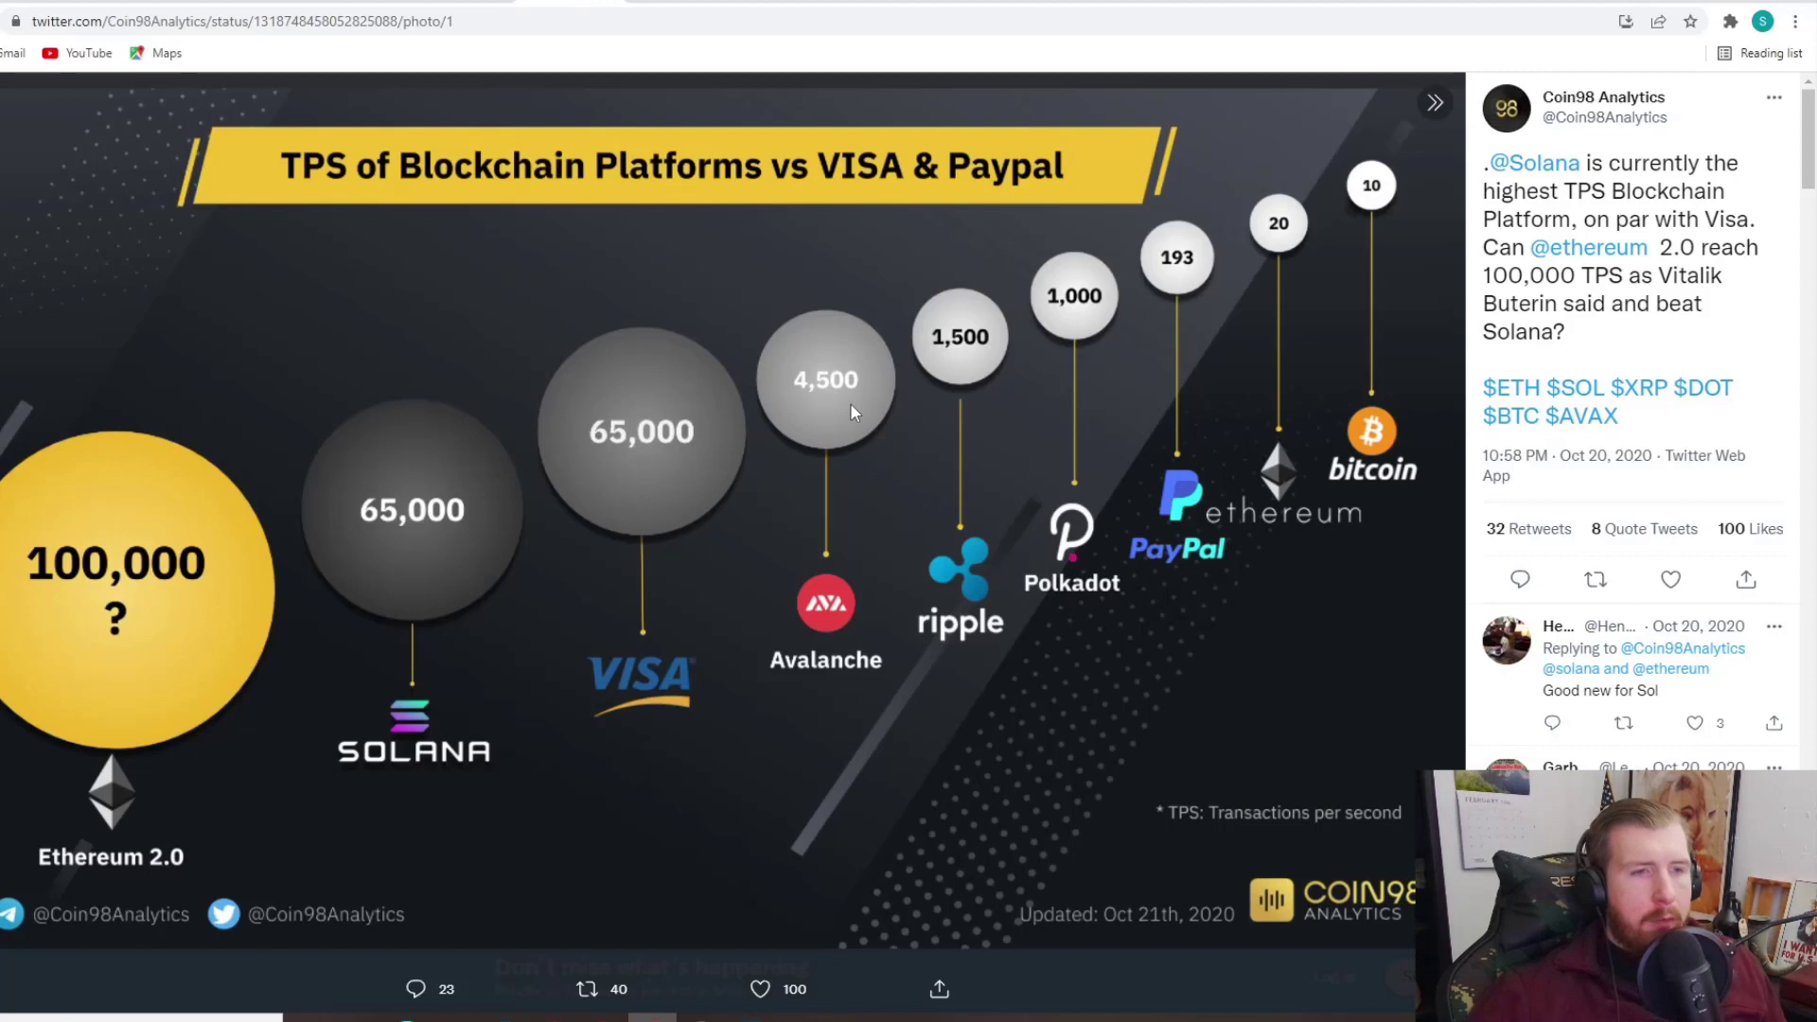
pyautogui.moveTo(844, 406)
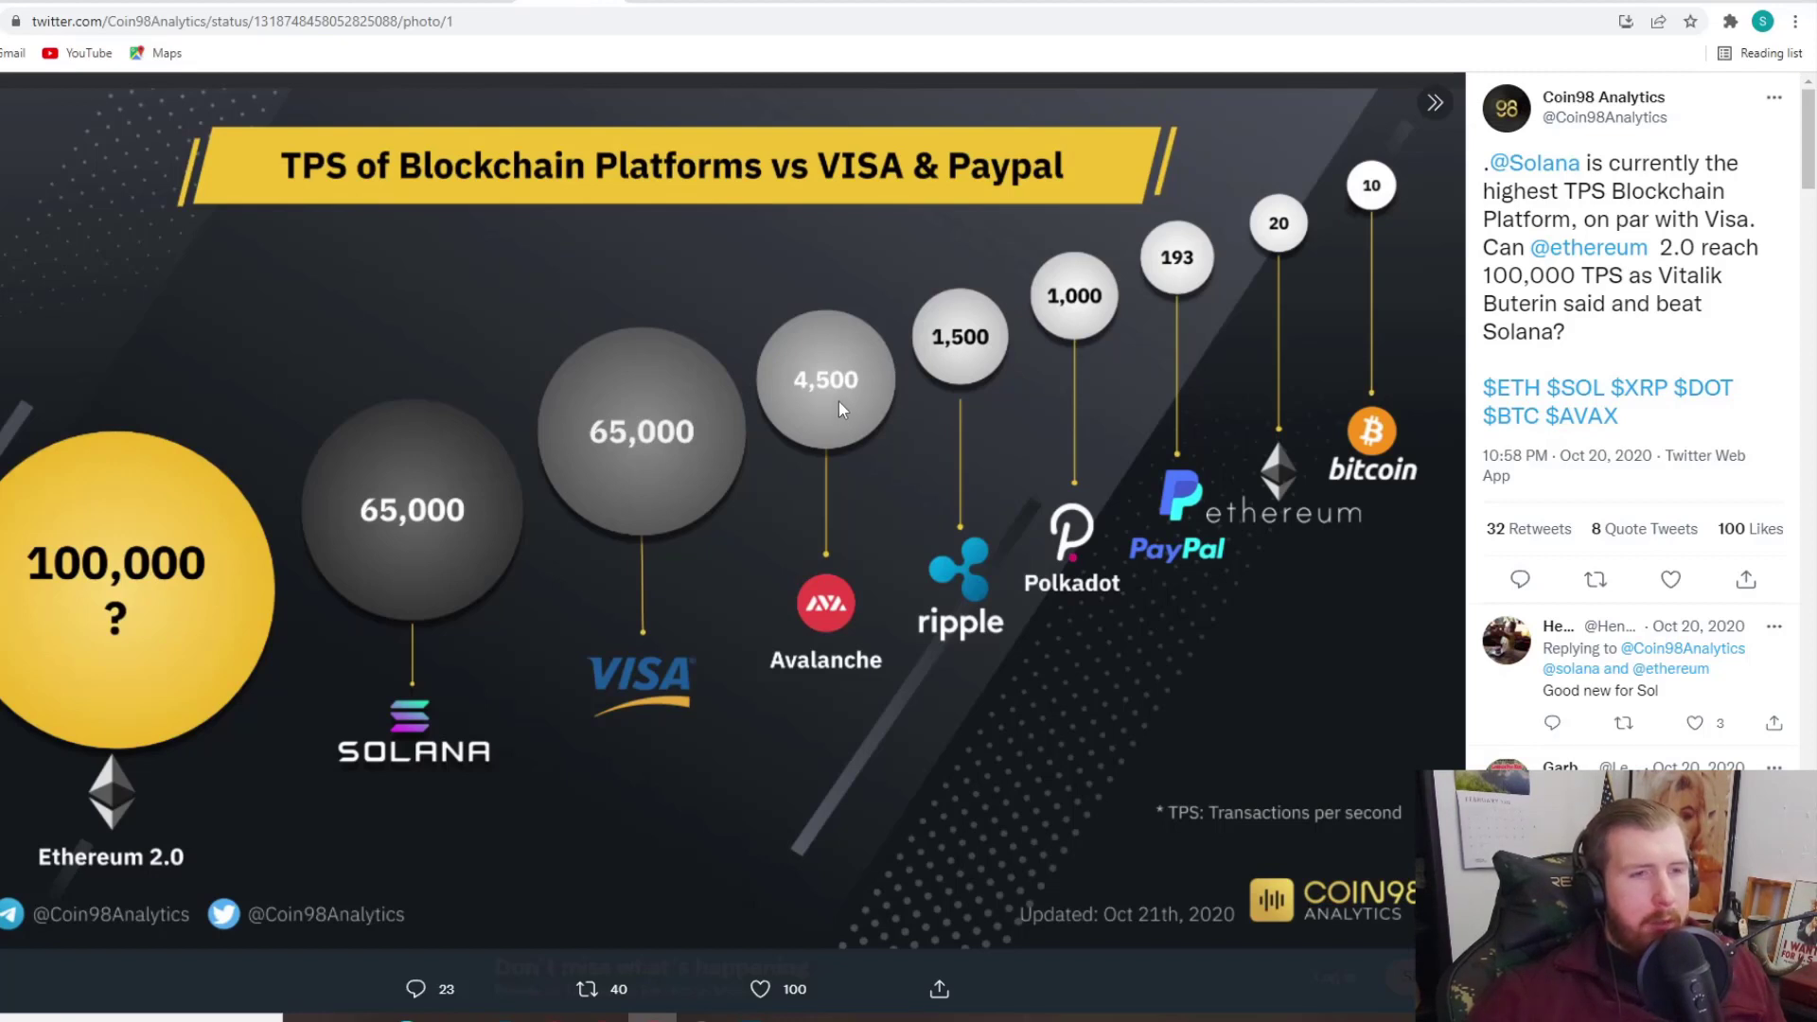
pyautogui.moveTo(840, 405)
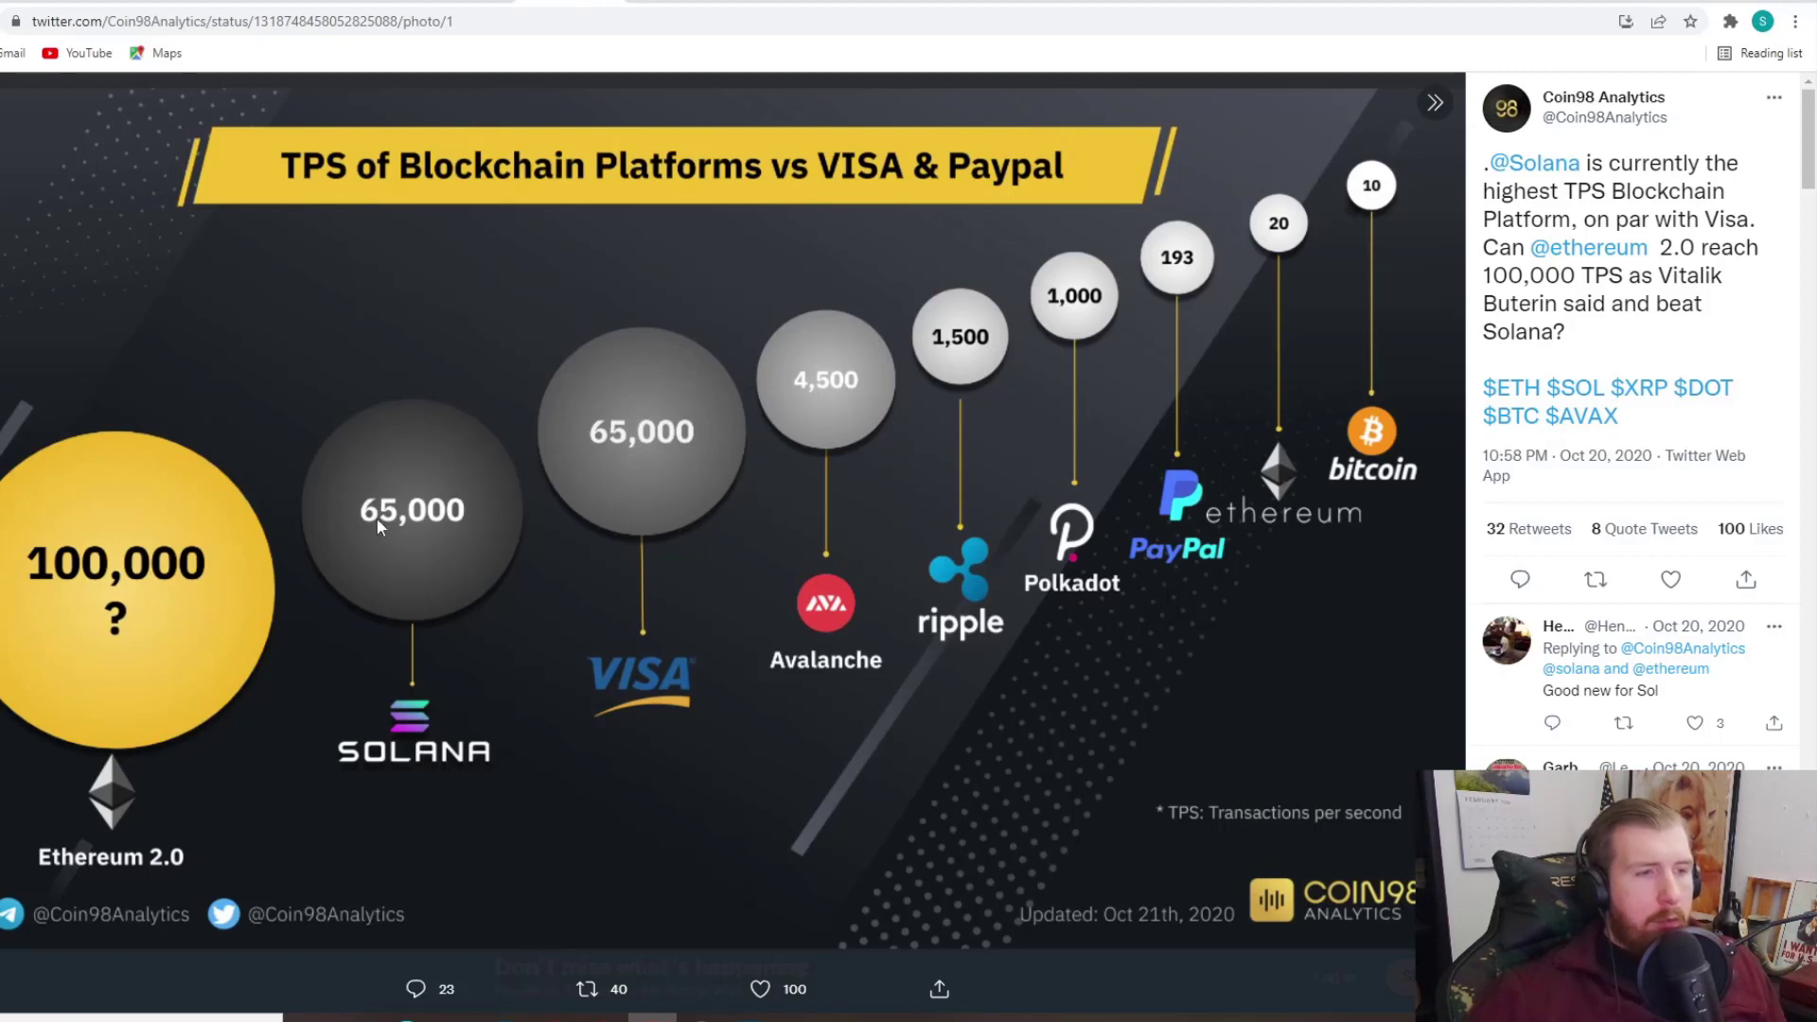
pyautogui.moveTo(384, 432)
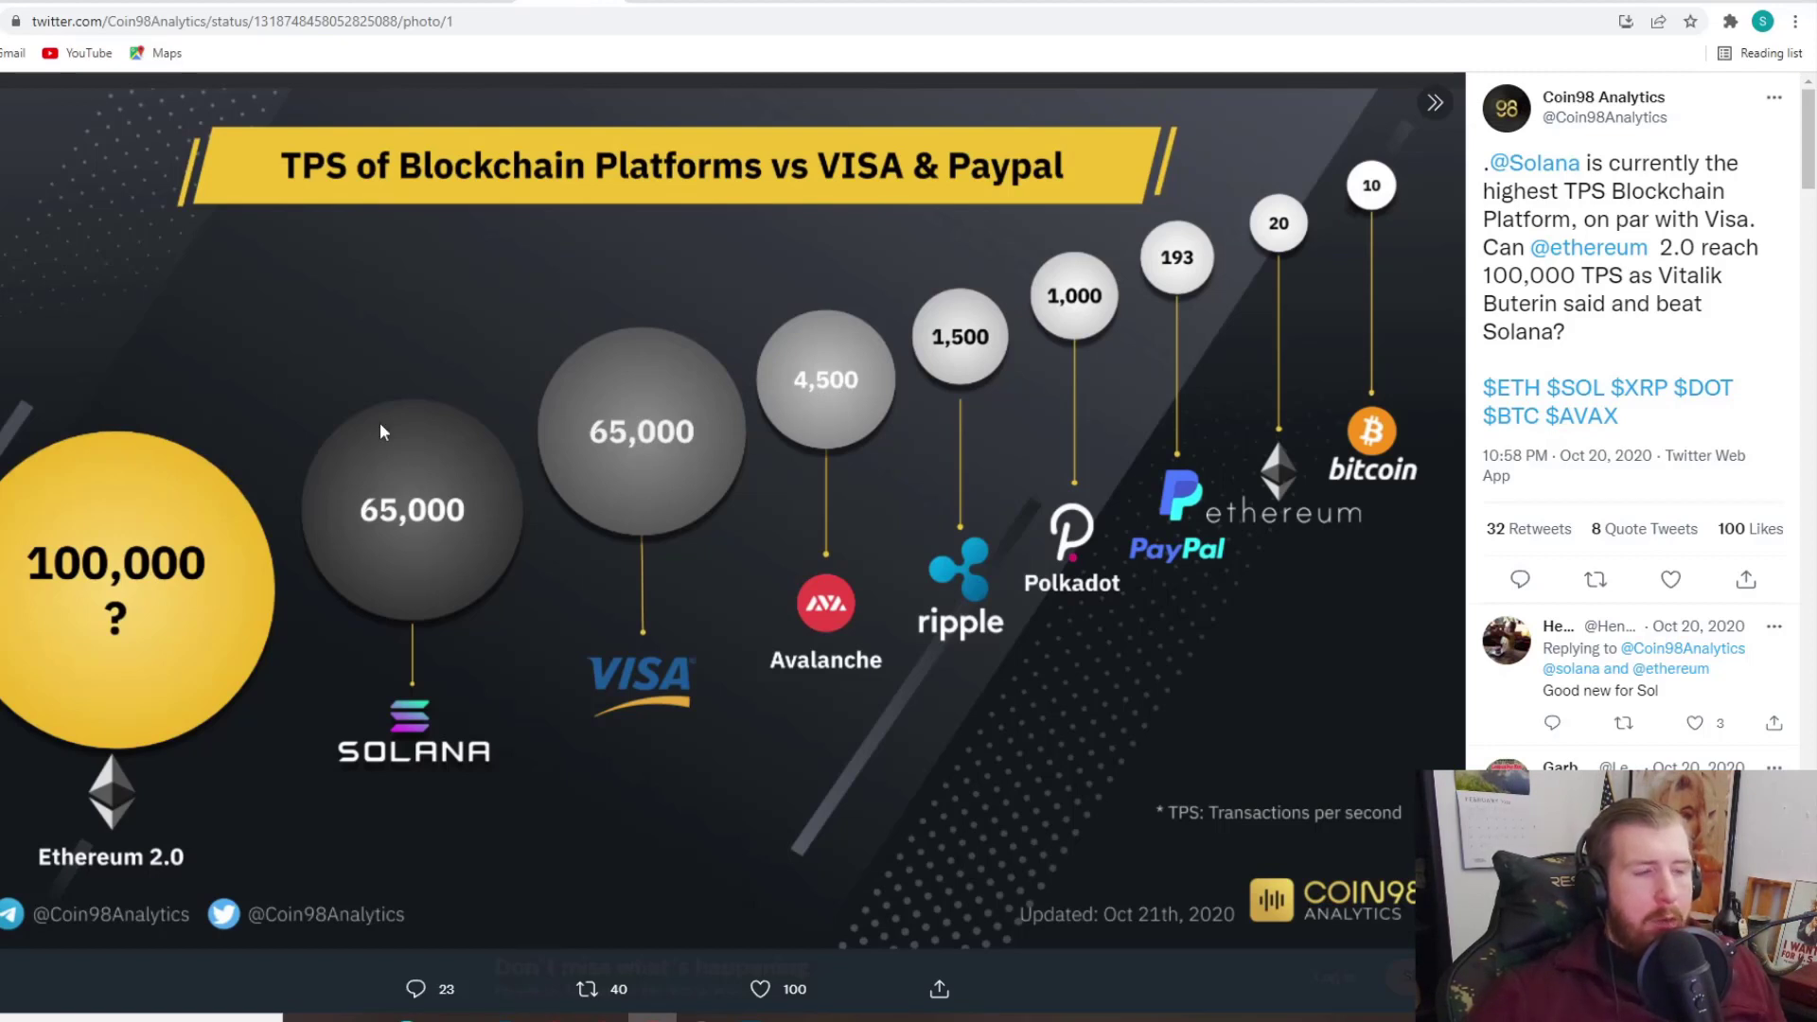
pyautogui.moveTo(494, 530)
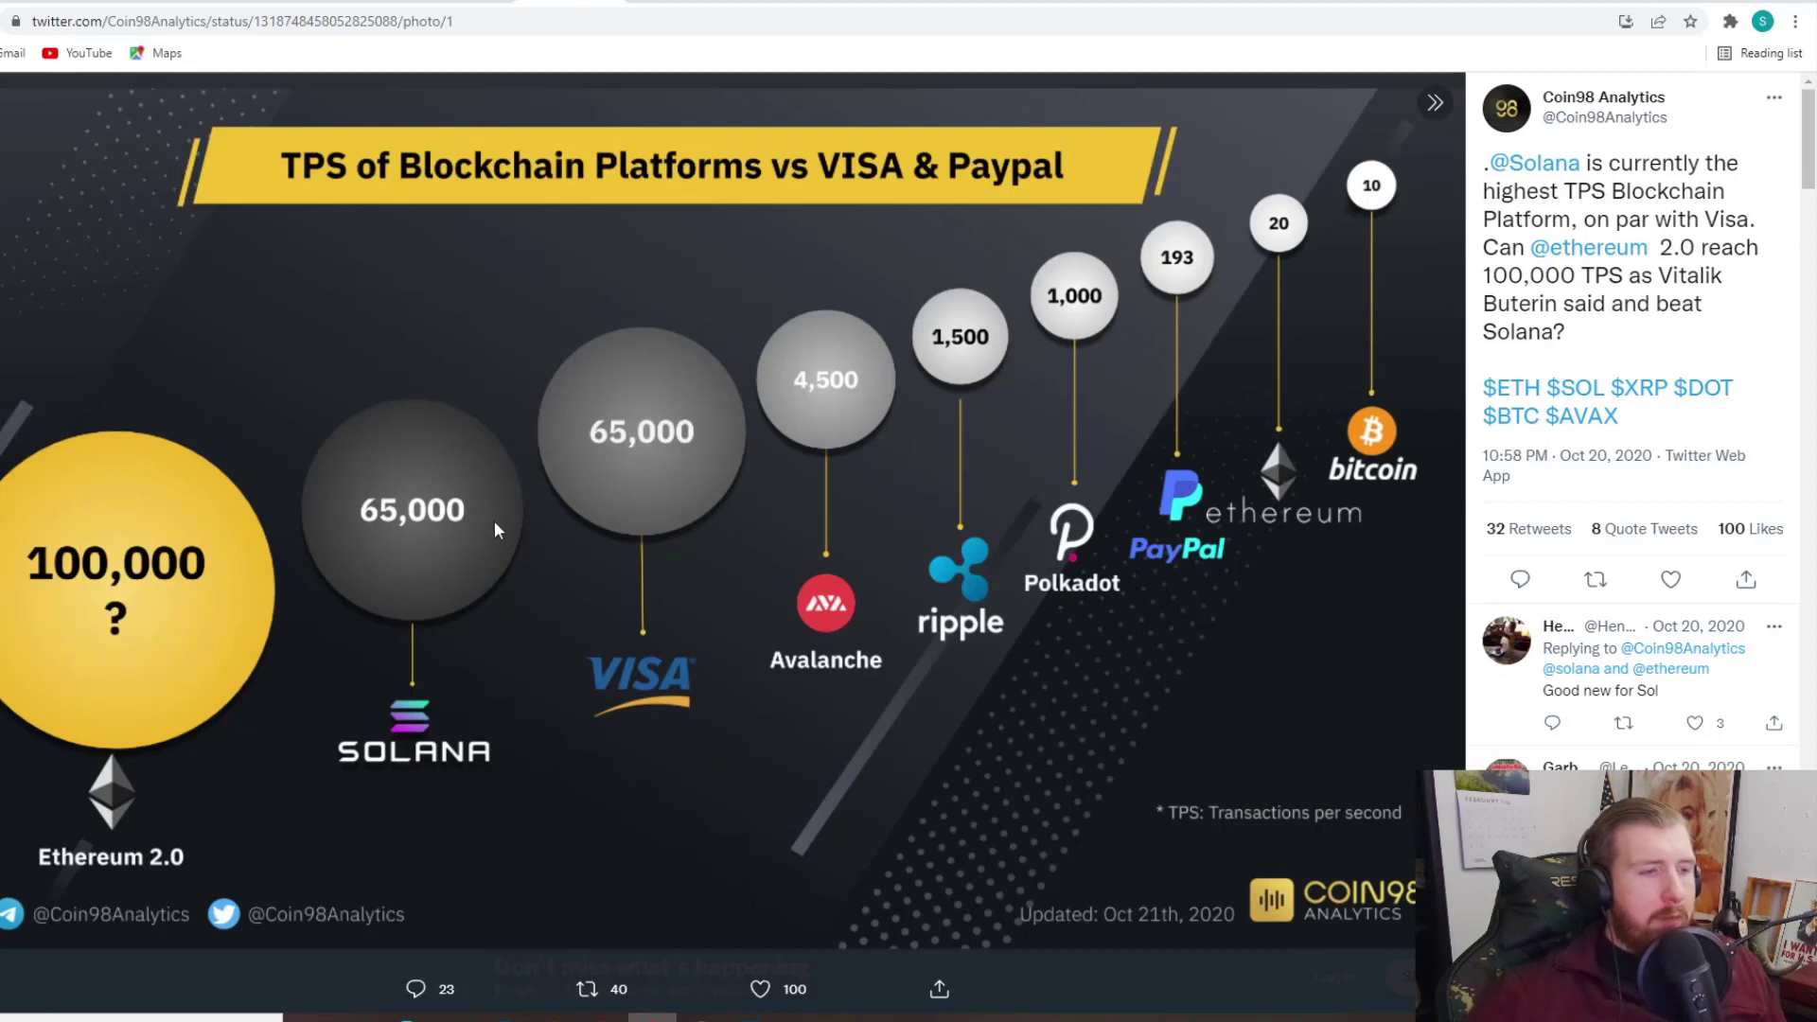
pyautogui.moveTo(136, 573)
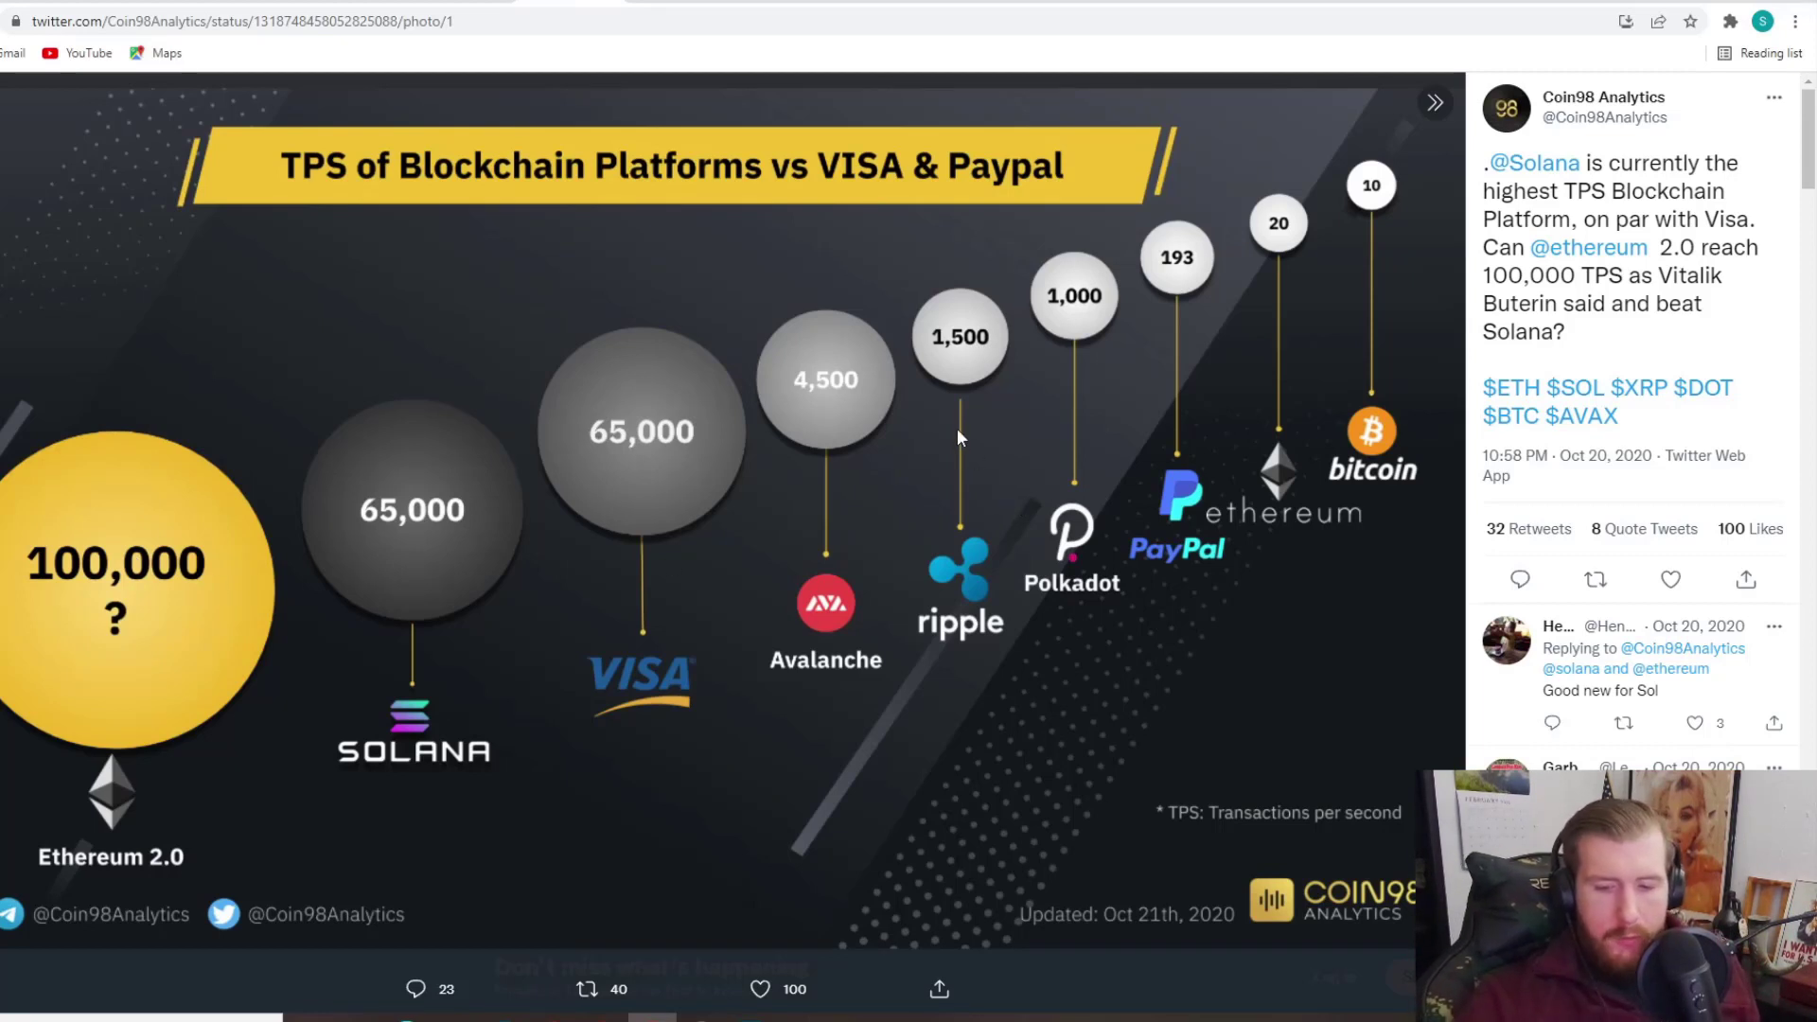
pyautogui.moveTo(855, 316)
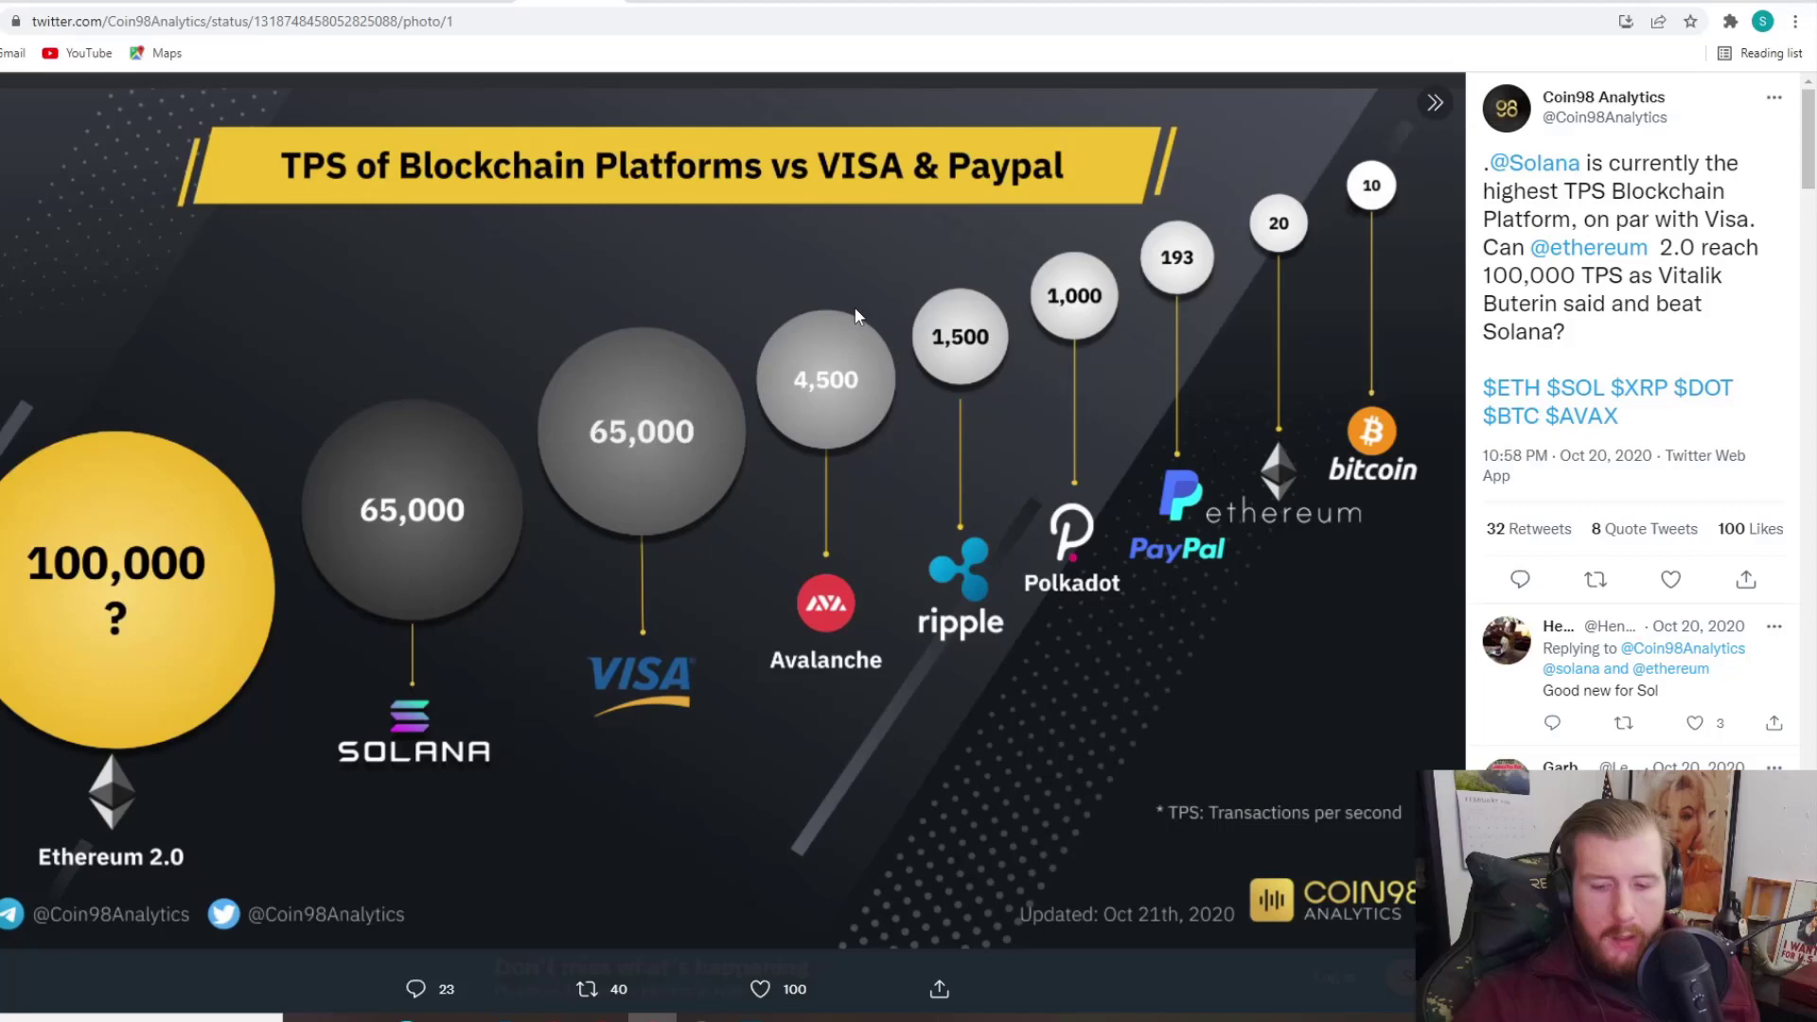
pyautogui.moveTo(976, 386)
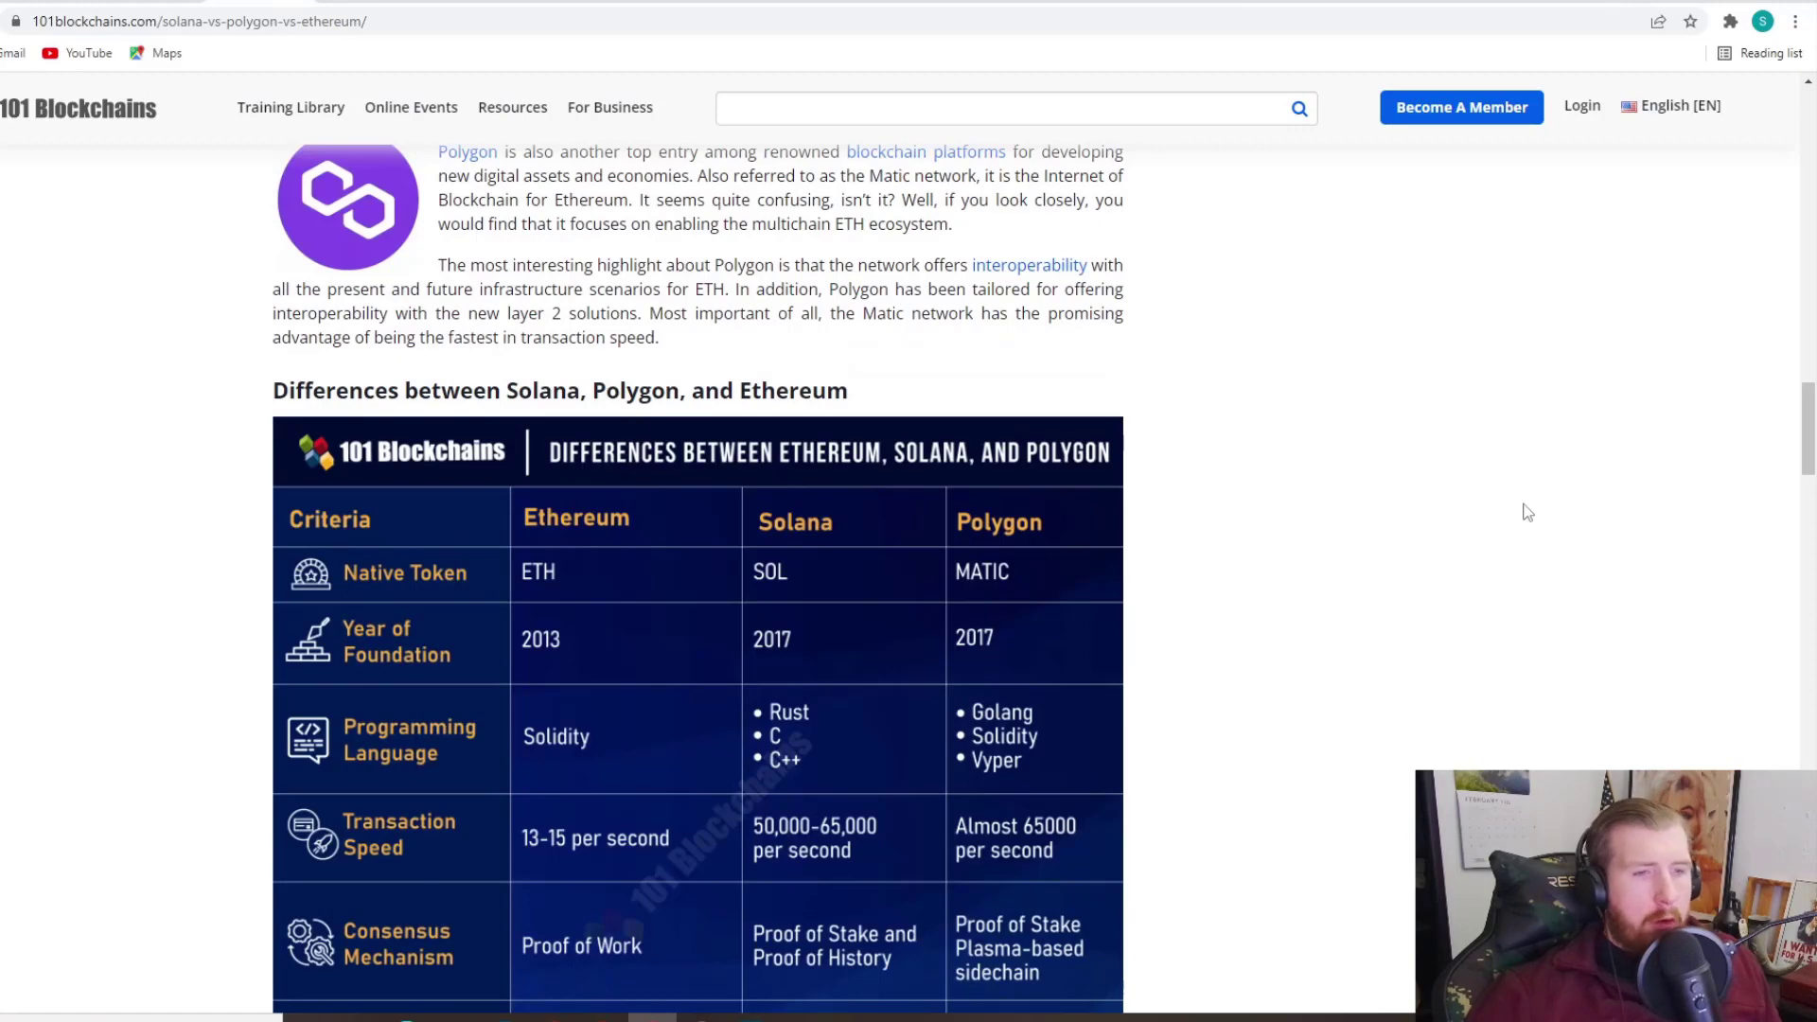
# Step: Scroll the 101 Blockchains article to its Ethereum vs Solana vs Polygon differences table
pyautogui.scroll(-3)
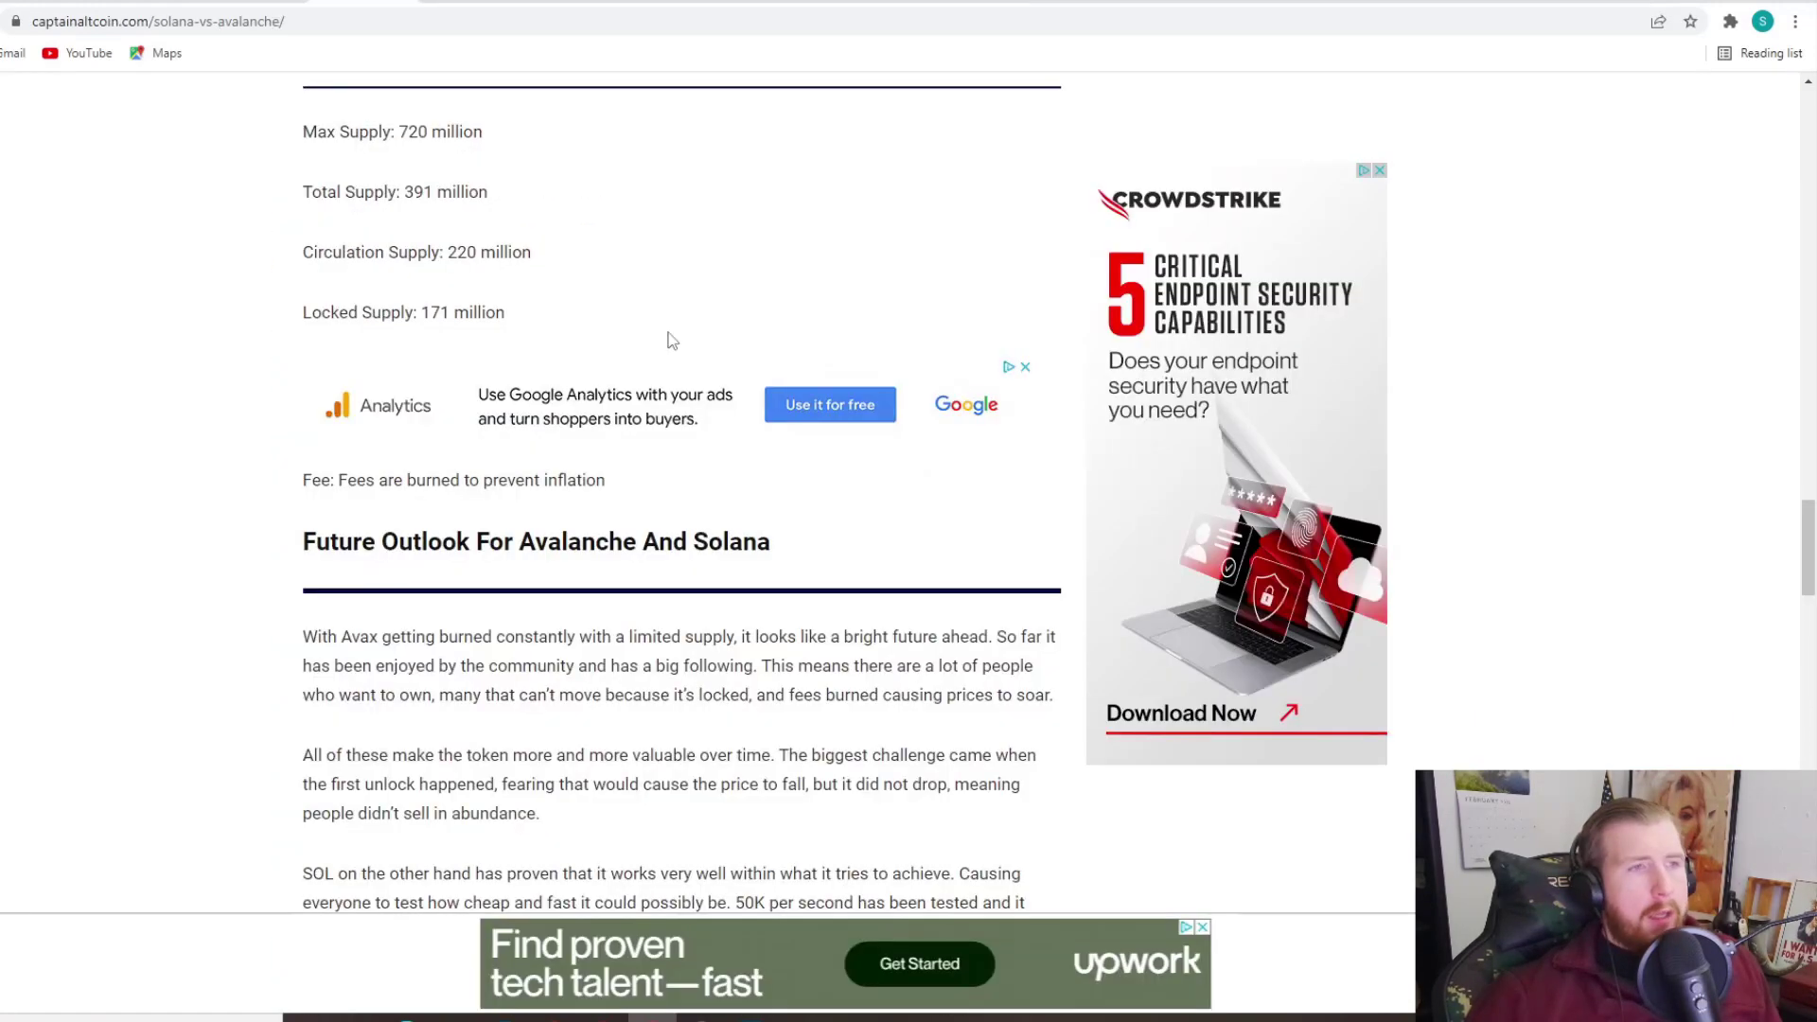
pyautogui.scroll(3)
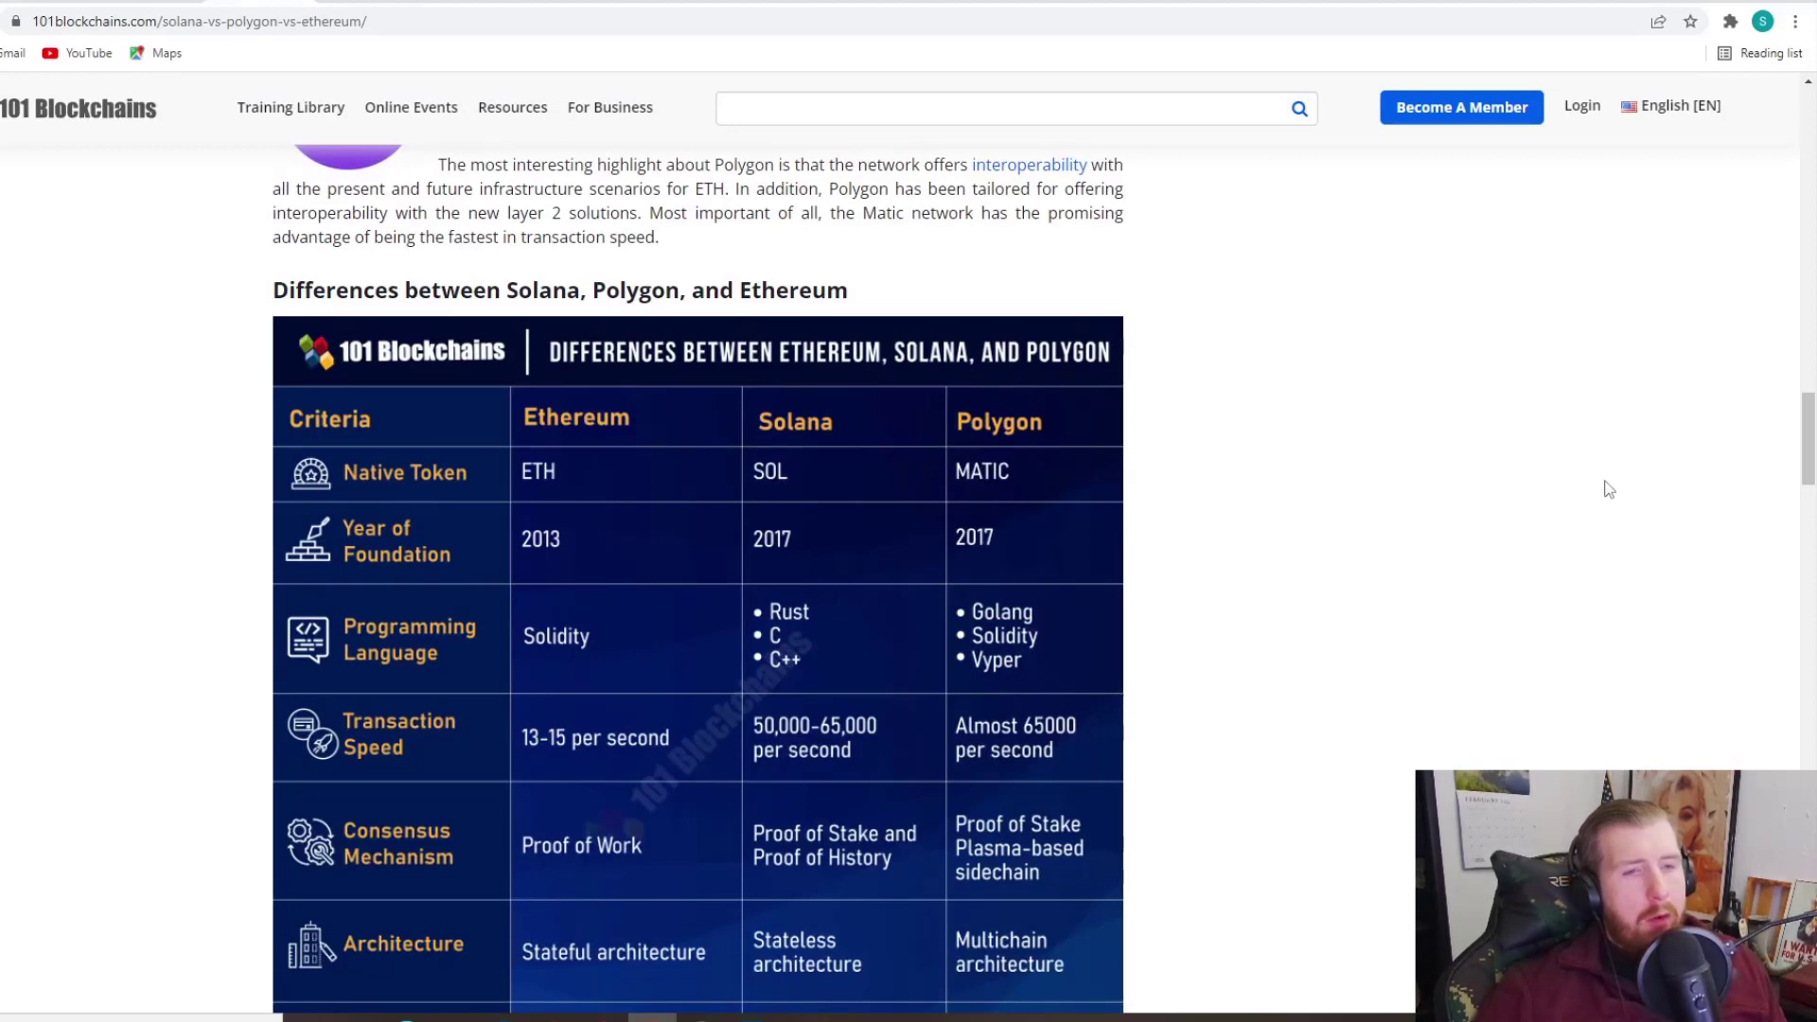
pyautogui.moveTo(1535, 530)
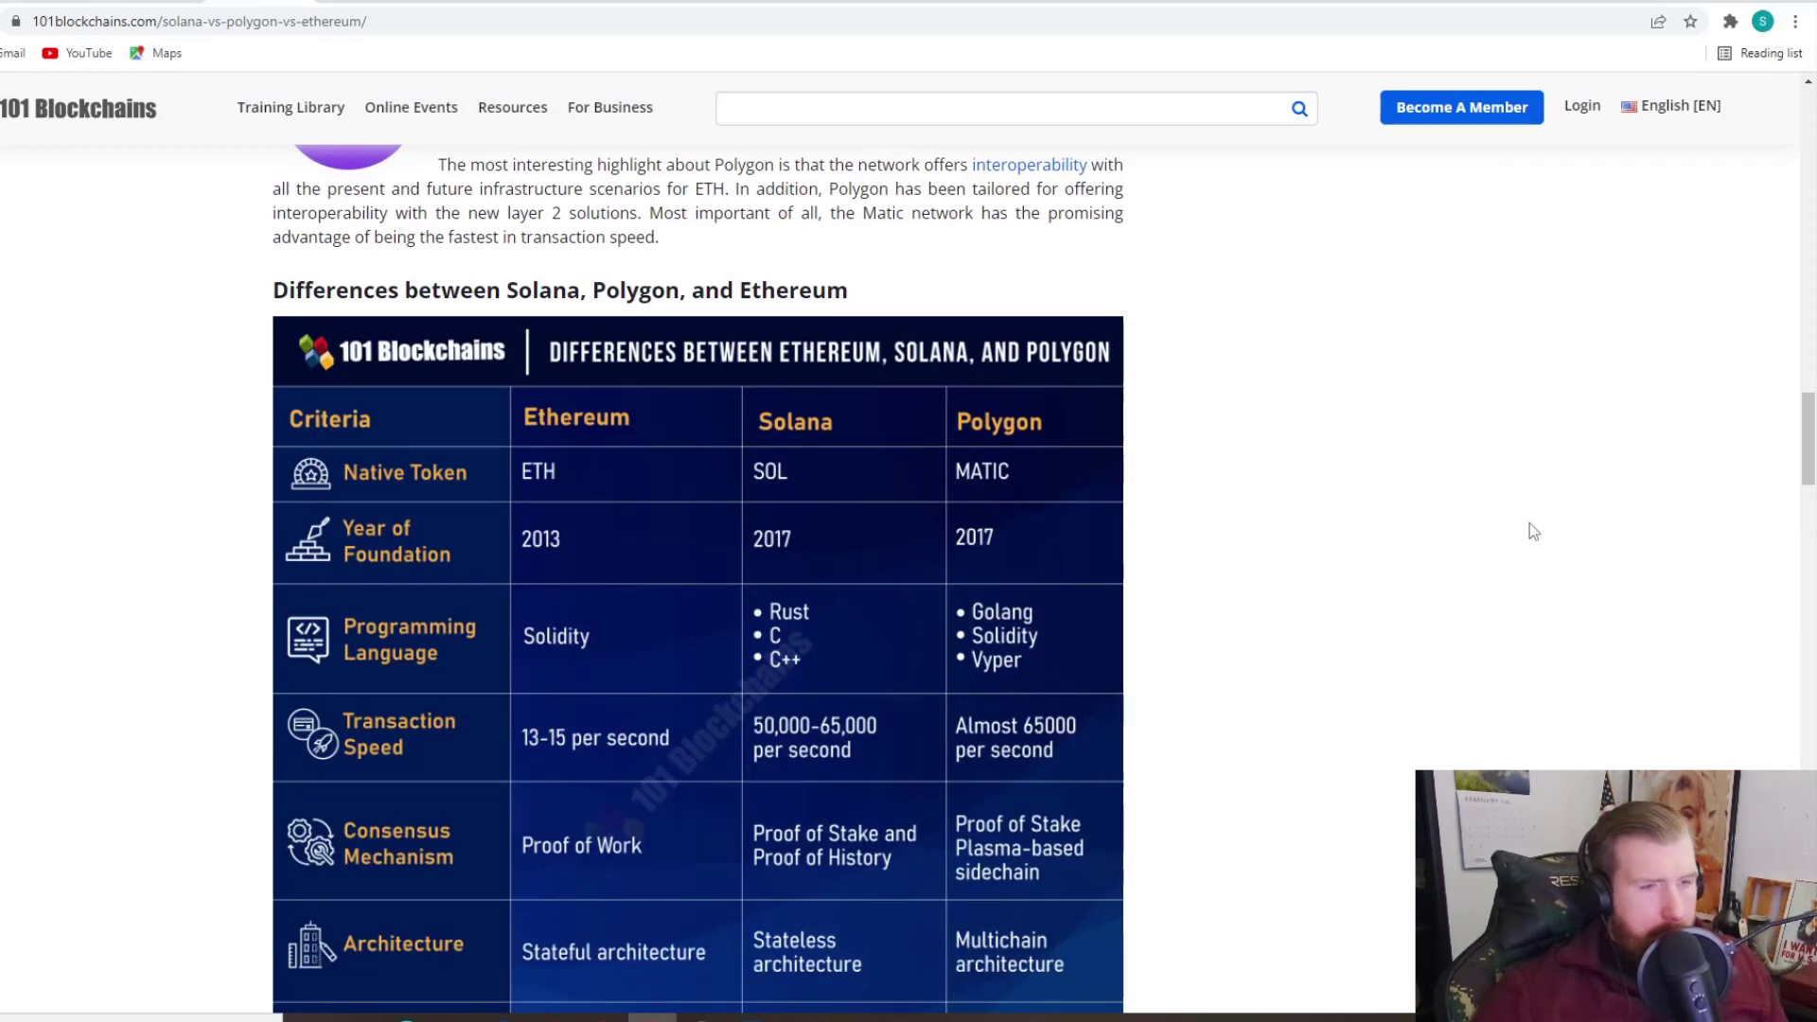
pyautogui.scroll(-3)
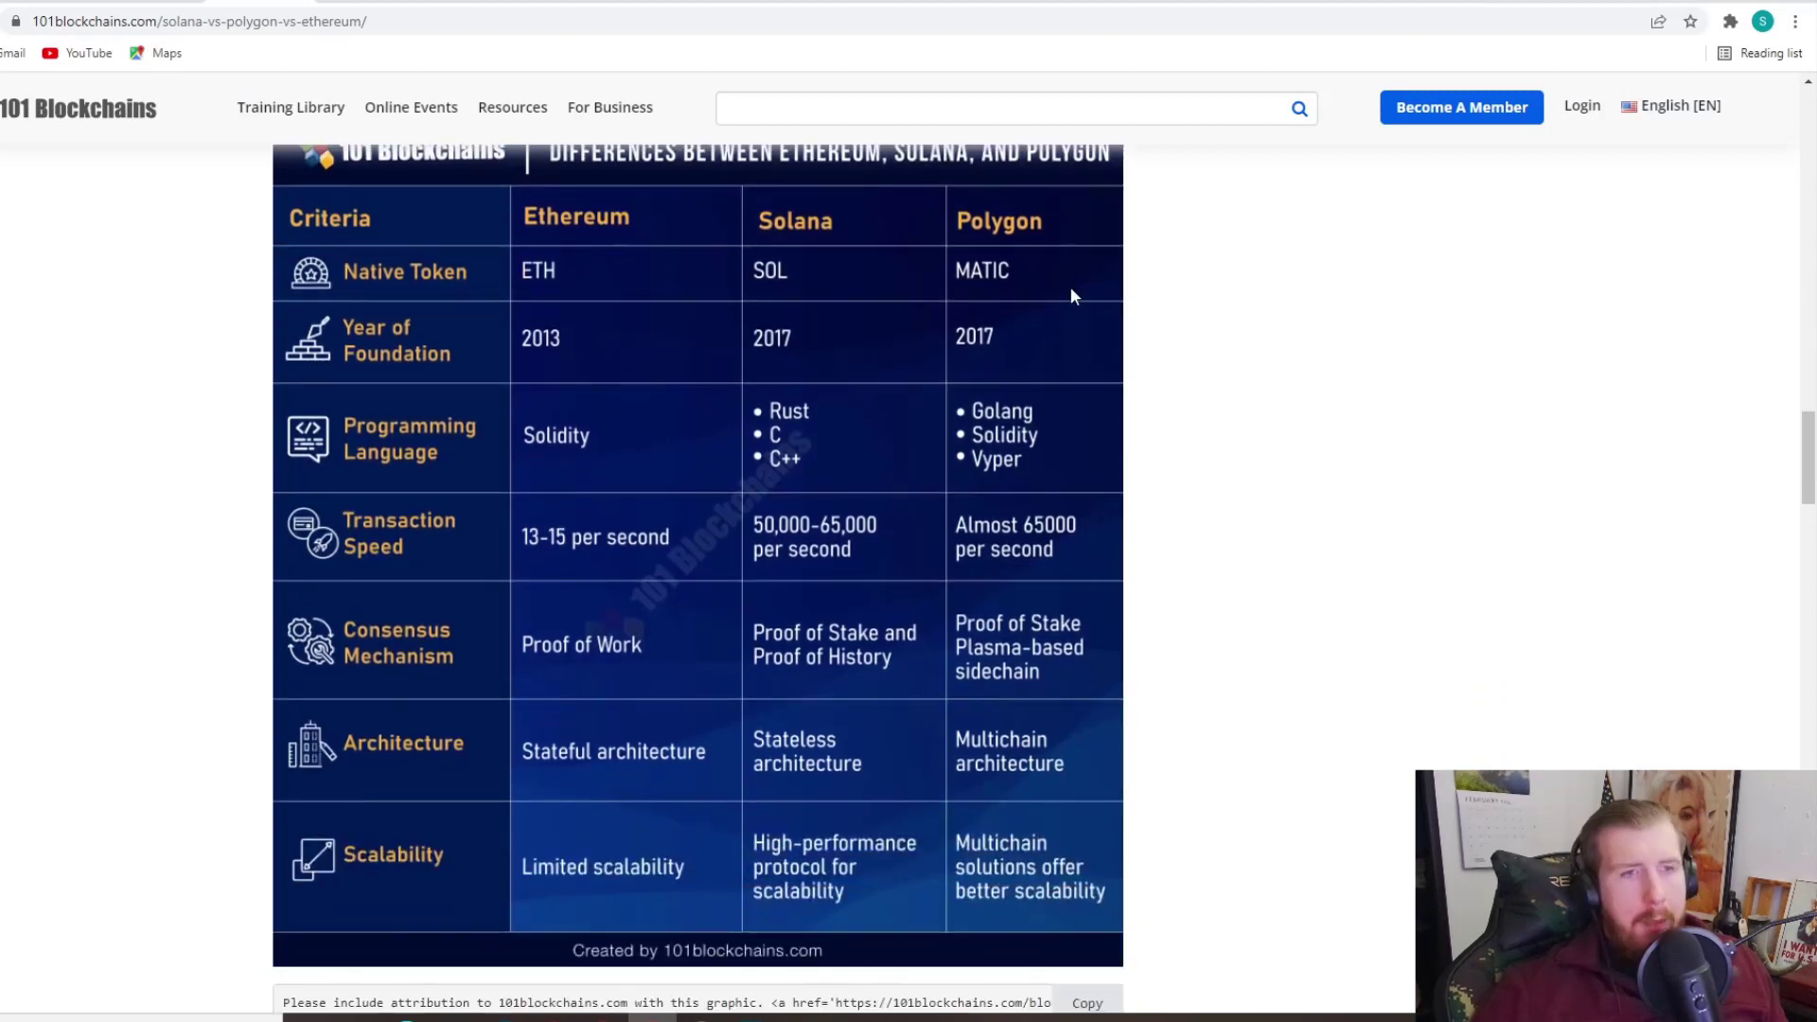
pyautogui.moveTo(1037, 452)
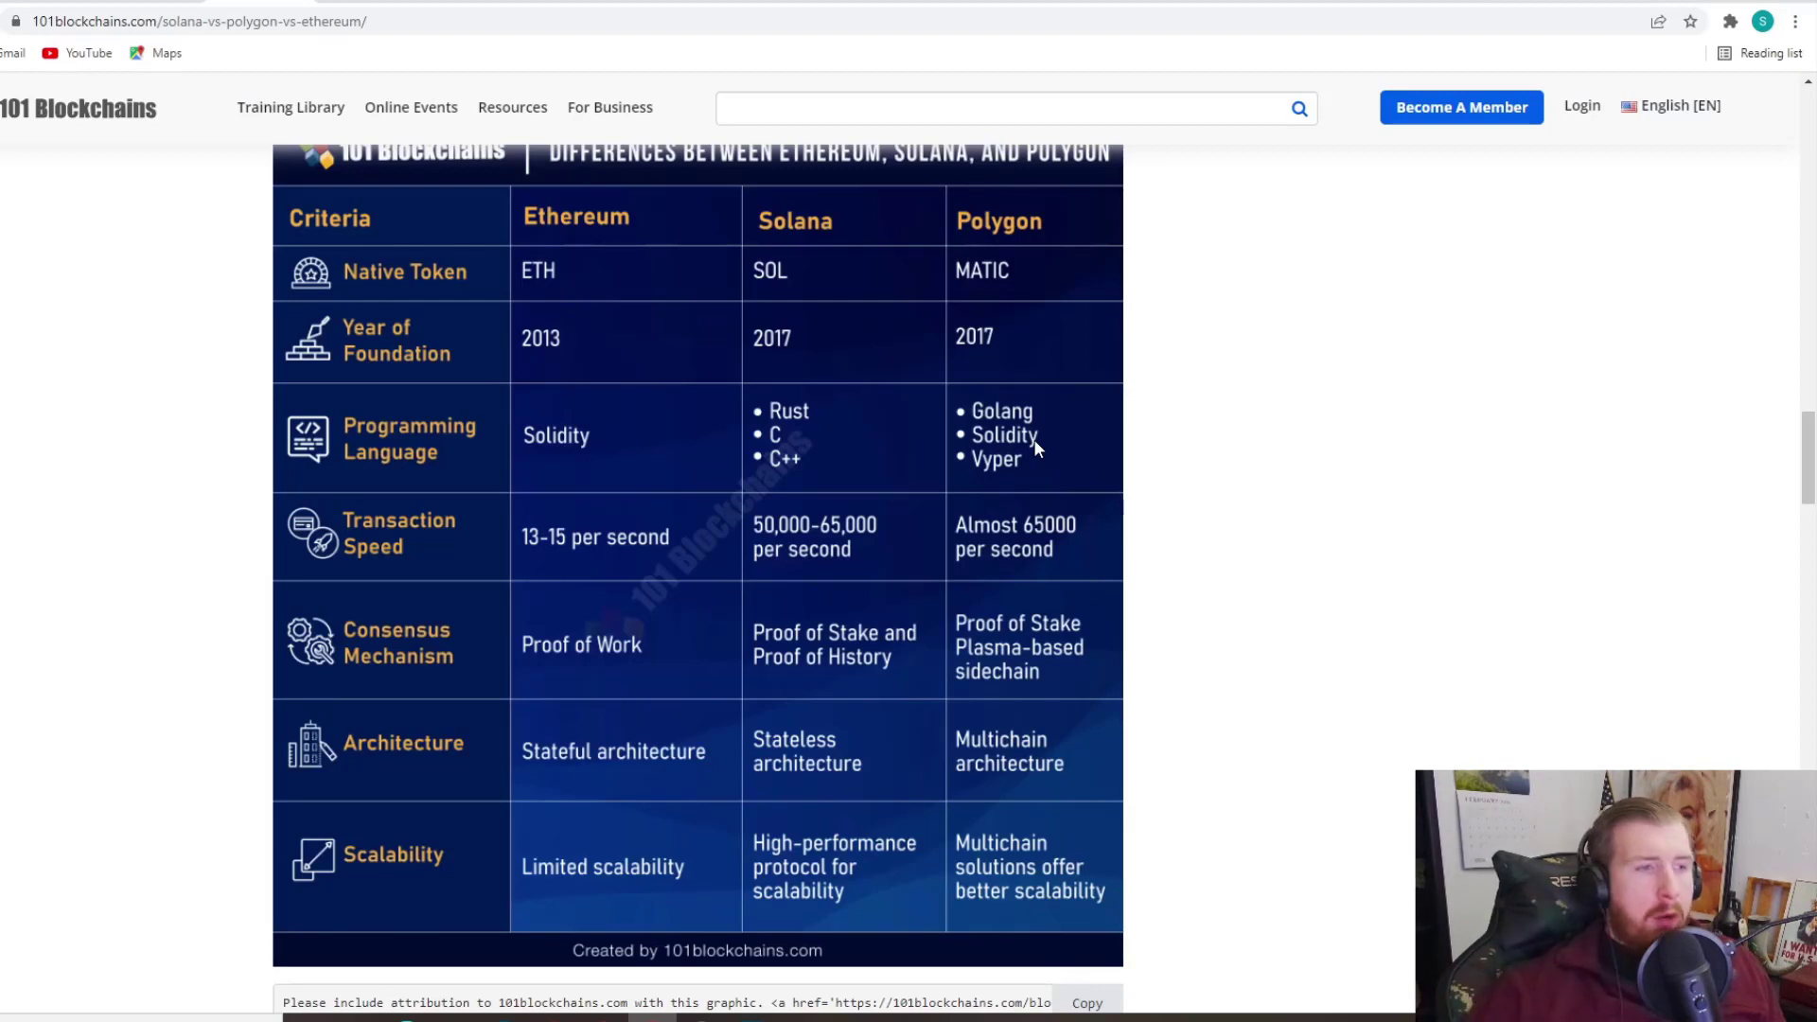
pyautogui.moveTo(568, 437)
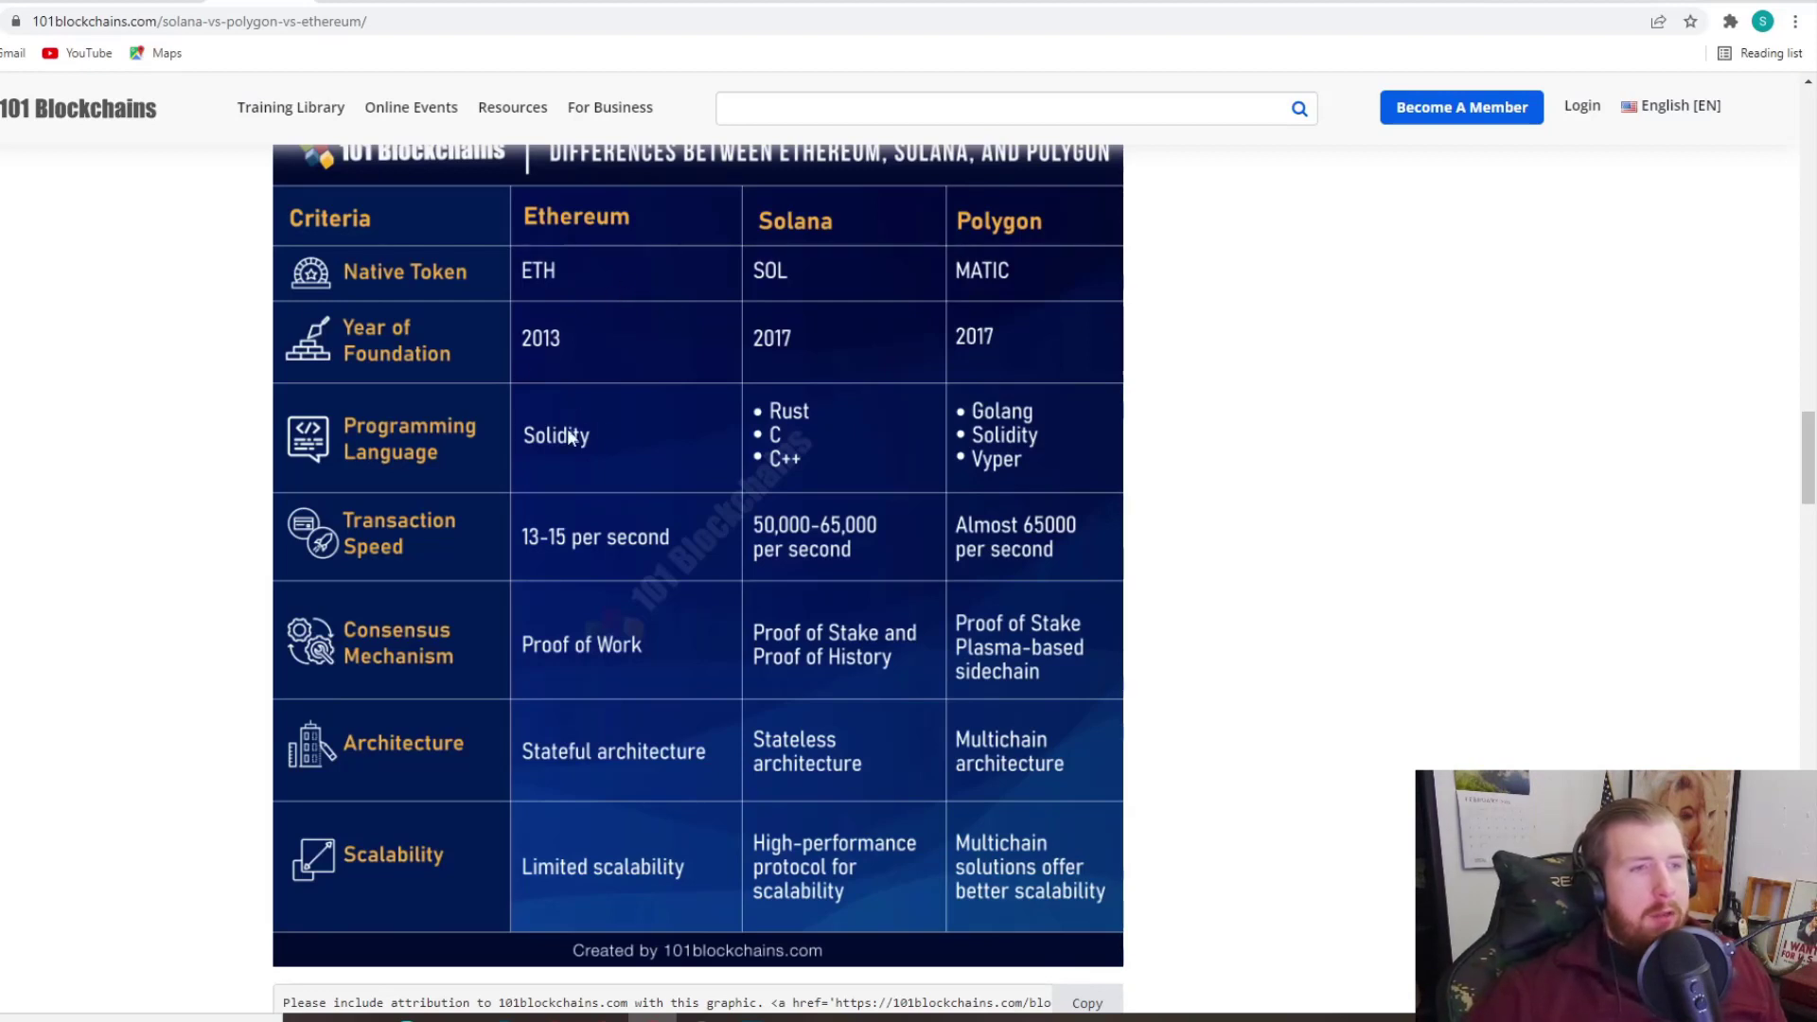
pyautogui.moveTo(589, 451)
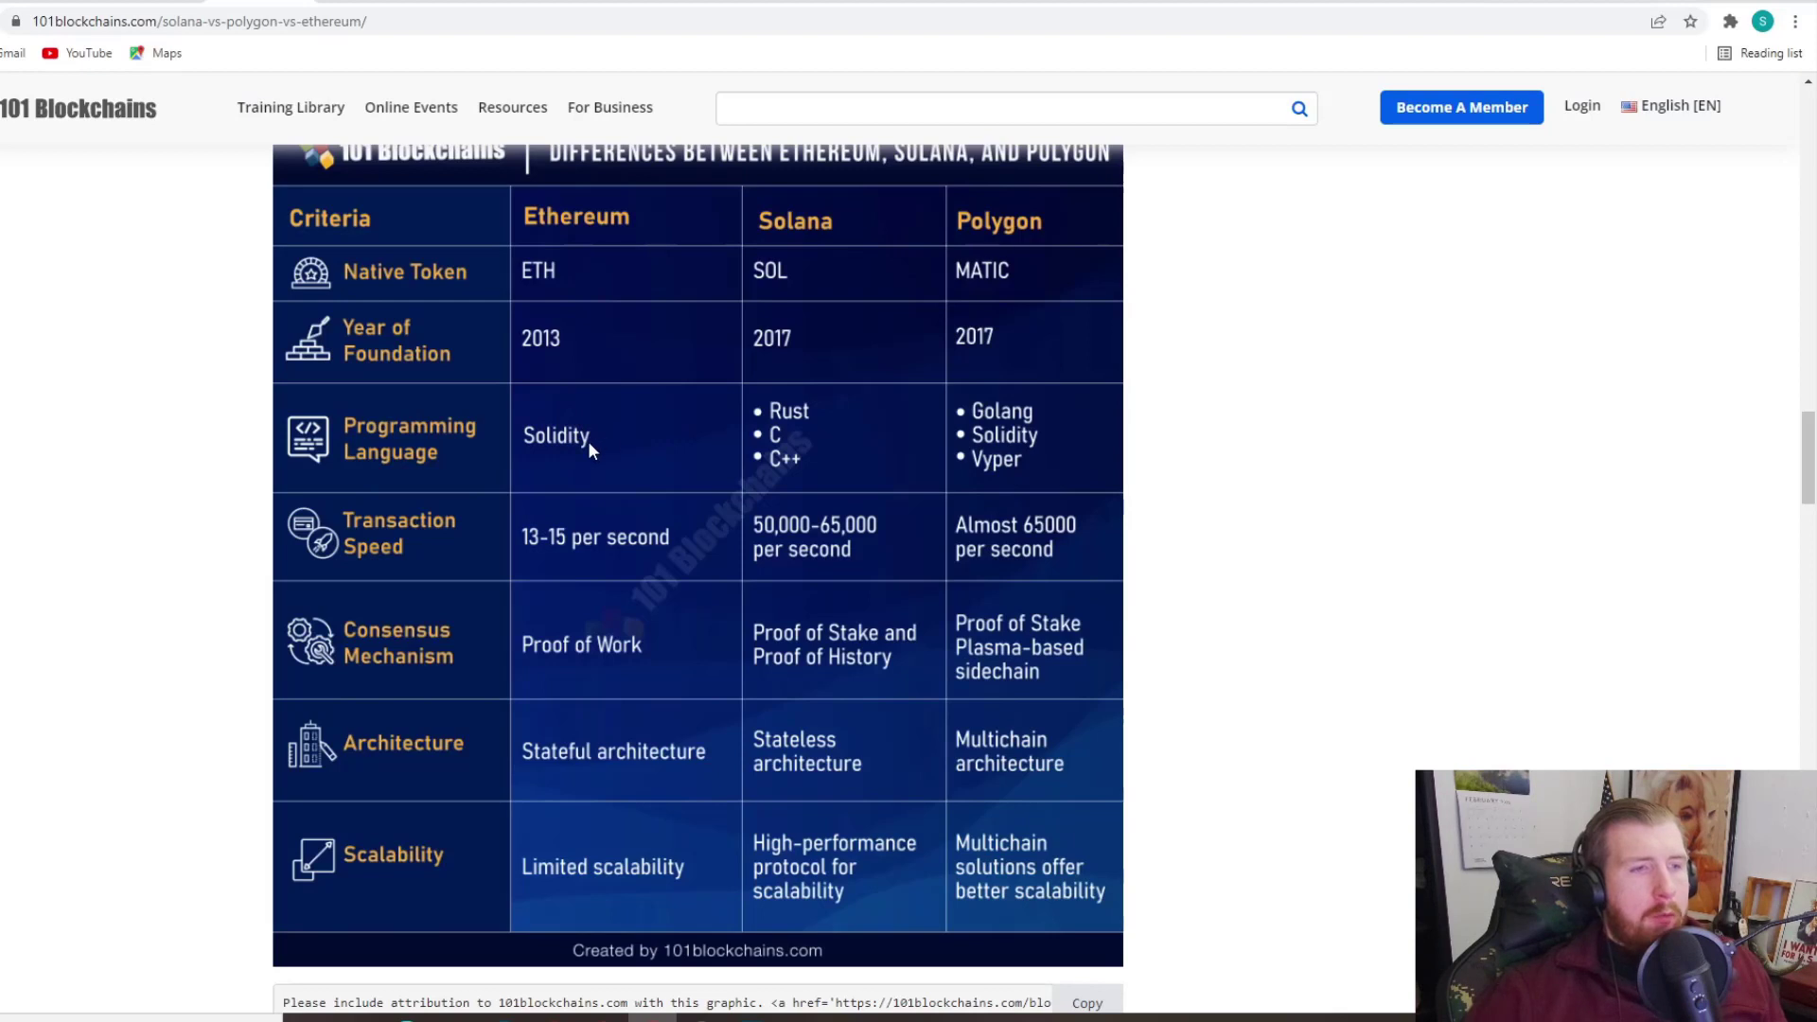
pyautogui.moveTo(632, 451)
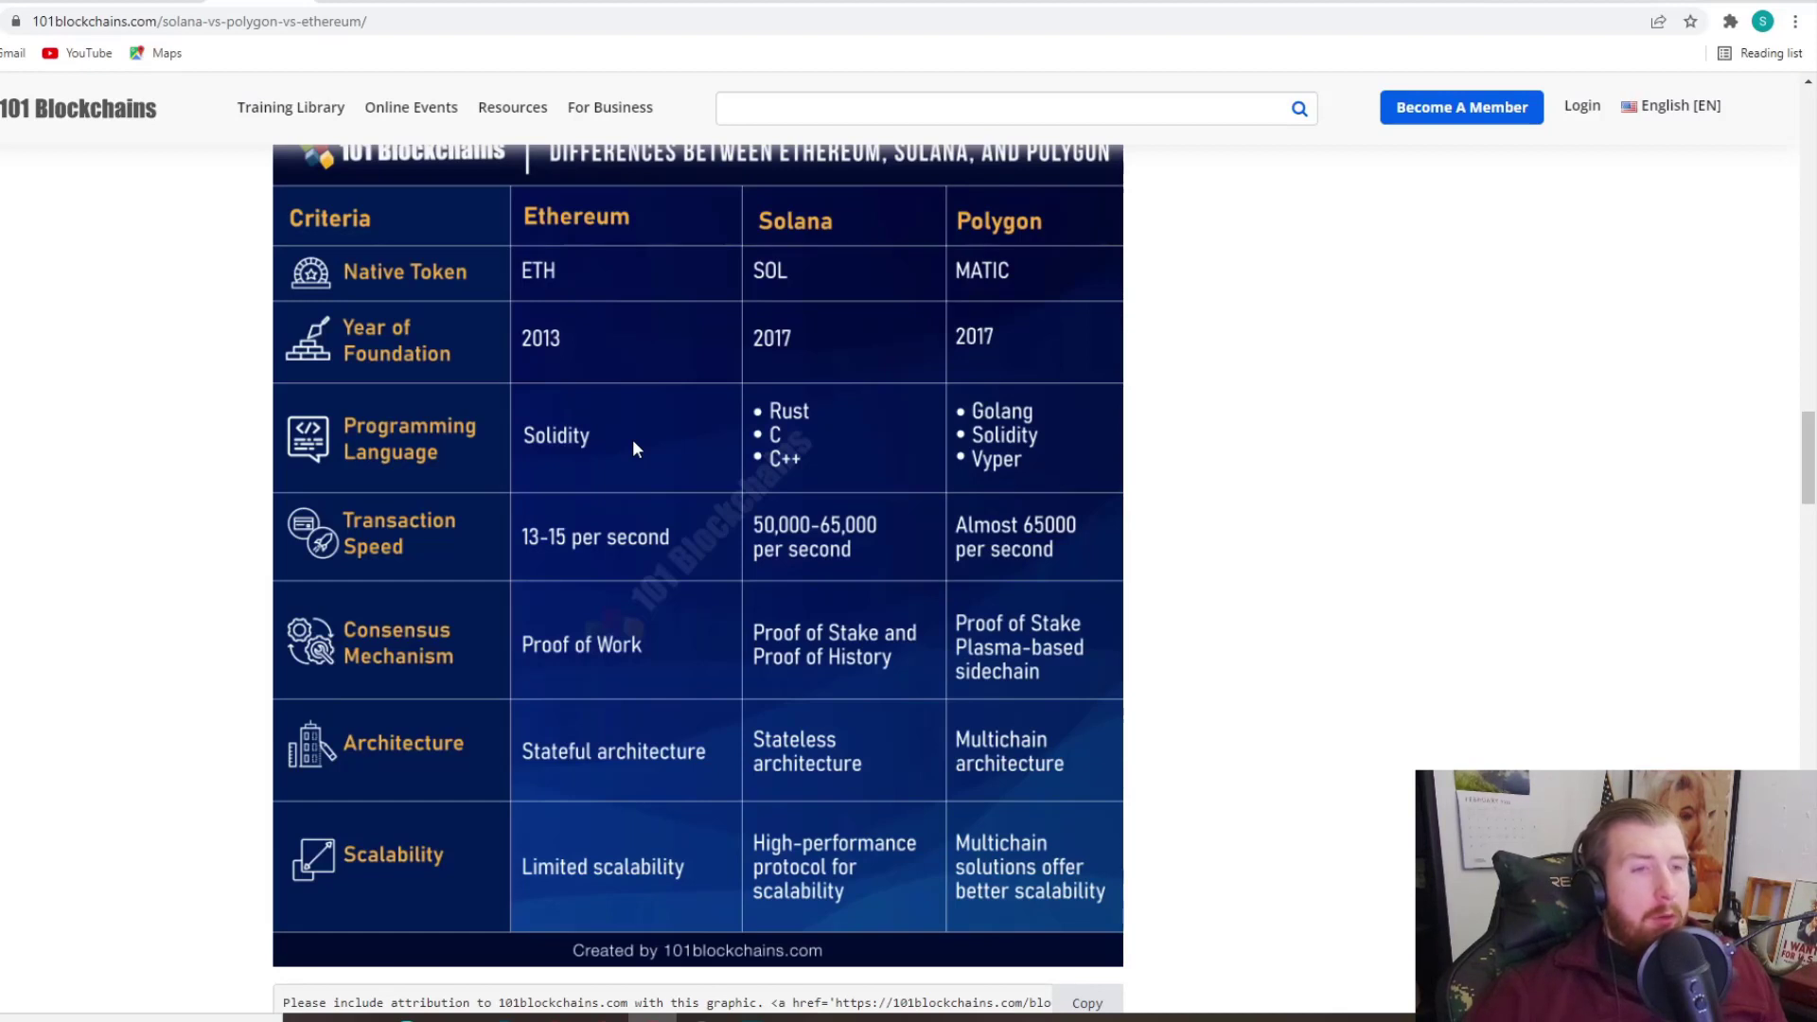
pyautogui.moveTo(711, 382)
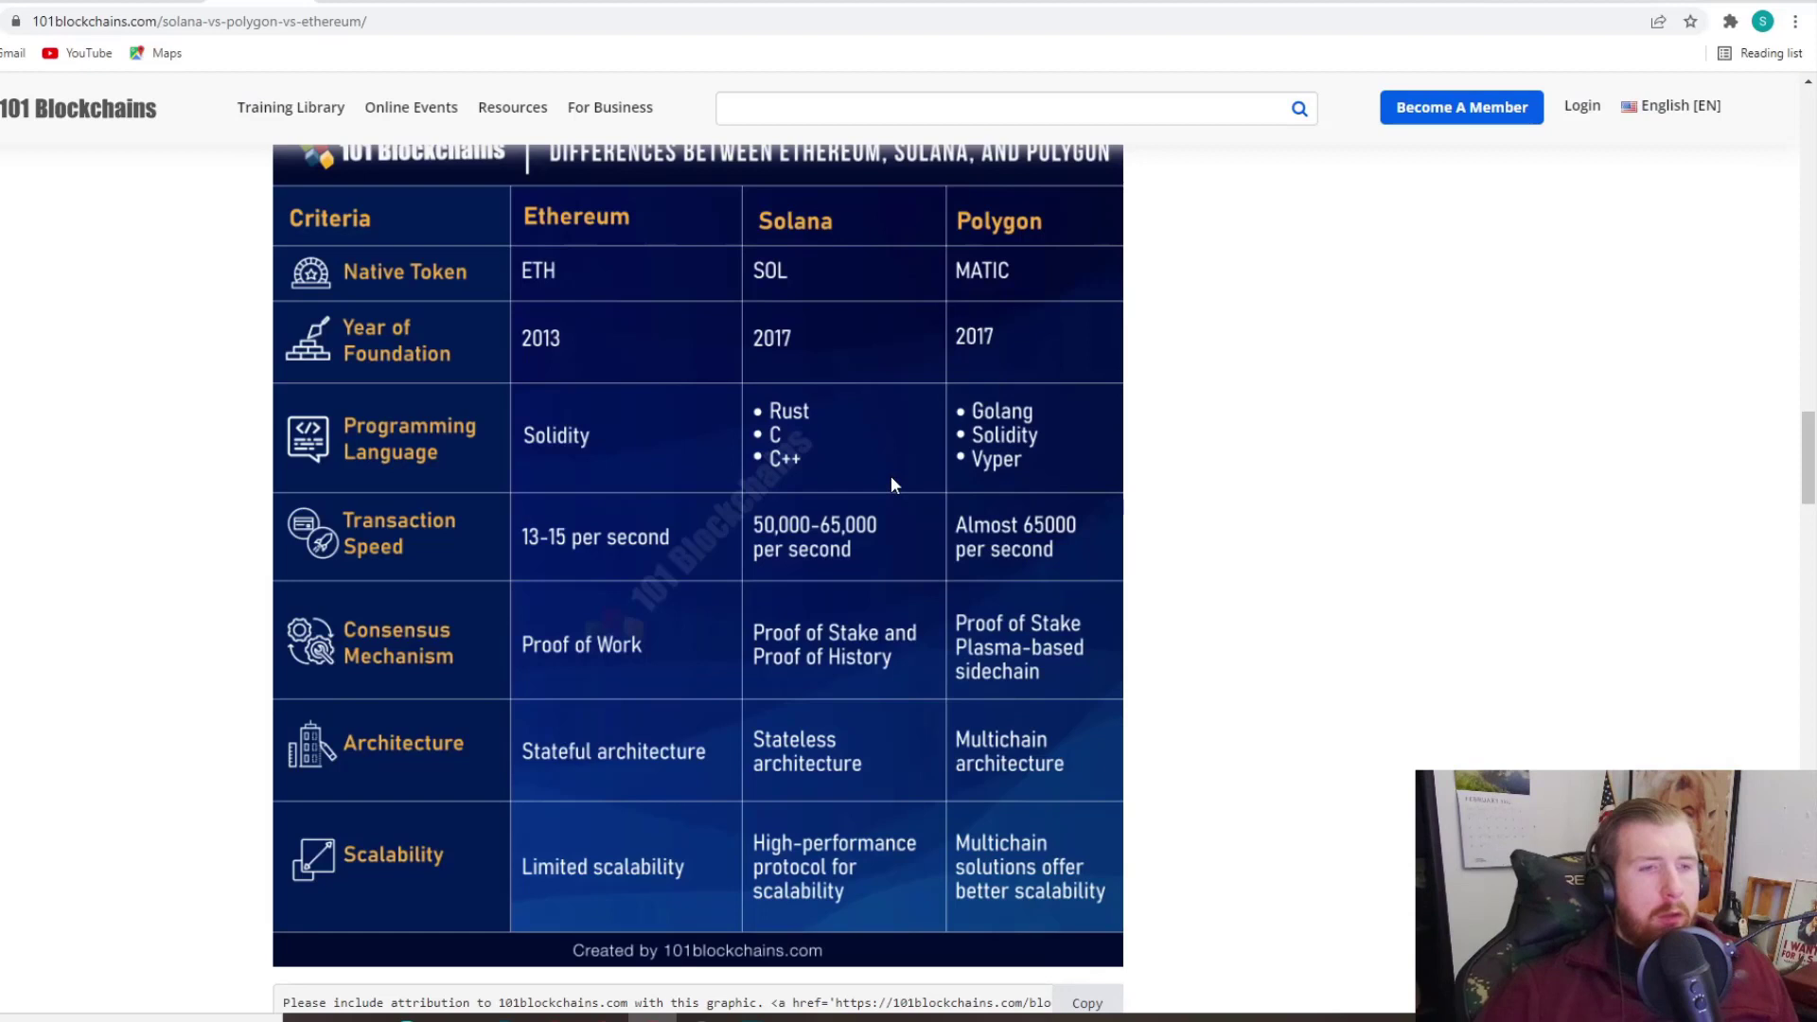
pyautogui.moveTo(1079, 572)
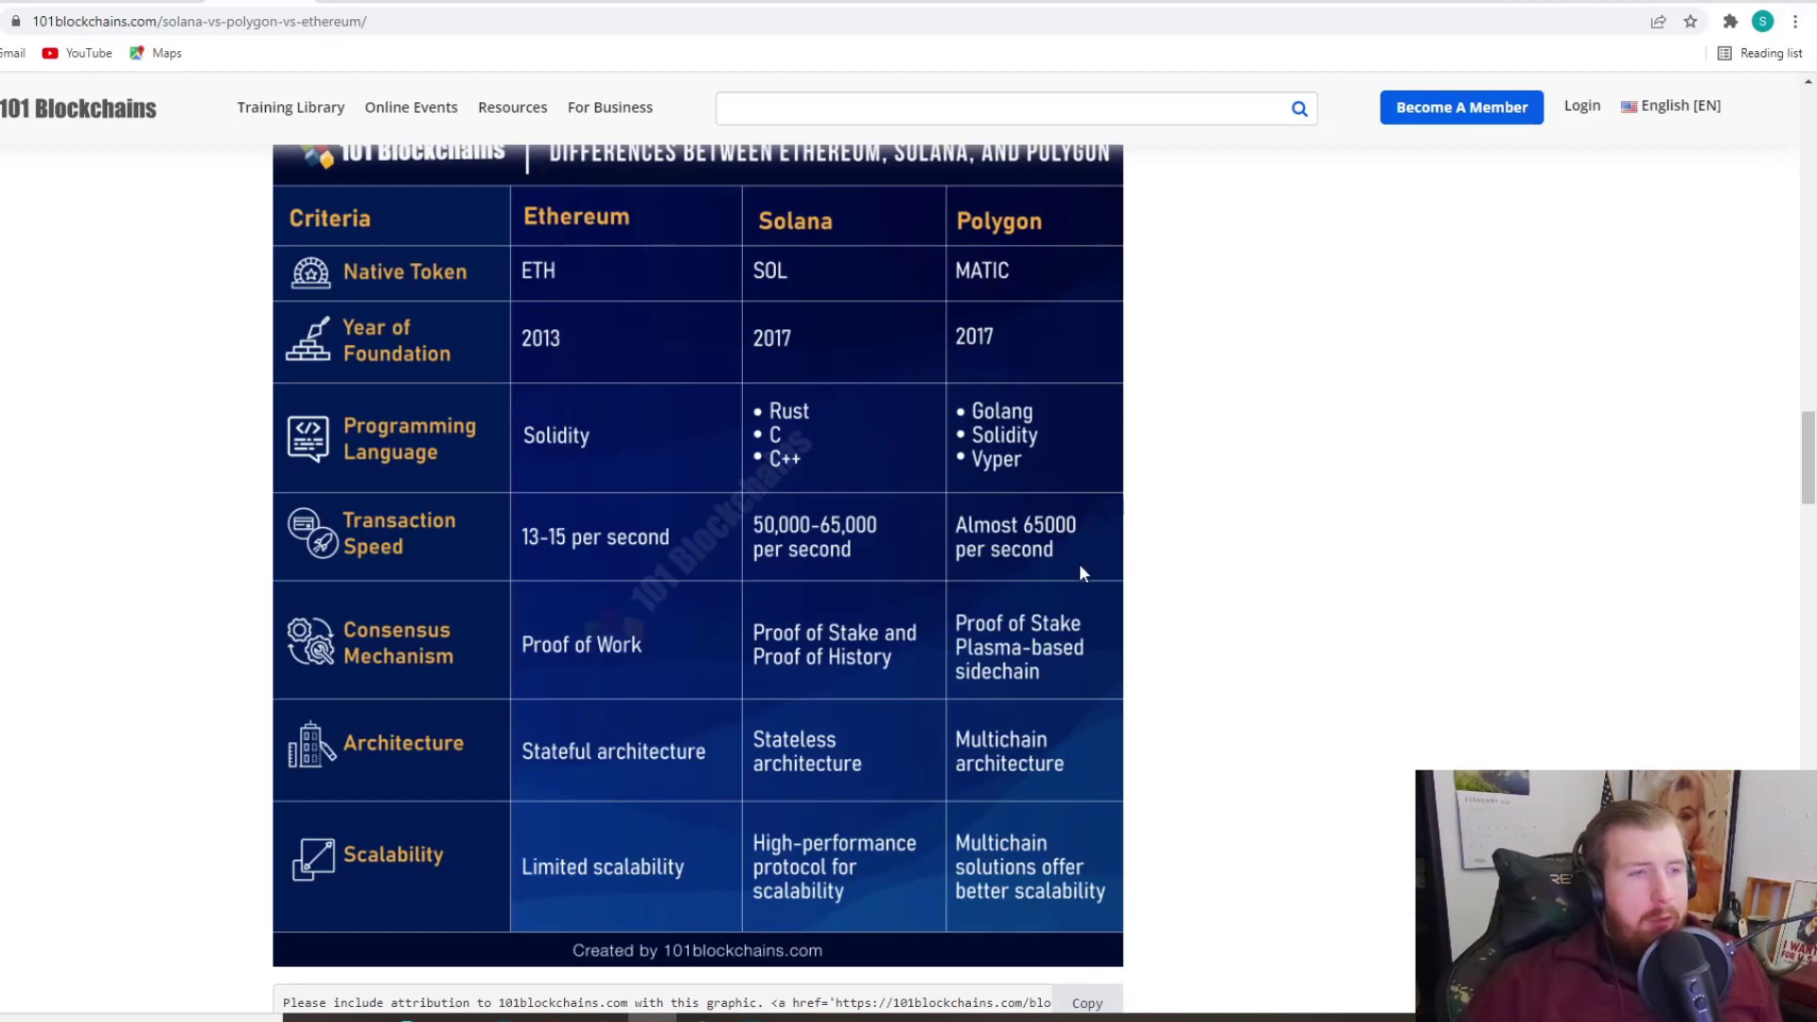
pyautogui.moveTo(988, 574)
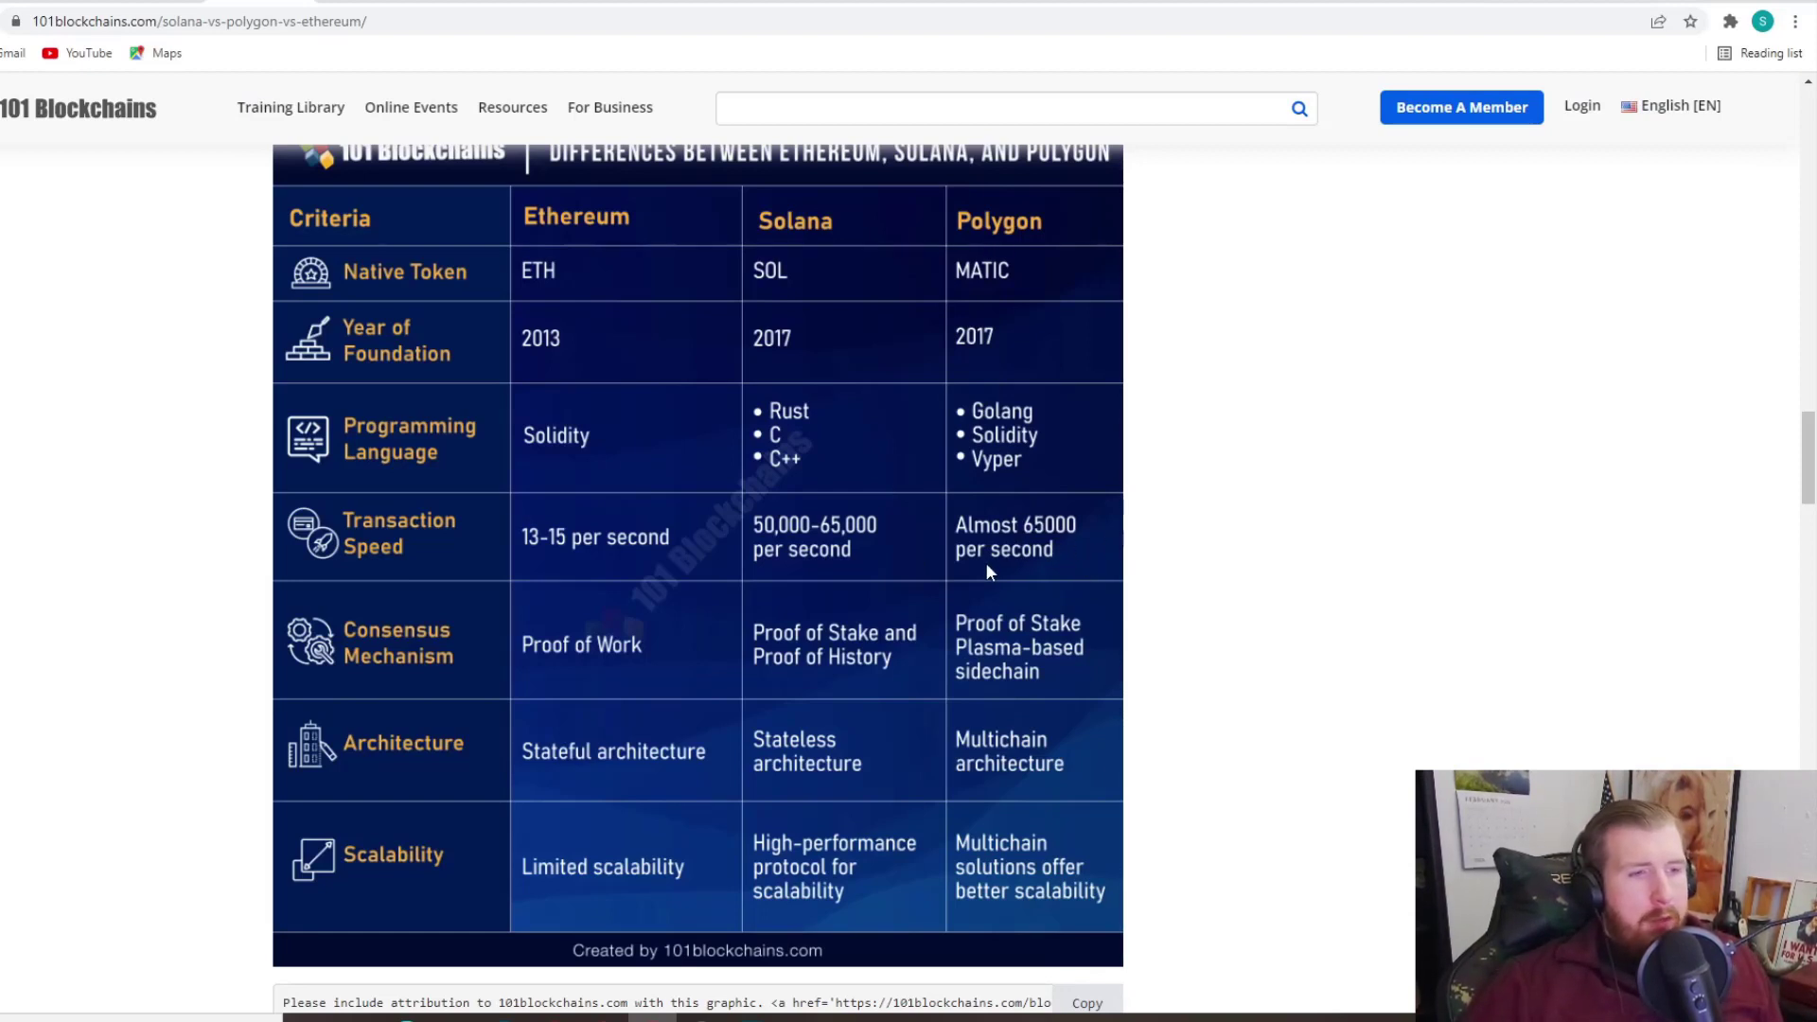
pyautogui.moveTo(802, 628)
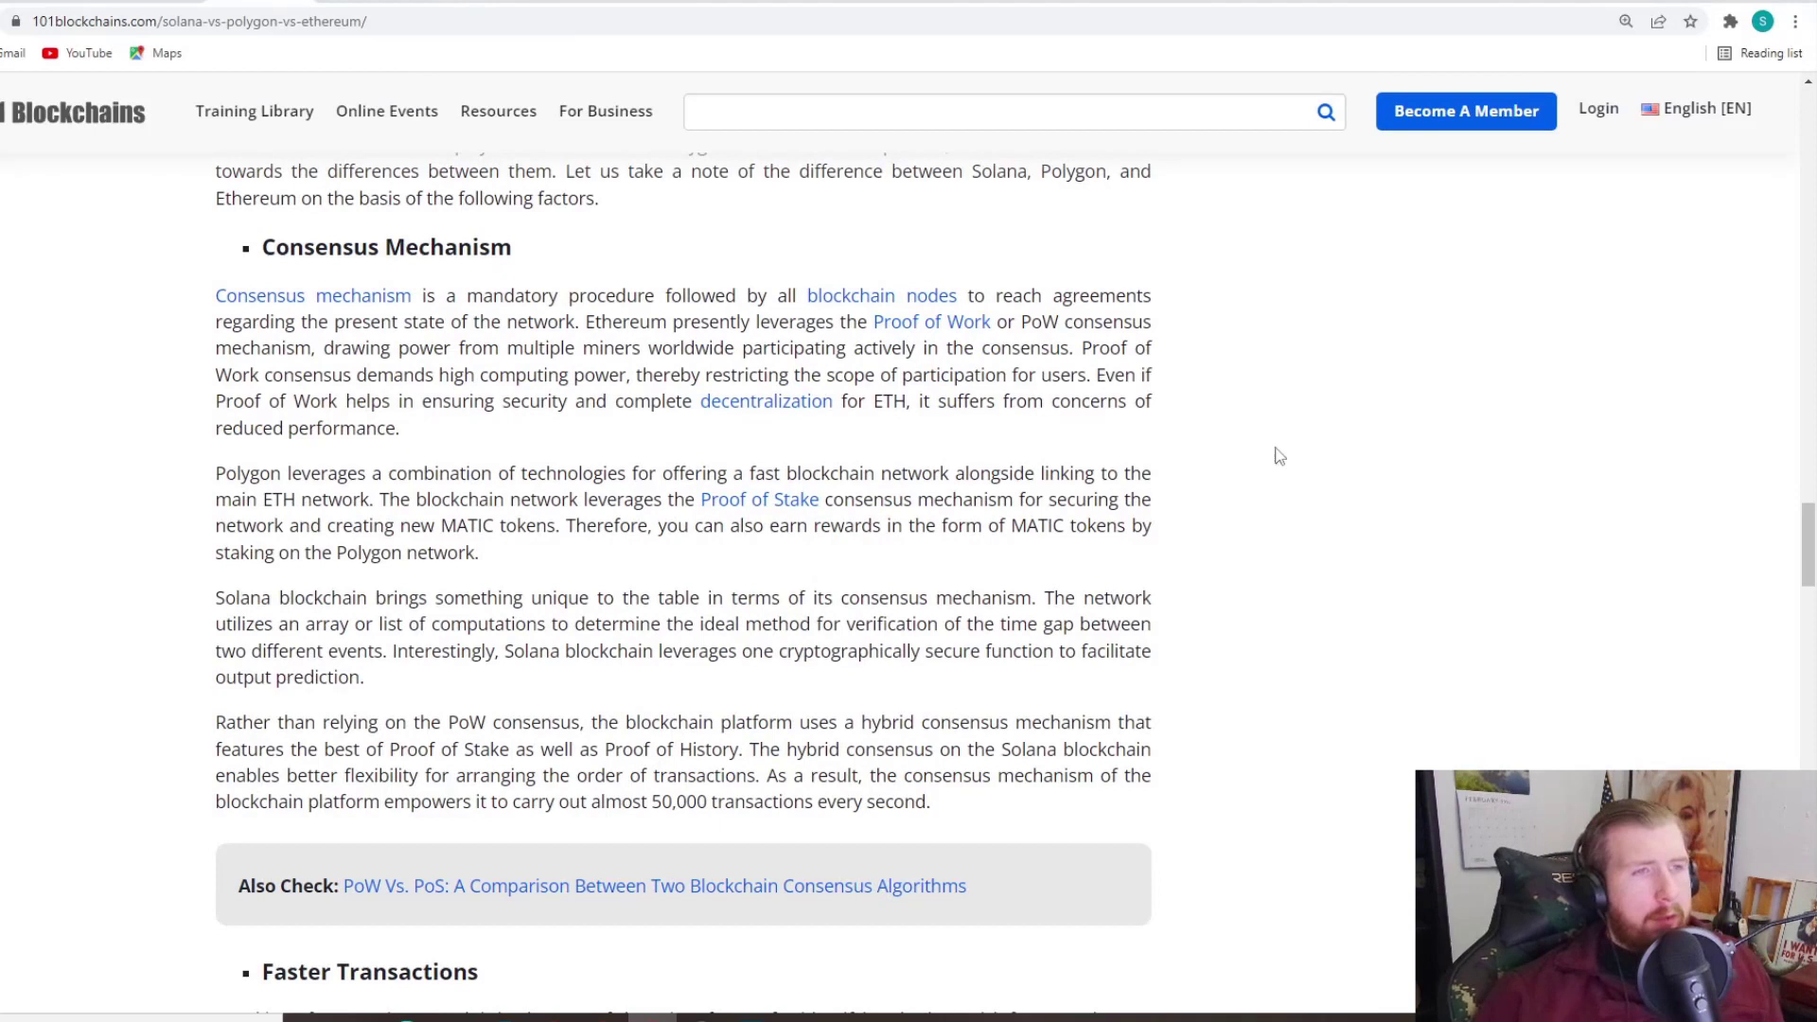
pyautogui.moveTo(1315, 443)
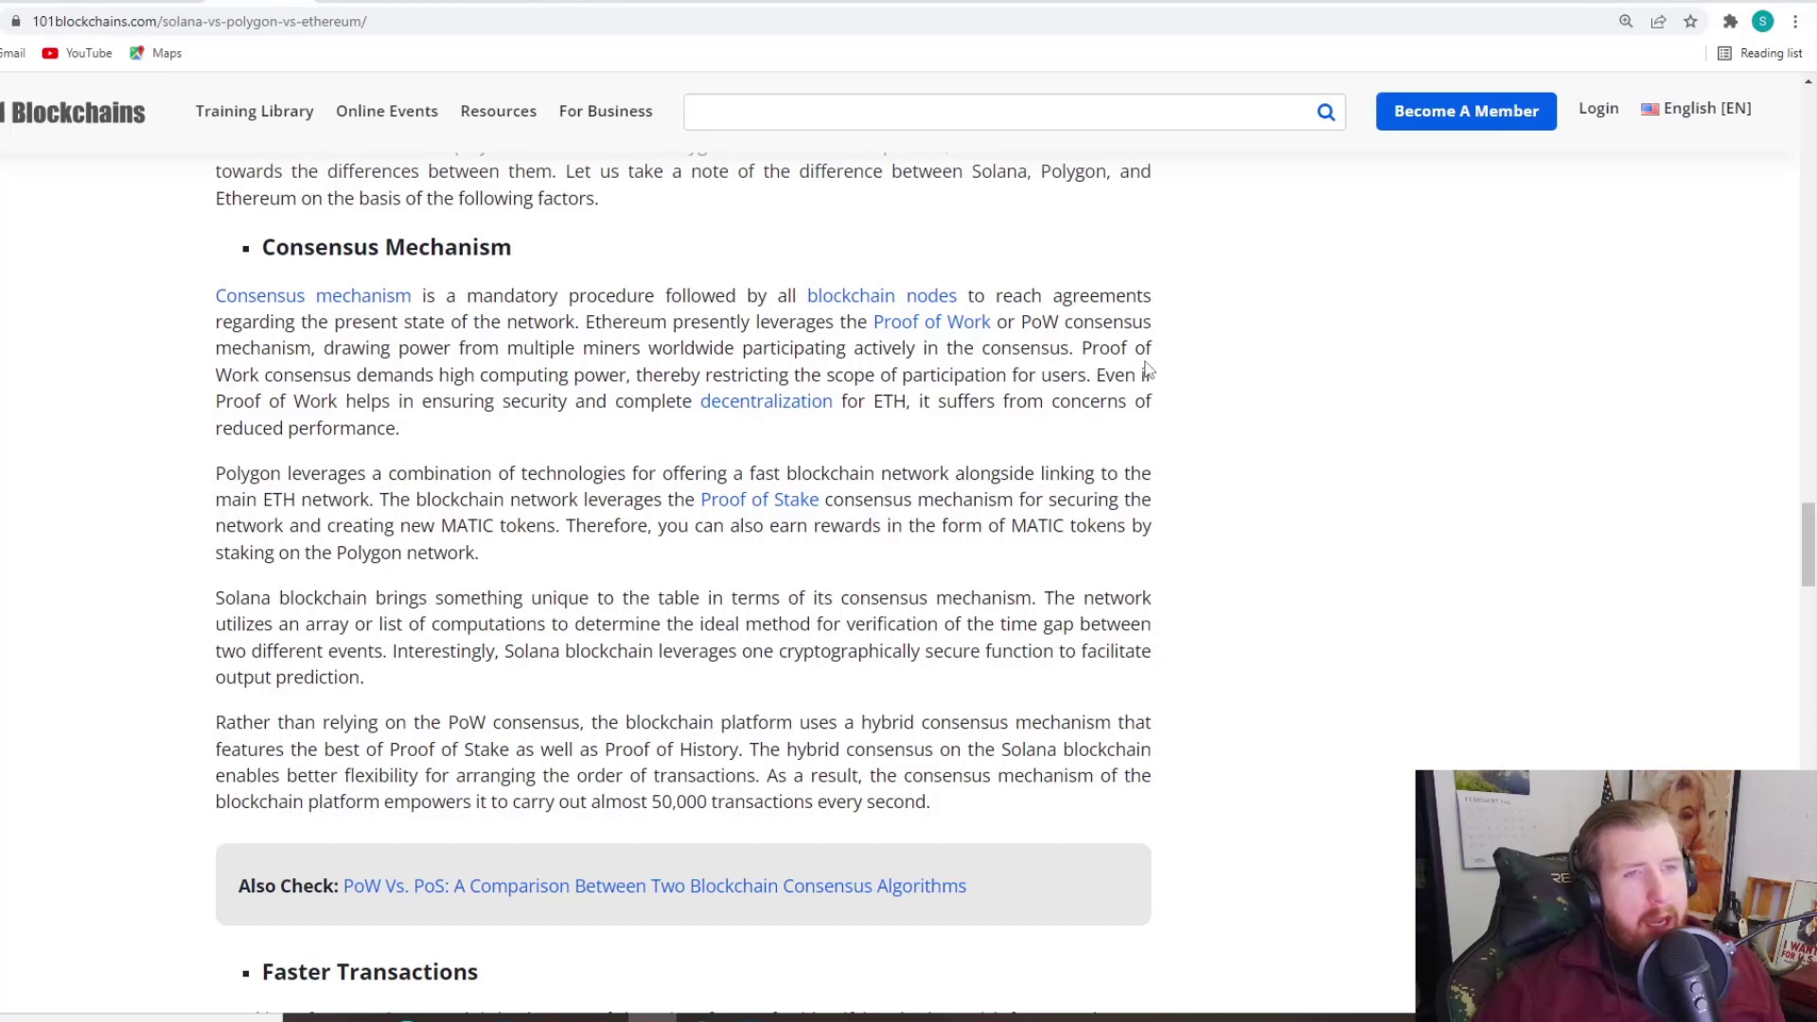
pyautogui.scroll(-3)
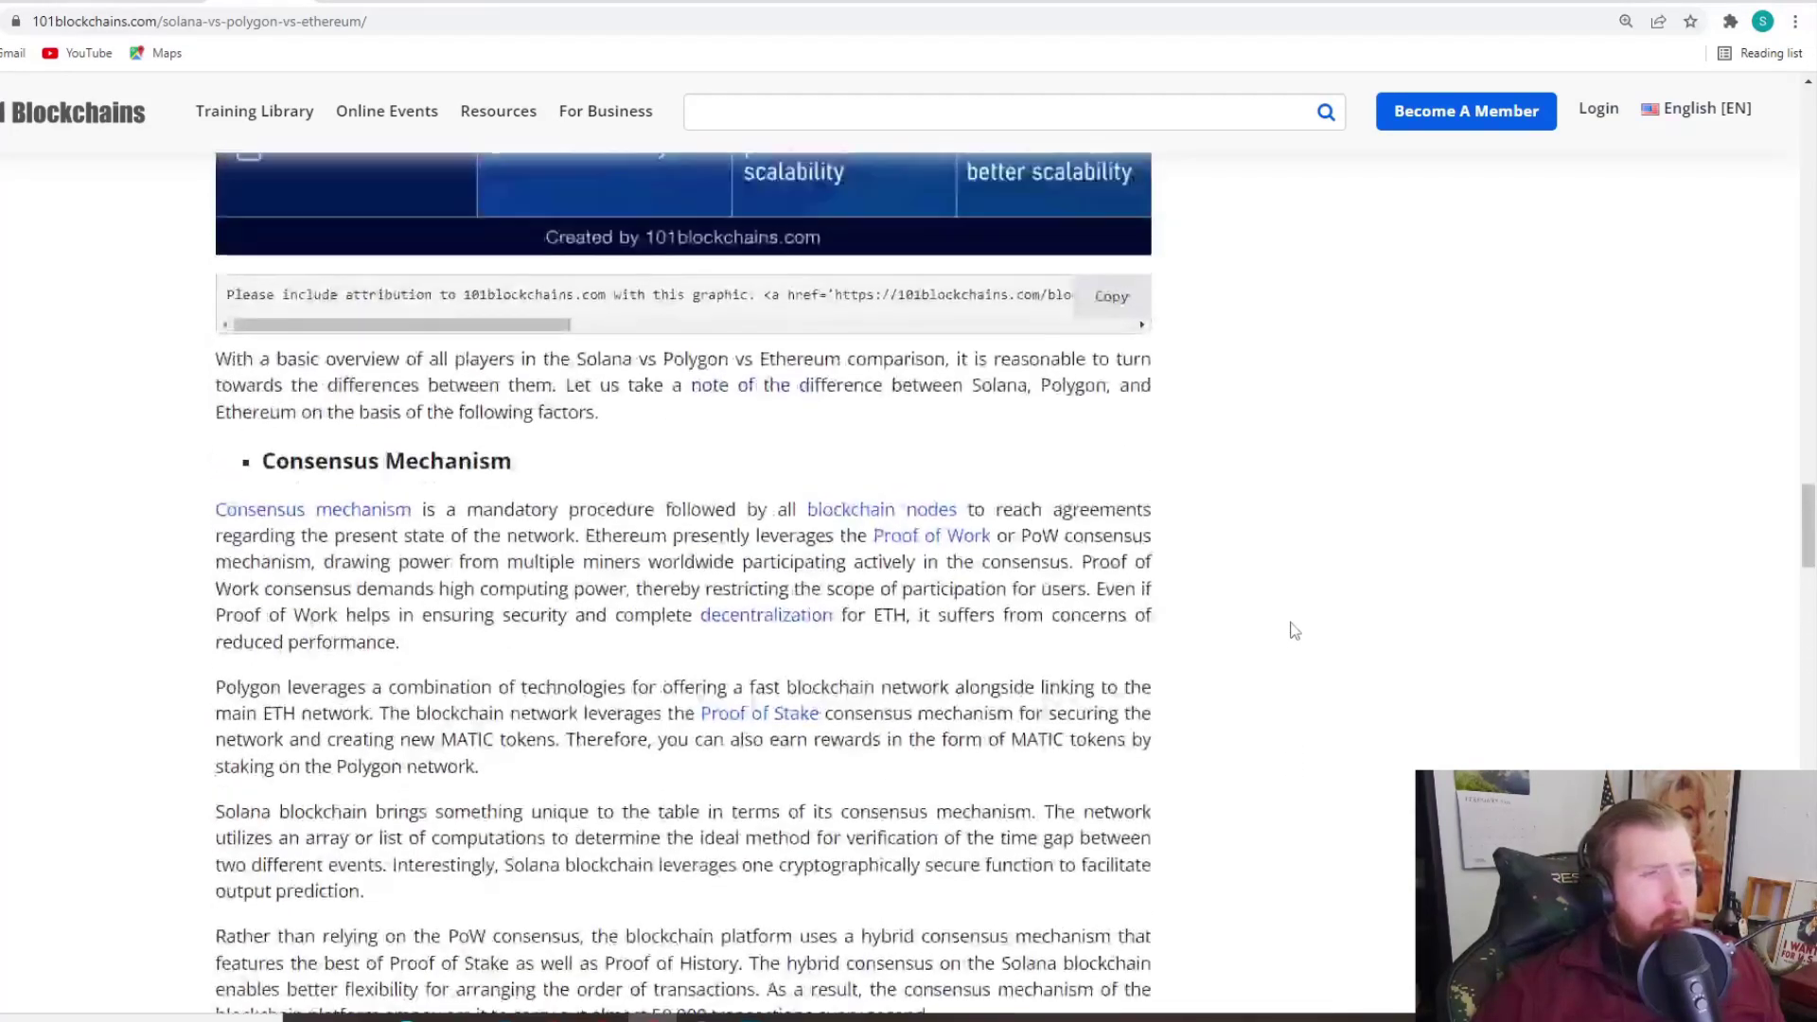
pyautogui.scroll(3)
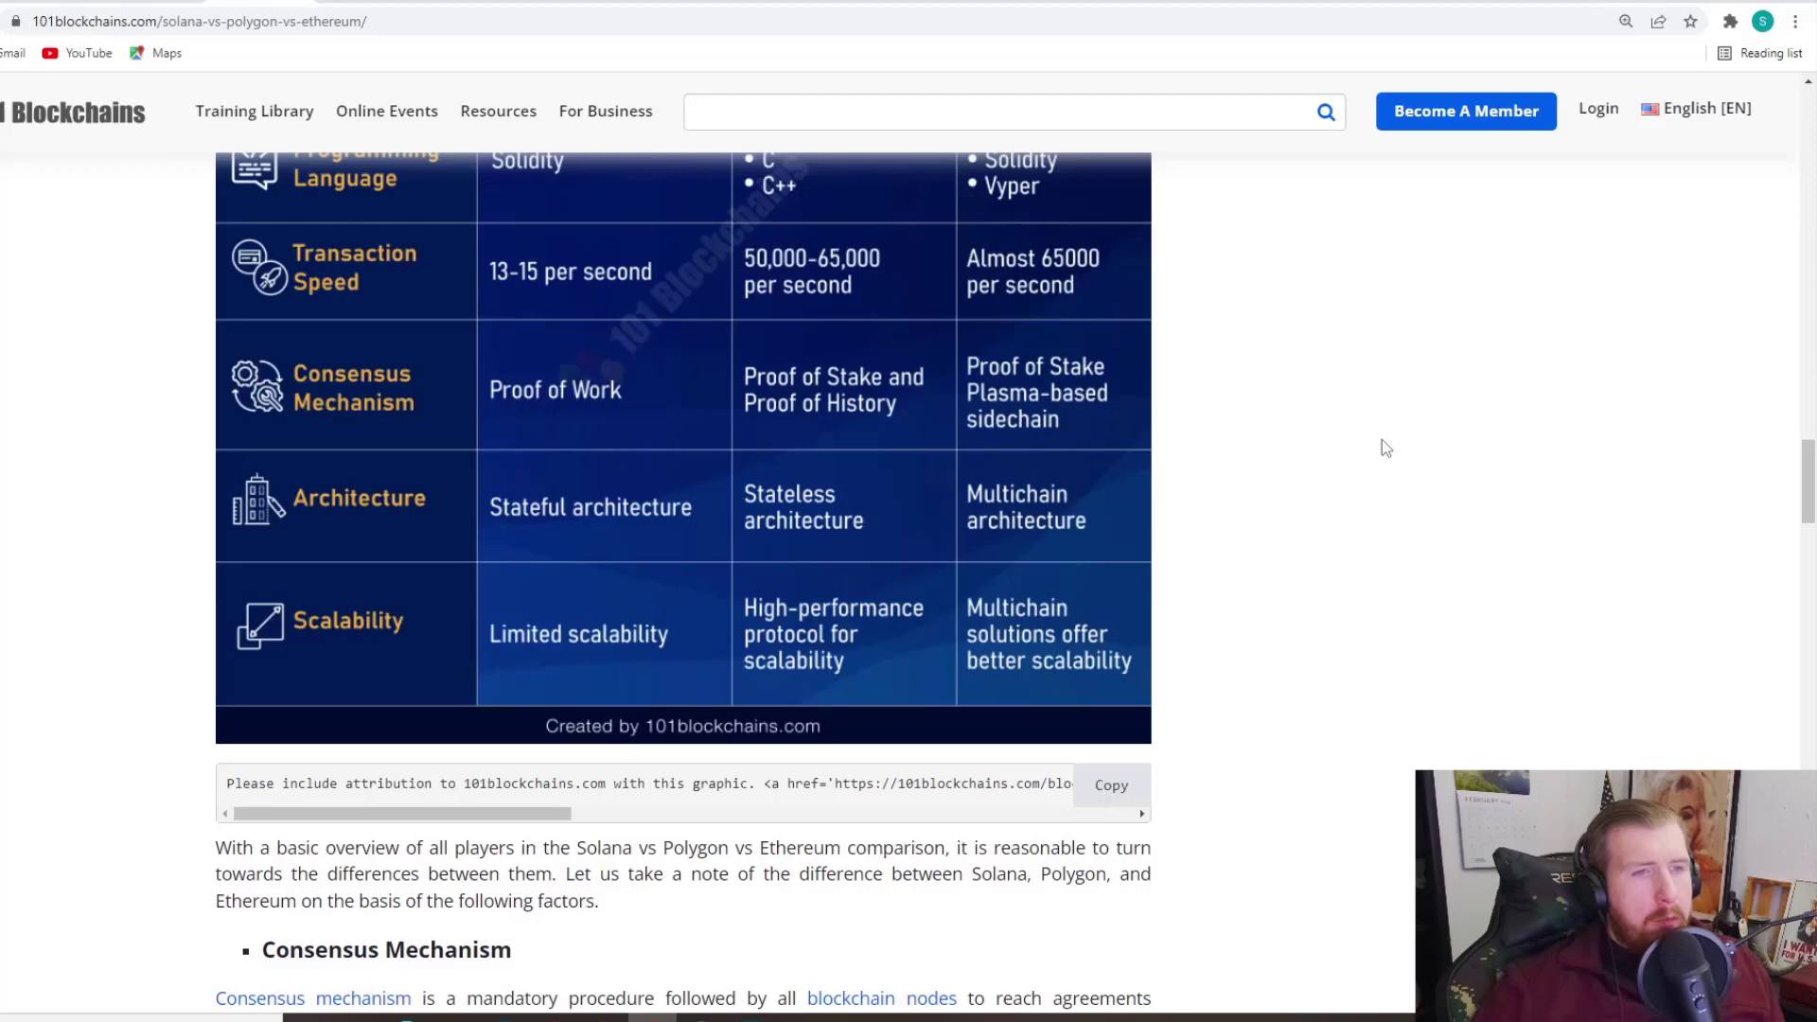
pyautogui.moveTo(1461, 491)
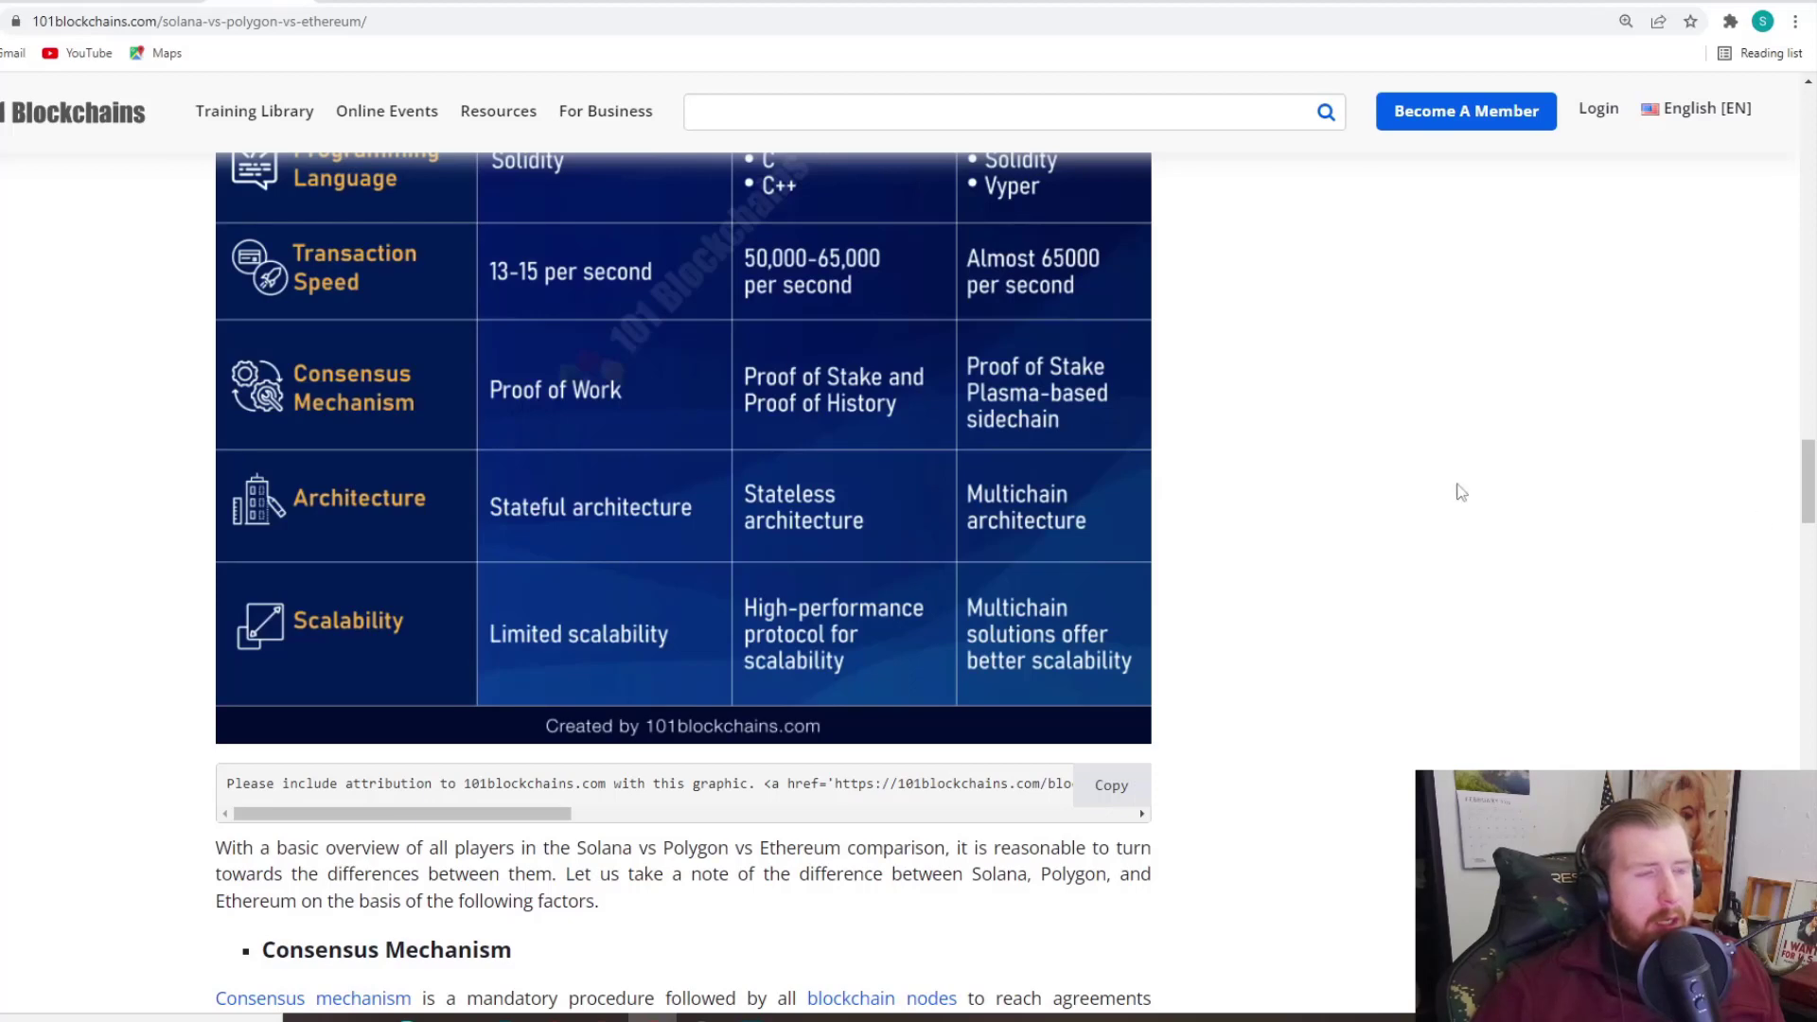
pyautogui.scroll(-3)
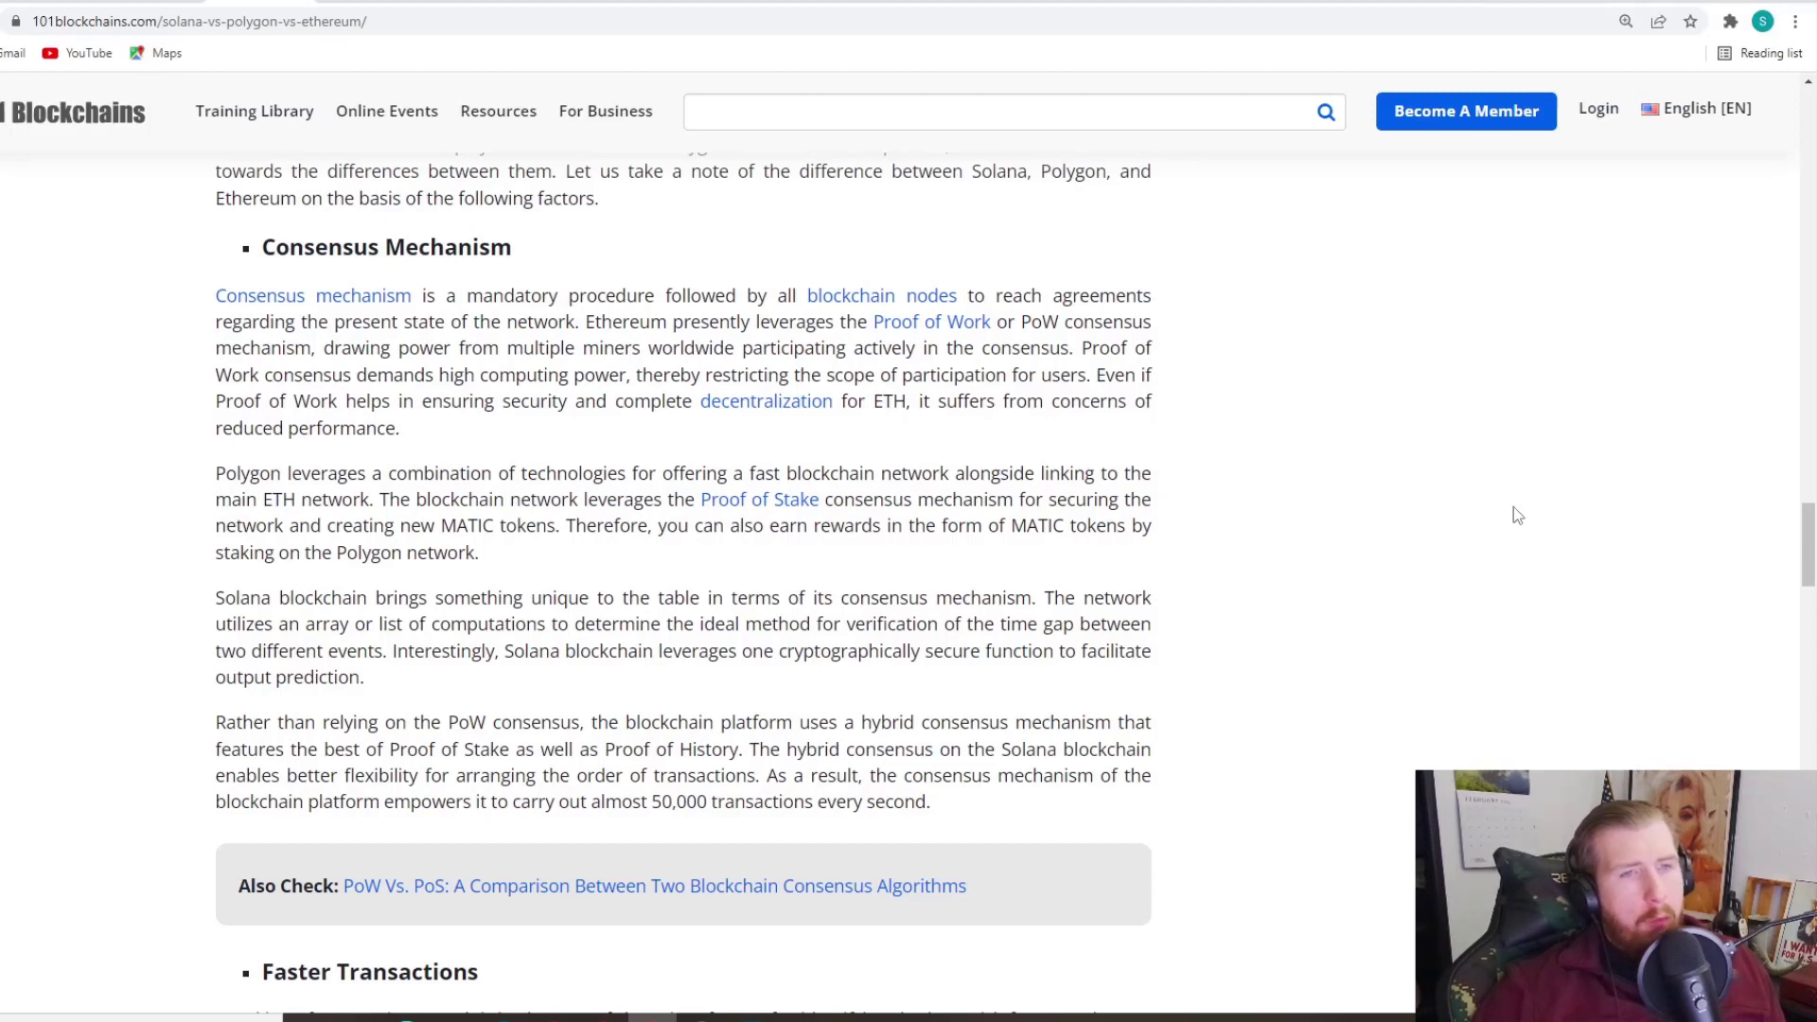
pyautogui.moveTo(1396, 518)
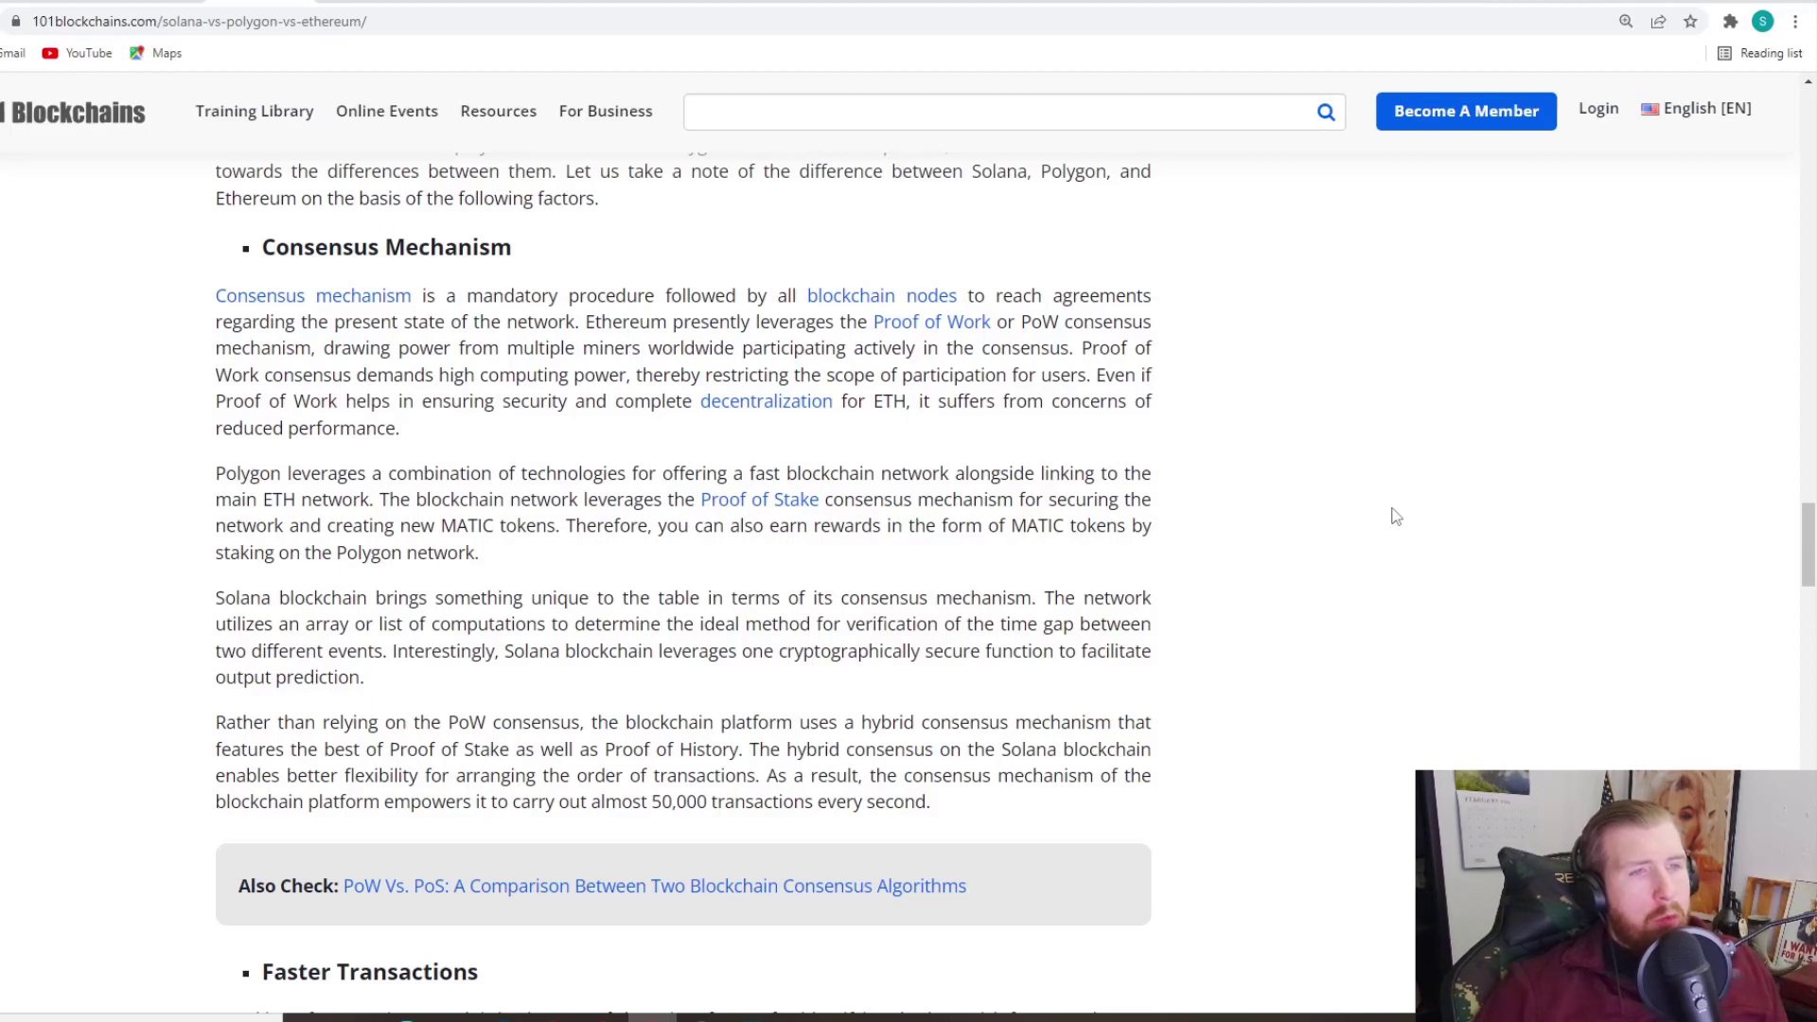
pyautogui.moveTo(1387, 509)
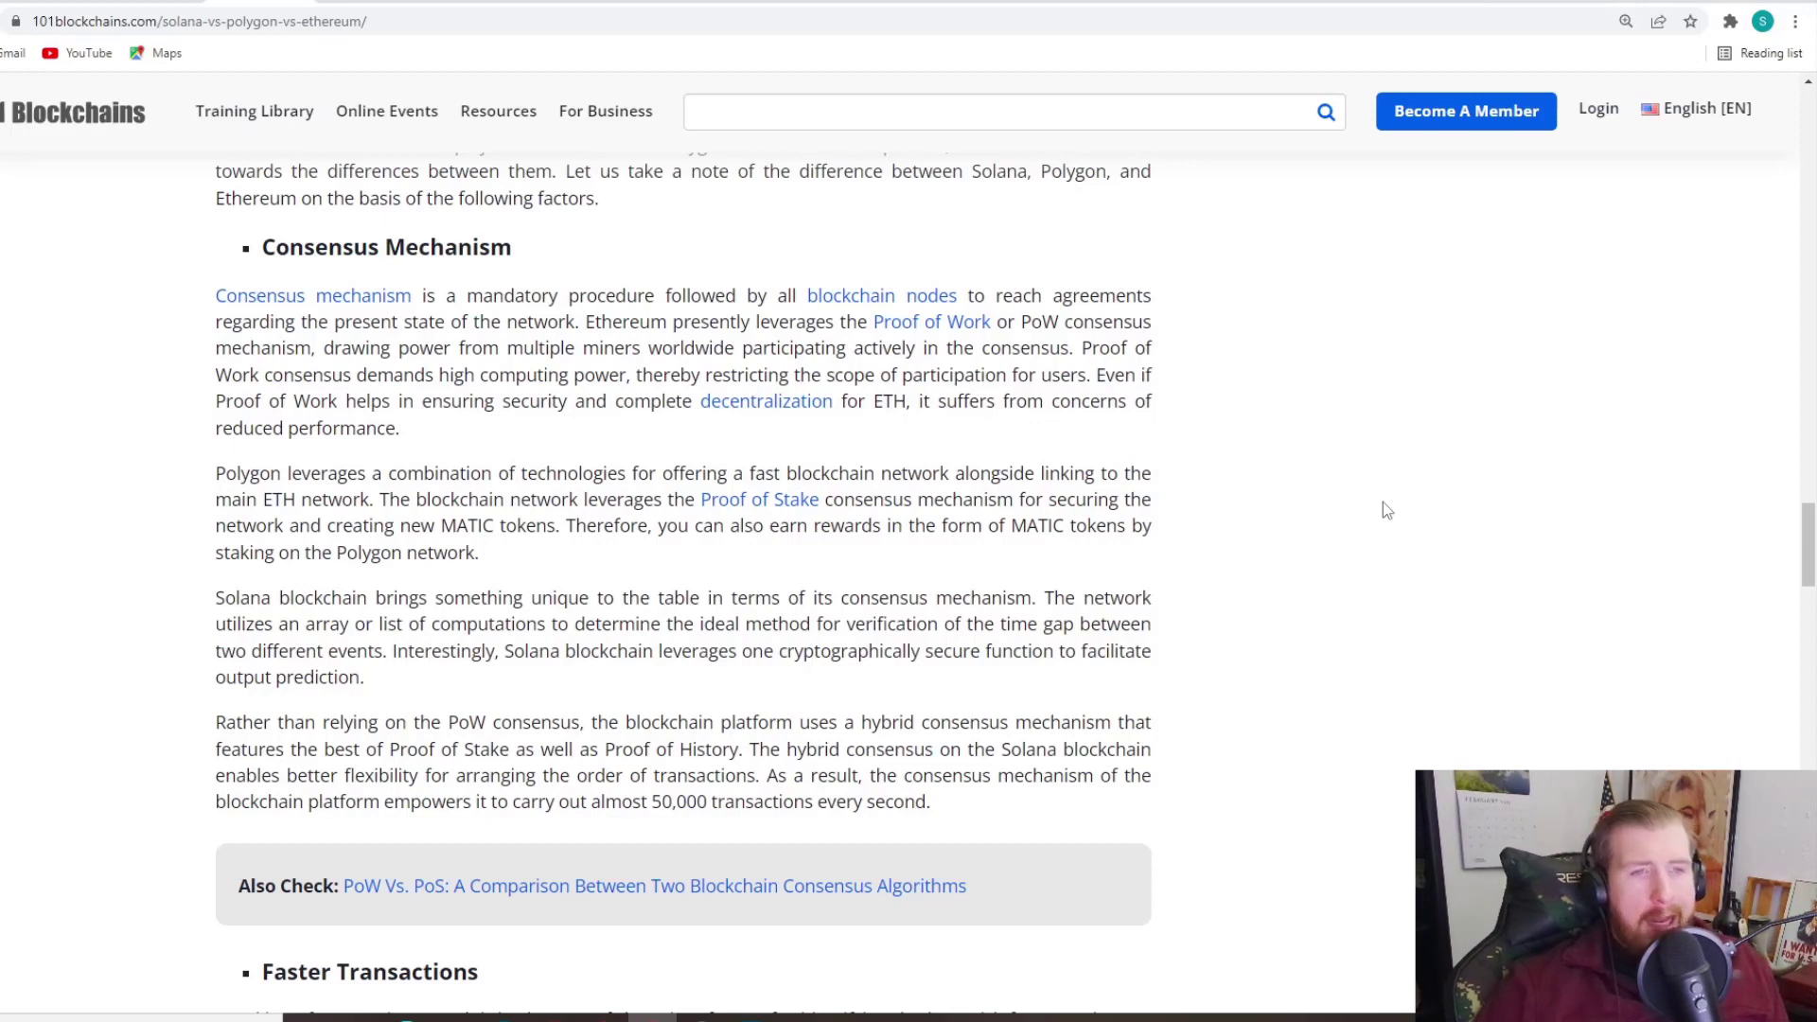
pyautogui.moveTo(119, 477)
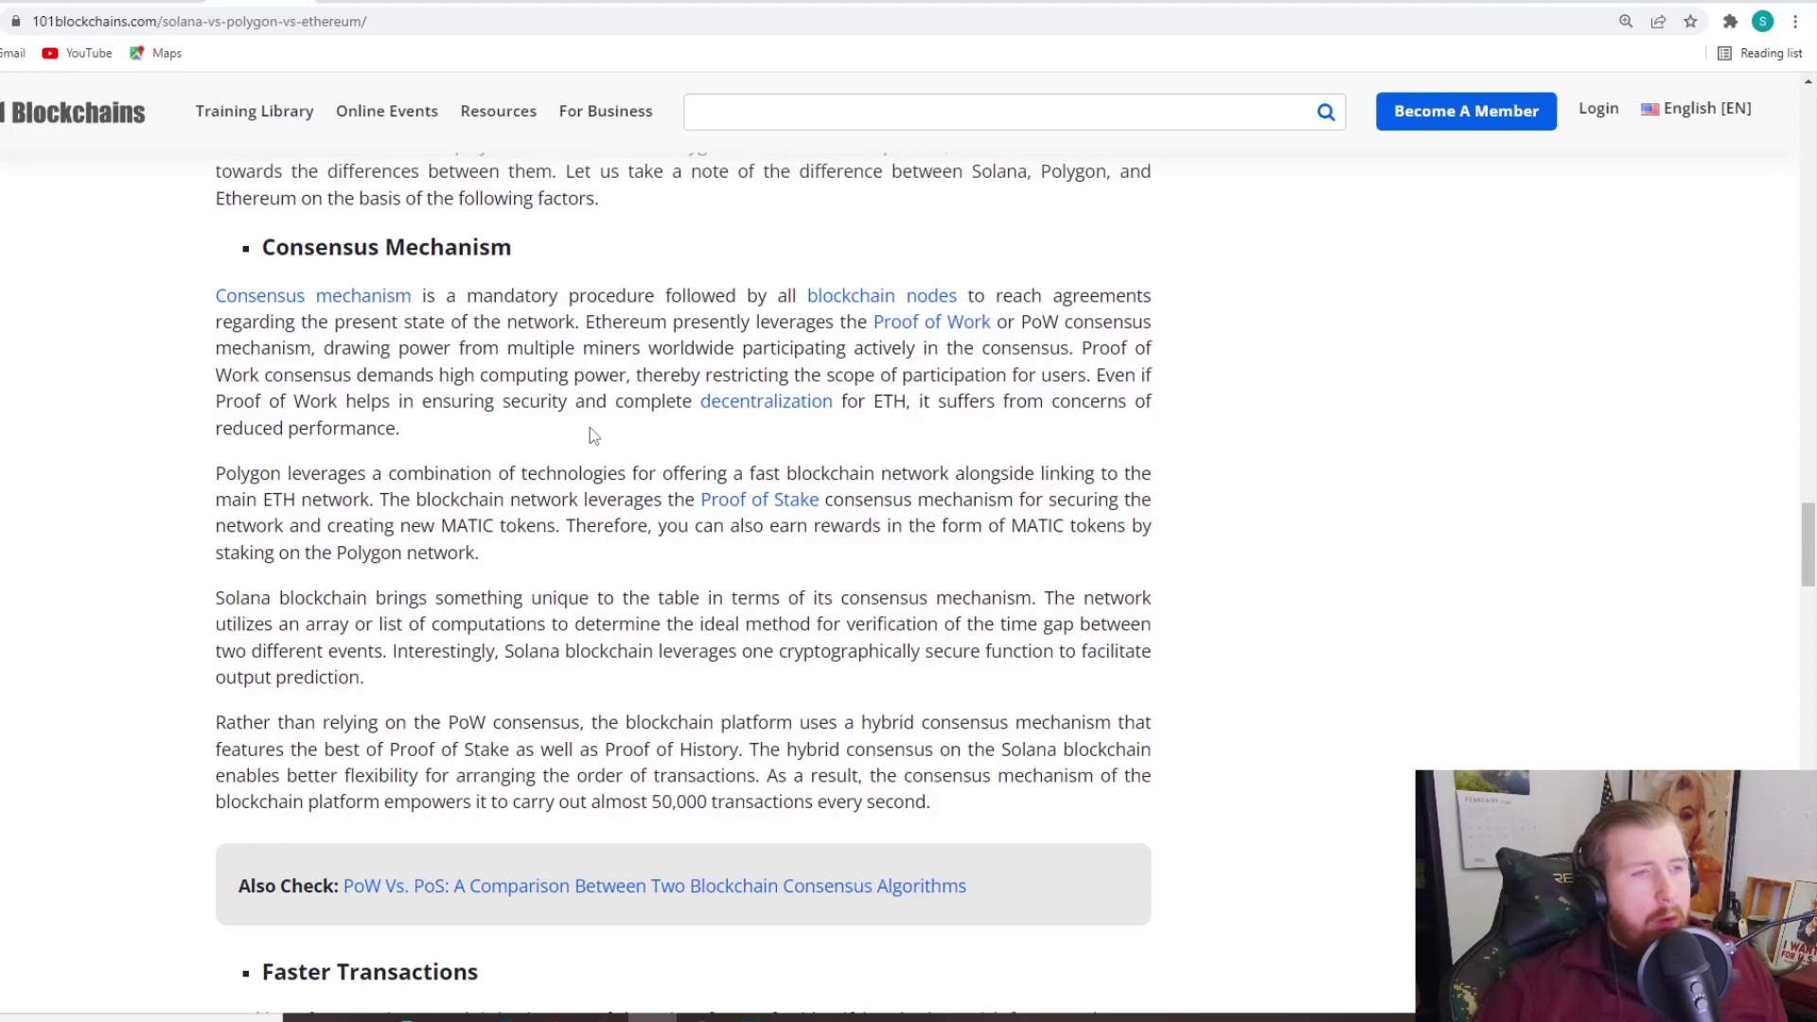
# Step: Scroll down to the Consensus Mechanism comparison of Ethereum, Polygon and Solana
pyautogui.scroll(-3)
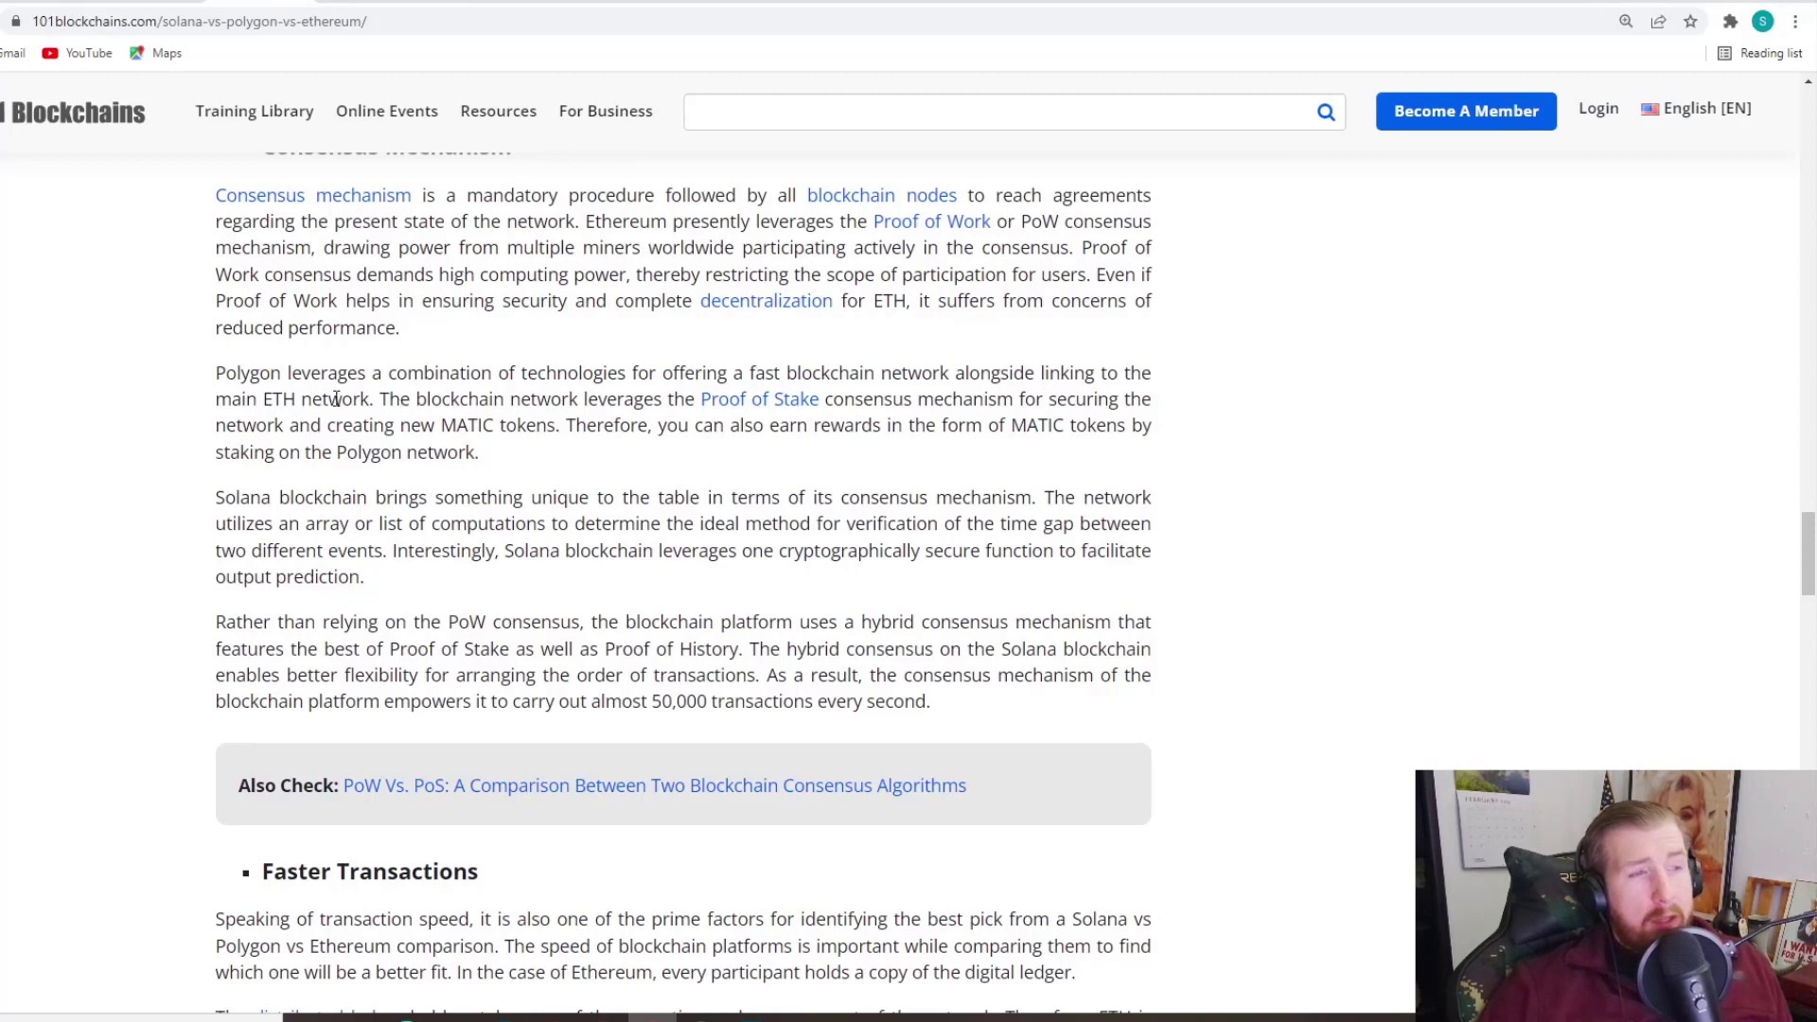
pyautogui.moveTo(327, 396)
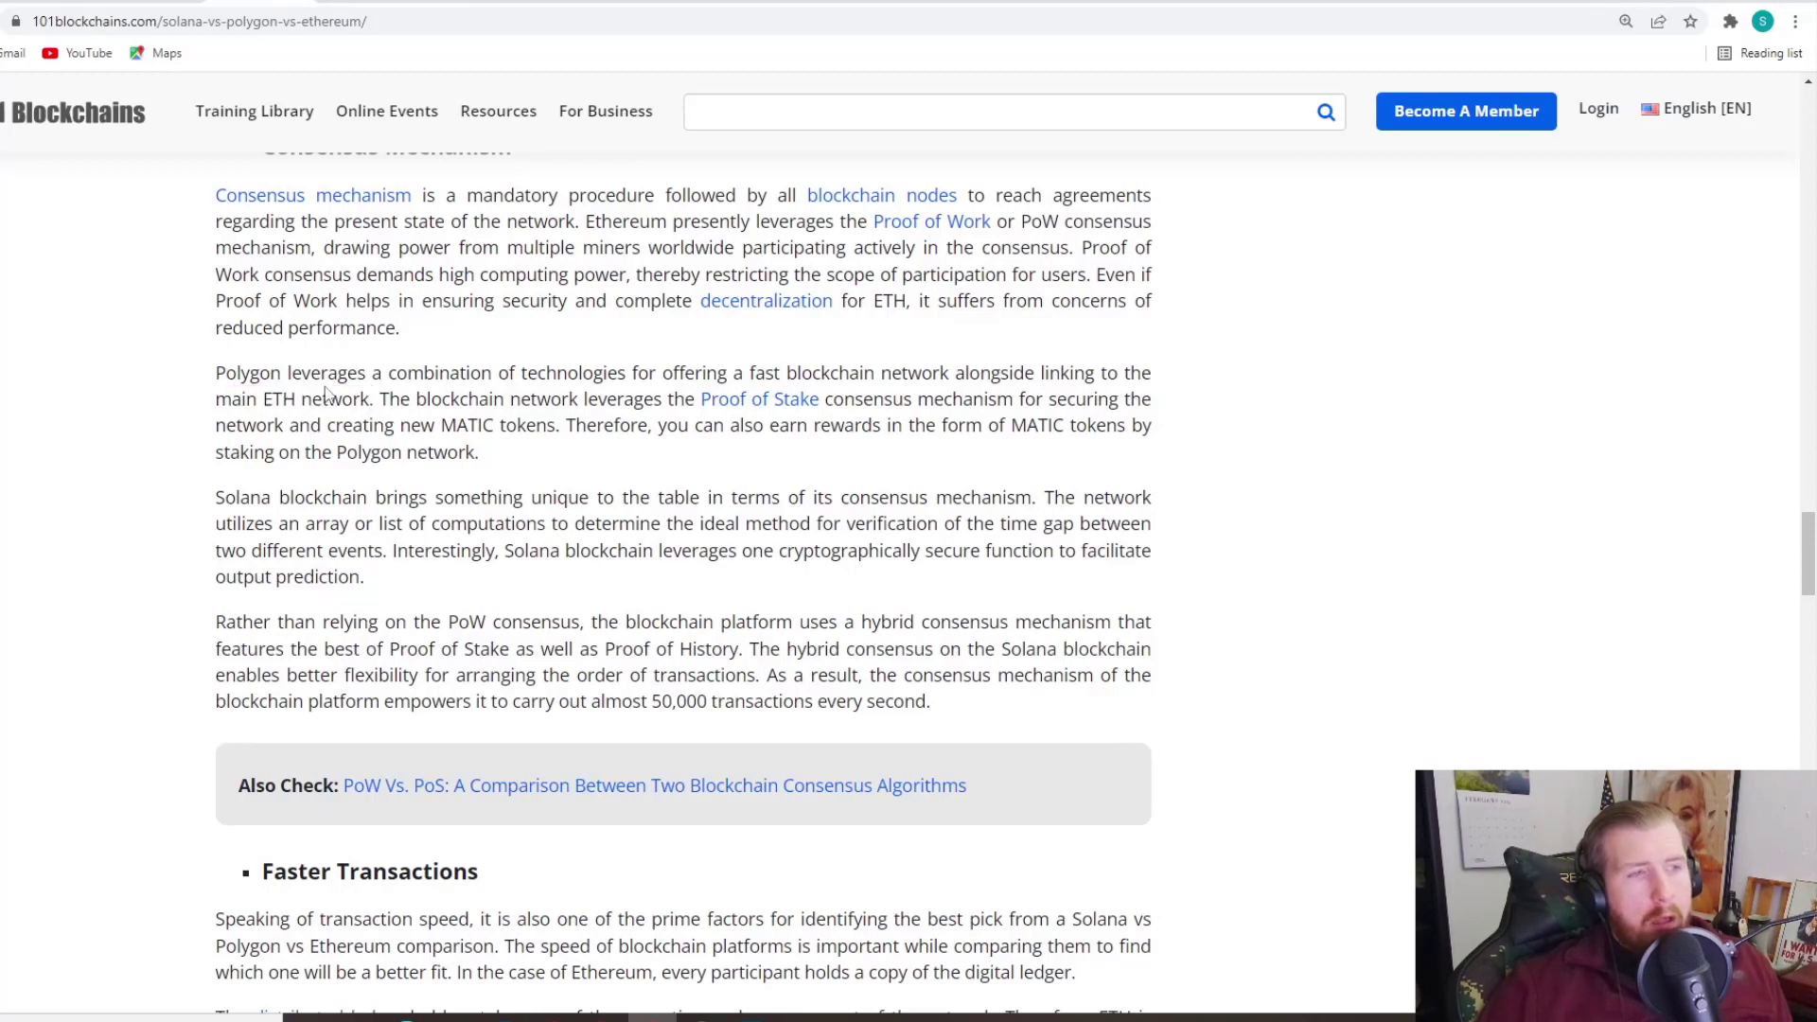
pyautogui.moveTo(1030, 450)
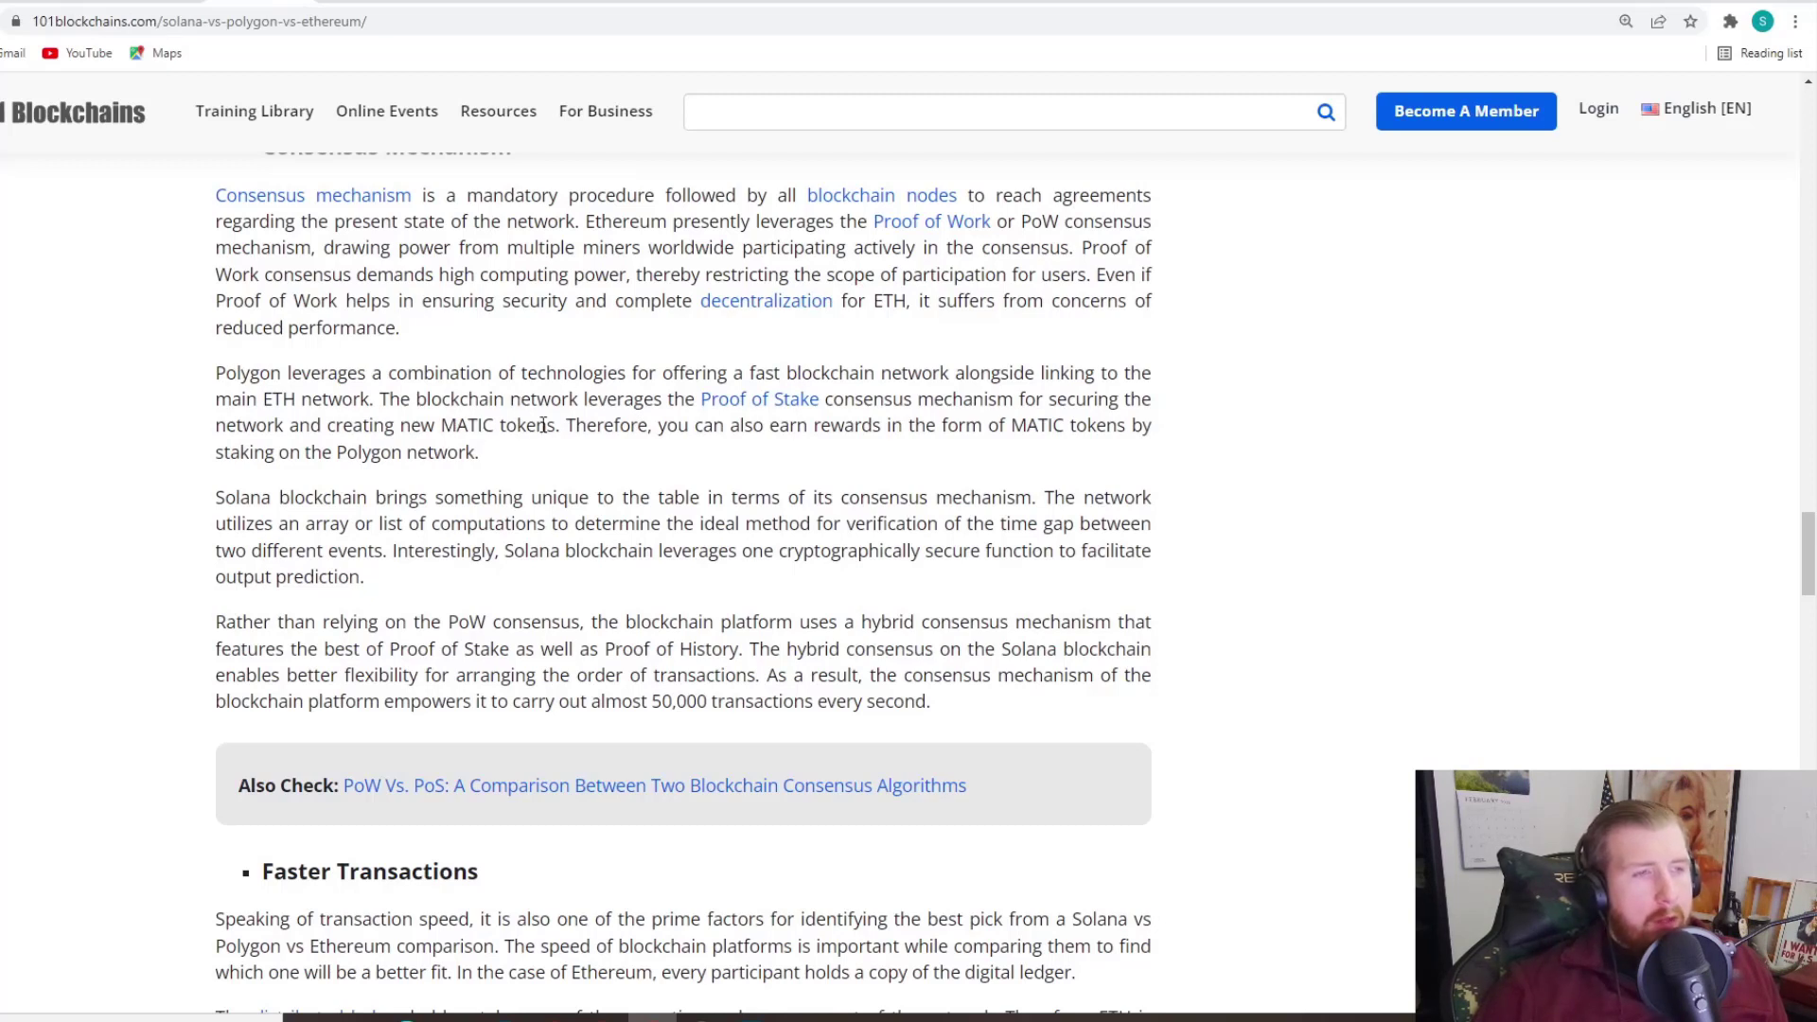
pyautogui.moveTo(568, 435)
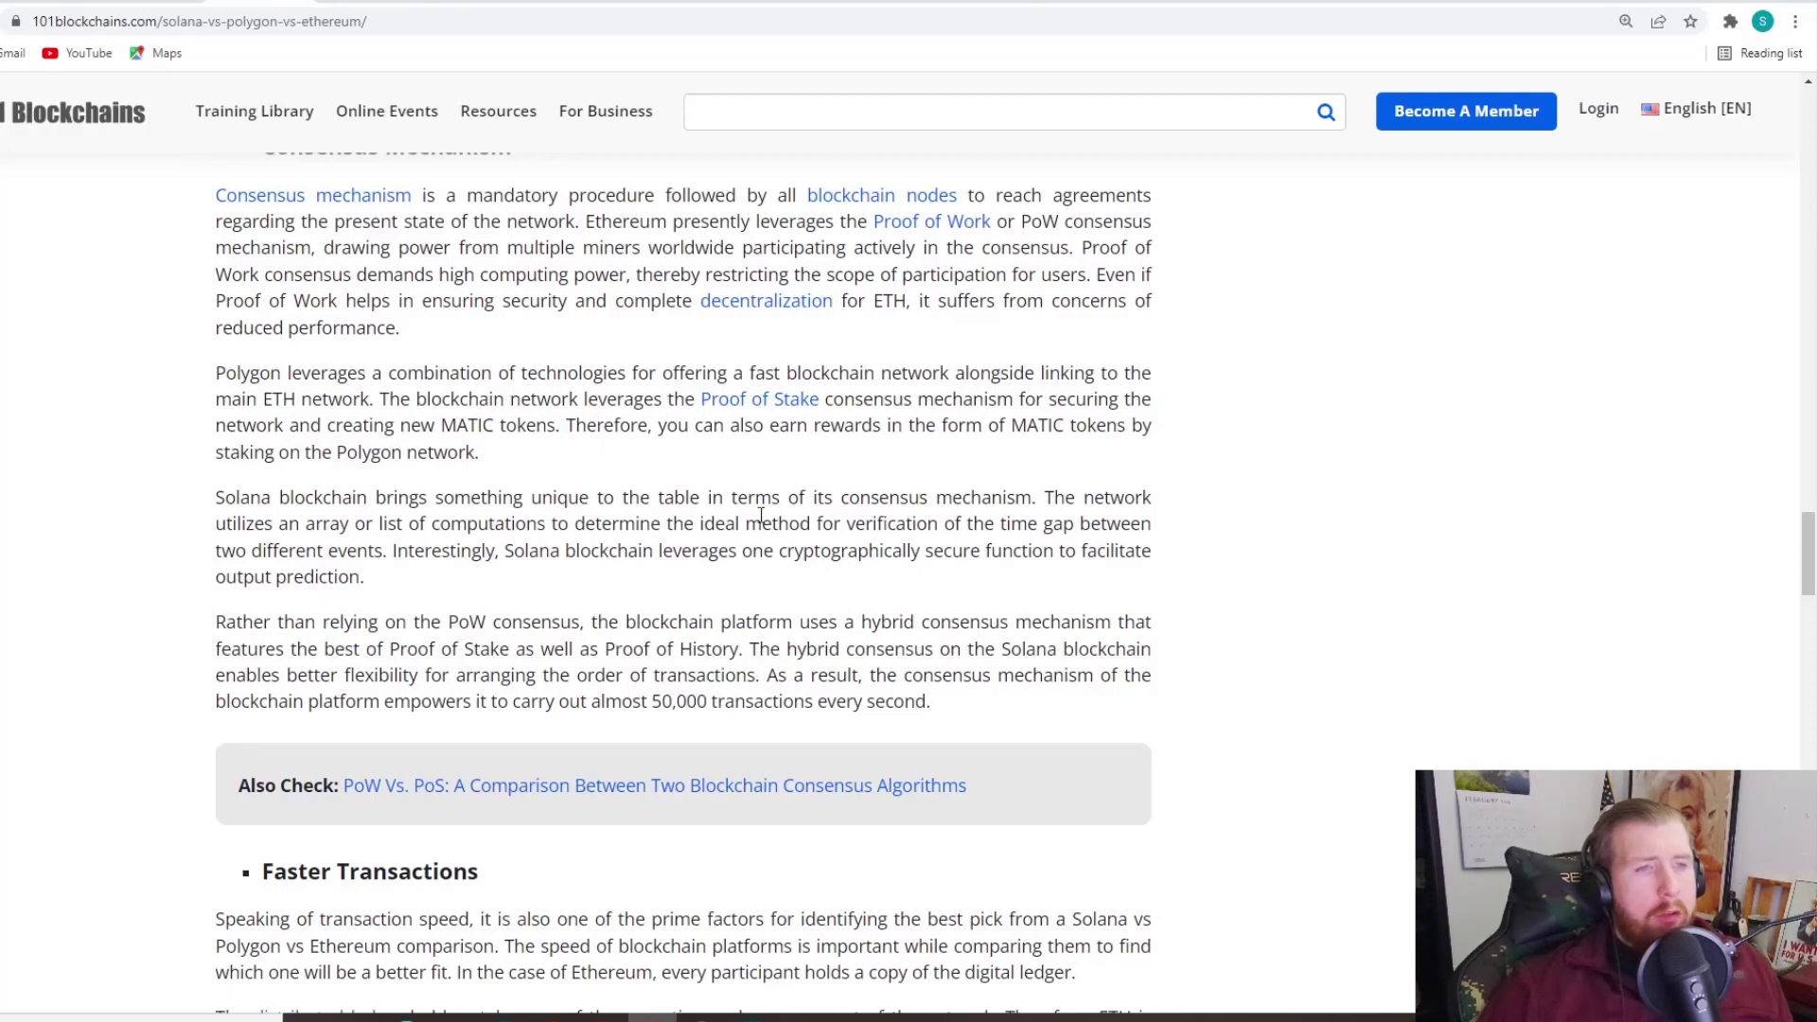
pyautogui.moveTo(1267, 375)
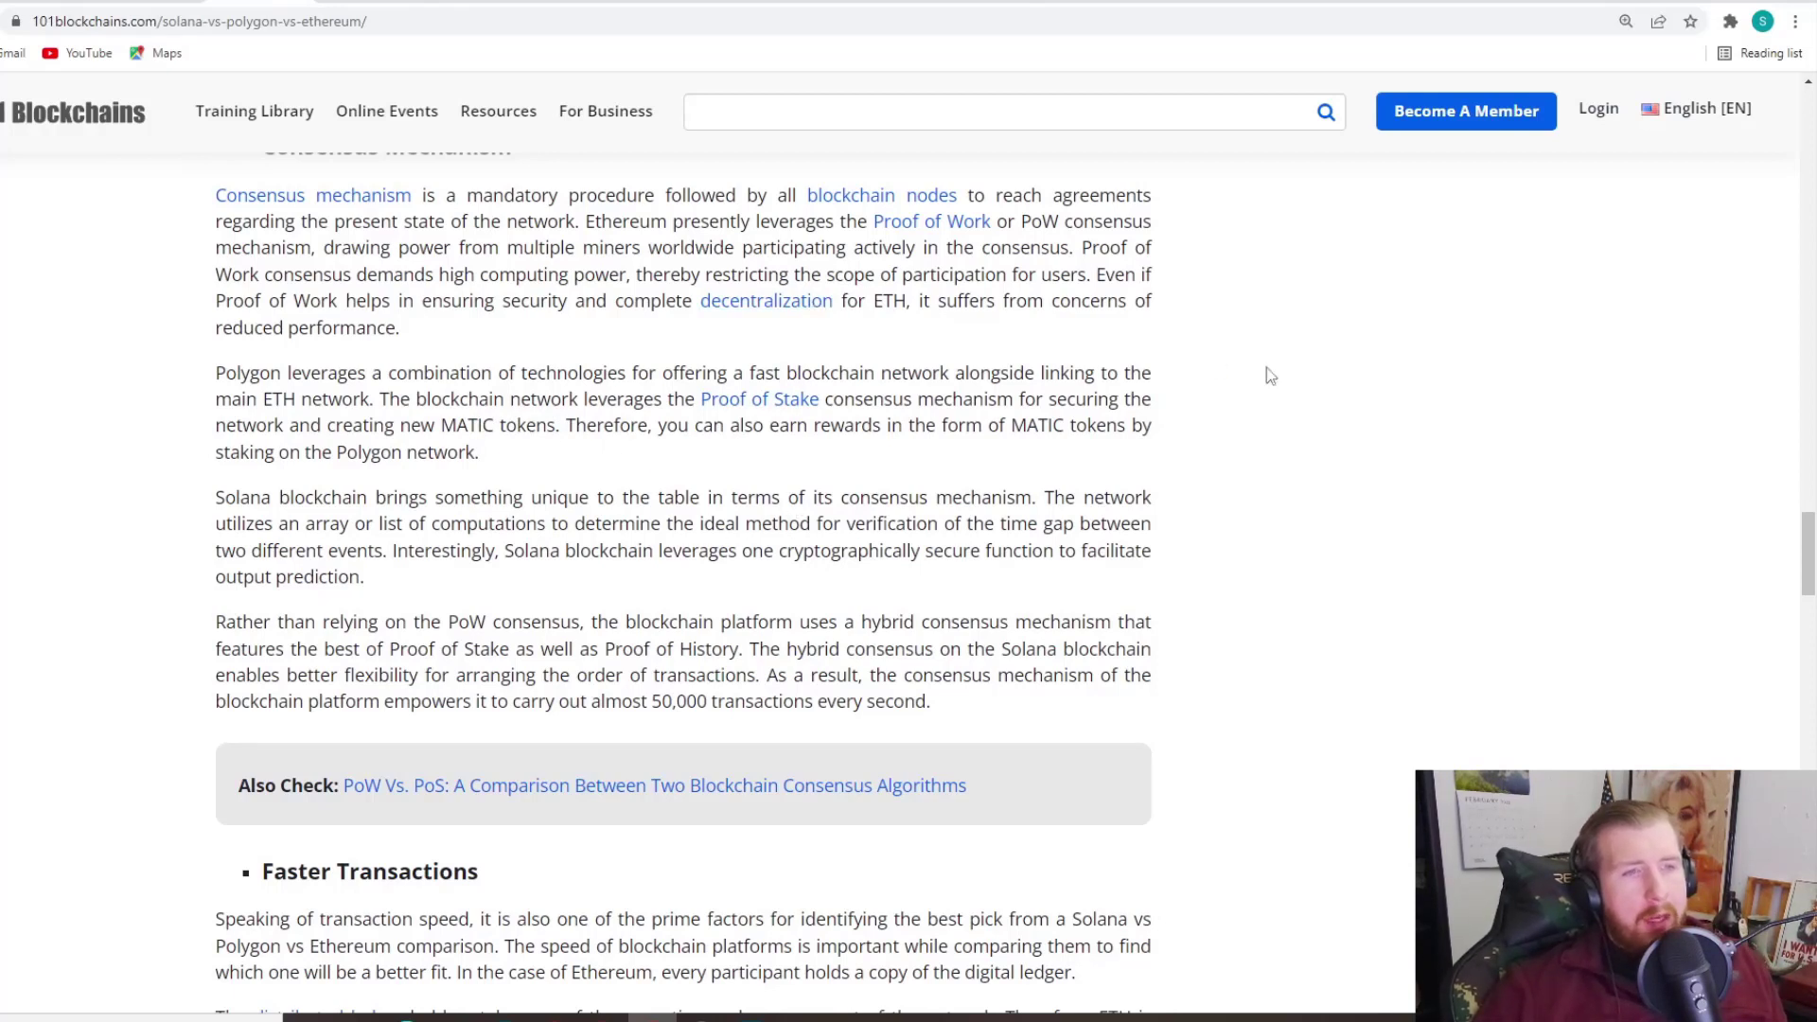
pyautogui.moveTo(1292, 384)
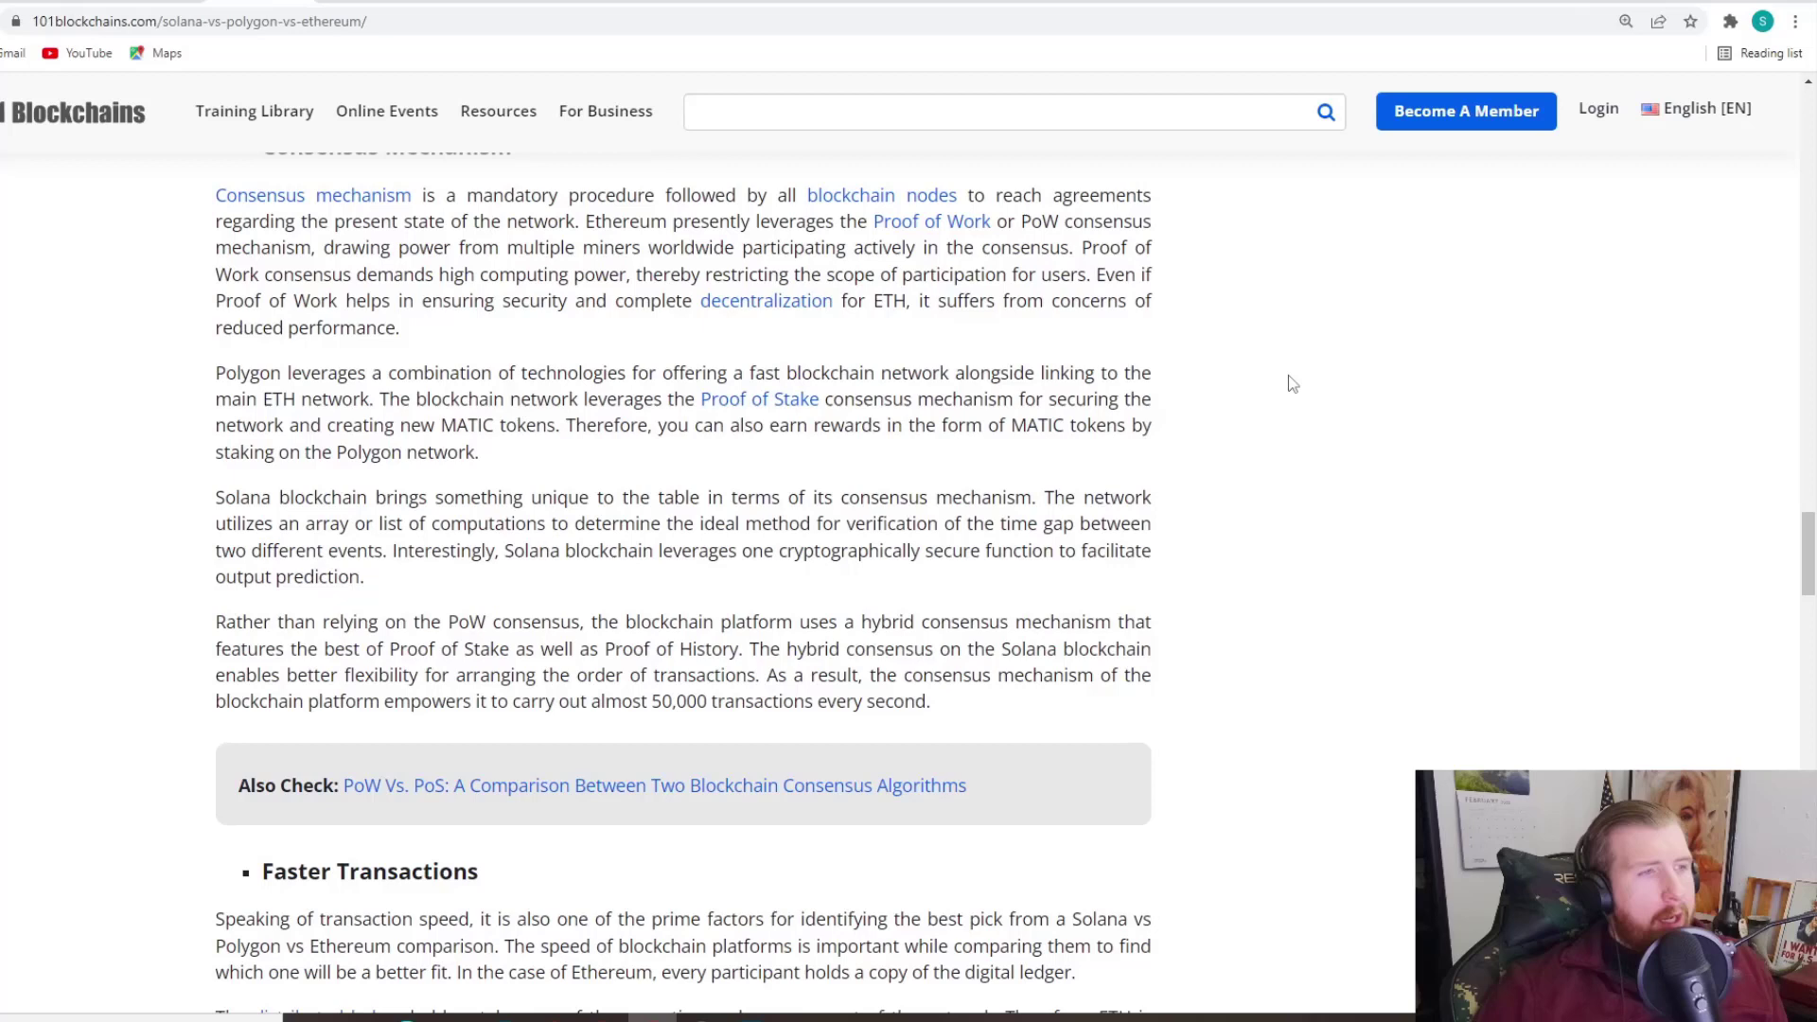
pyautogui.moveTo(1286, 401)
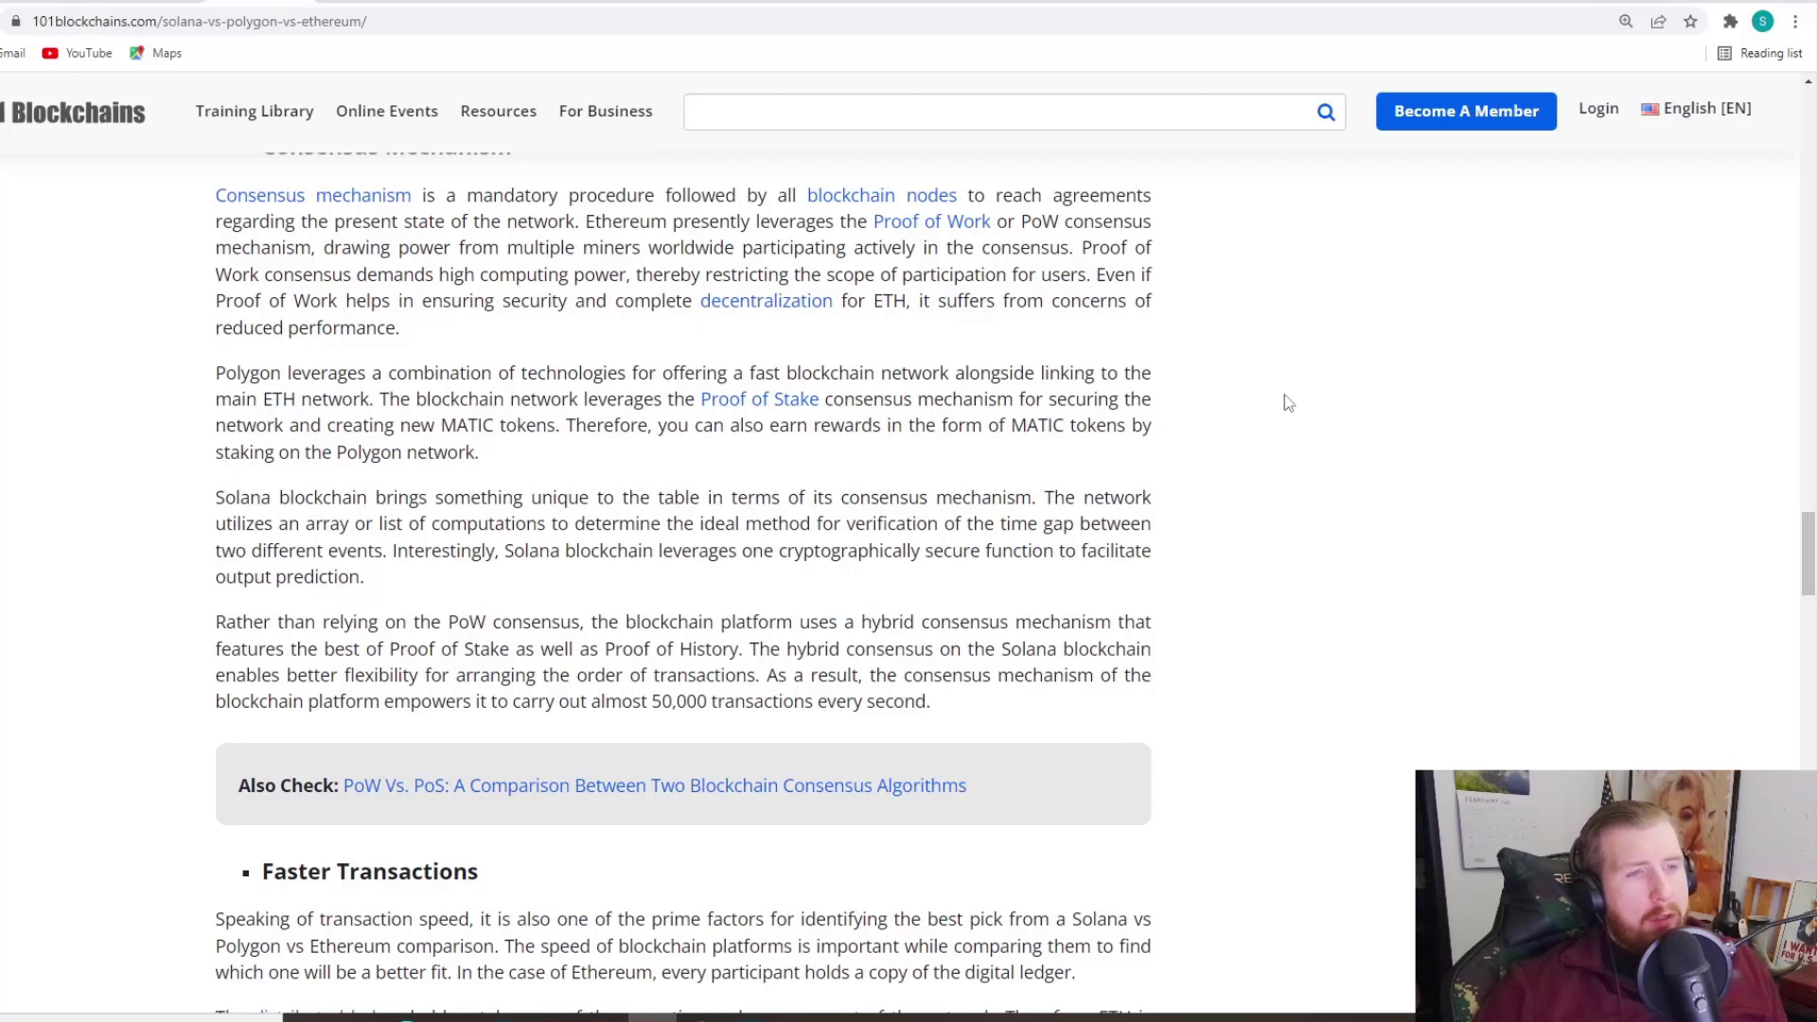
pyautogui.moveTo(1277, 392)
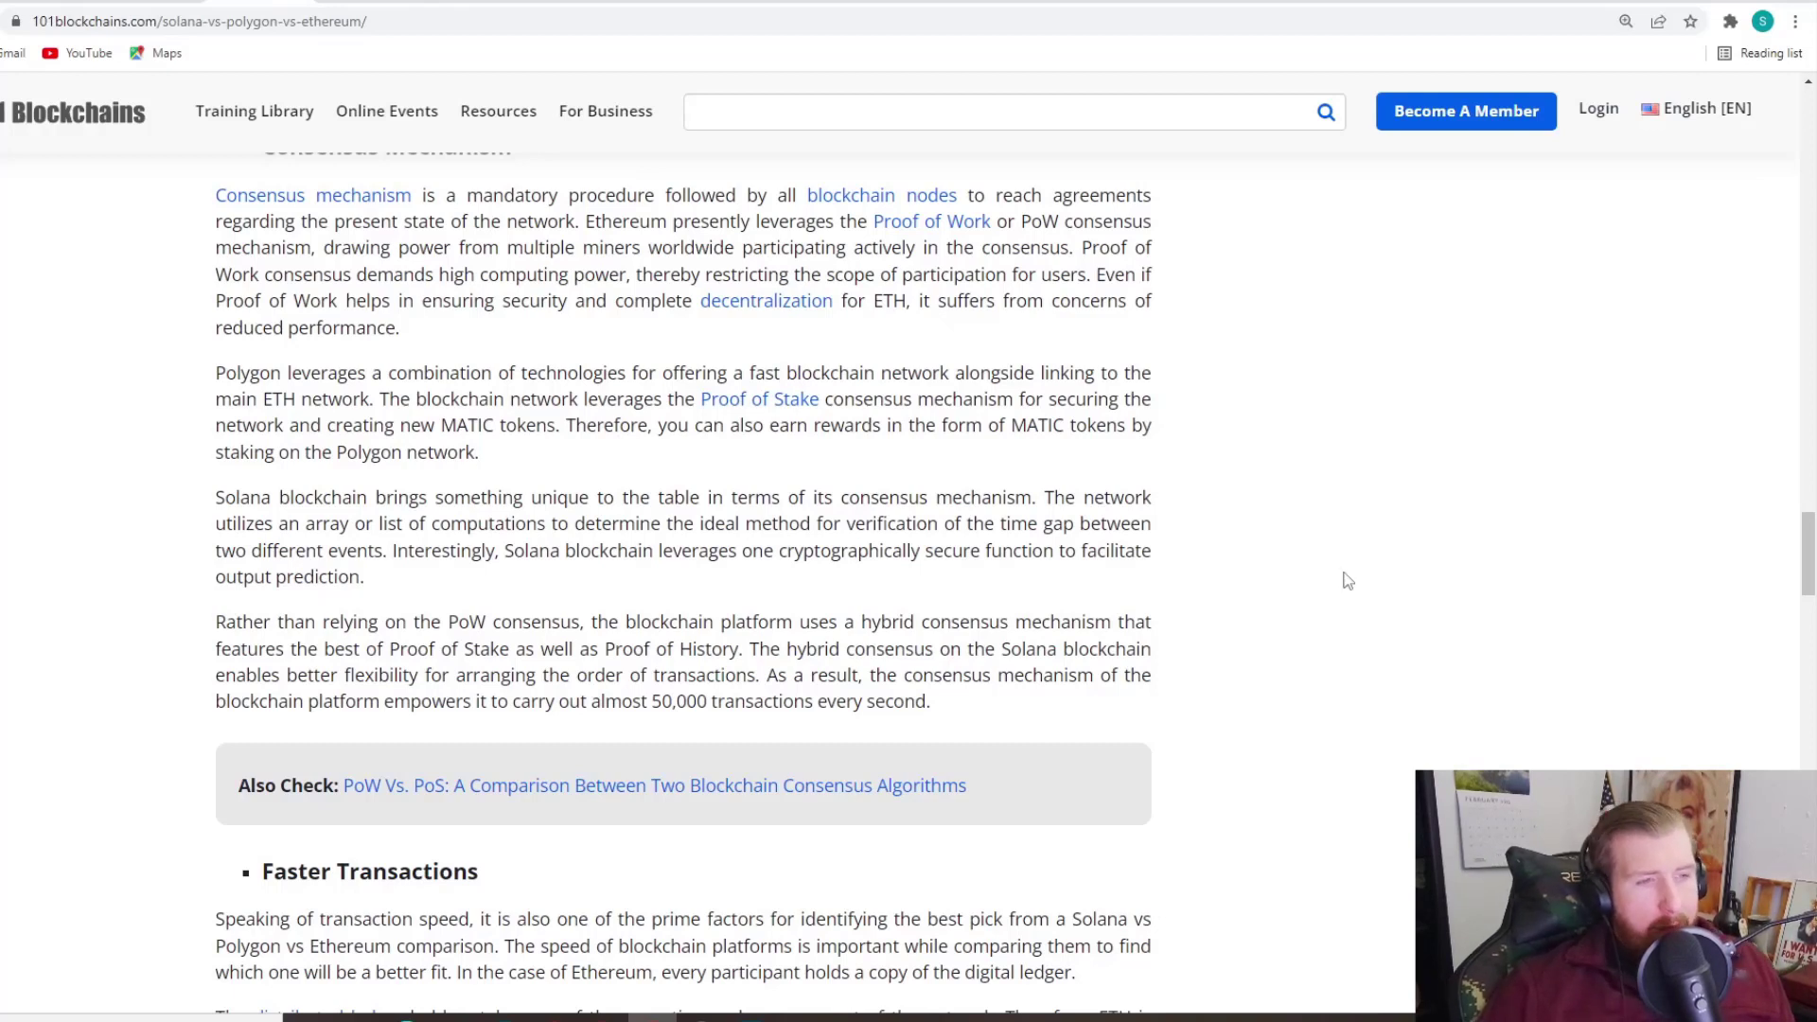
pyautogui.moveTo(1336, 564)
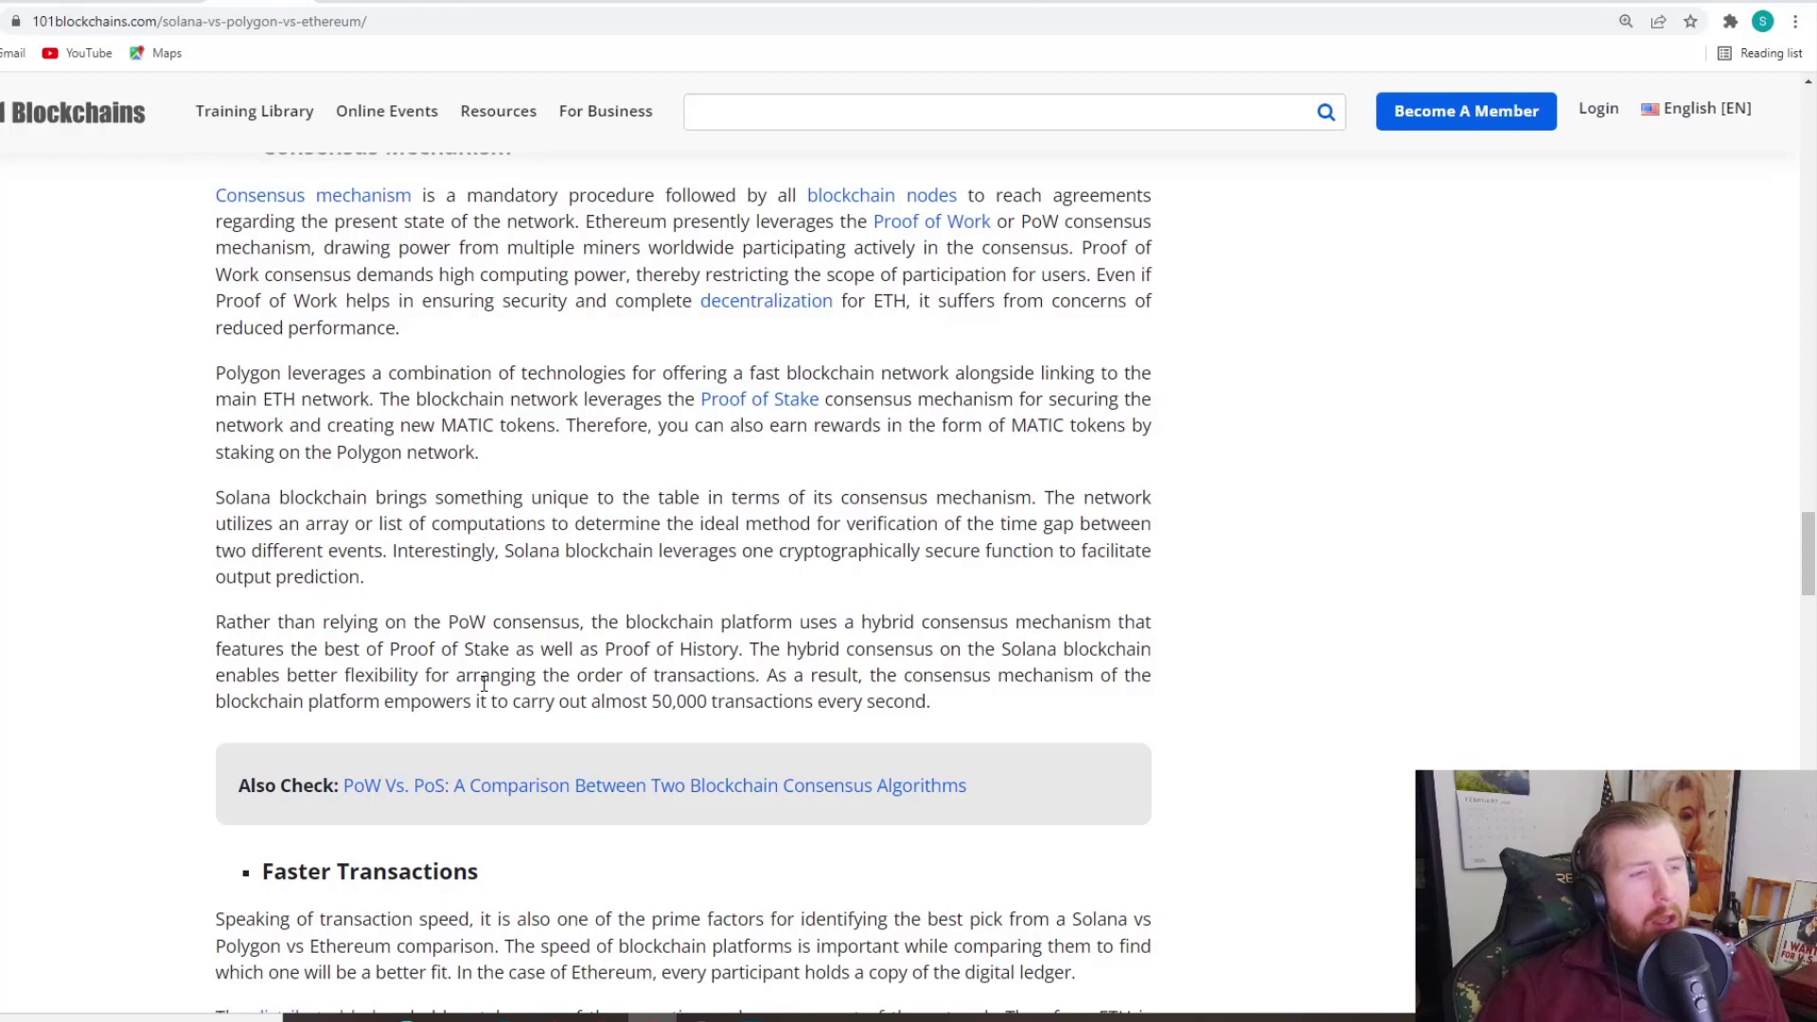
pyautogui.moveTo(429, 643)
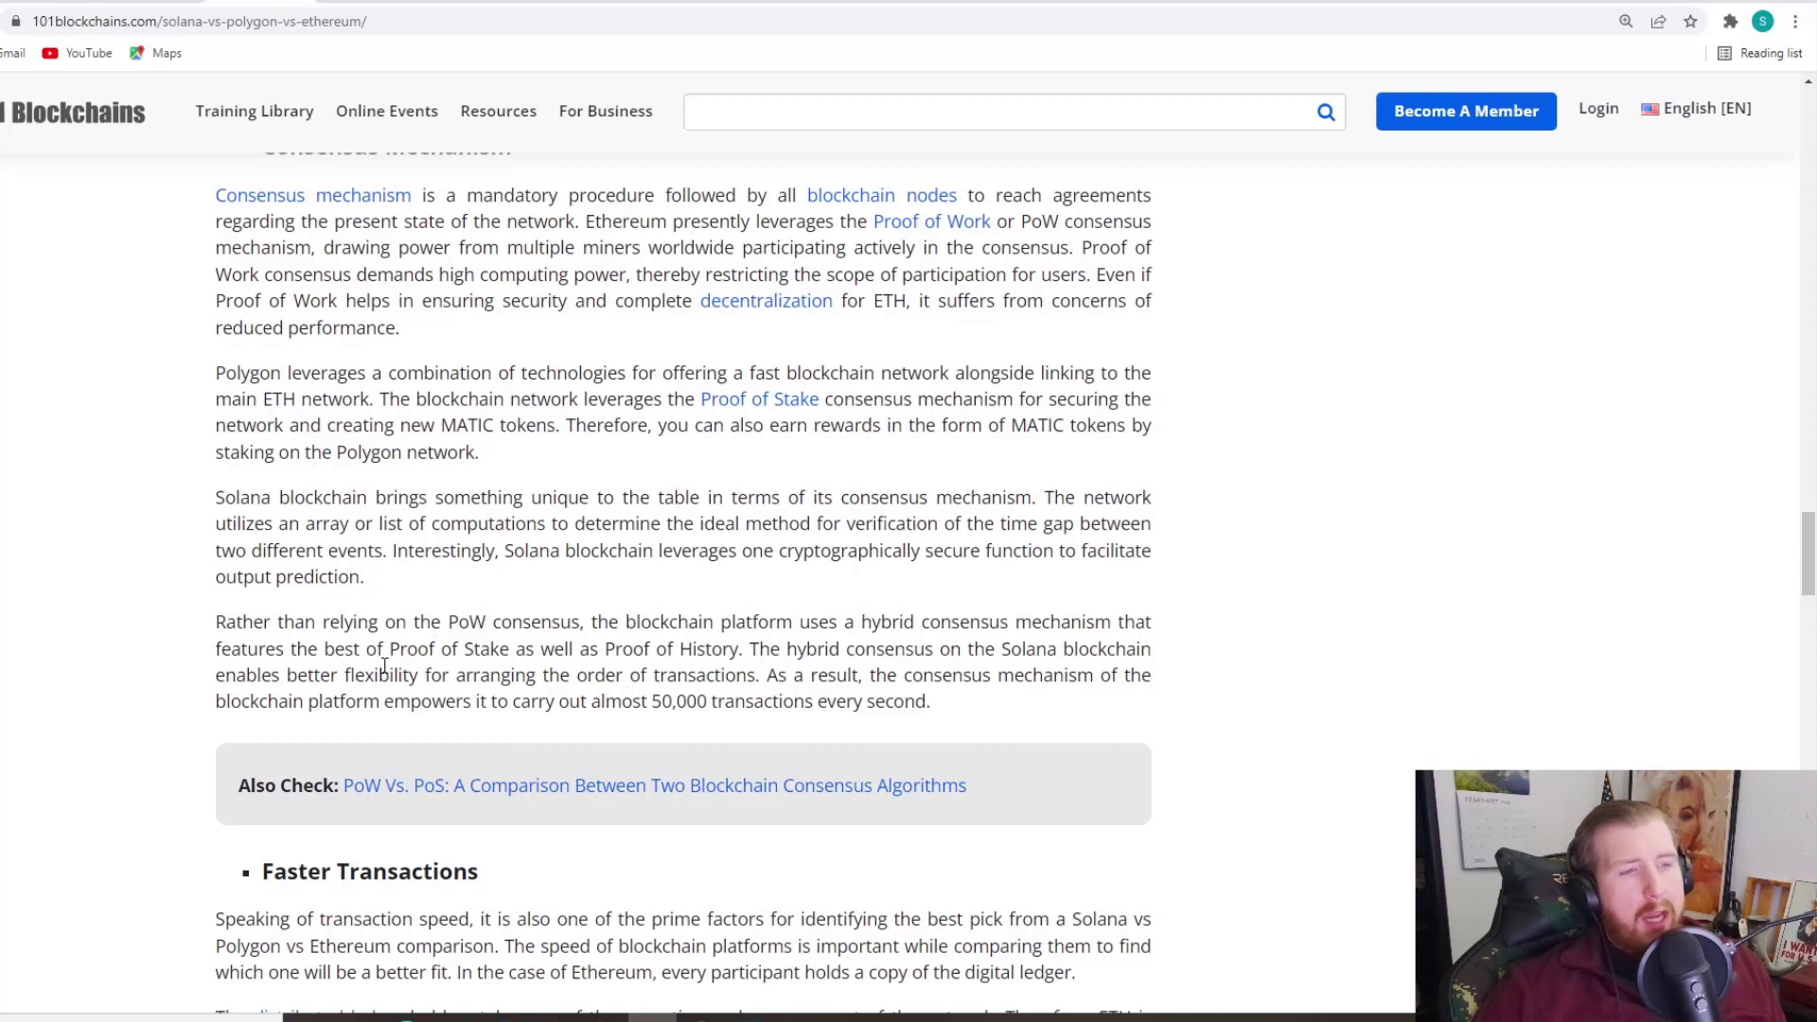
pyautogui.moveTo(592, 644)
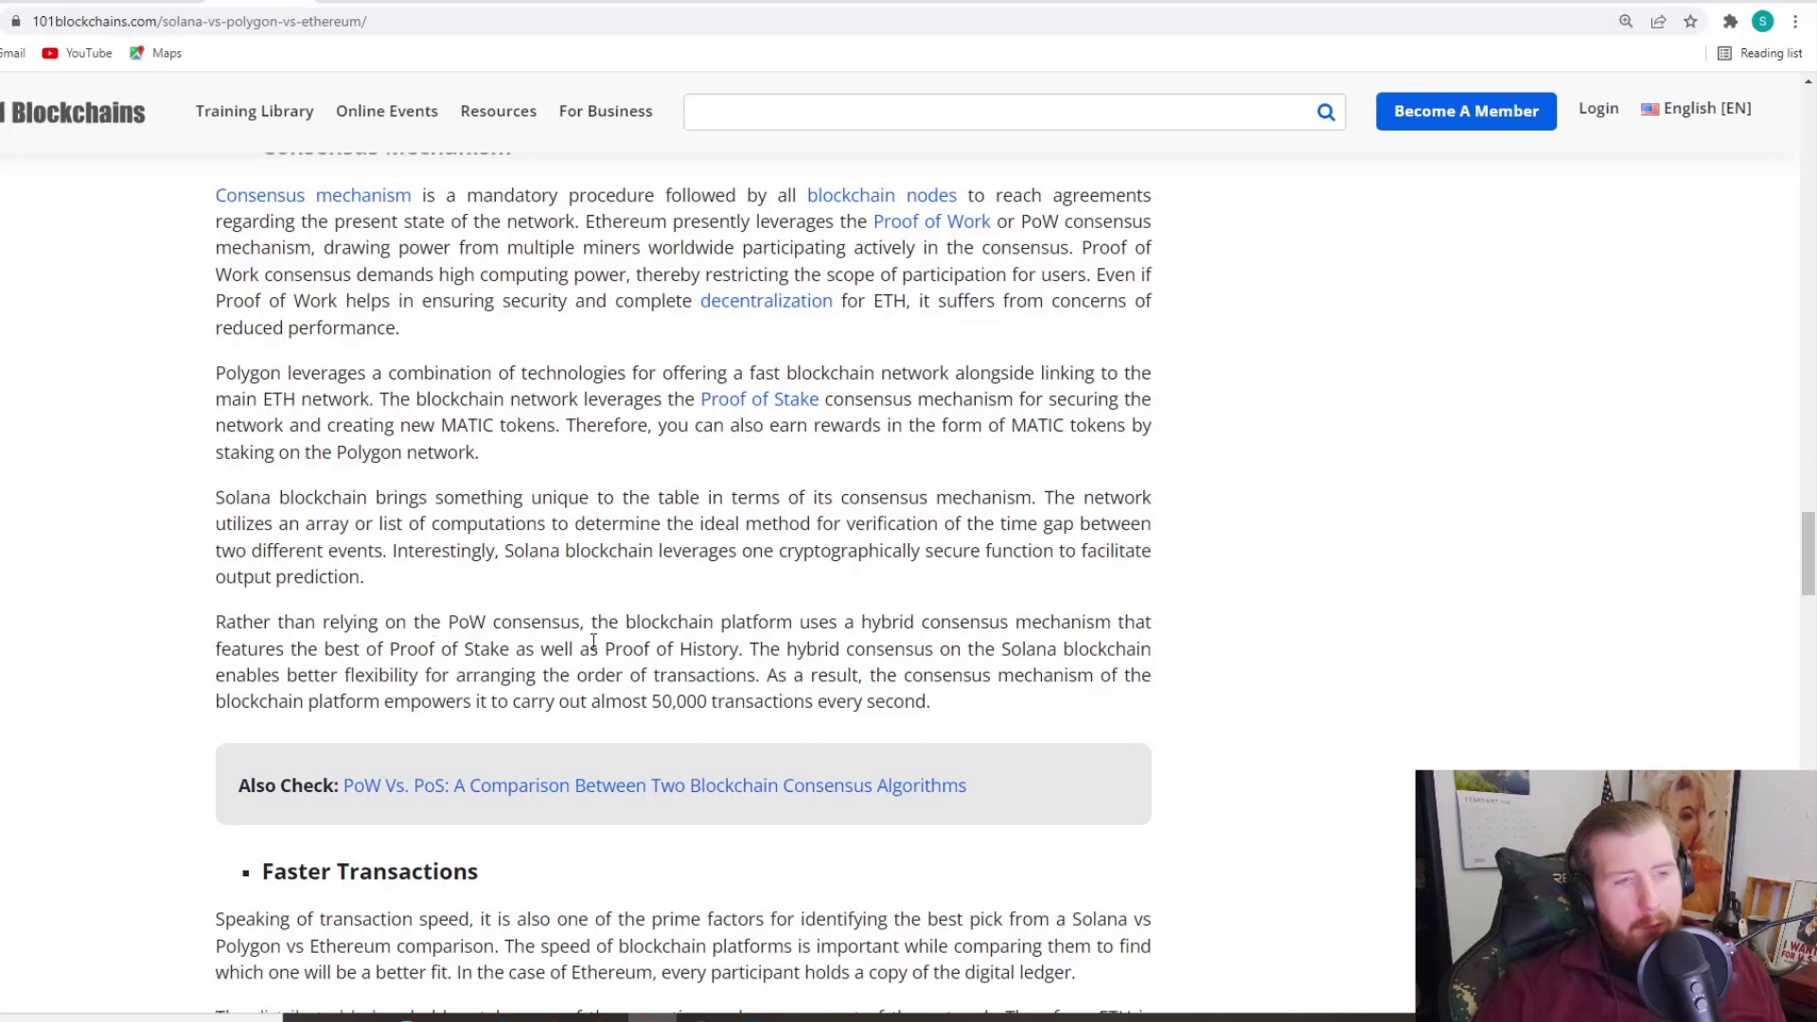
pyautogui.moveTo(1284, 693)
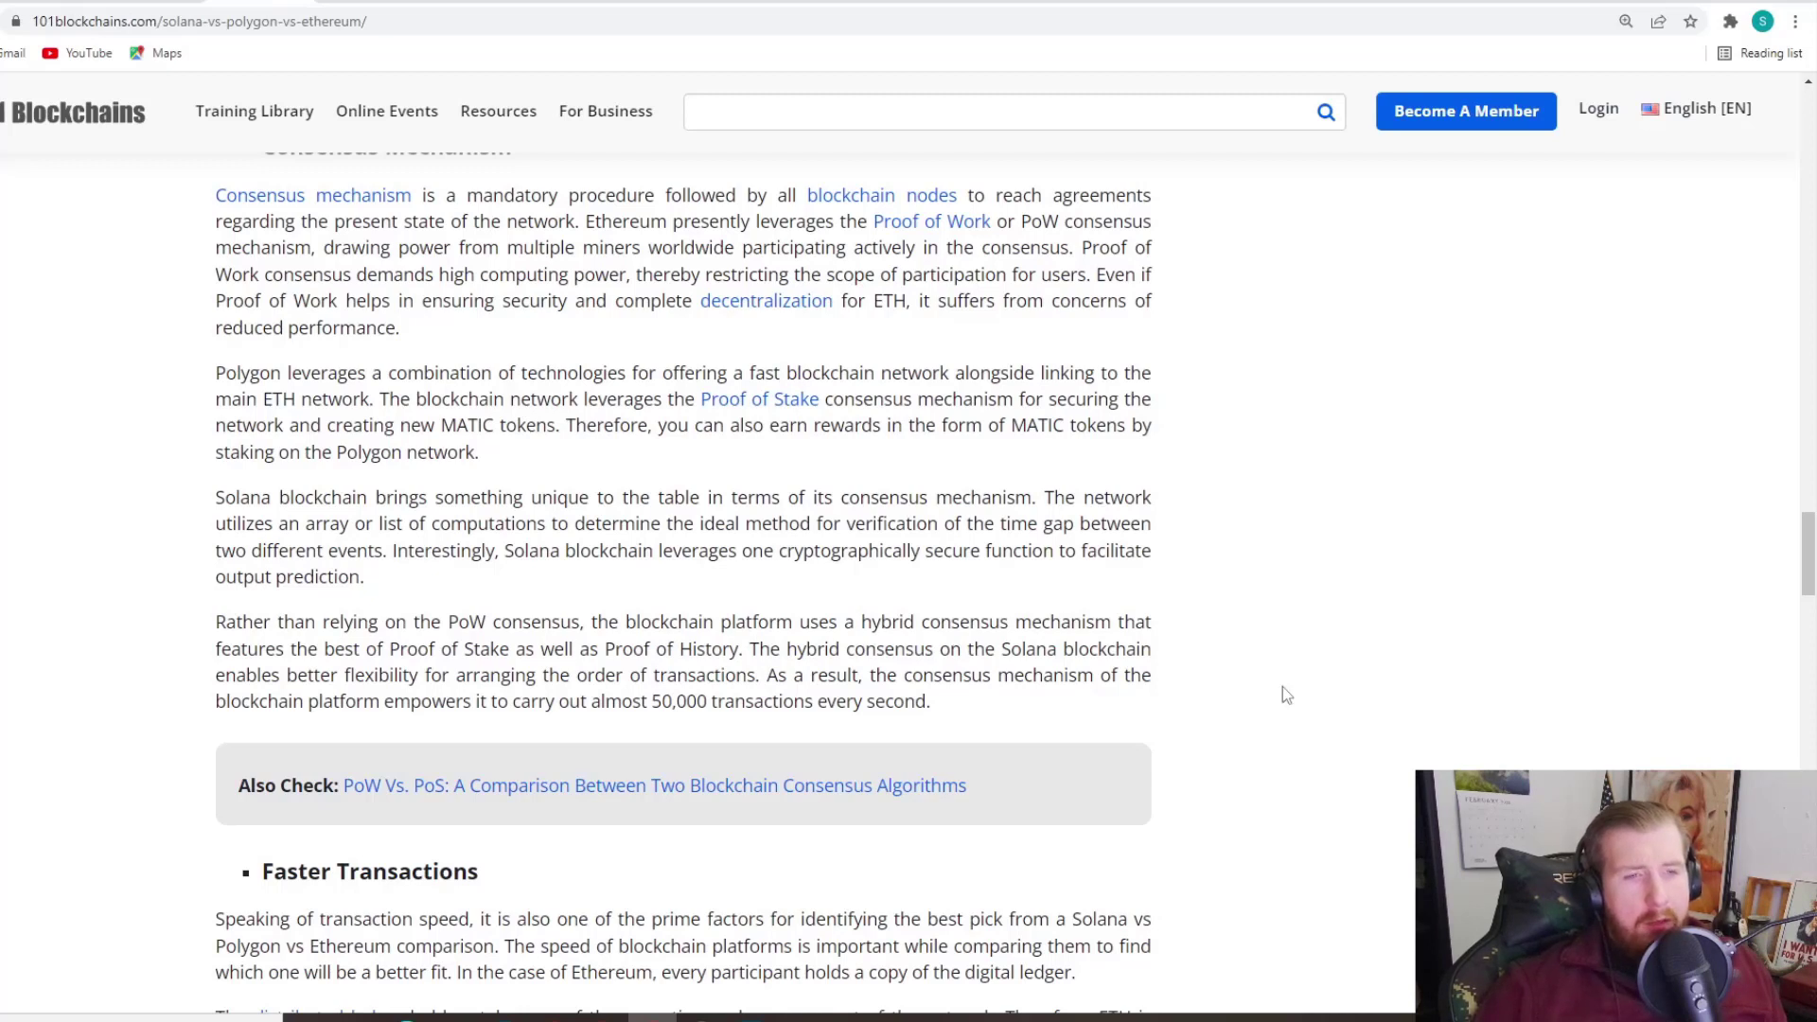
pyautogui.moveTo(1319, 704)
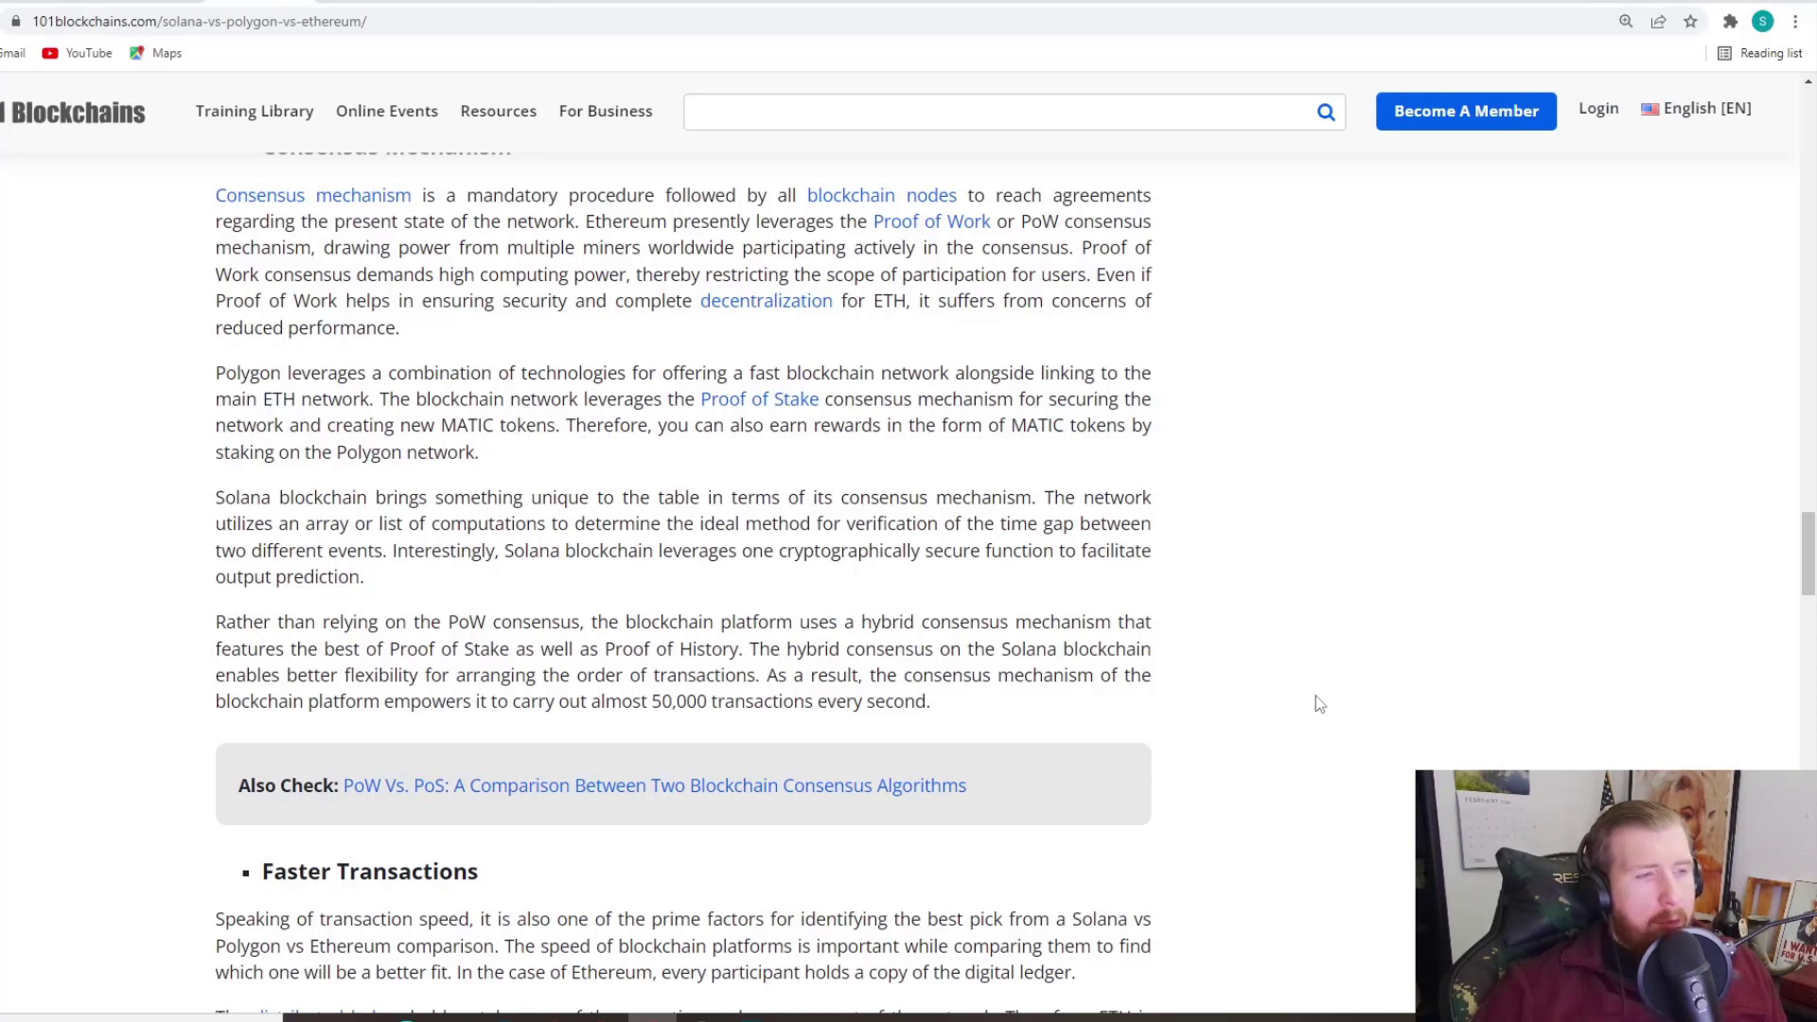
pyautogui.moveTo(1313, 704)
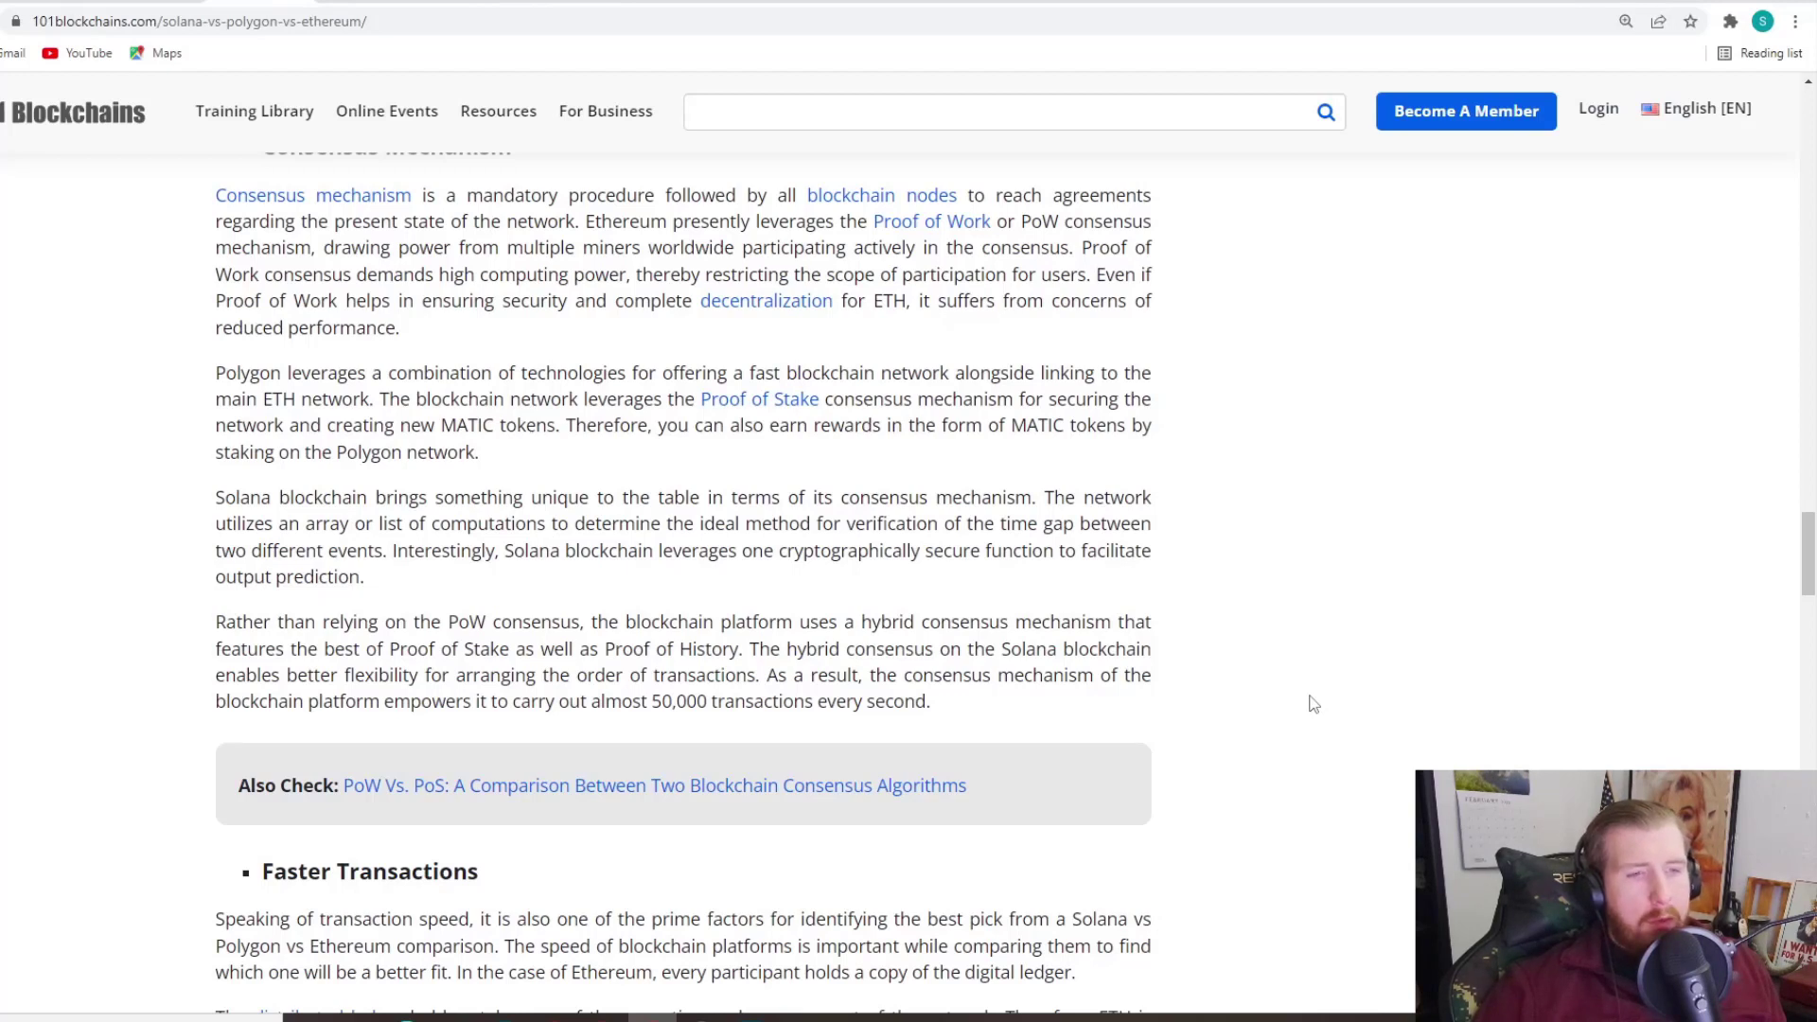
pyautogui.moveTo(1194, 693)
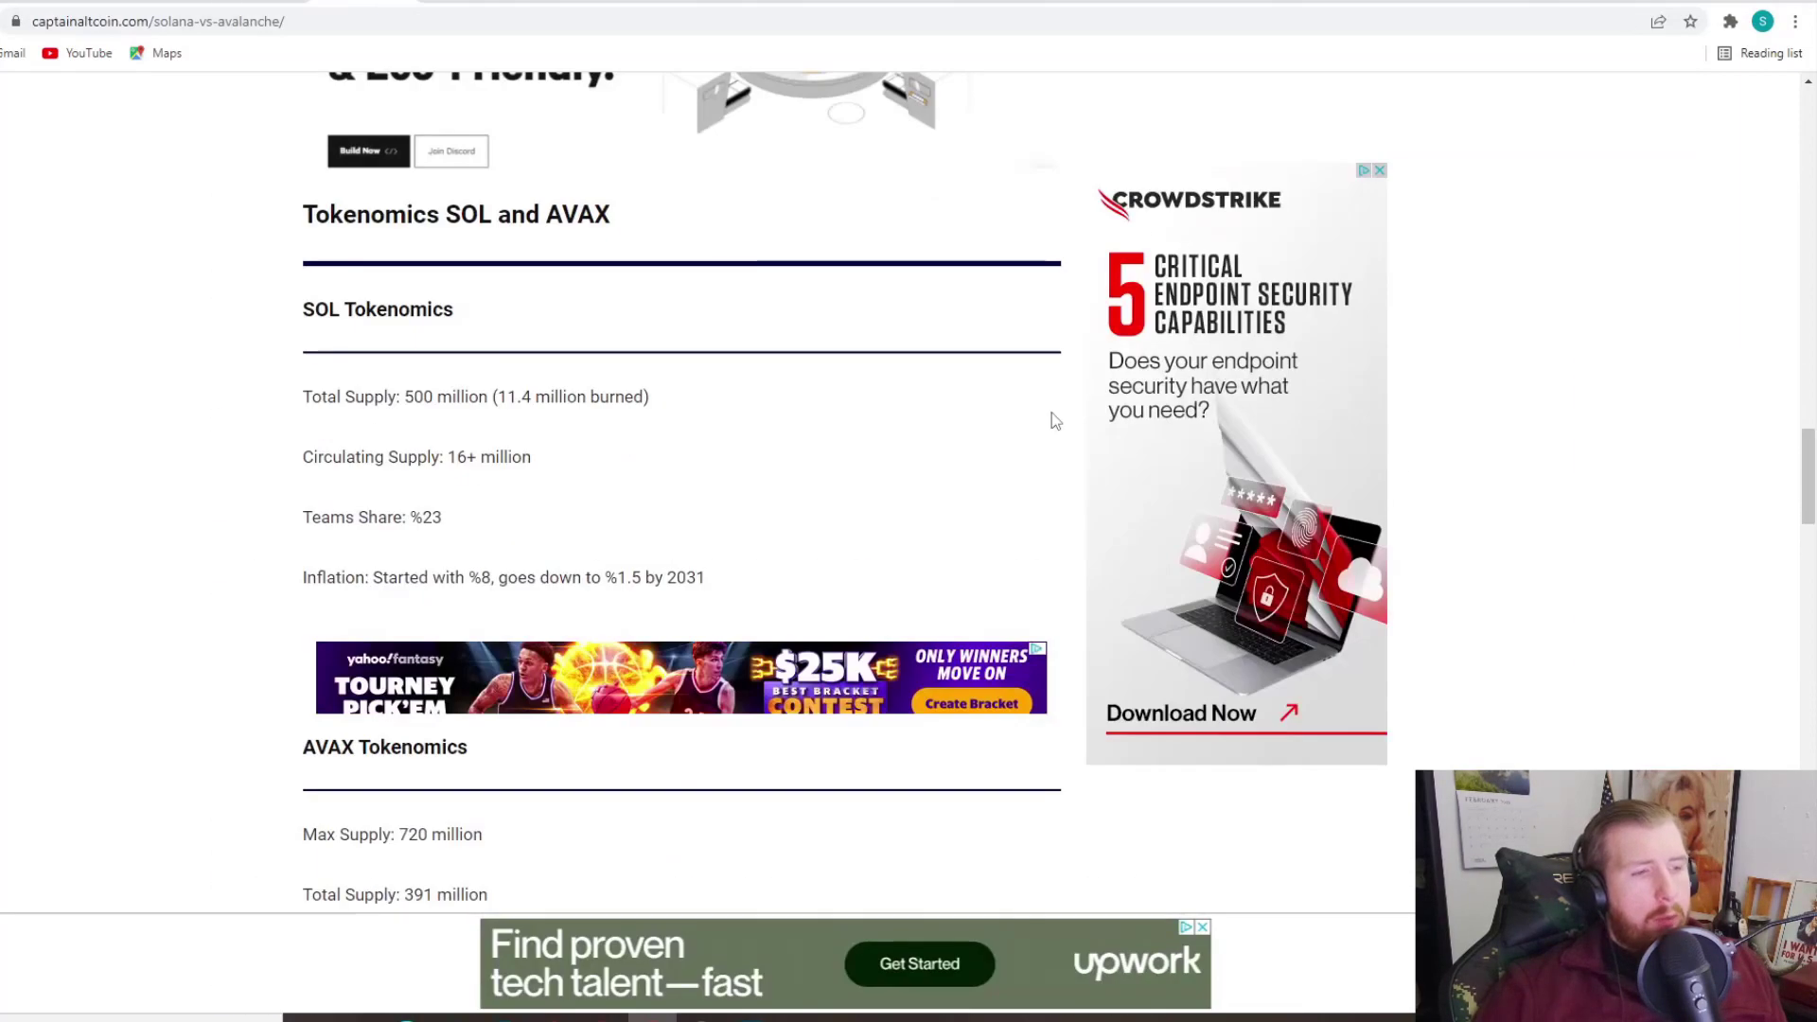
# Step: Scroll the captainaltcoin article to the SOL and AVAX tokenomics section
pyautogui.scroll(-3)
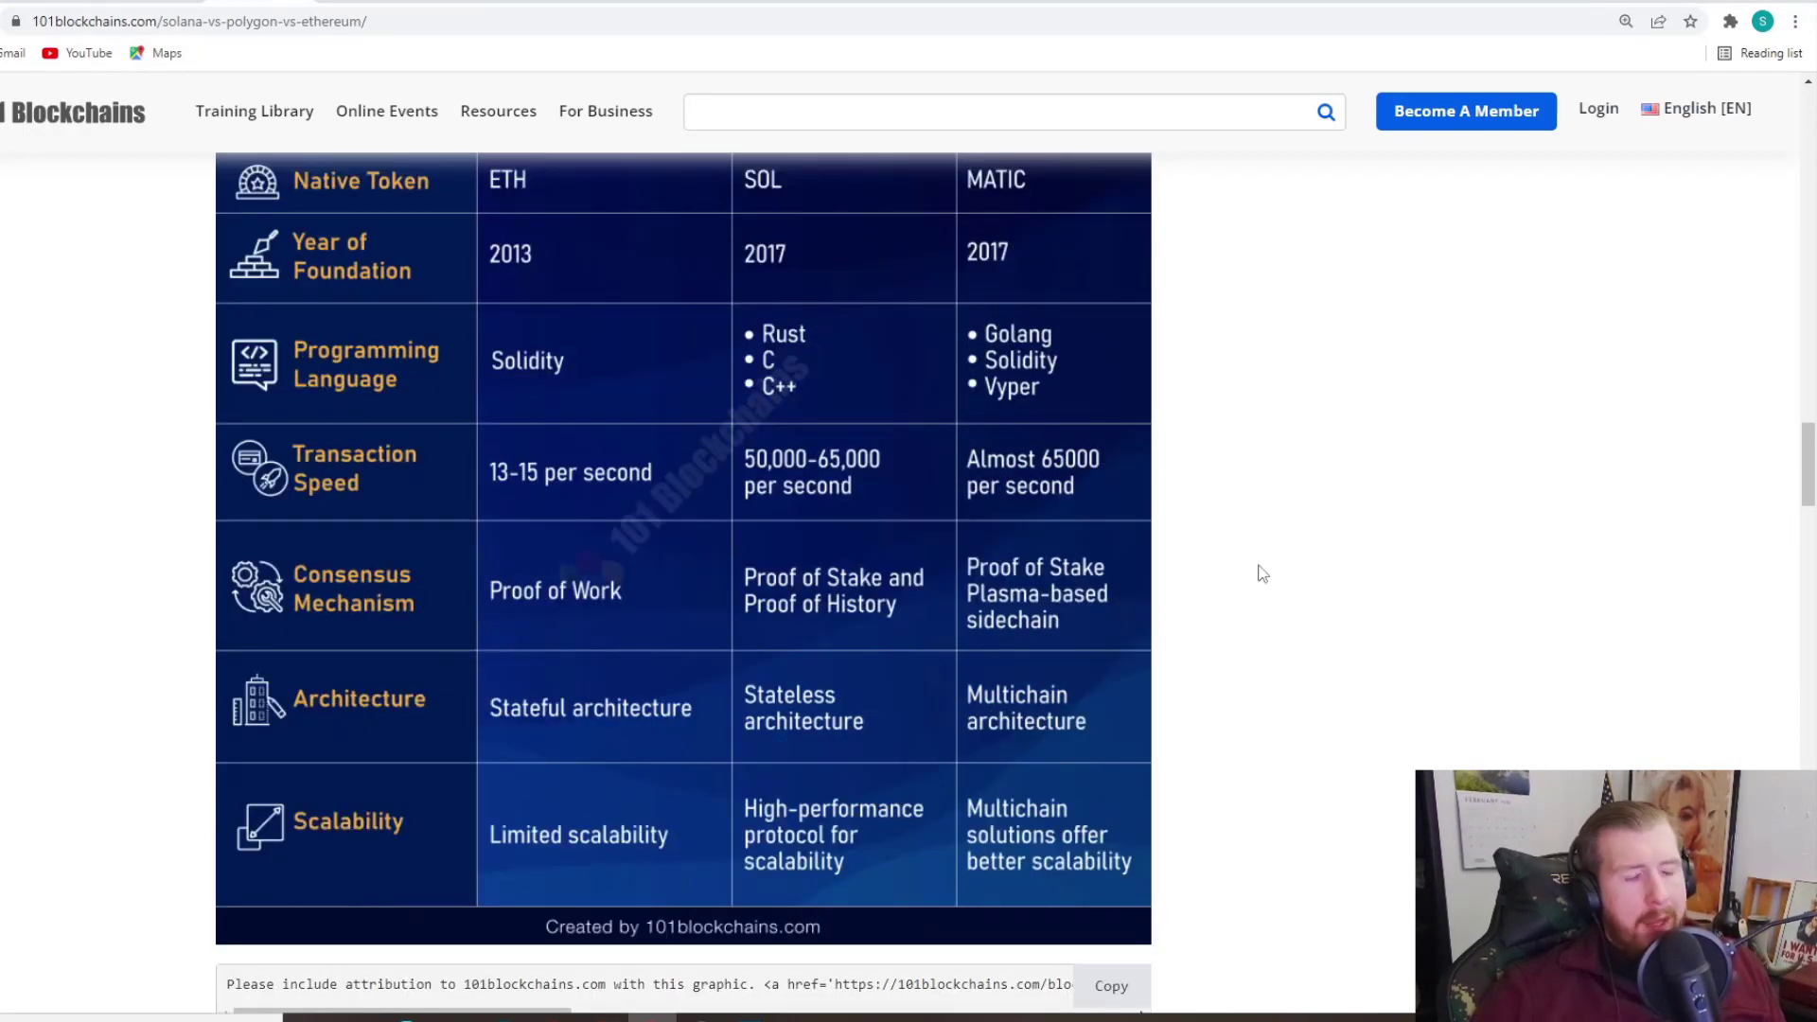
pyautogui.moveTo(1272, 528)
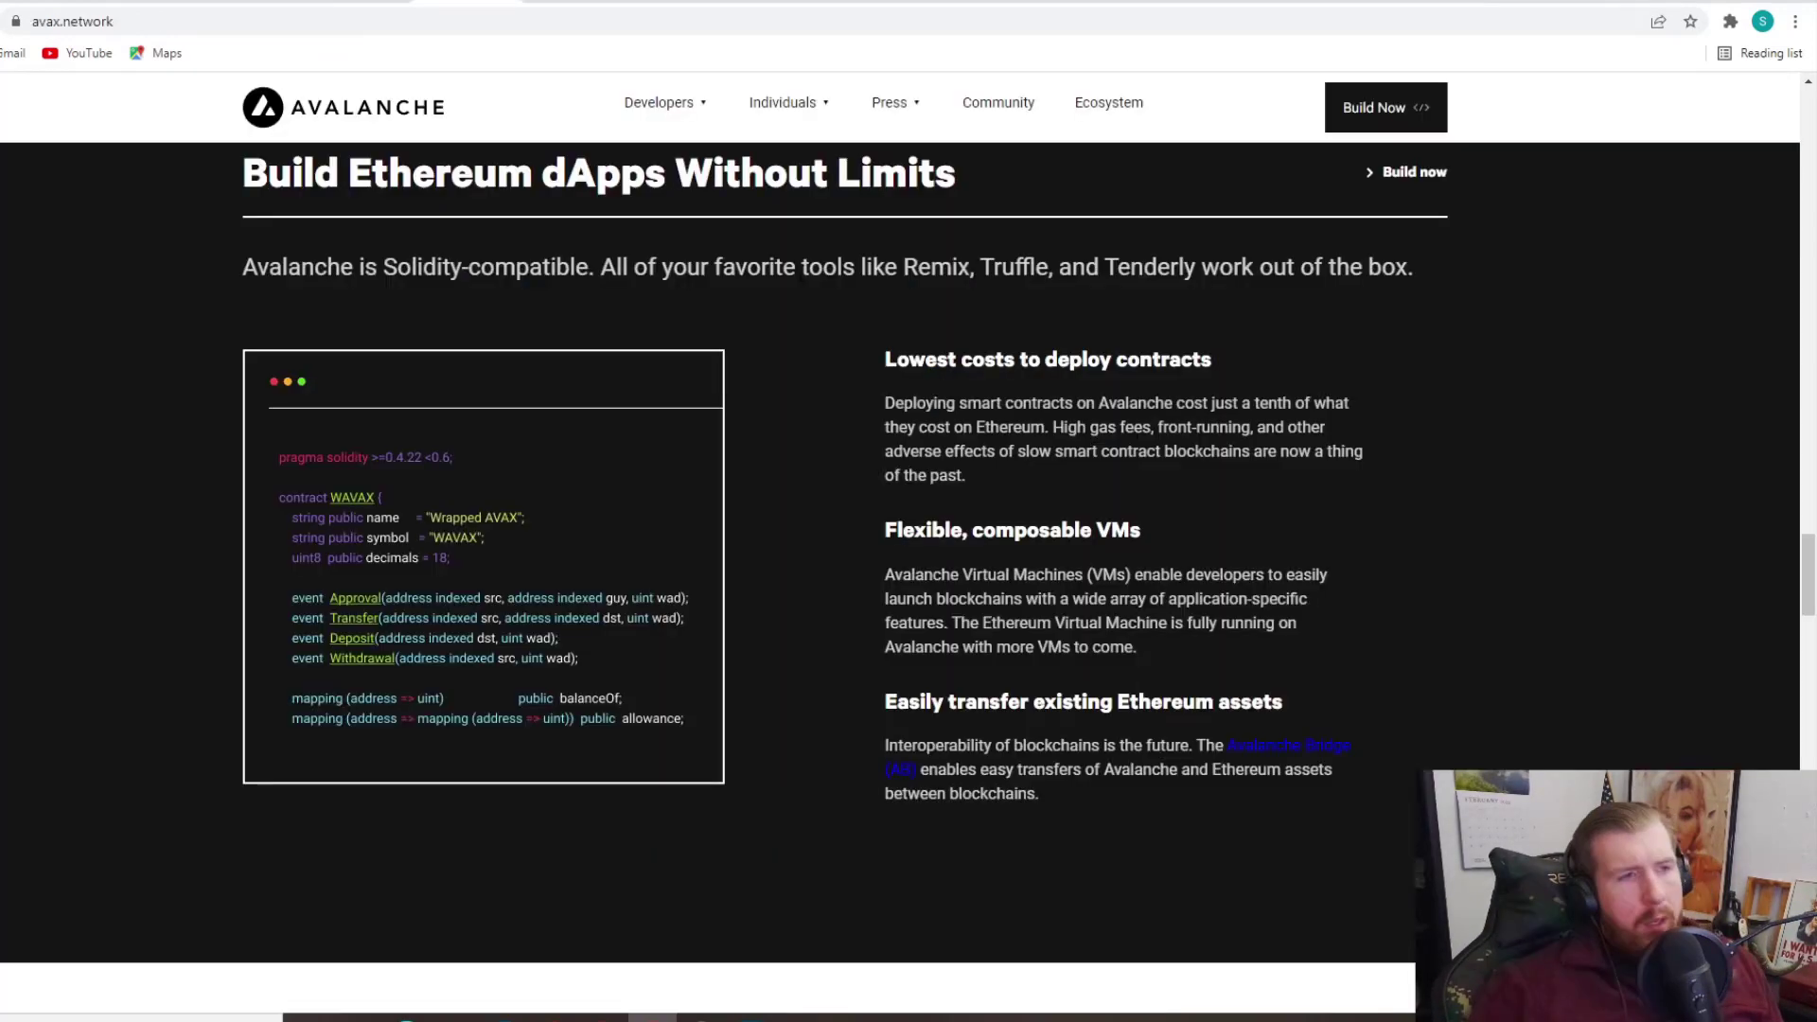
pyautogui.moveTo(810, 308)
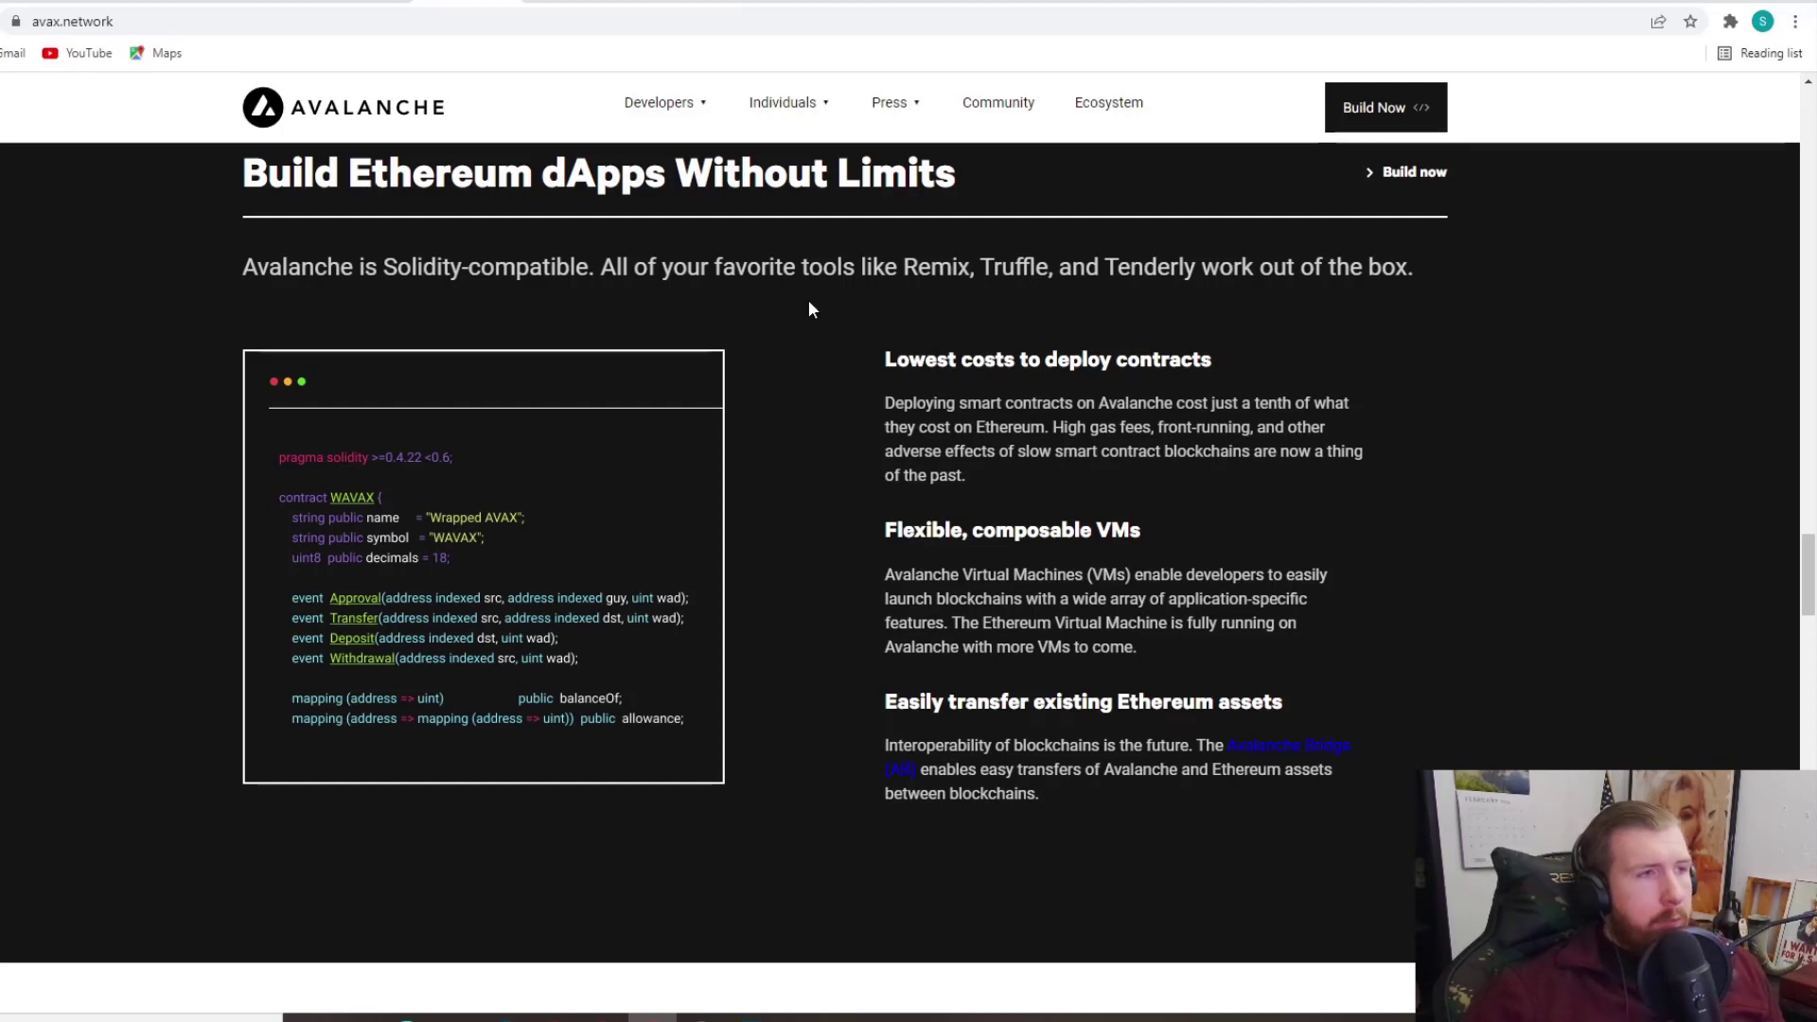
pyautogui.moveTo(1095, 354)
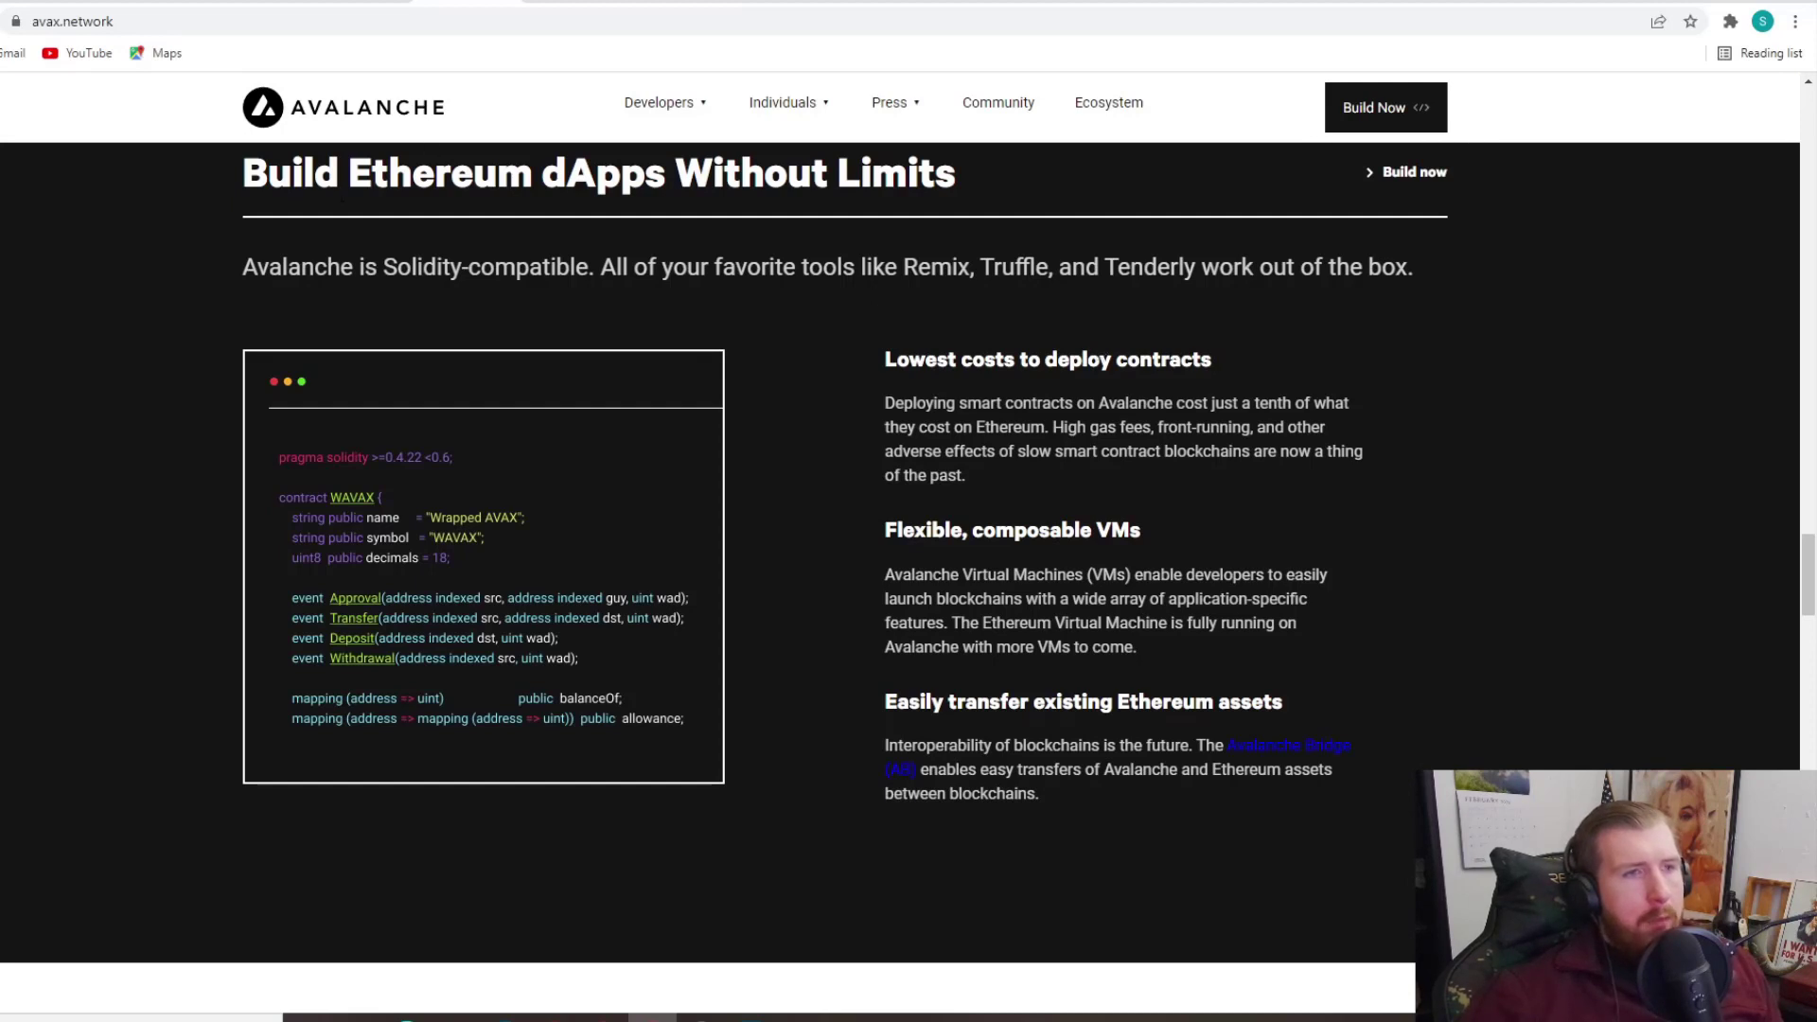
pyautogui.moveTo(1230, 324)
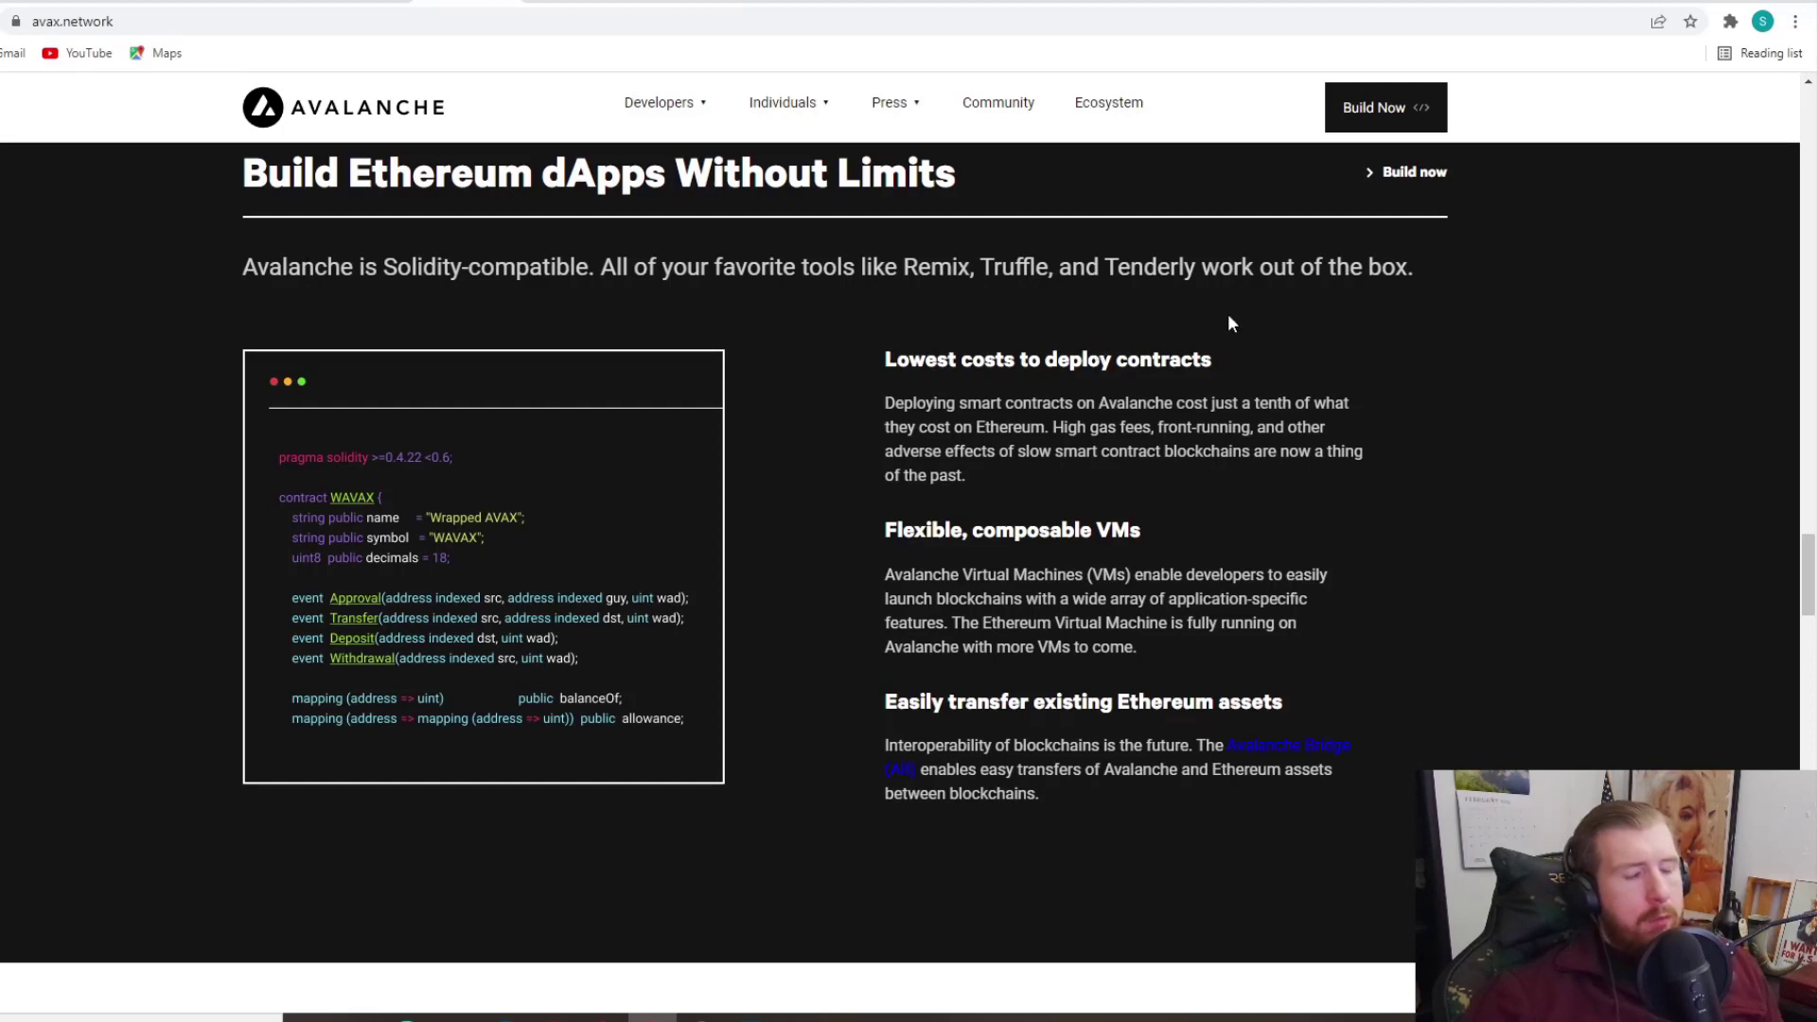
pyautogui.moveTo(906, 384)
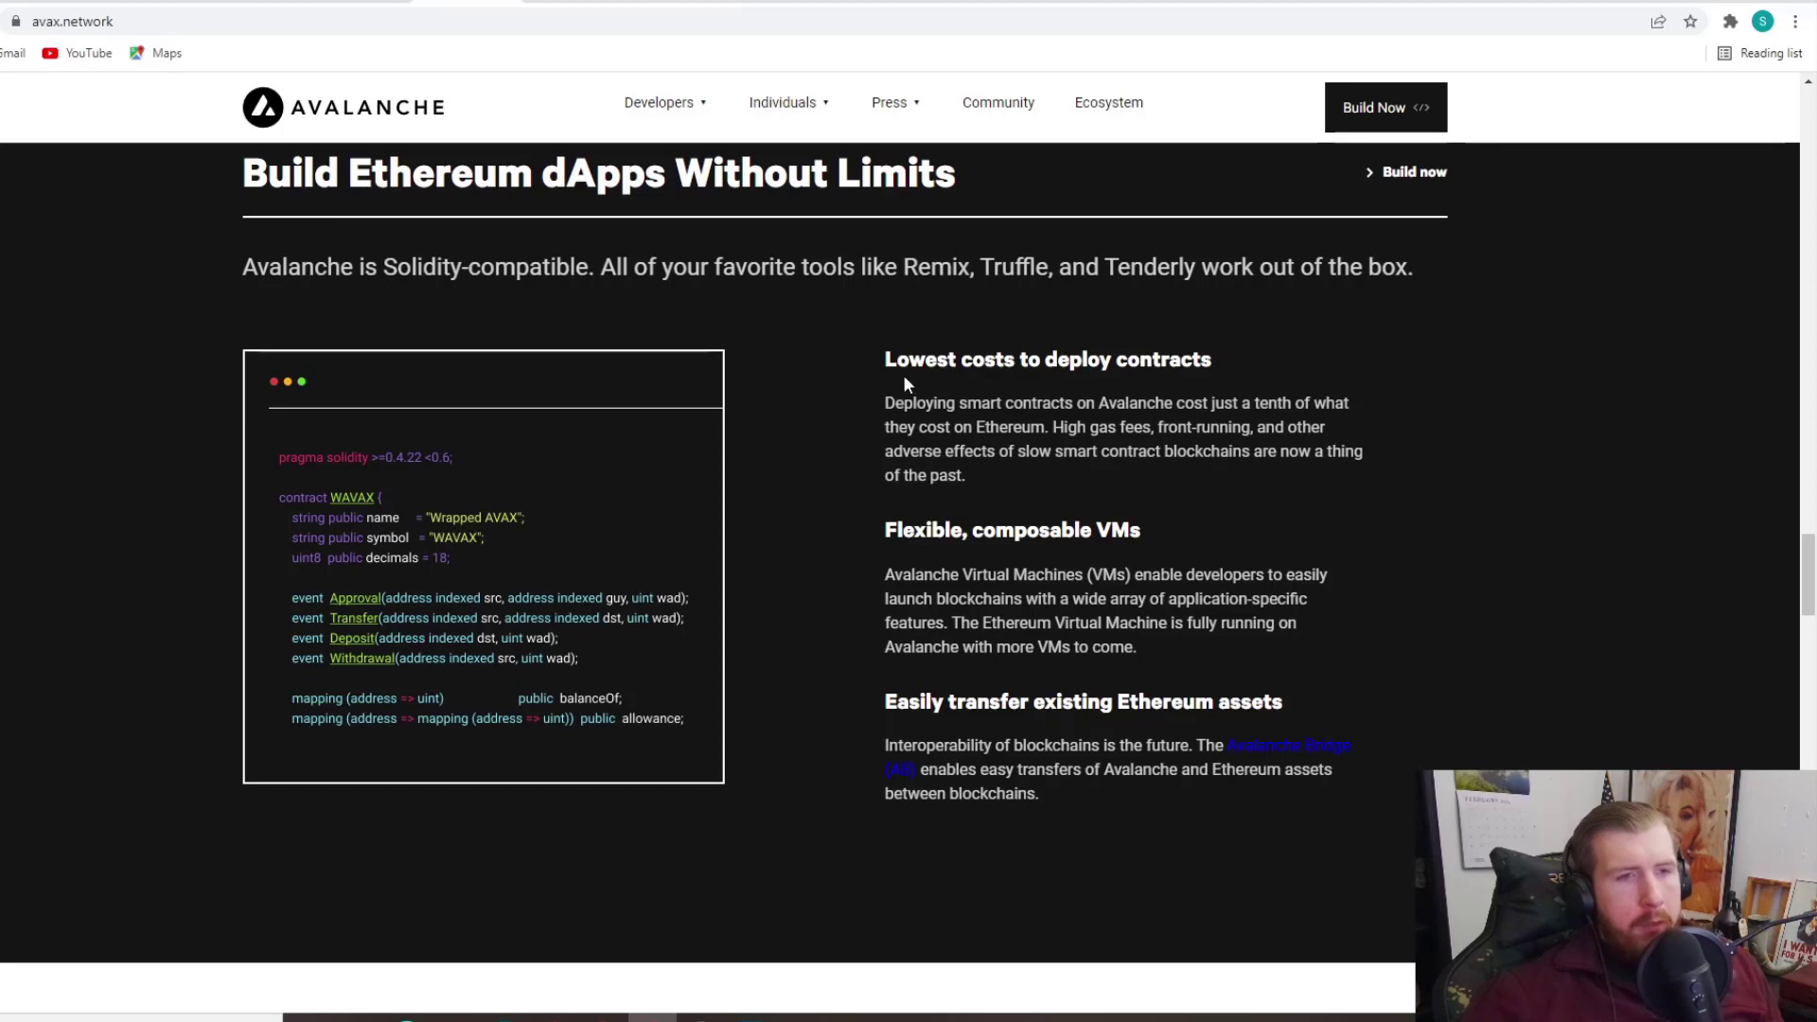
pyautogui.moveTo(829, 304)
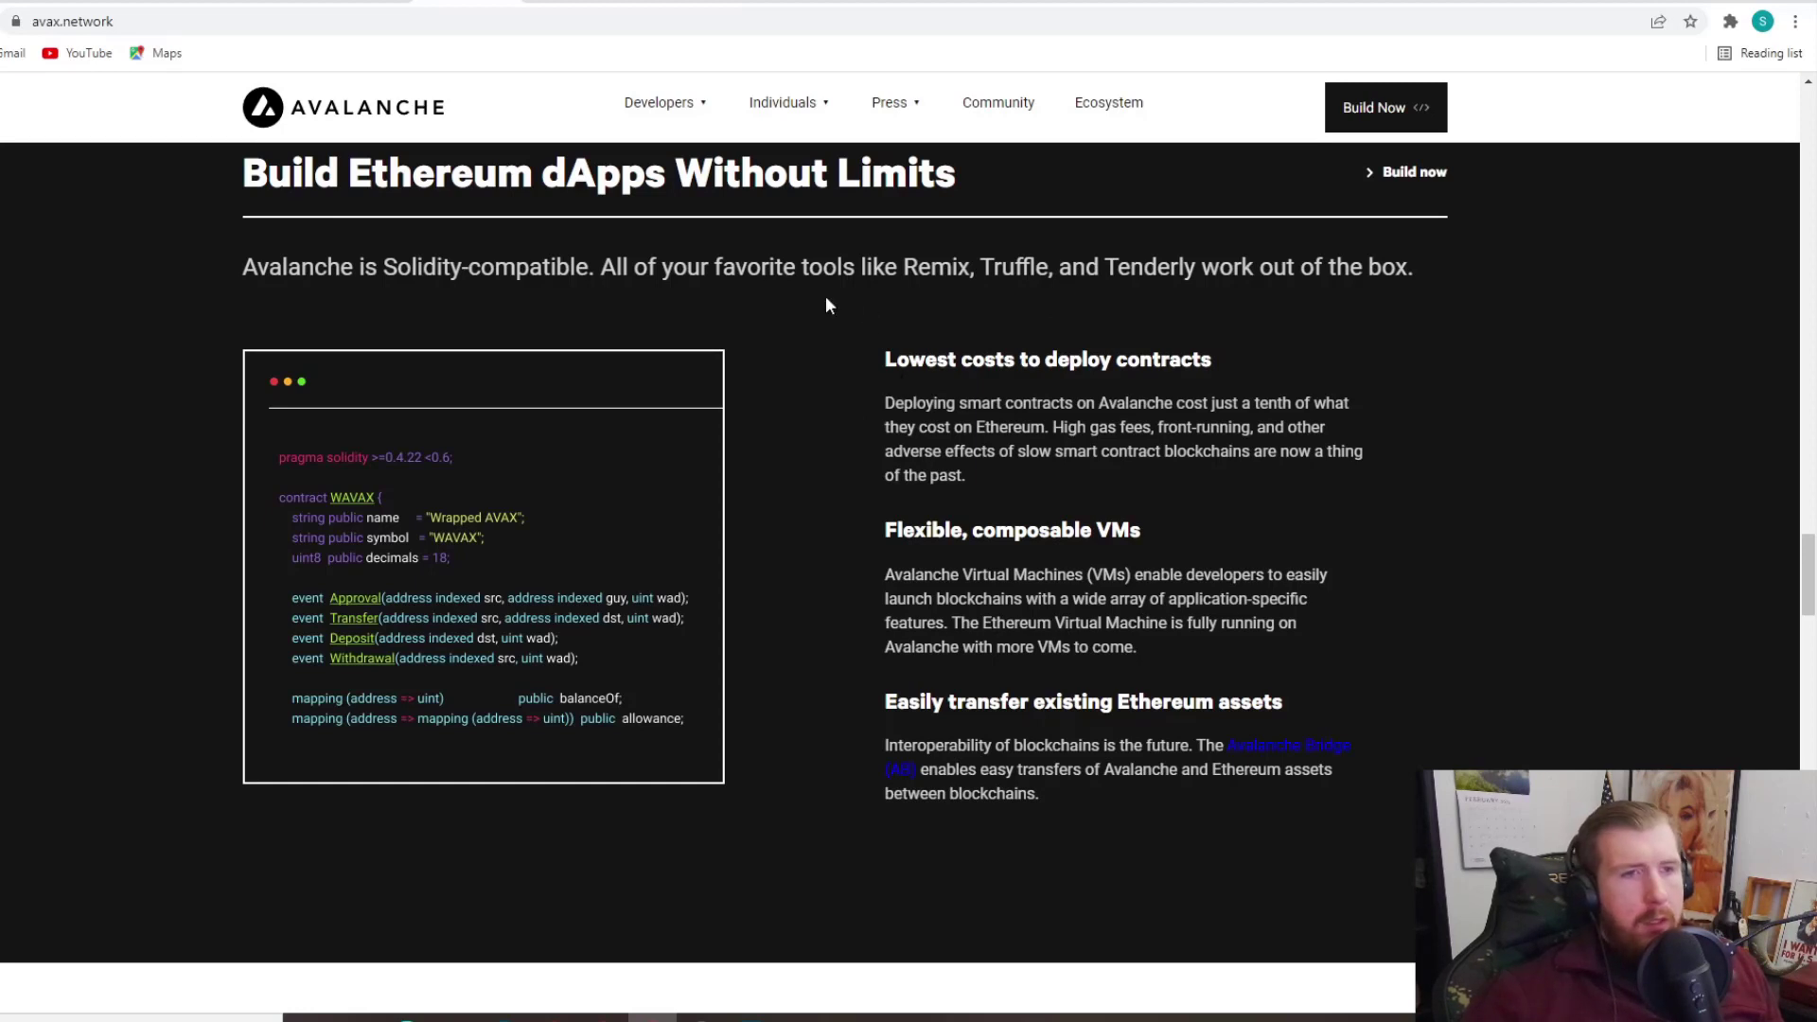
pyautogui.moveTo(1022, 293)
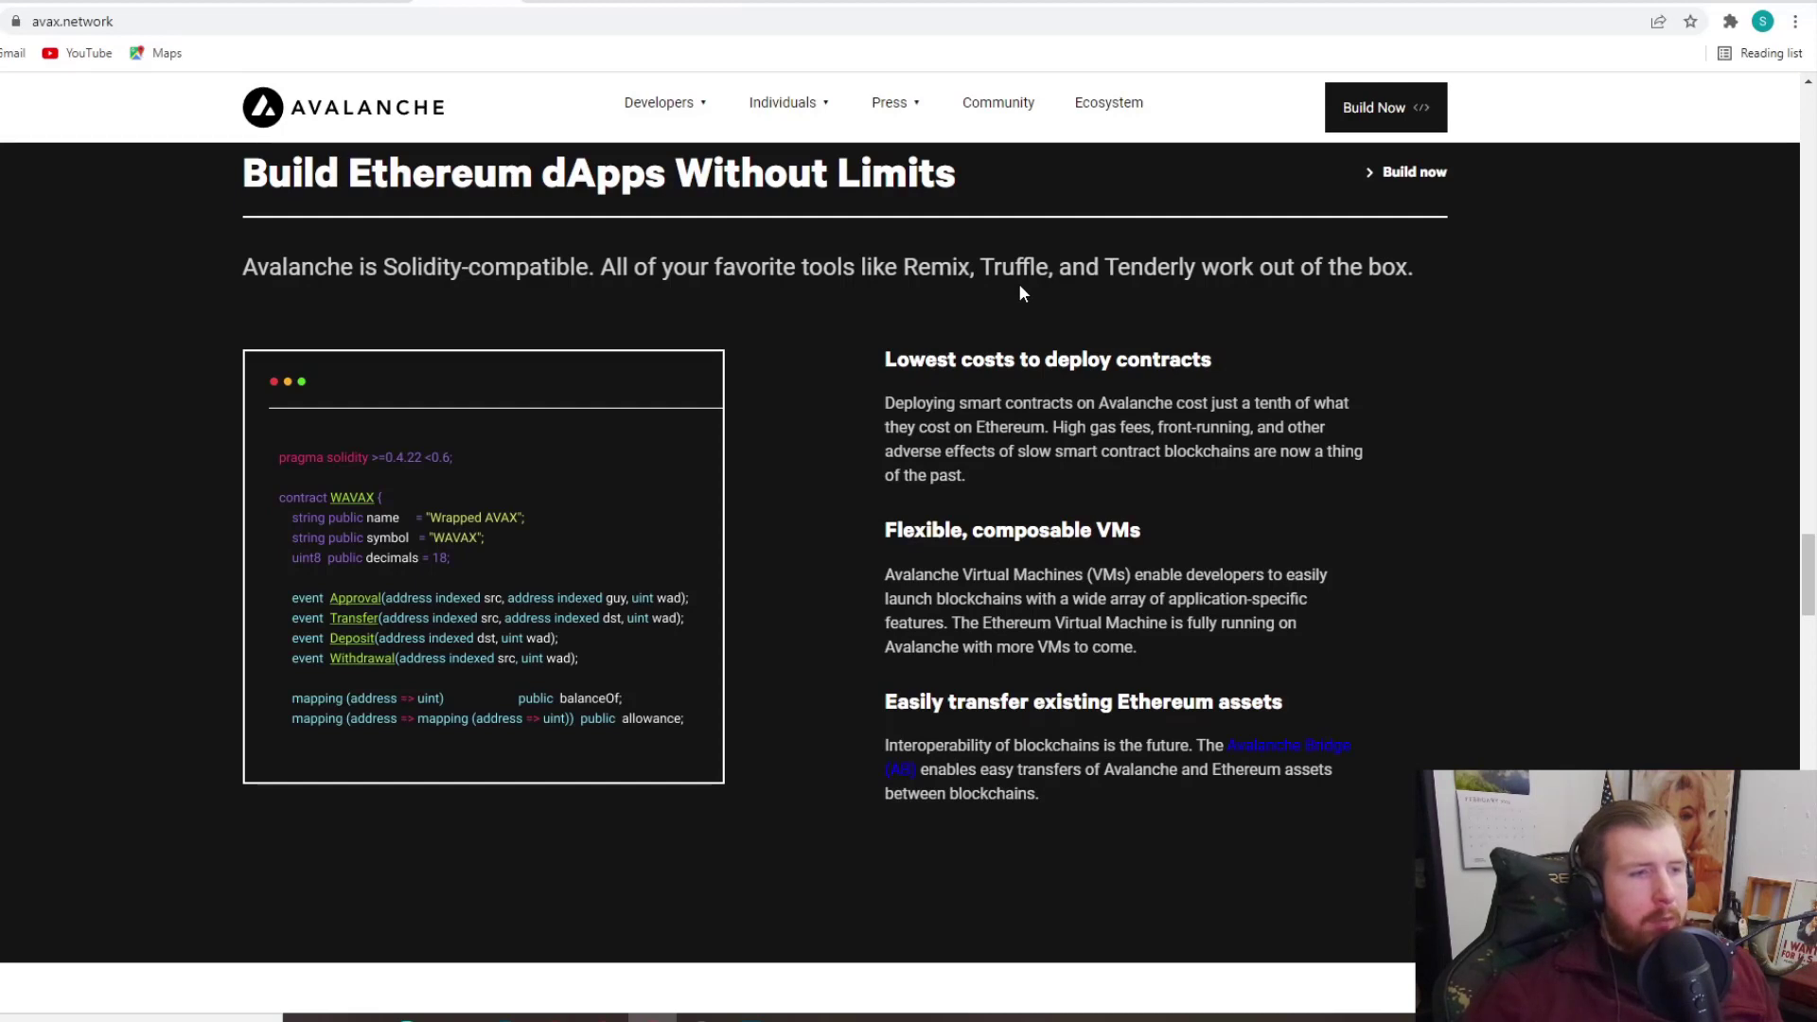
pyautogui.moveTo(337, 504)
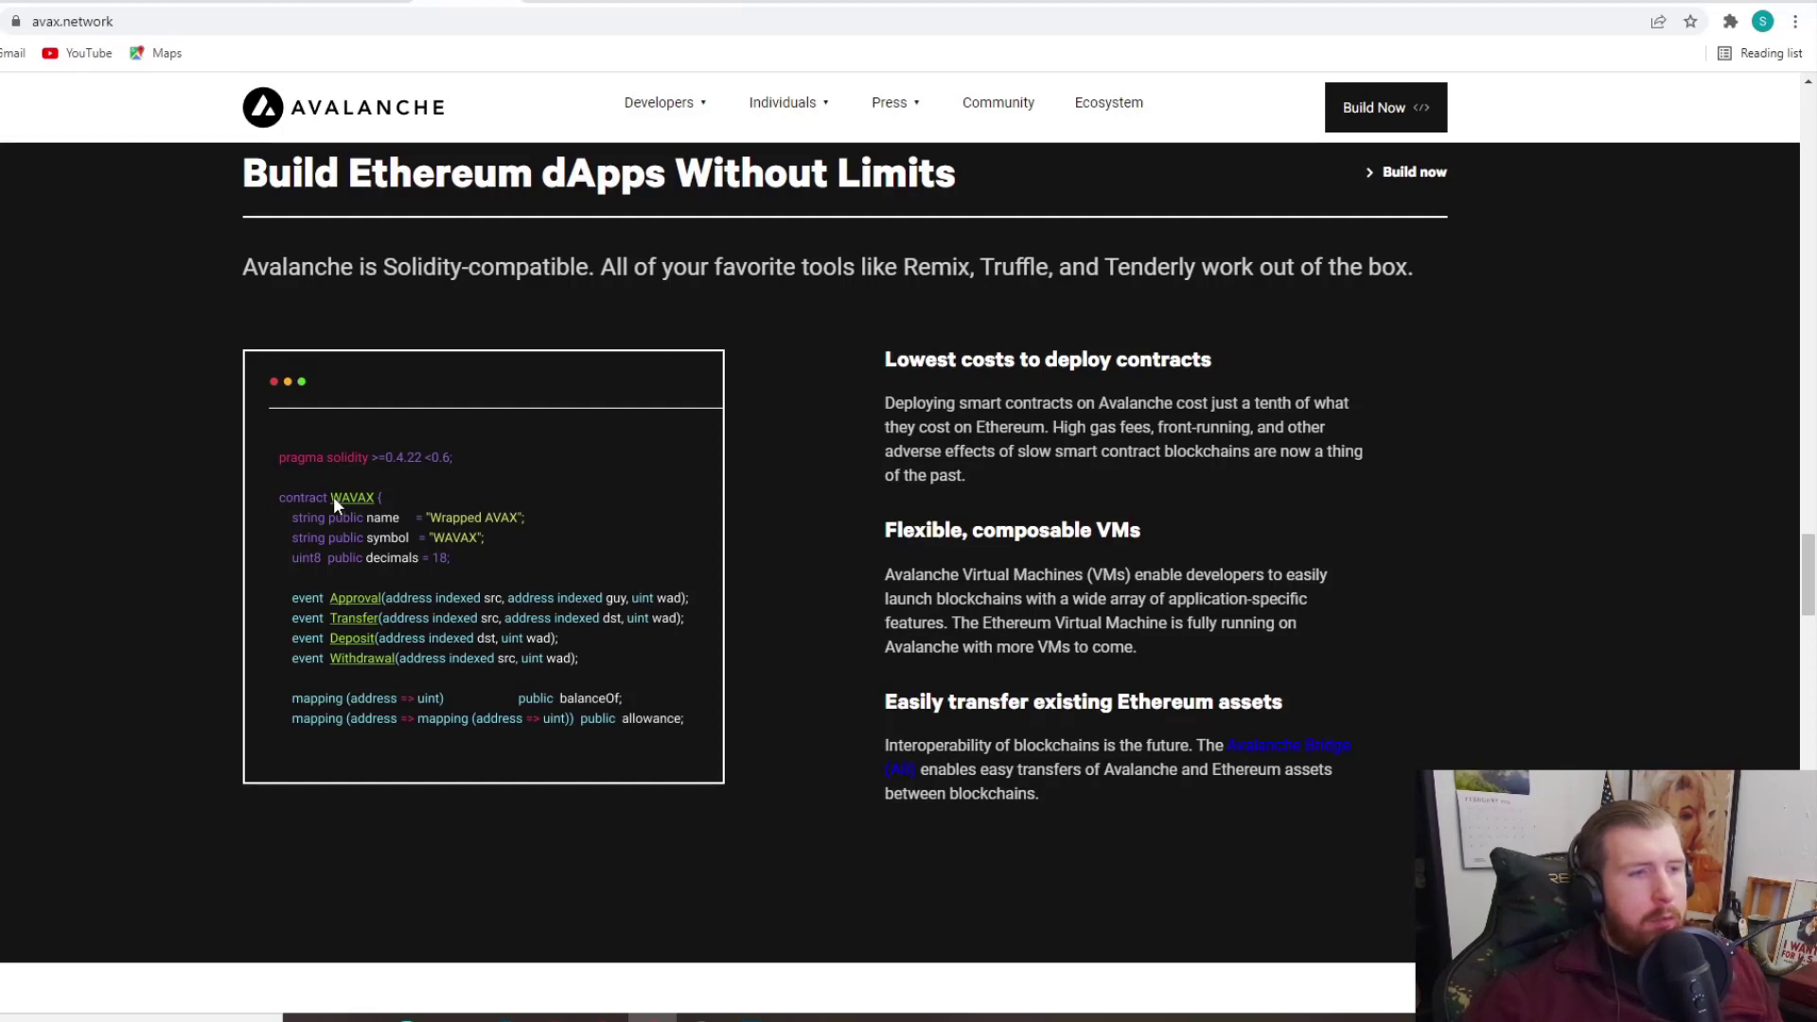
pyautogui.moveTo(329, 512)
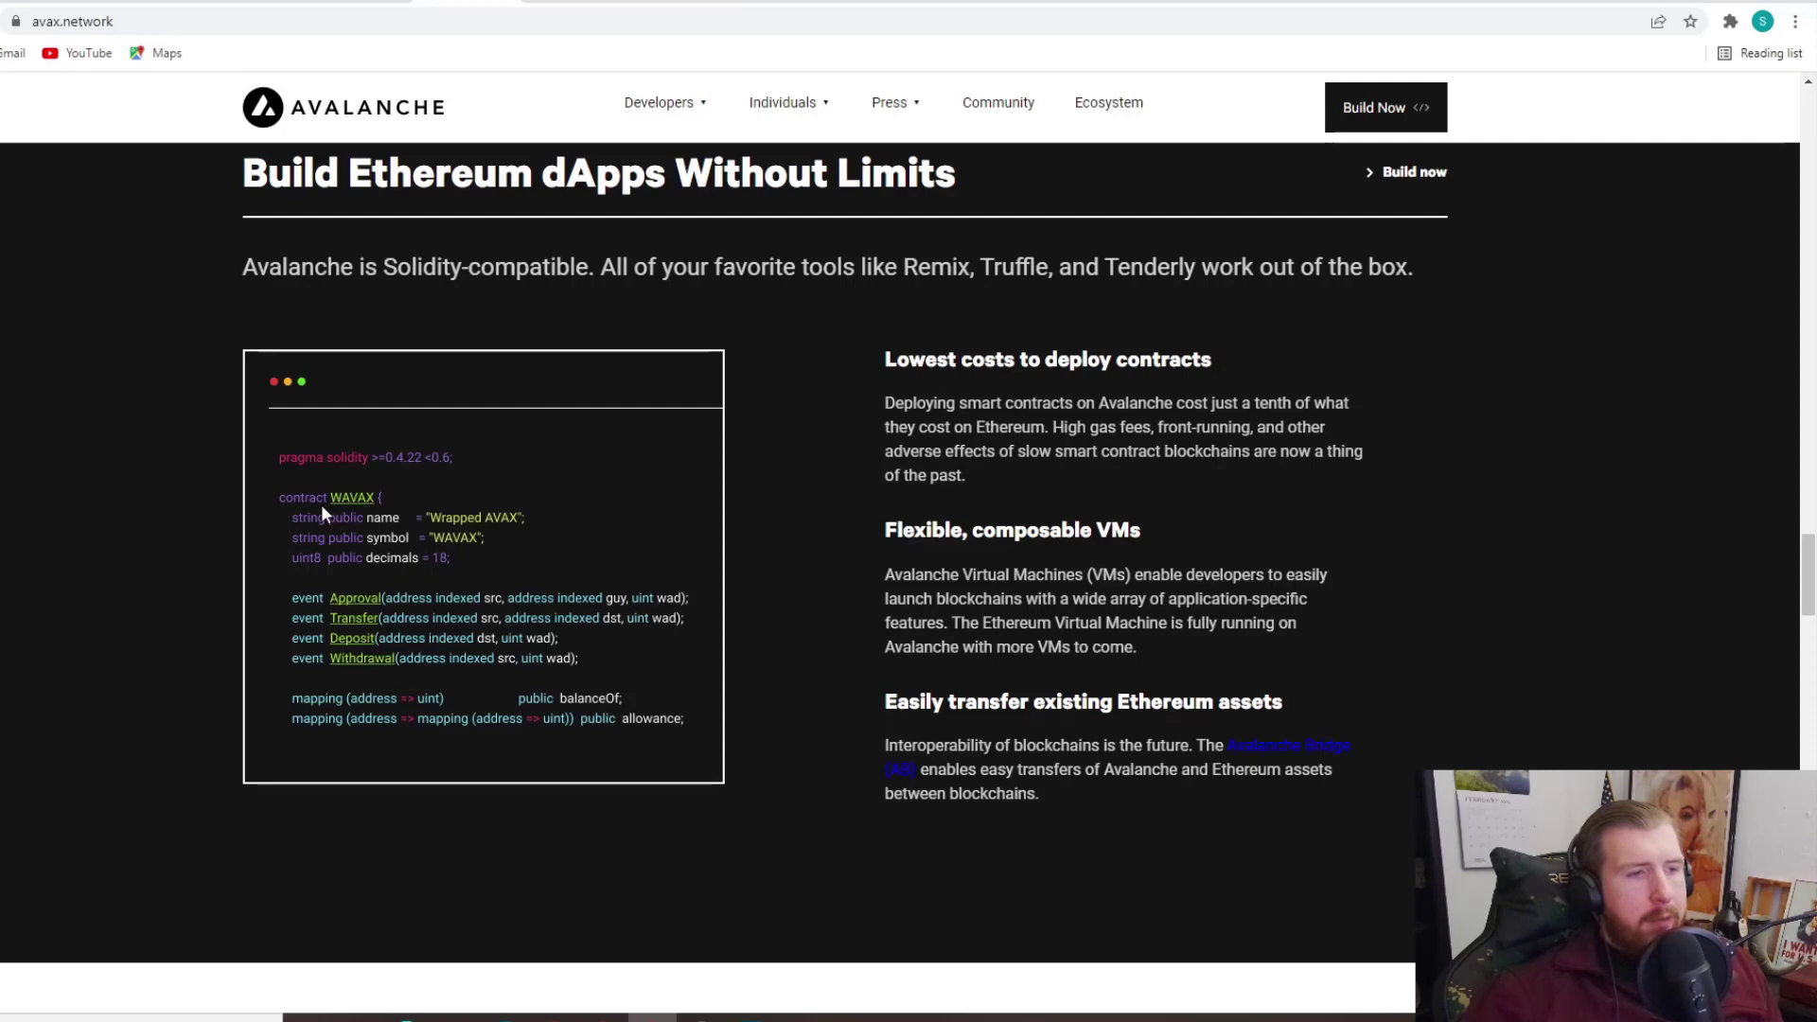
pyautogui.moveTo(447, 519)
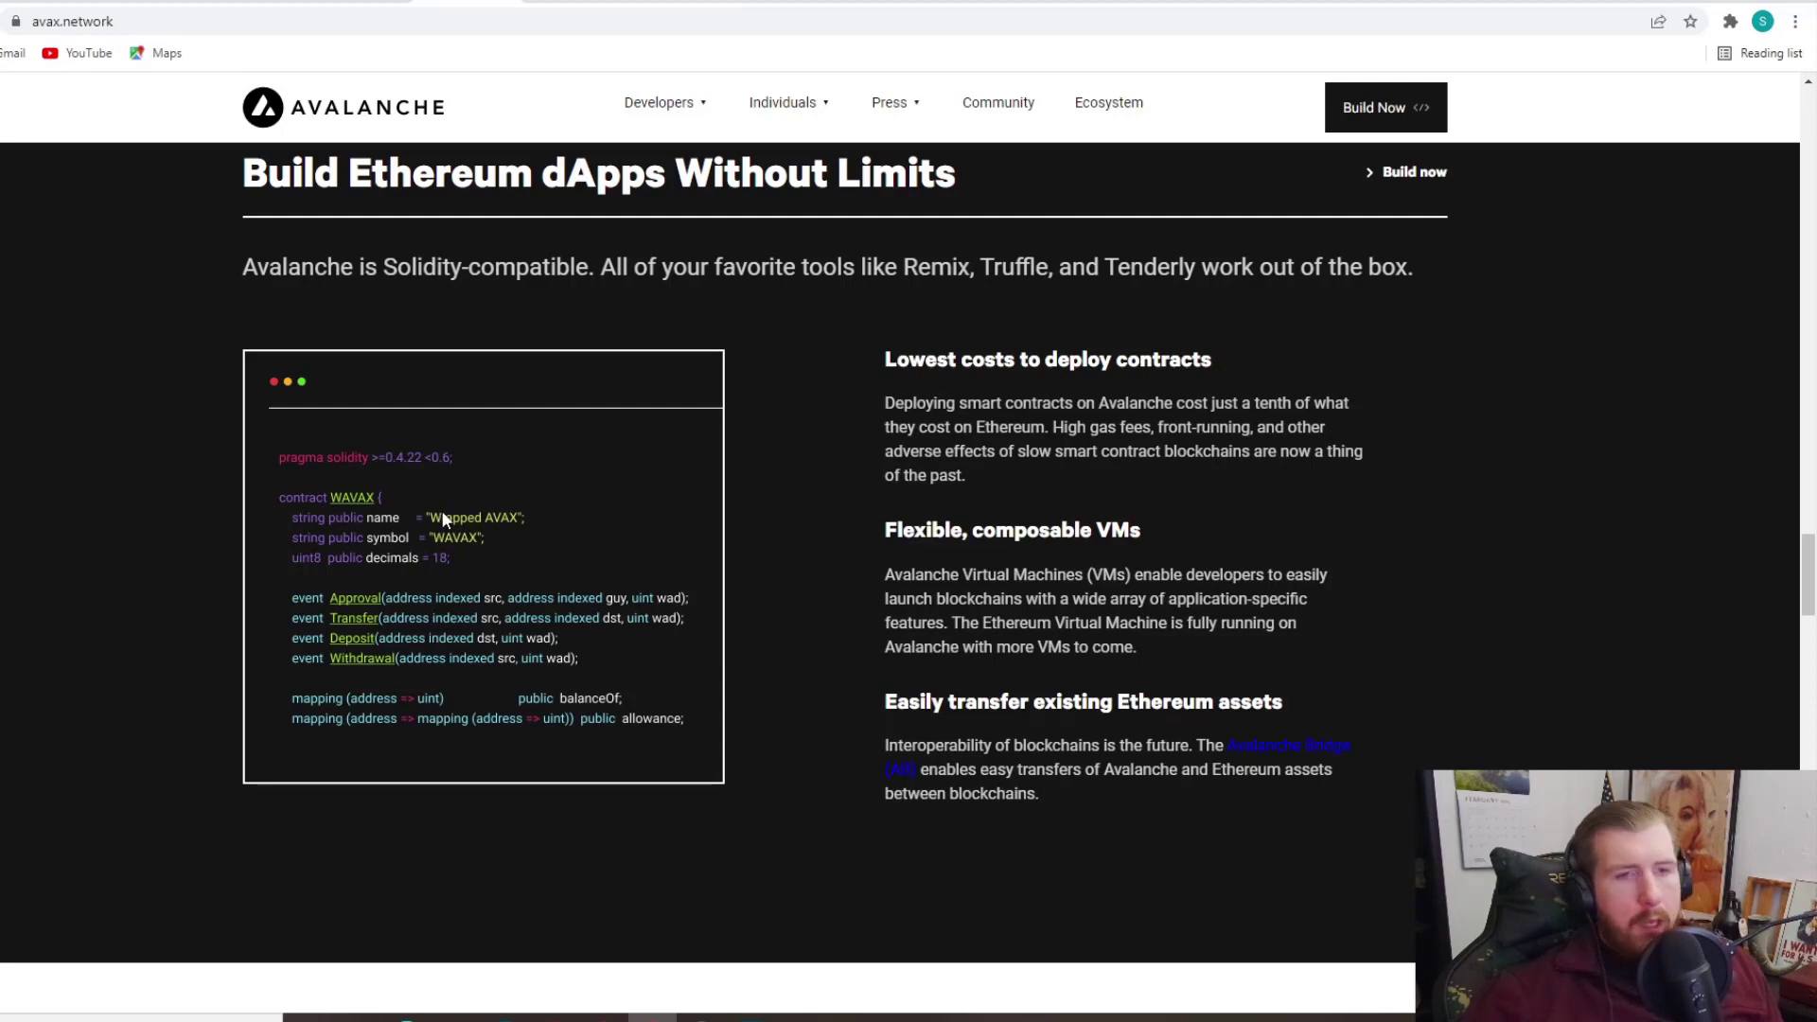
pyautogui.moveTo(727, 523)
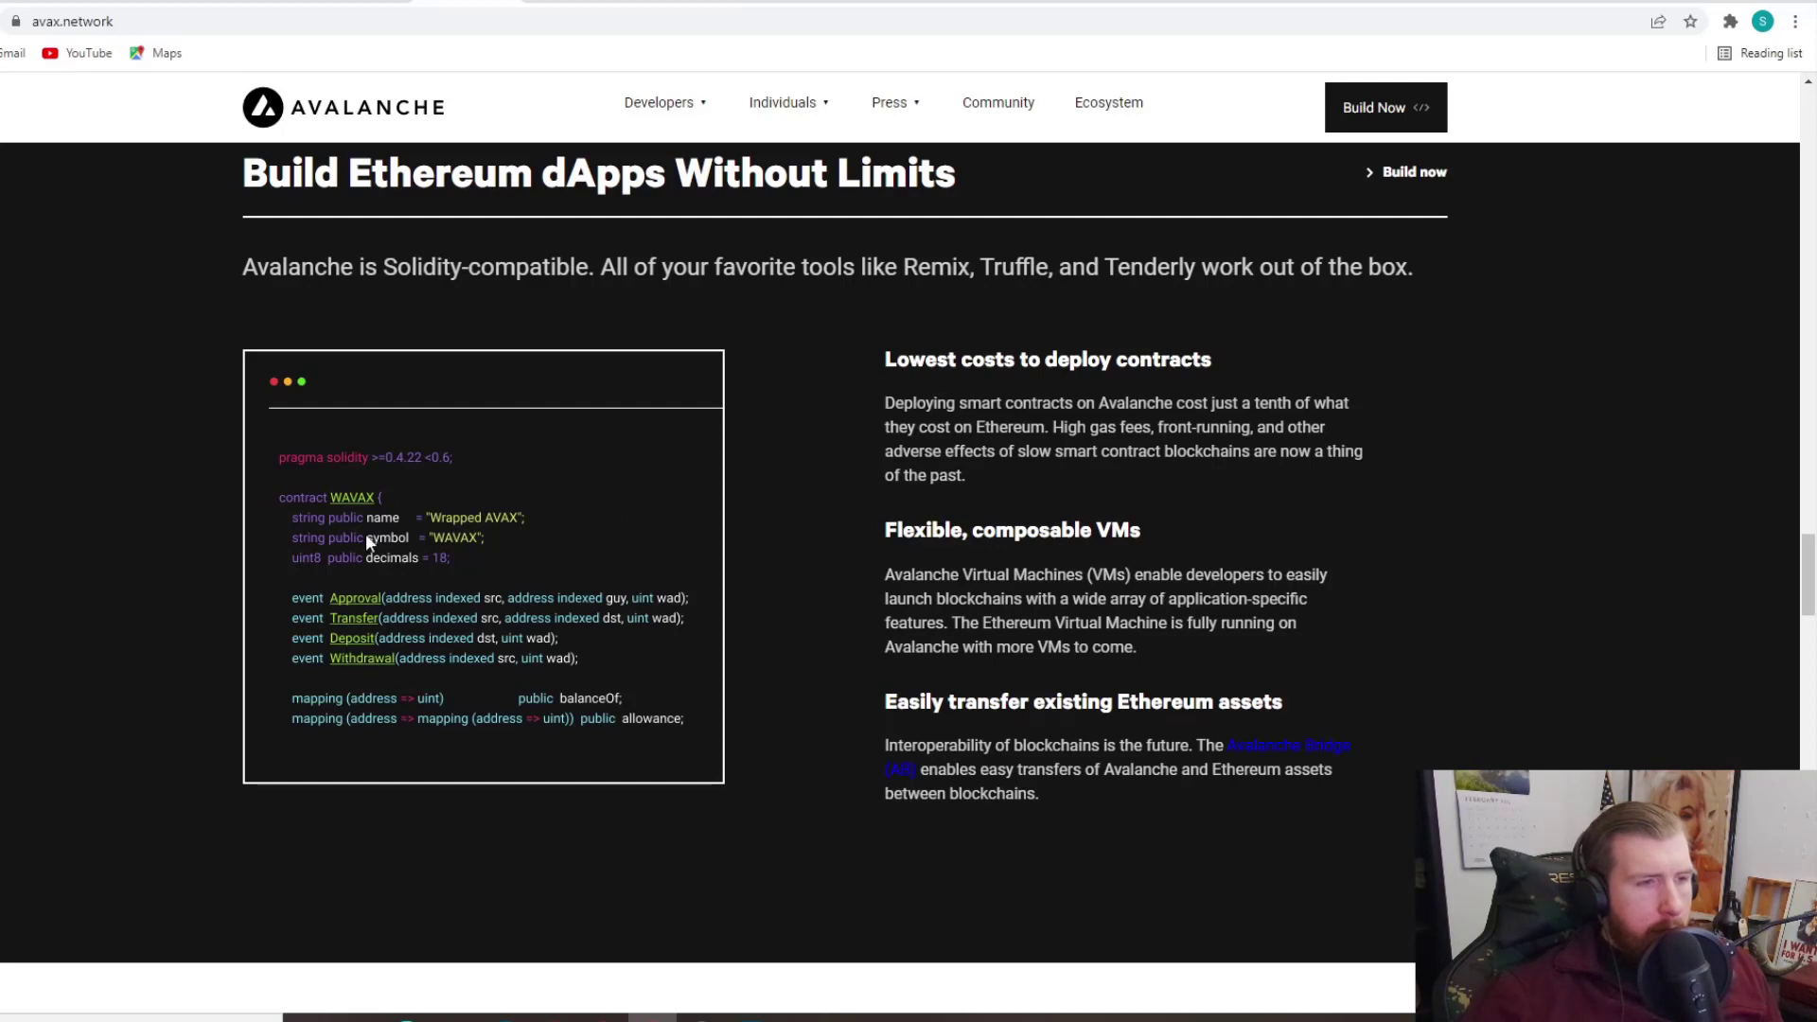
pyautogui.moveTo(763, 554)
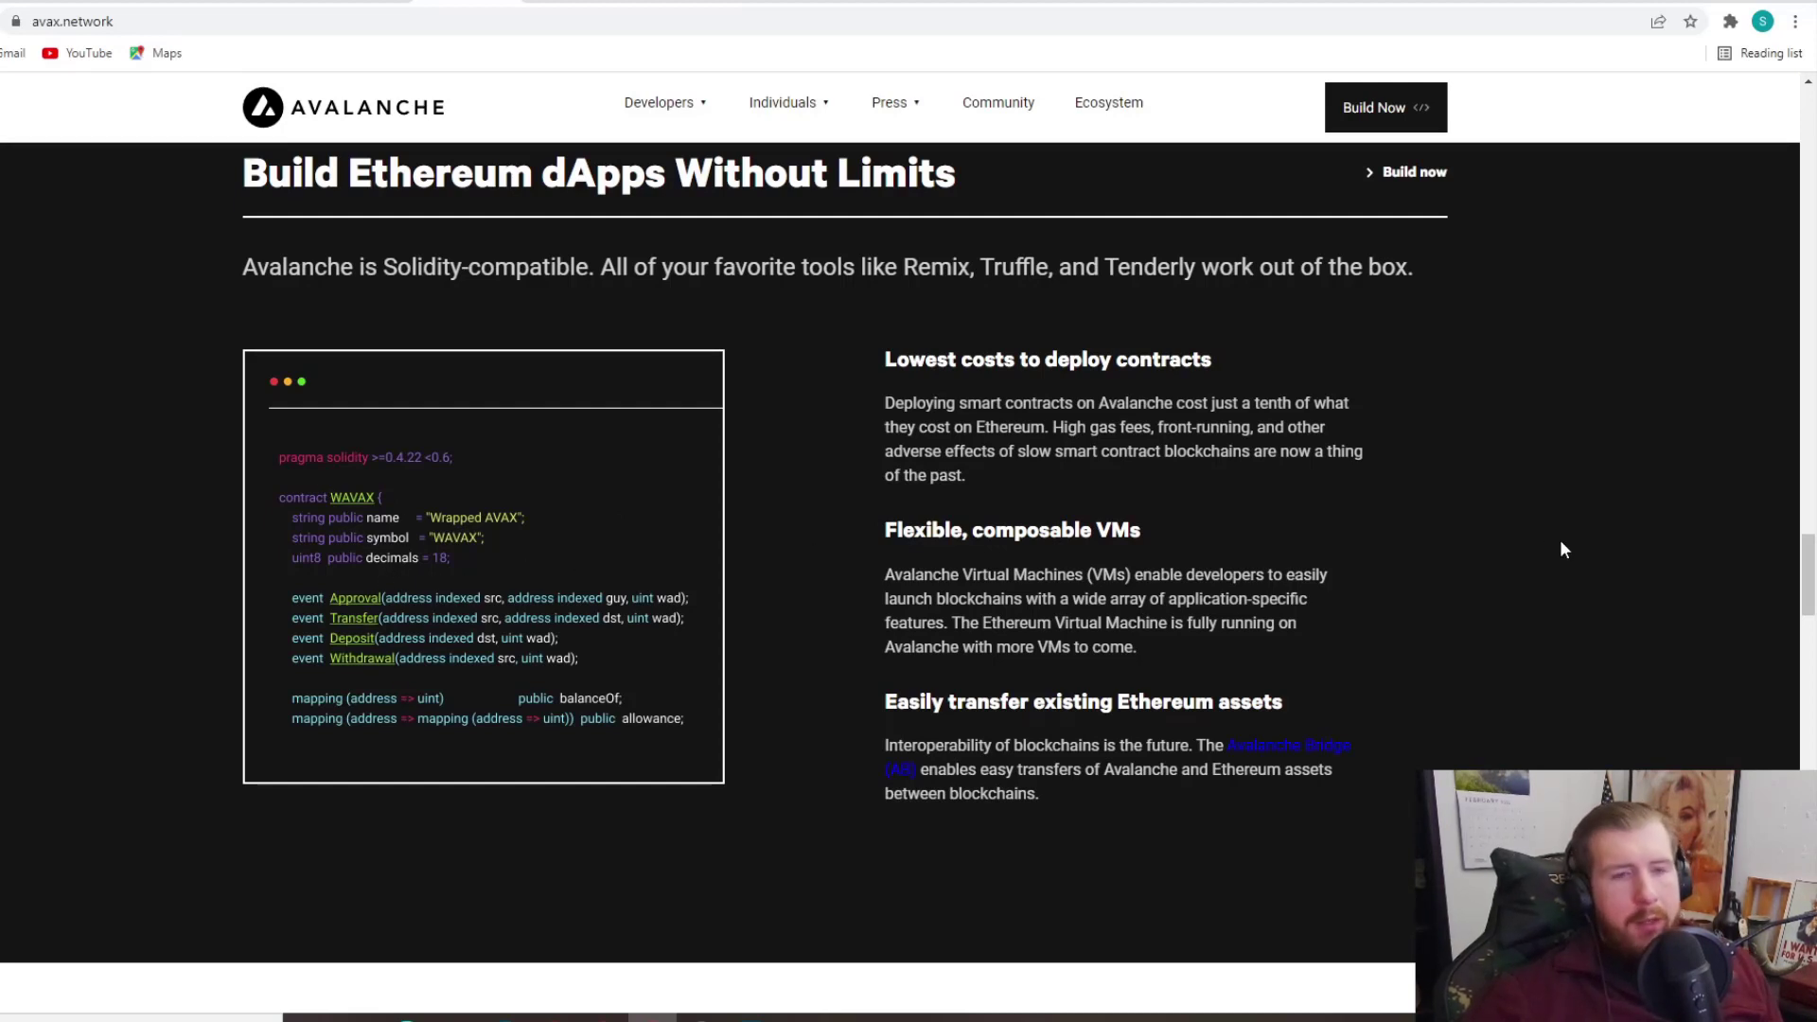
pyautogui.moveTo(1239, 557)
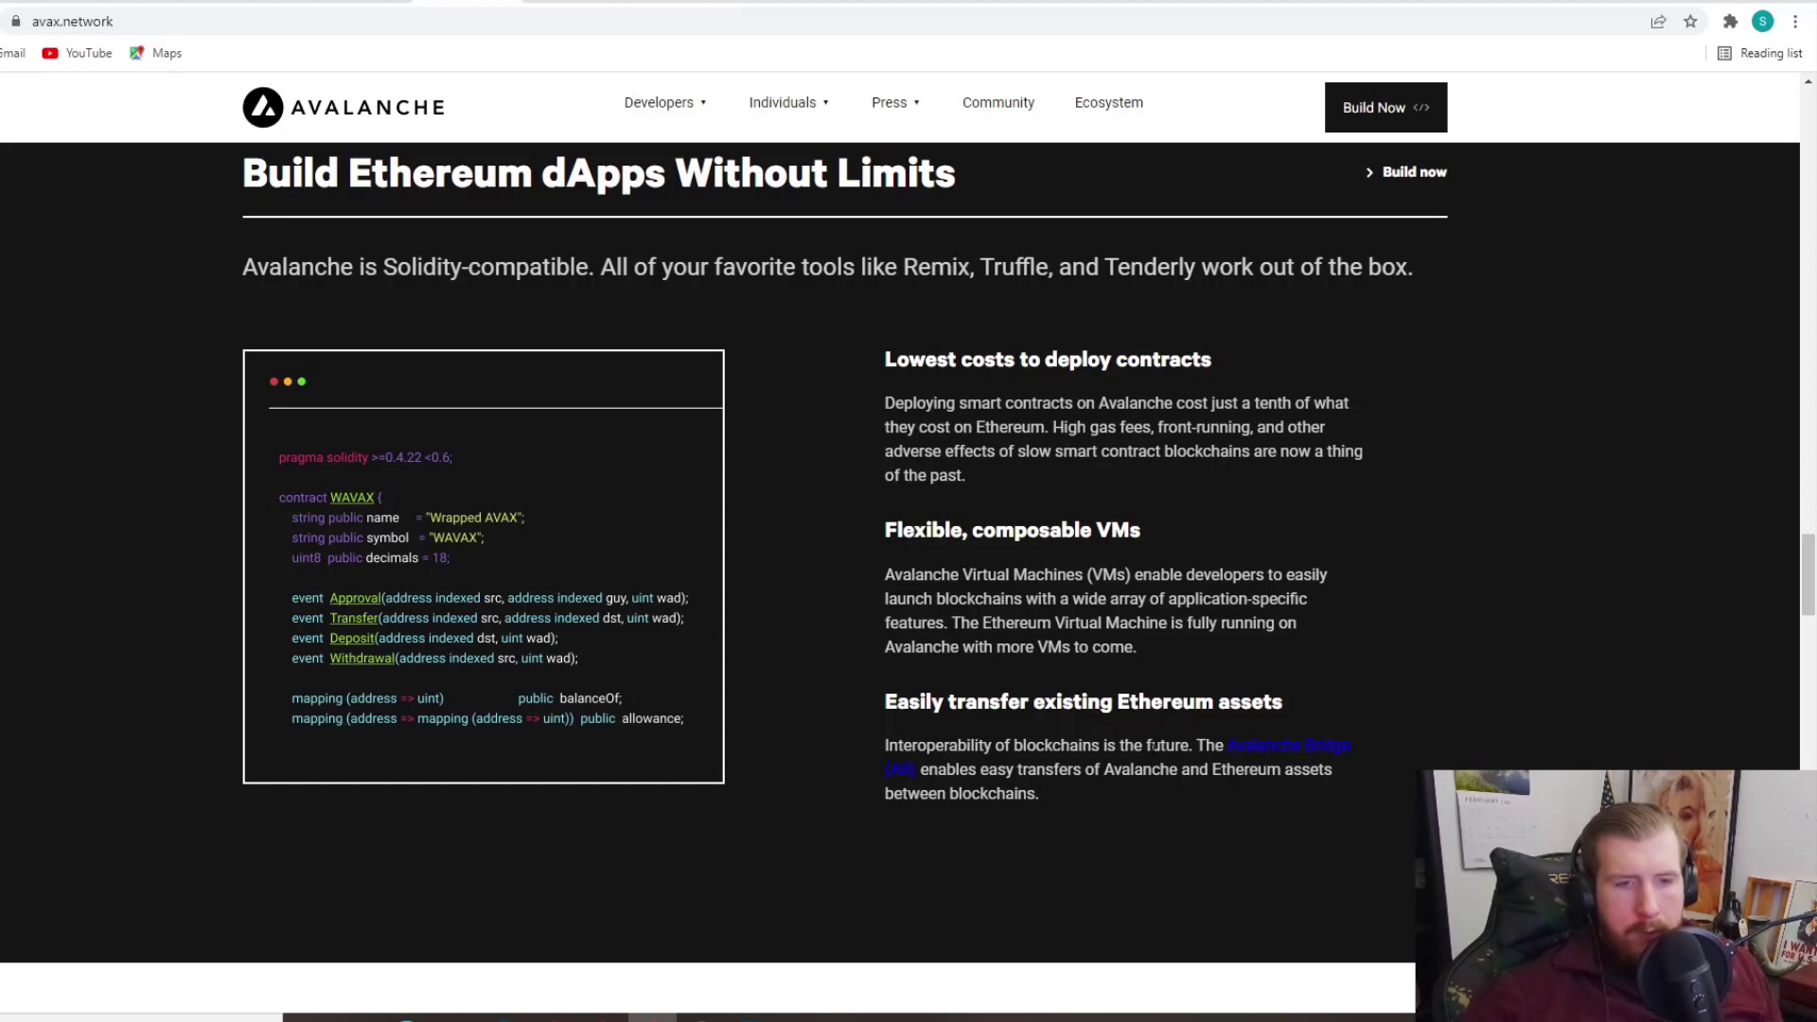
# Step: Scroll through the avax.network 'Build Ethereum dApps Without Limits' section
pyautogui.scroll(-3)
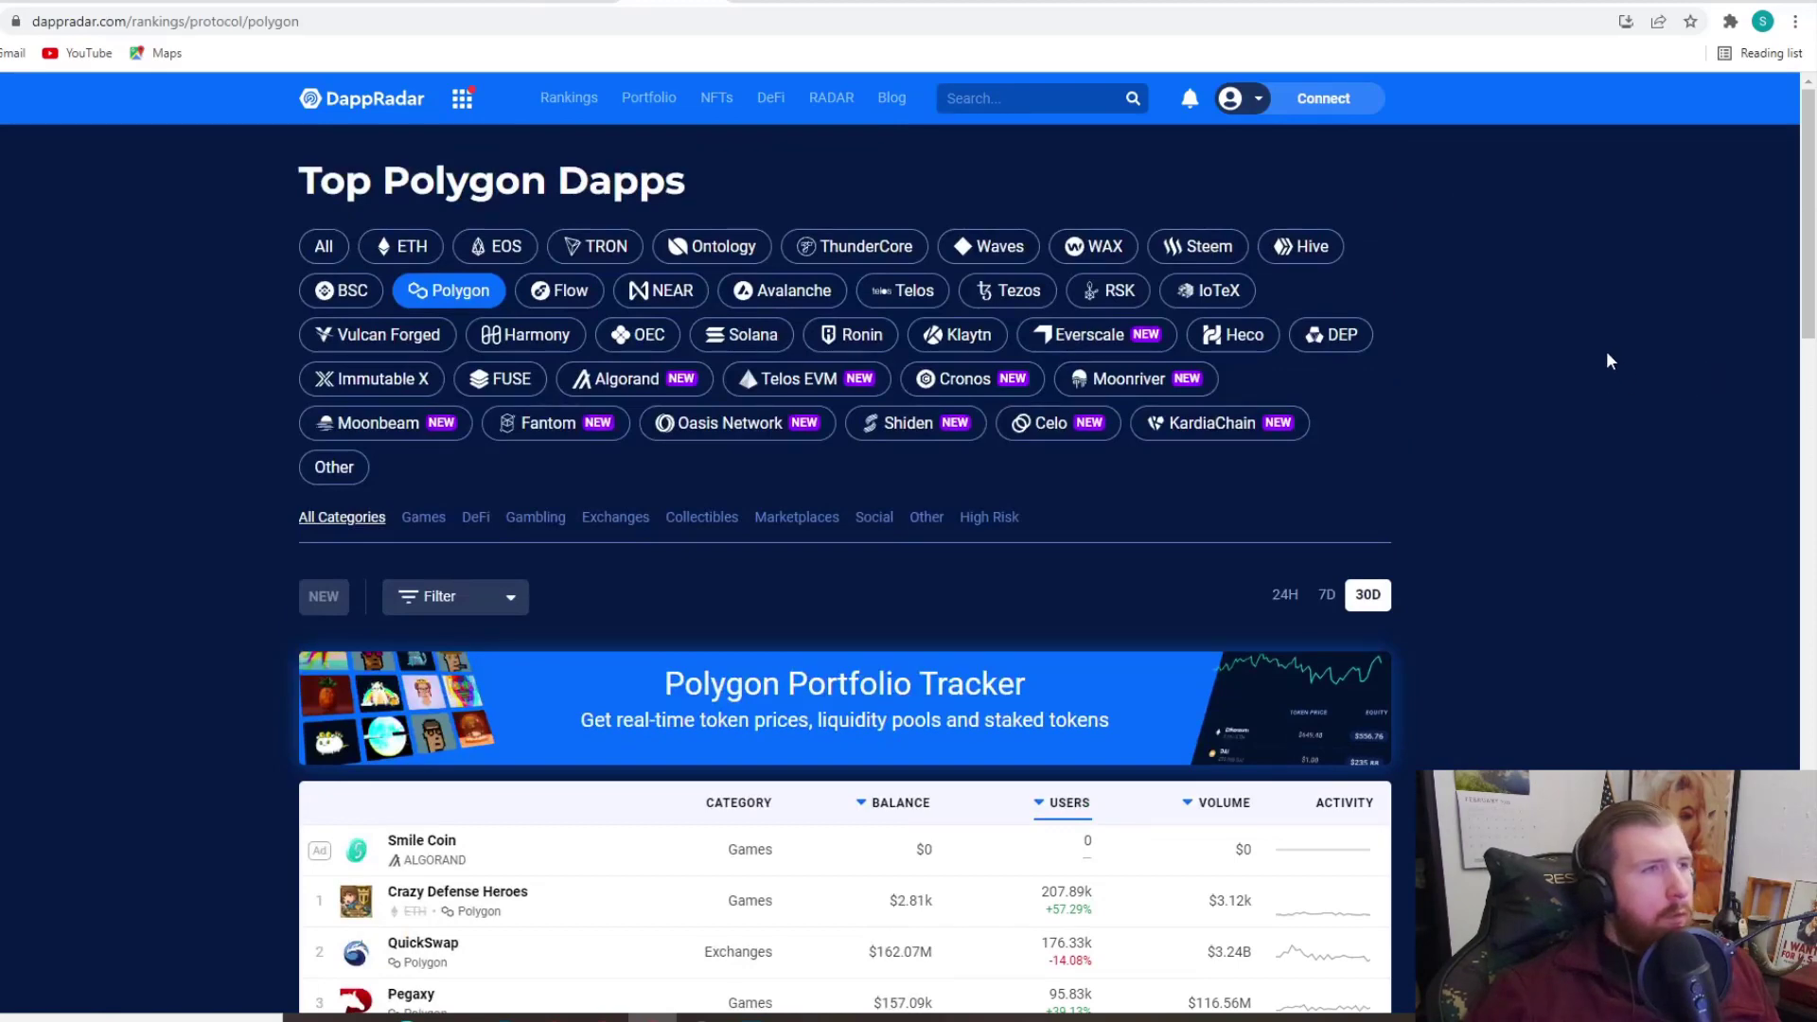
pyautogui.moveTo(1523, 364)
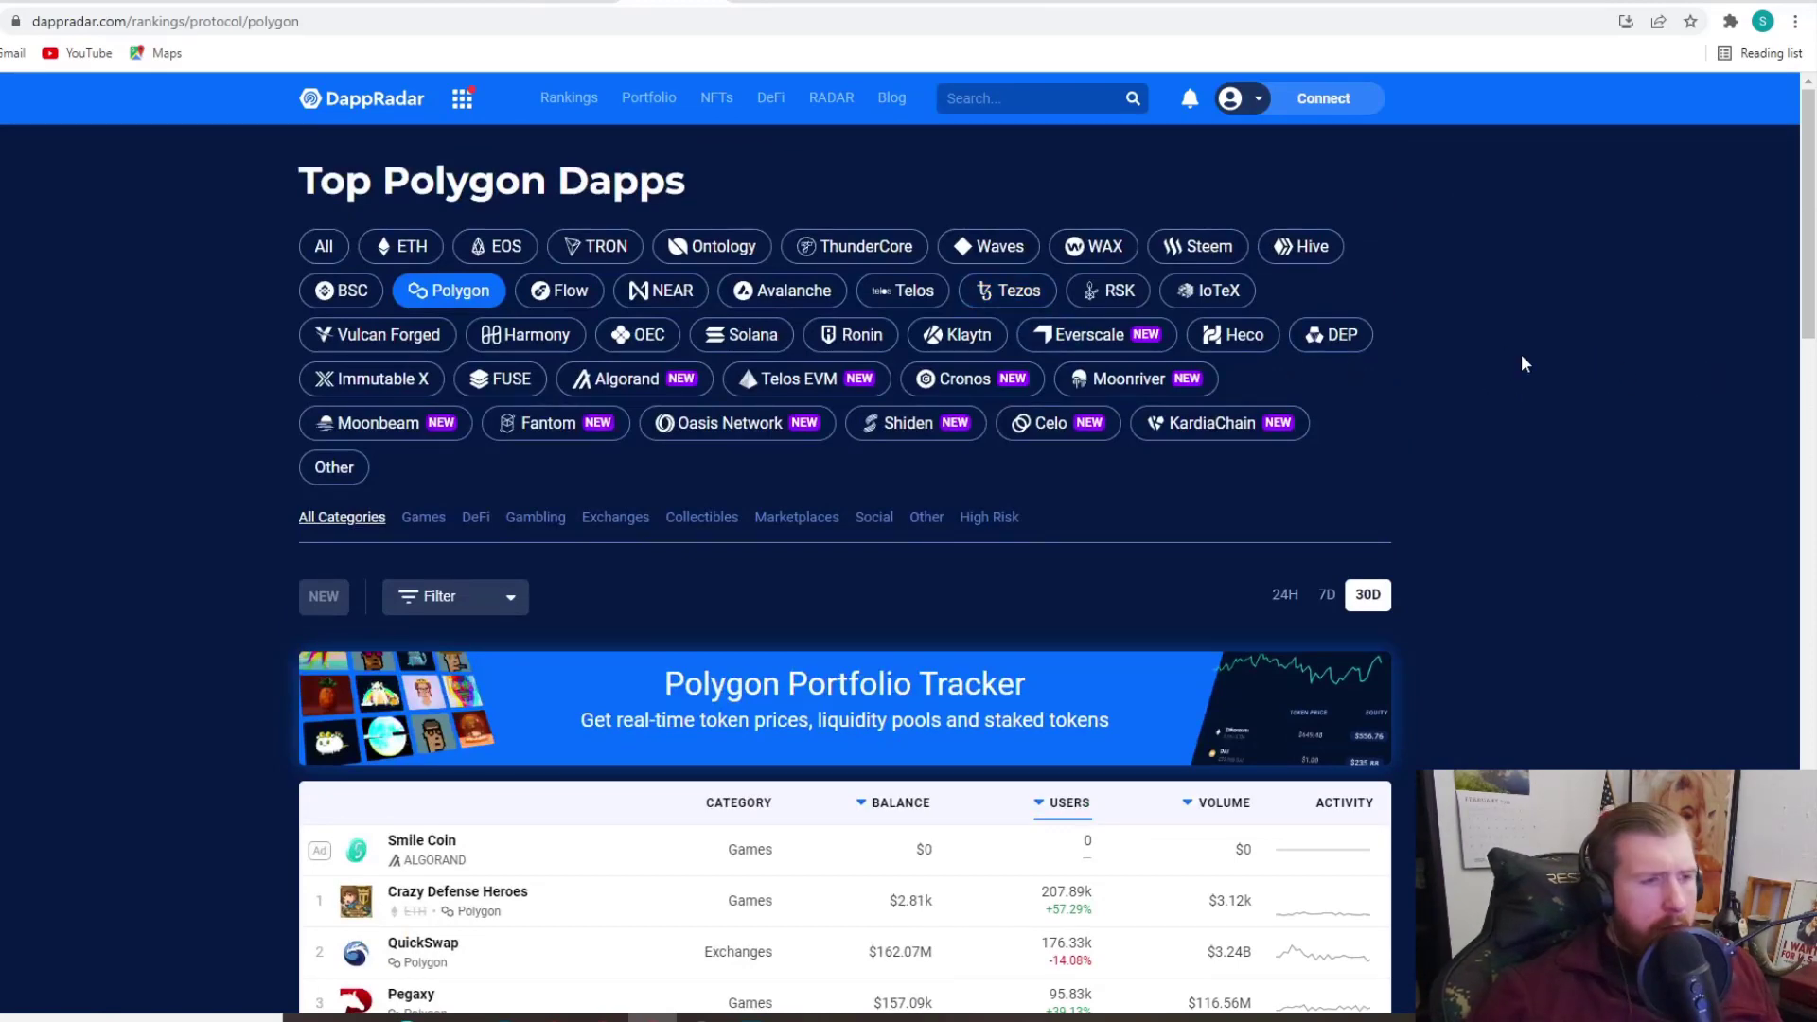
# Step: Browse the Top Polygon Dapps table, jump to its last page 35, then show Avalanche rankings
pyautogui.scroll(-3)
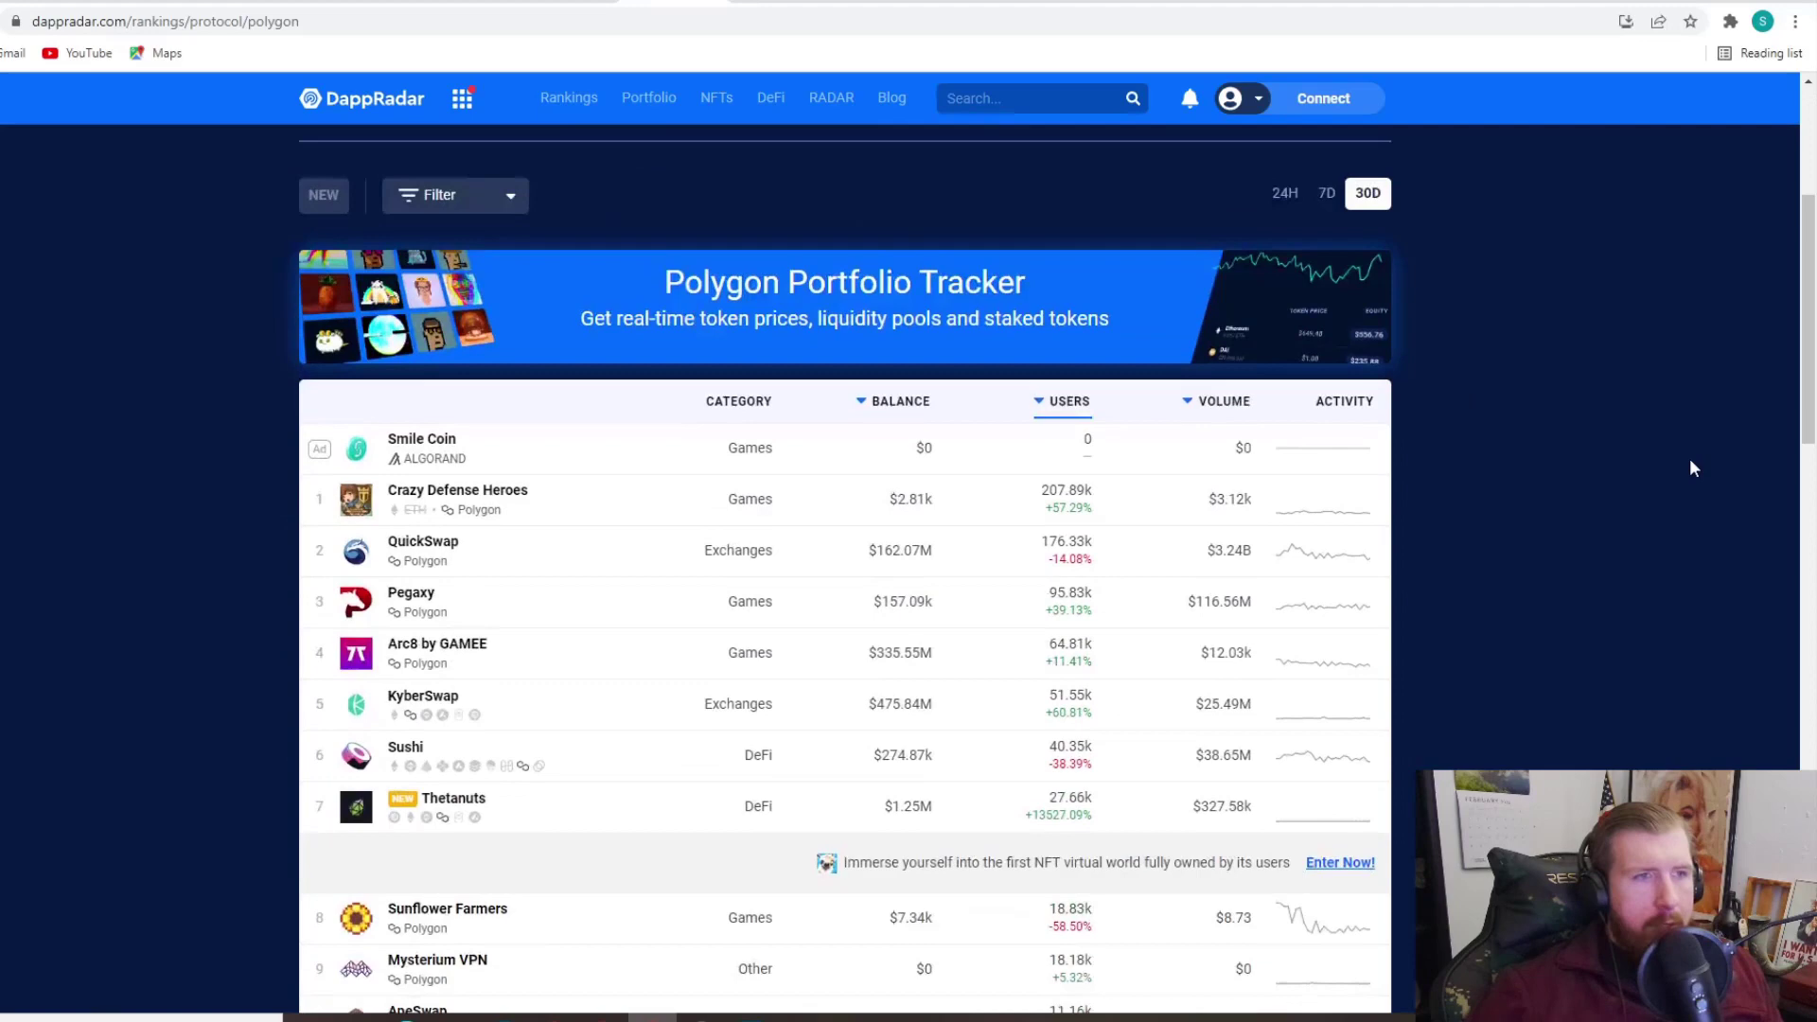
pyautogui.scroll(-3)
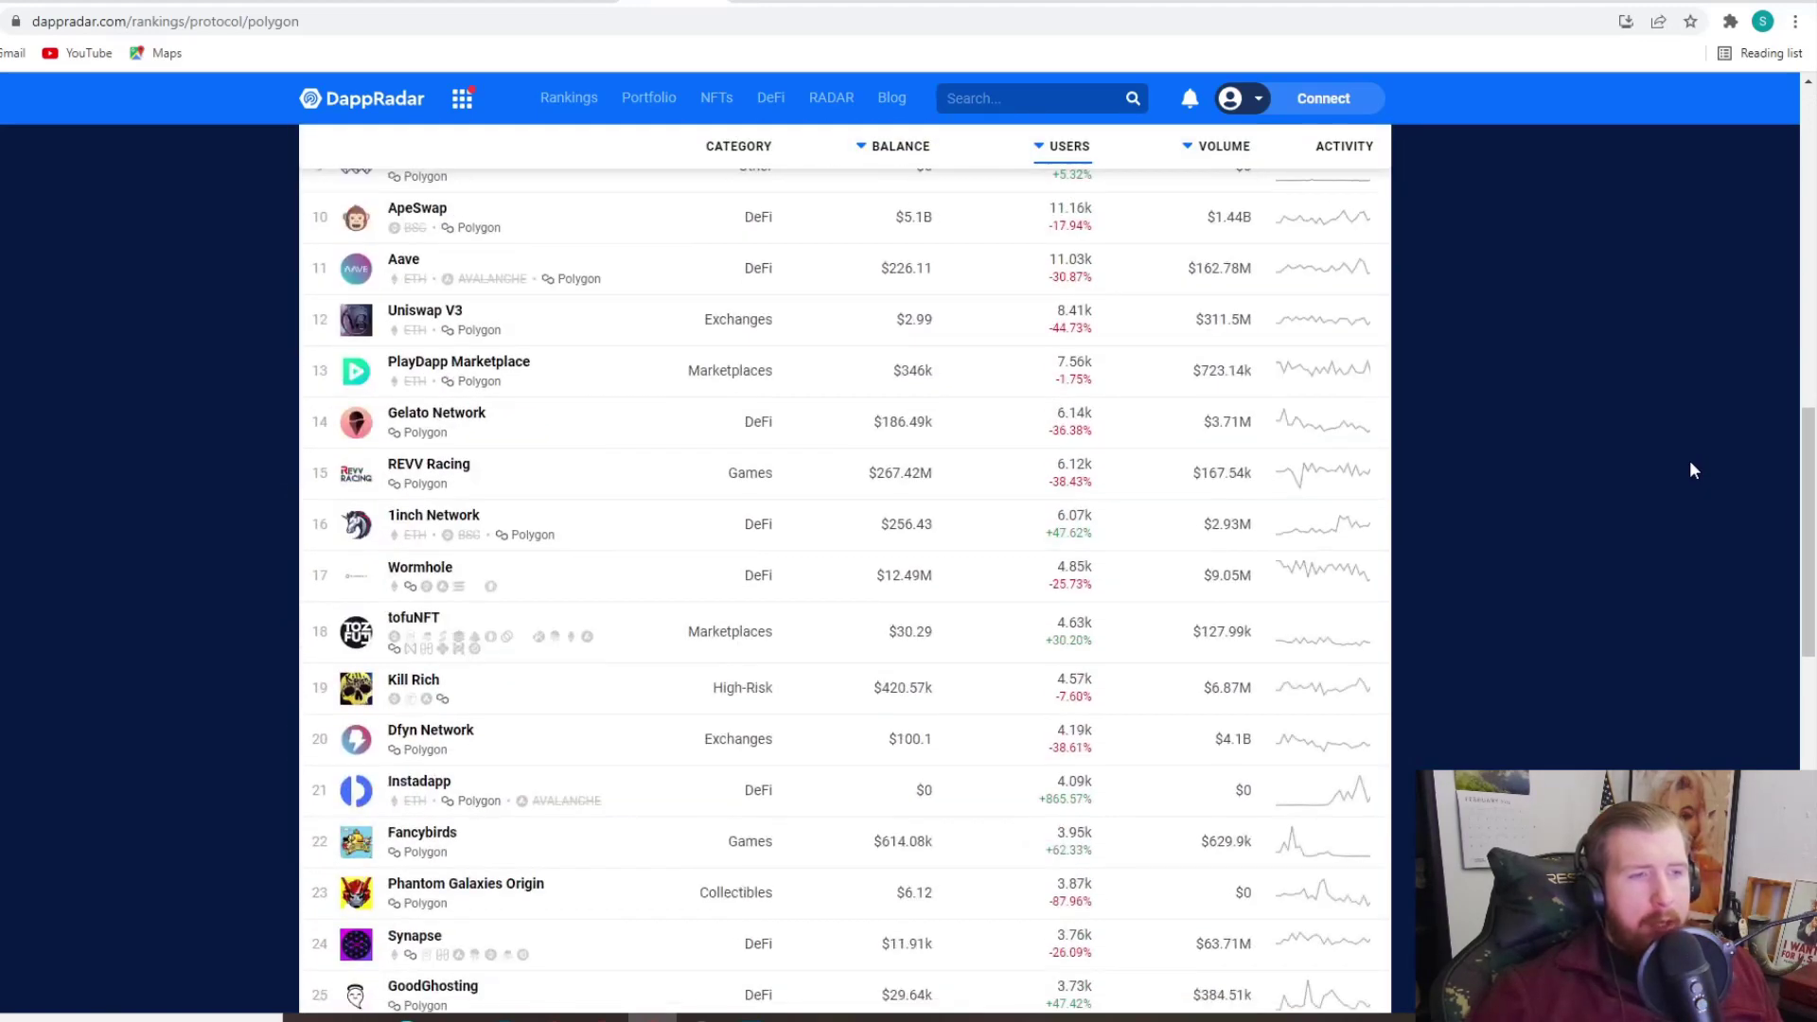
pyautogui.scroll(3)
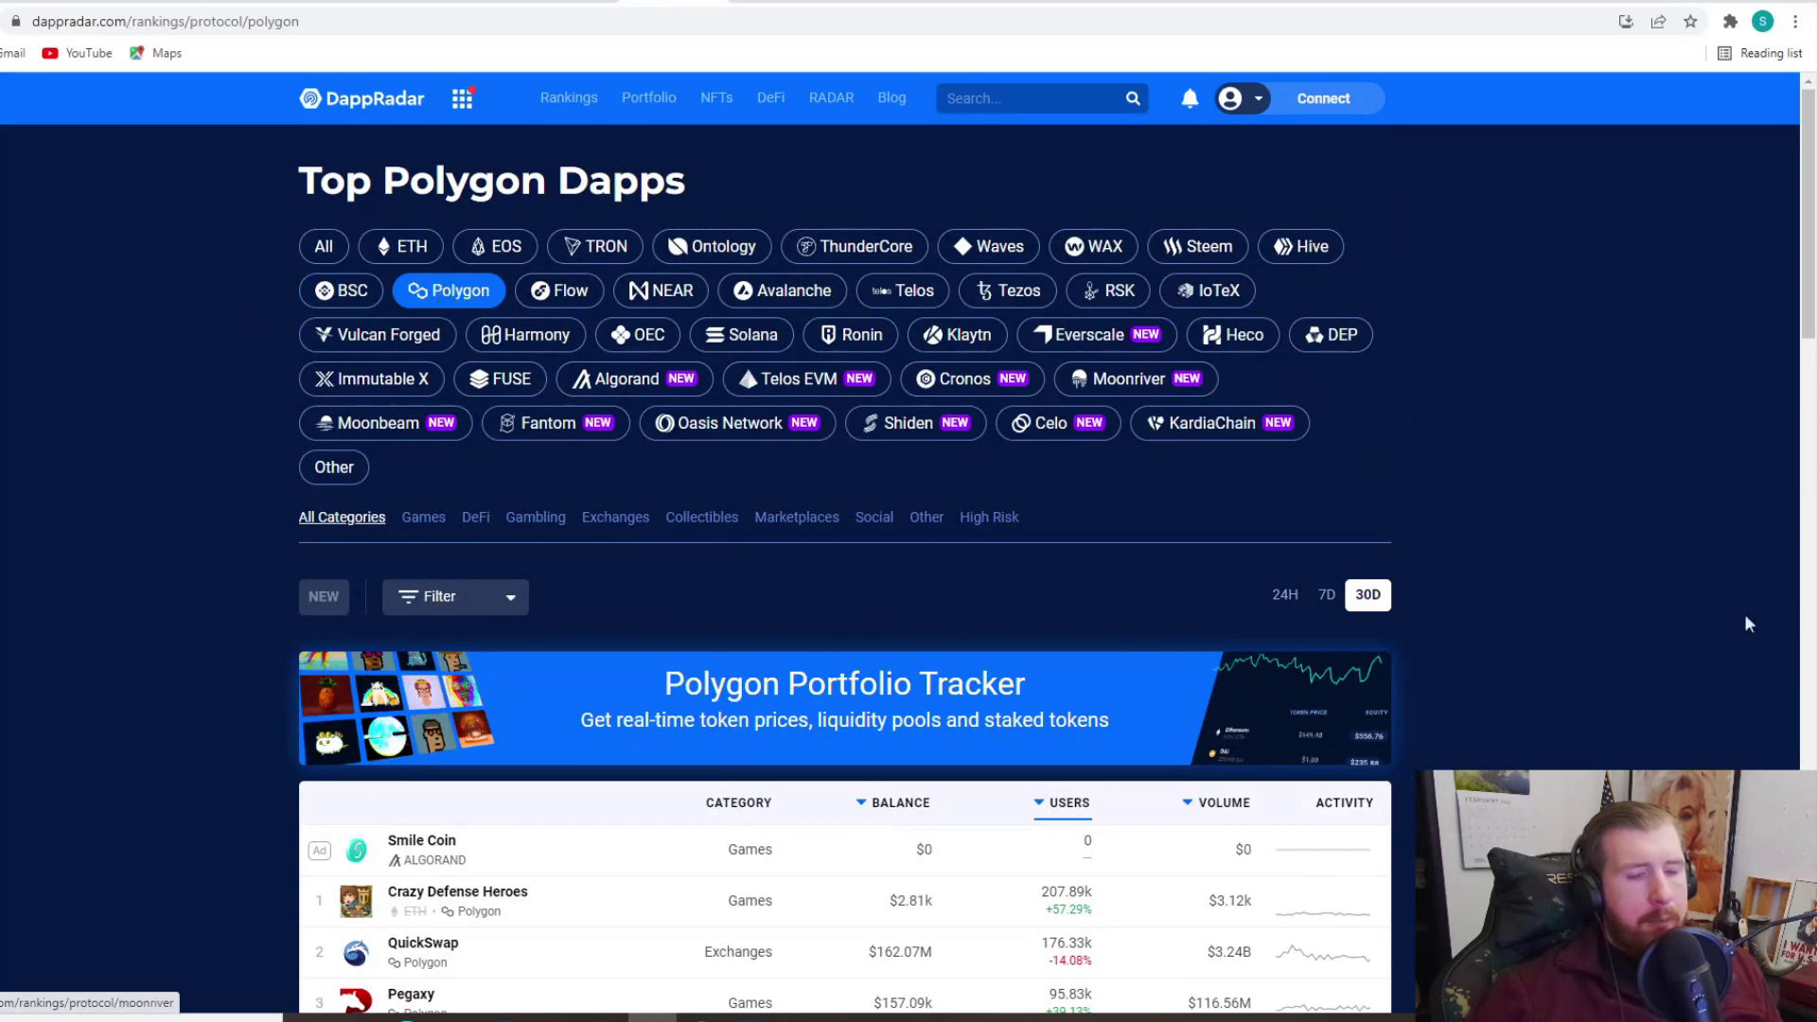
pyautogui.scroll(-3)
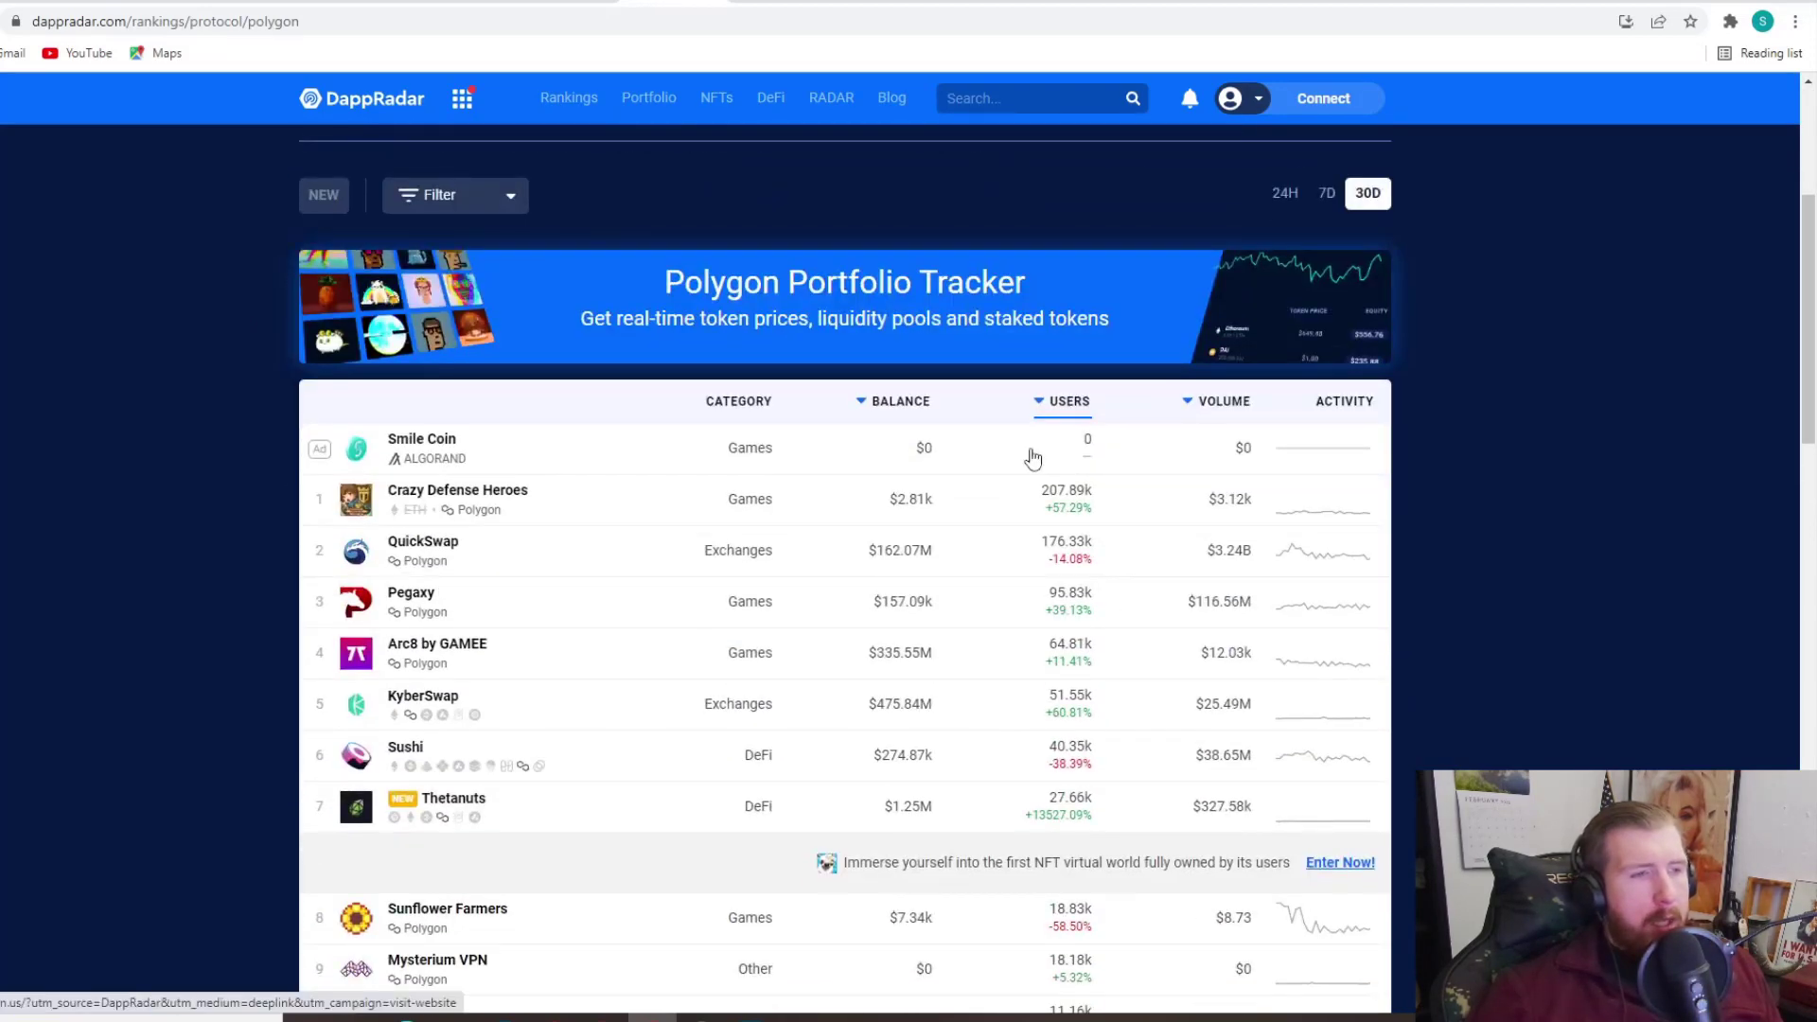
pyautogui.moveTo(982, 513)
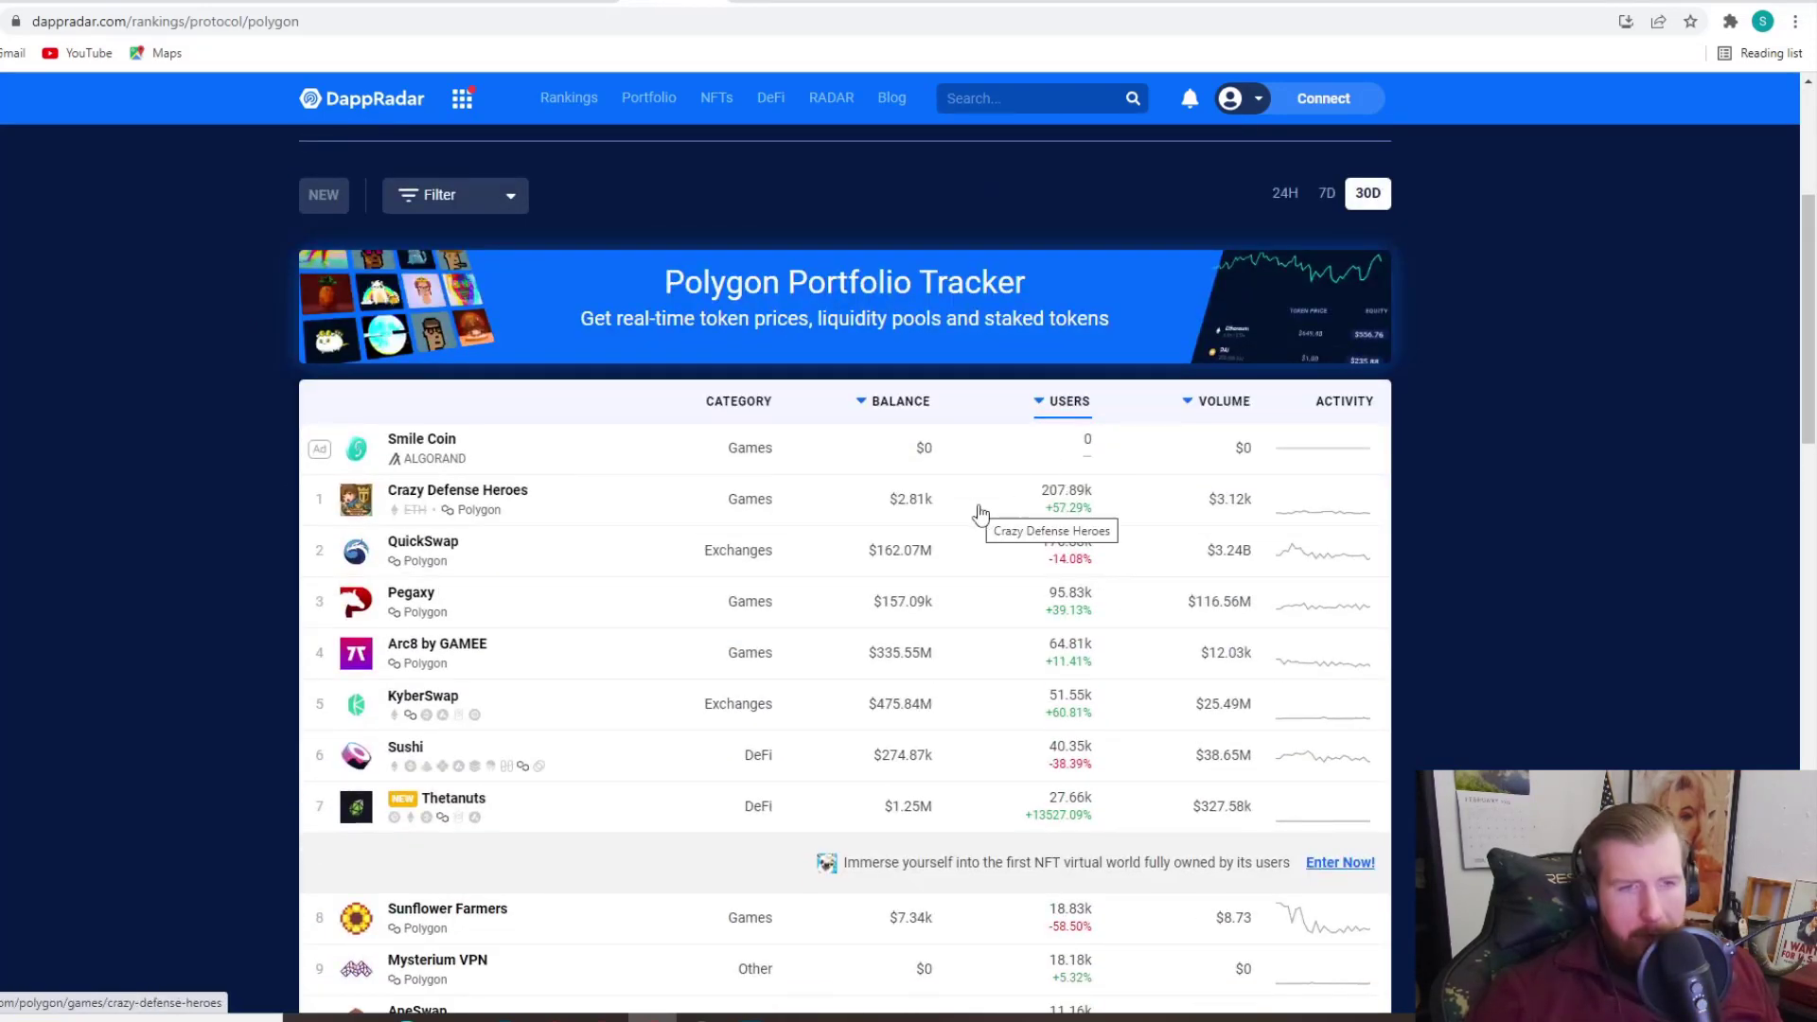
pyautogui.moveTo(1075, 509)
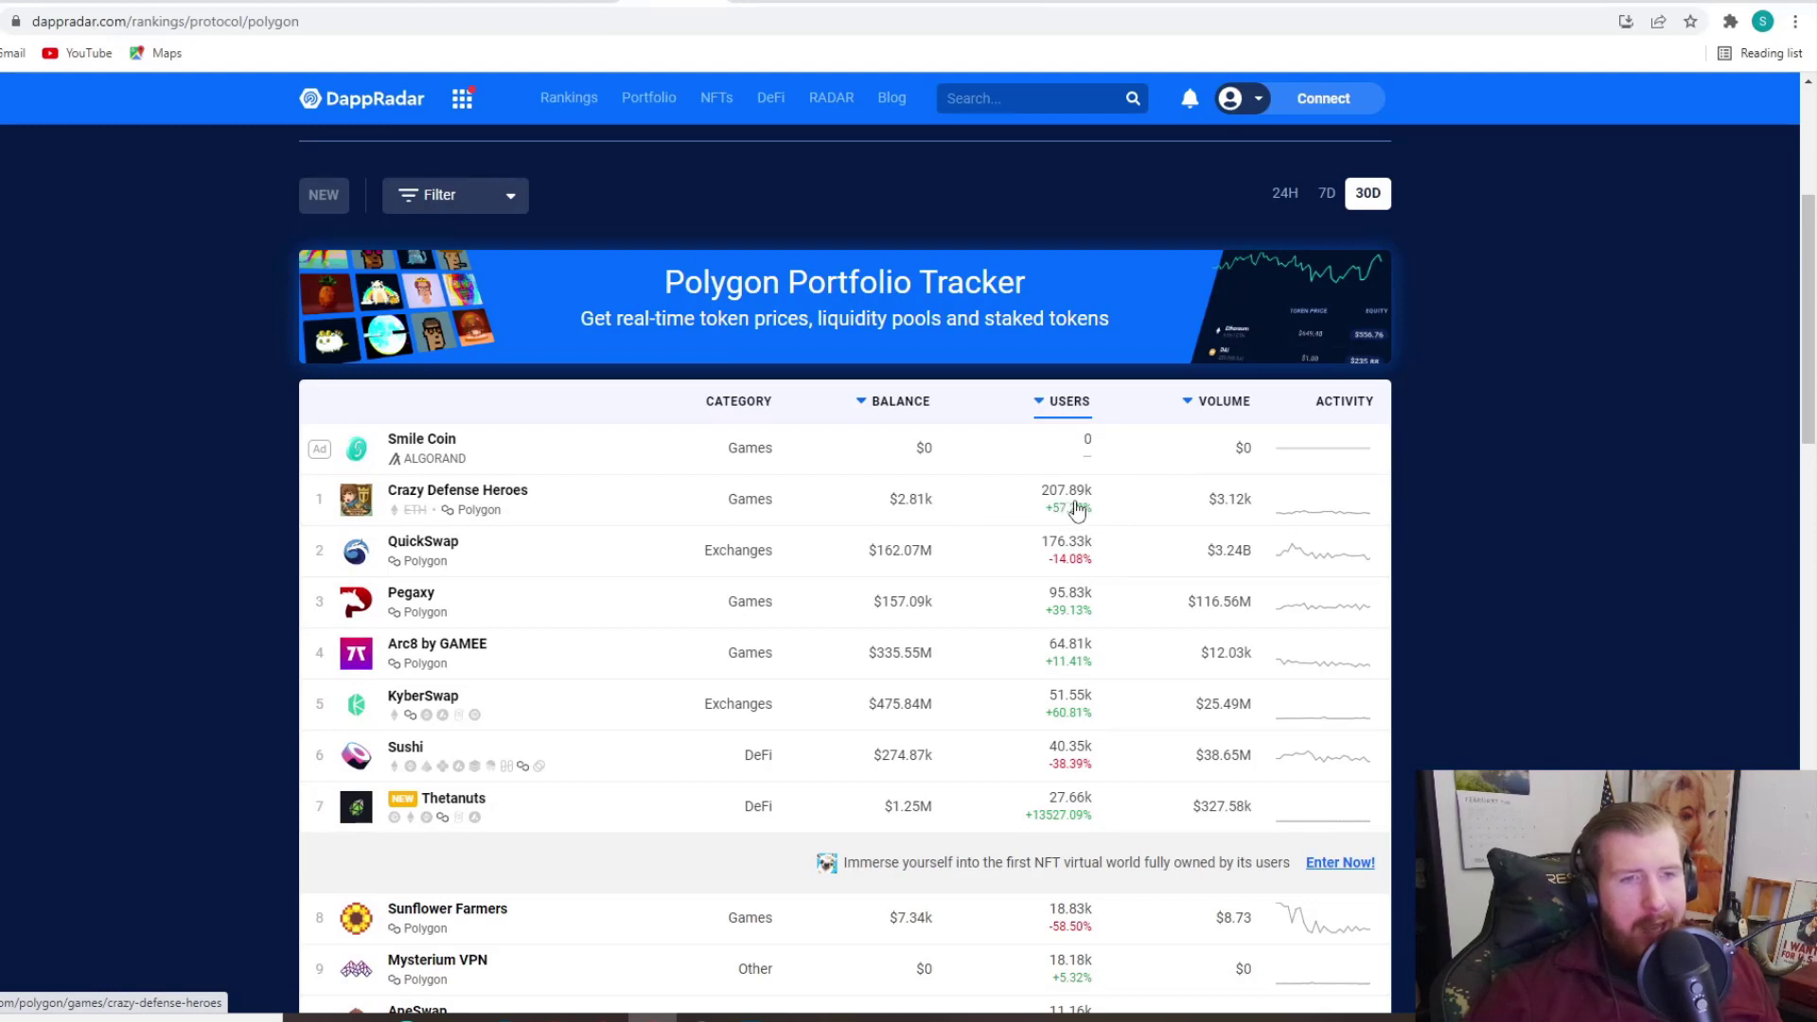
pyautogui.moveTo(1049, 504)
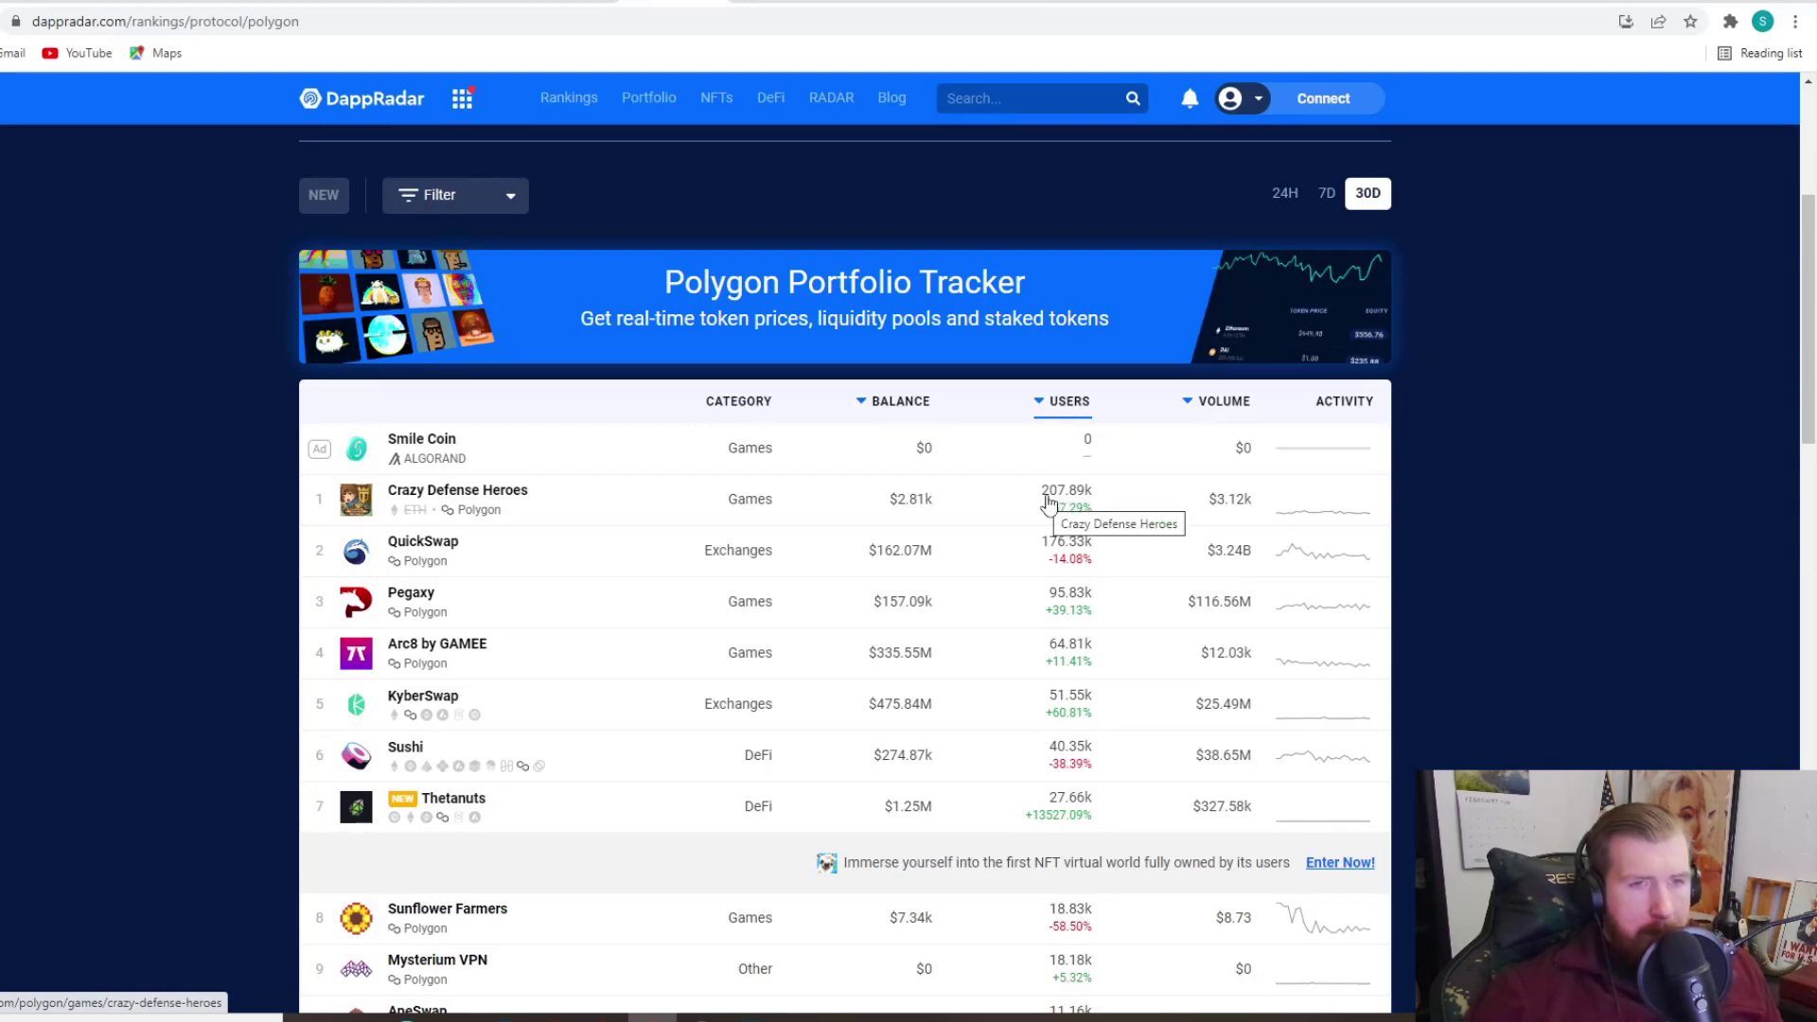
pyautogui.moveTo(1118, 507)
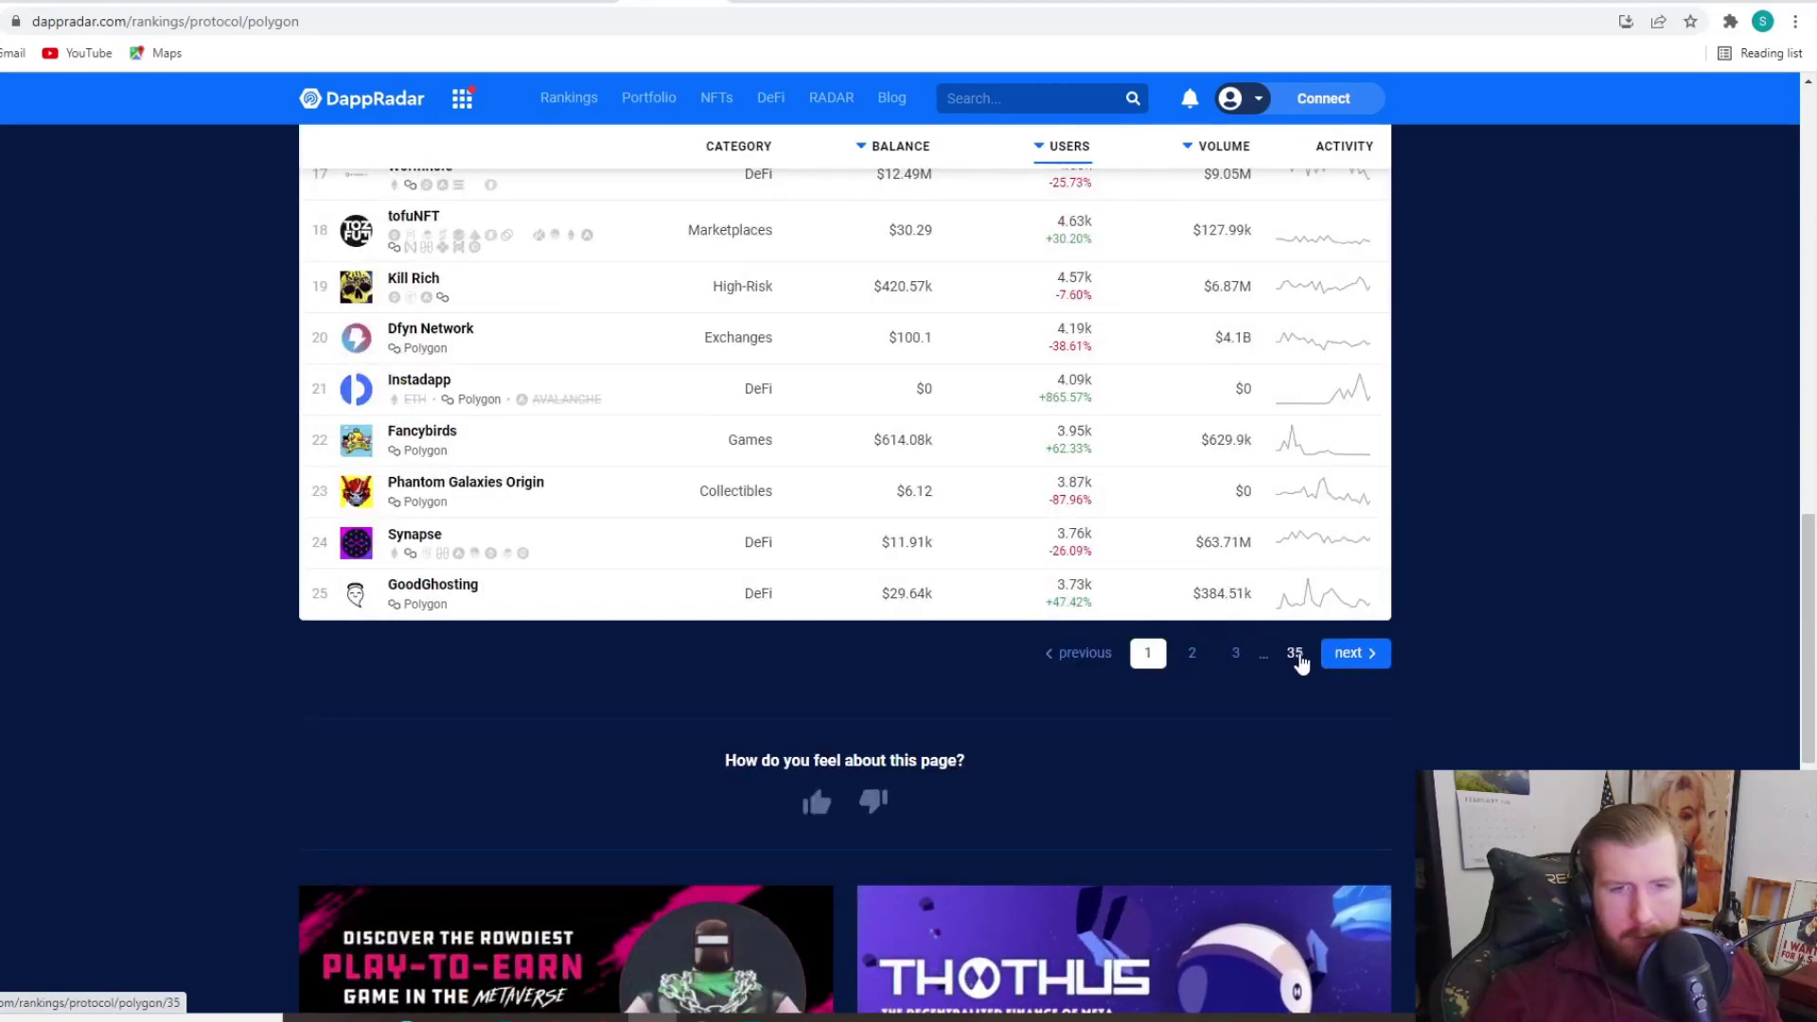
pyautogui.click(1292, 653)
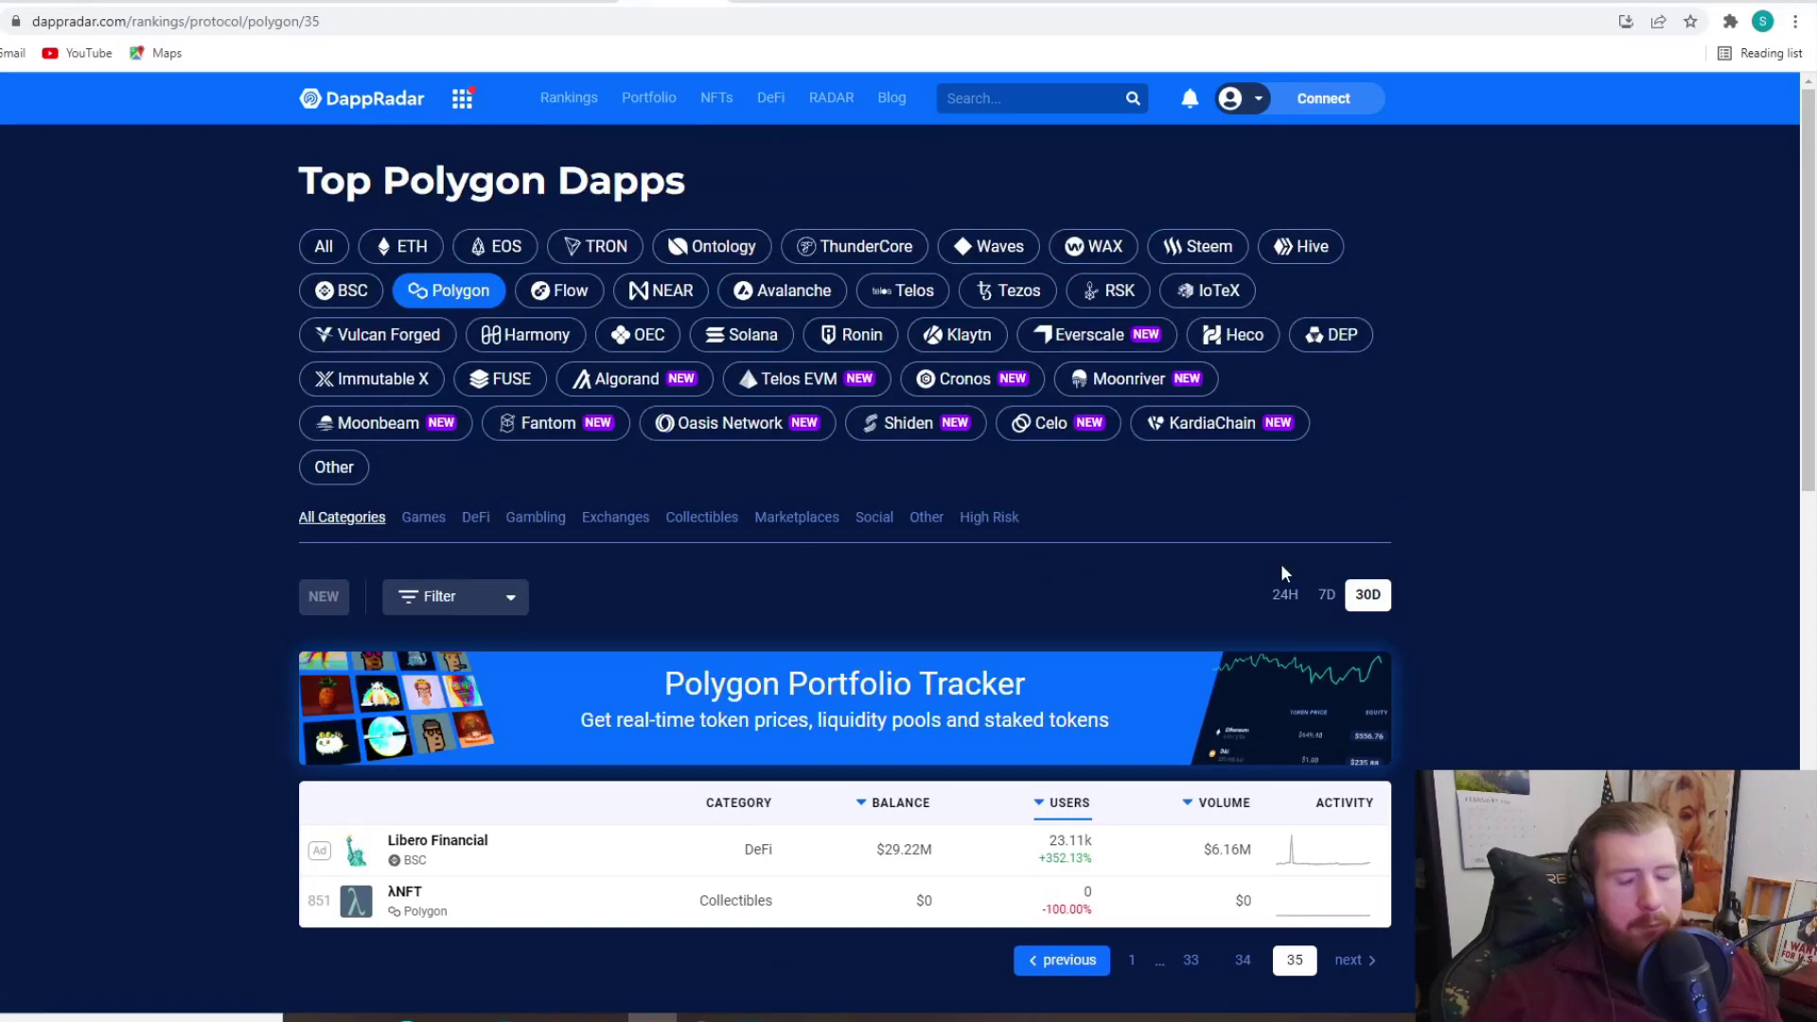
pyautogui.click(782, 290)
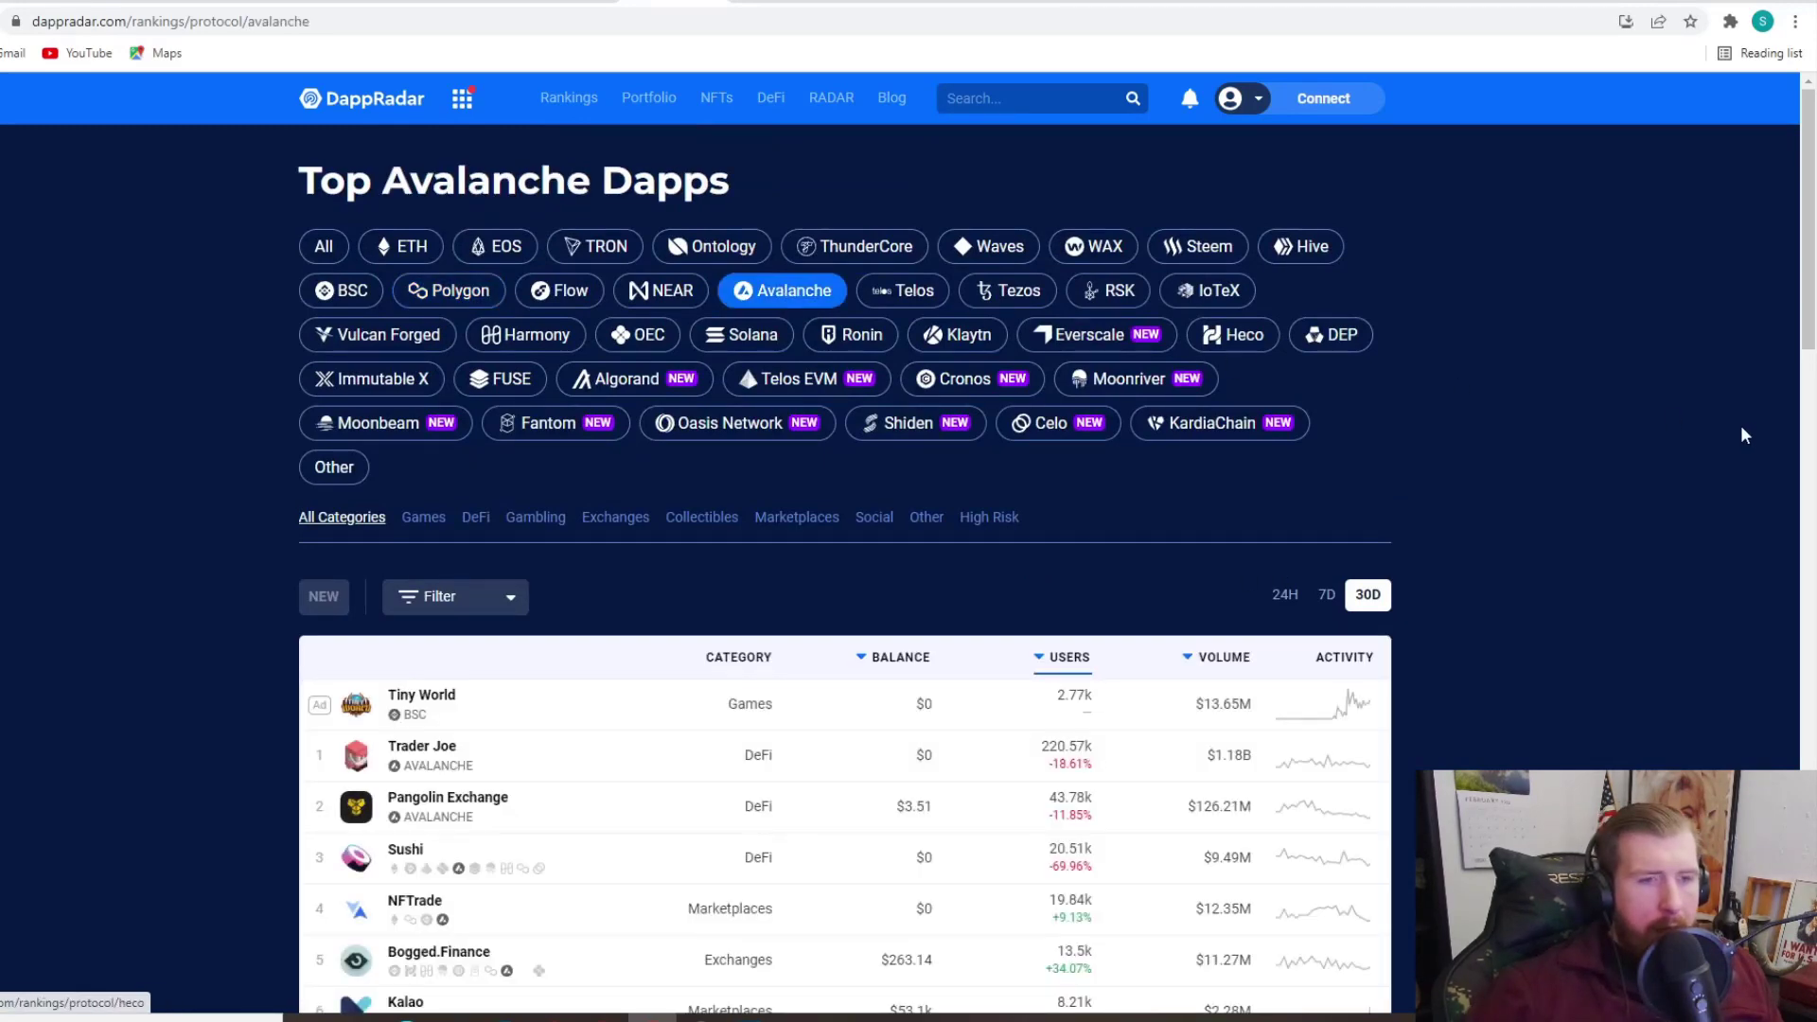
# Step: Scroll the Avalanche rankings and jump to their last page, 9
pyautogui.scroll(-3)
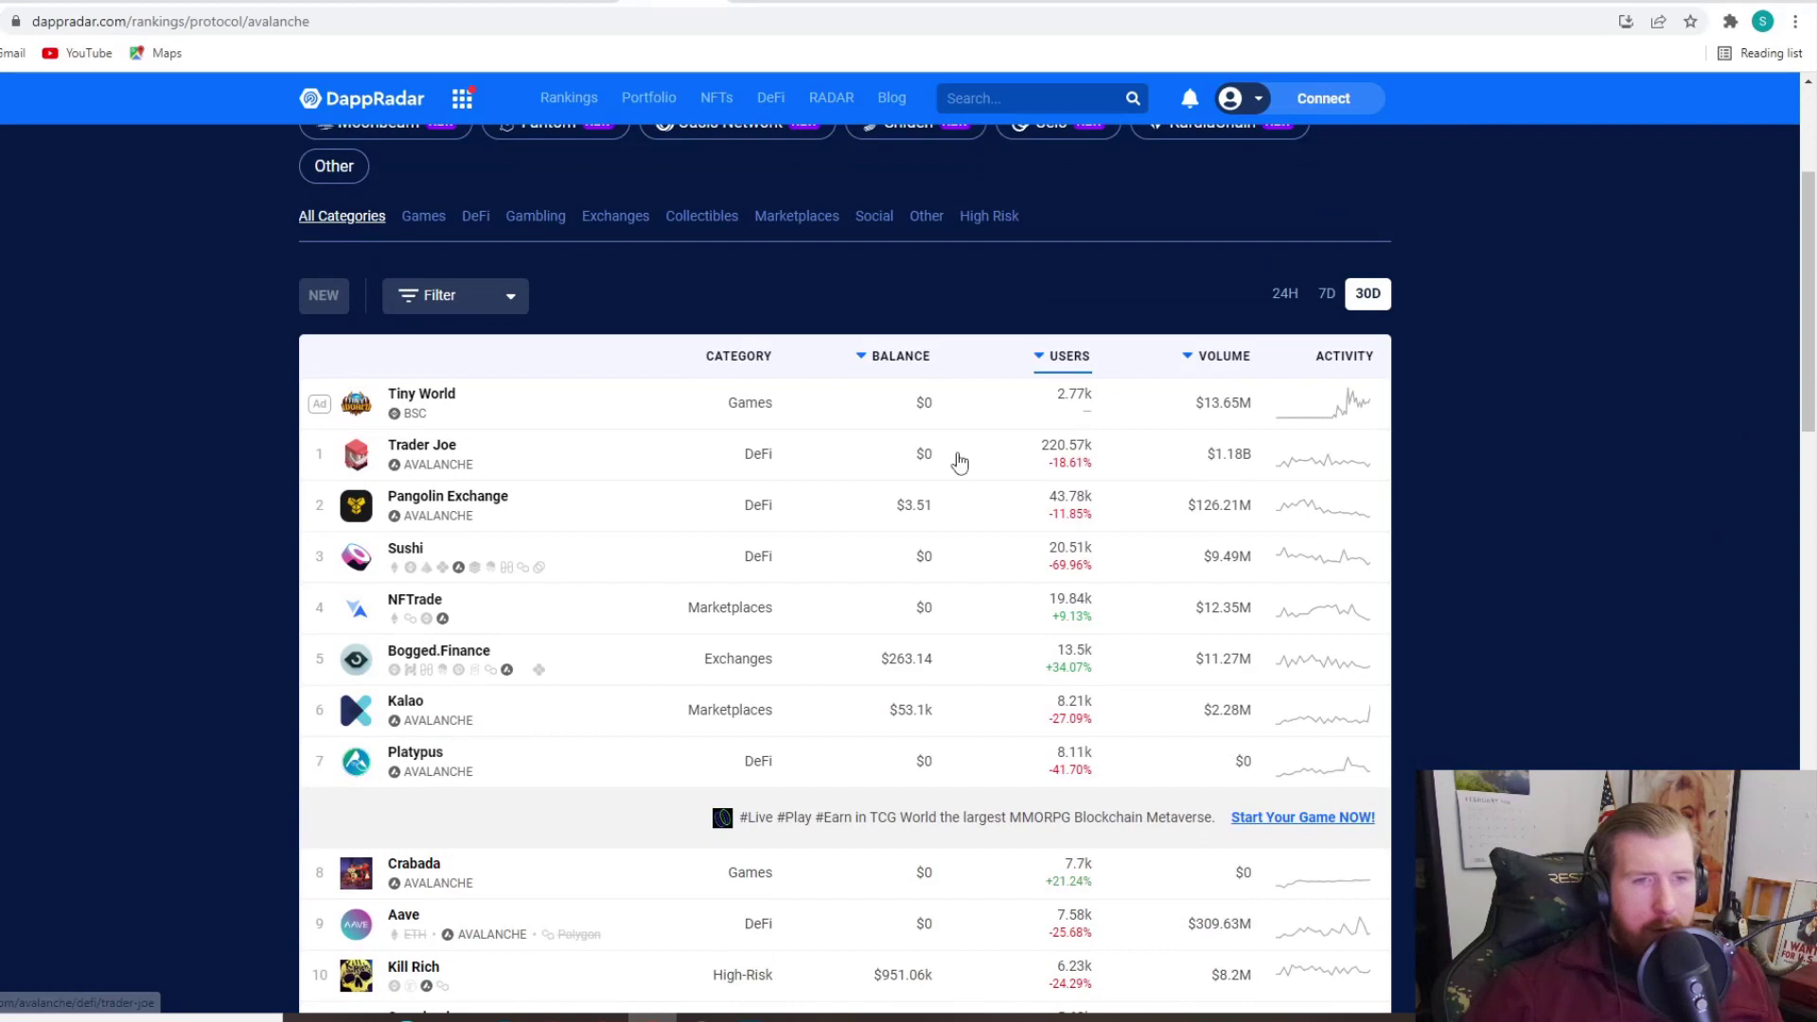
pyautogui.moveTo(1046, 456)
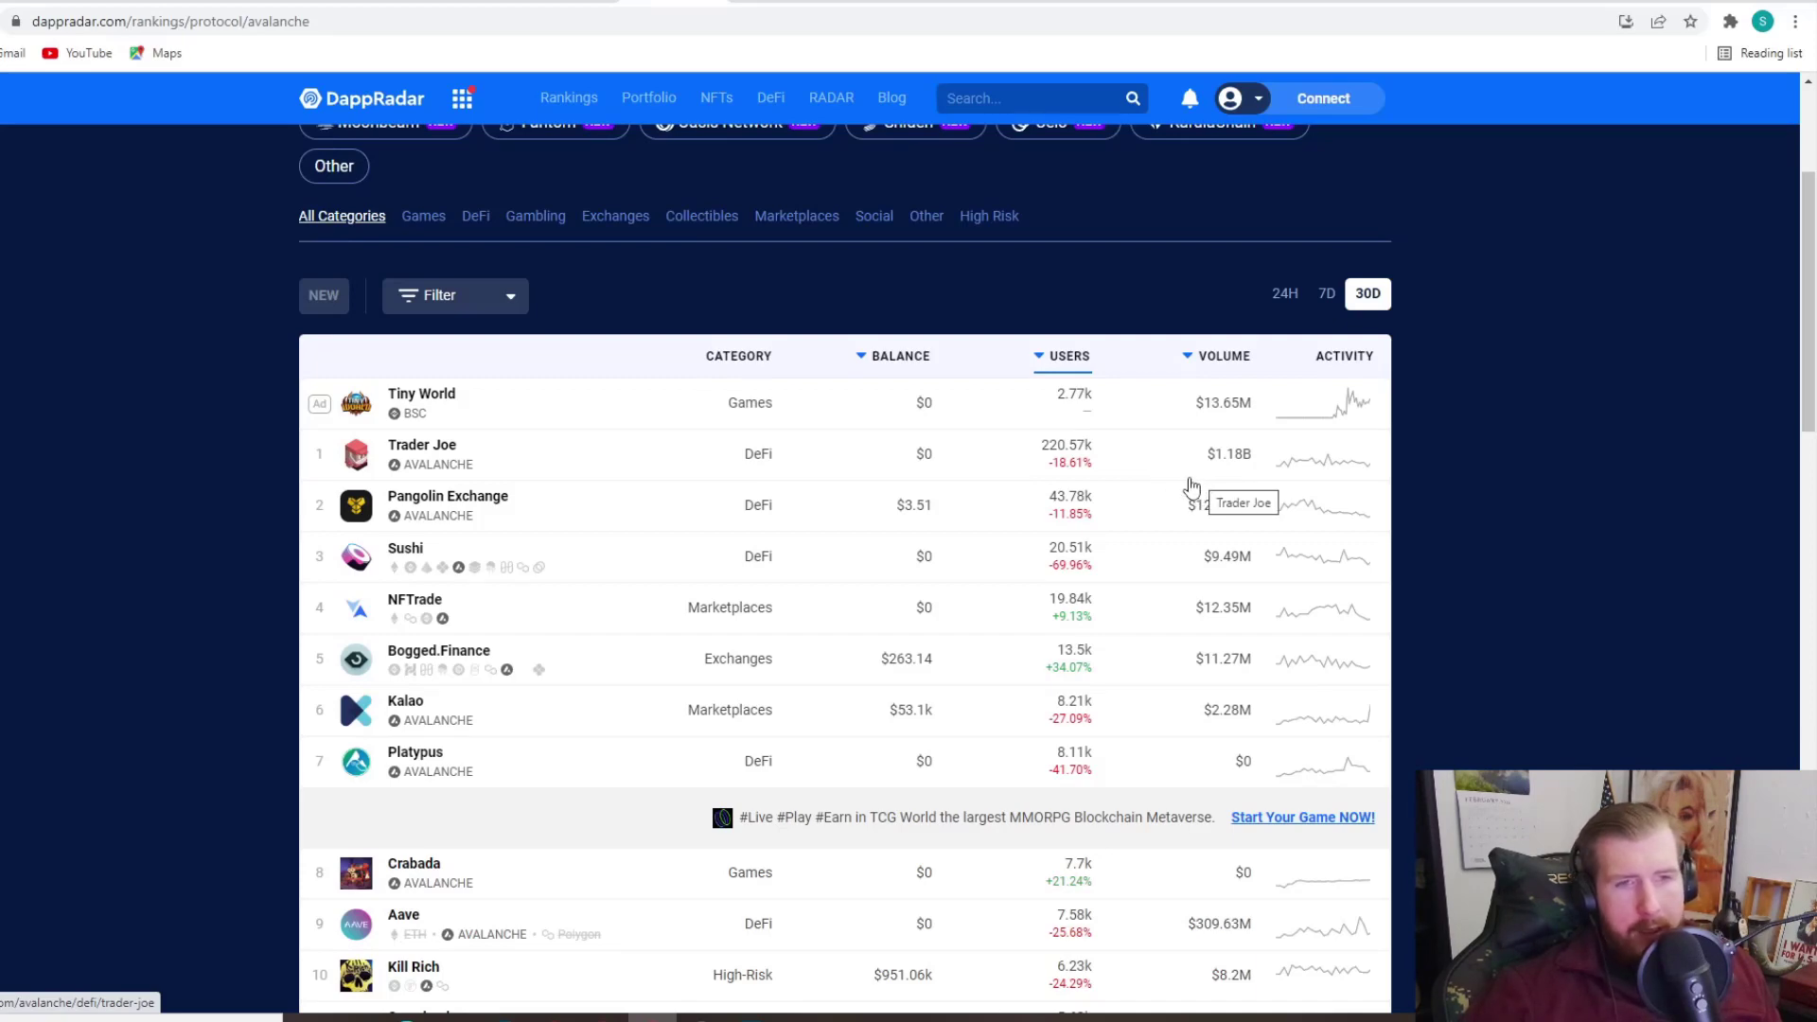
pyautogui.scroll(-3)
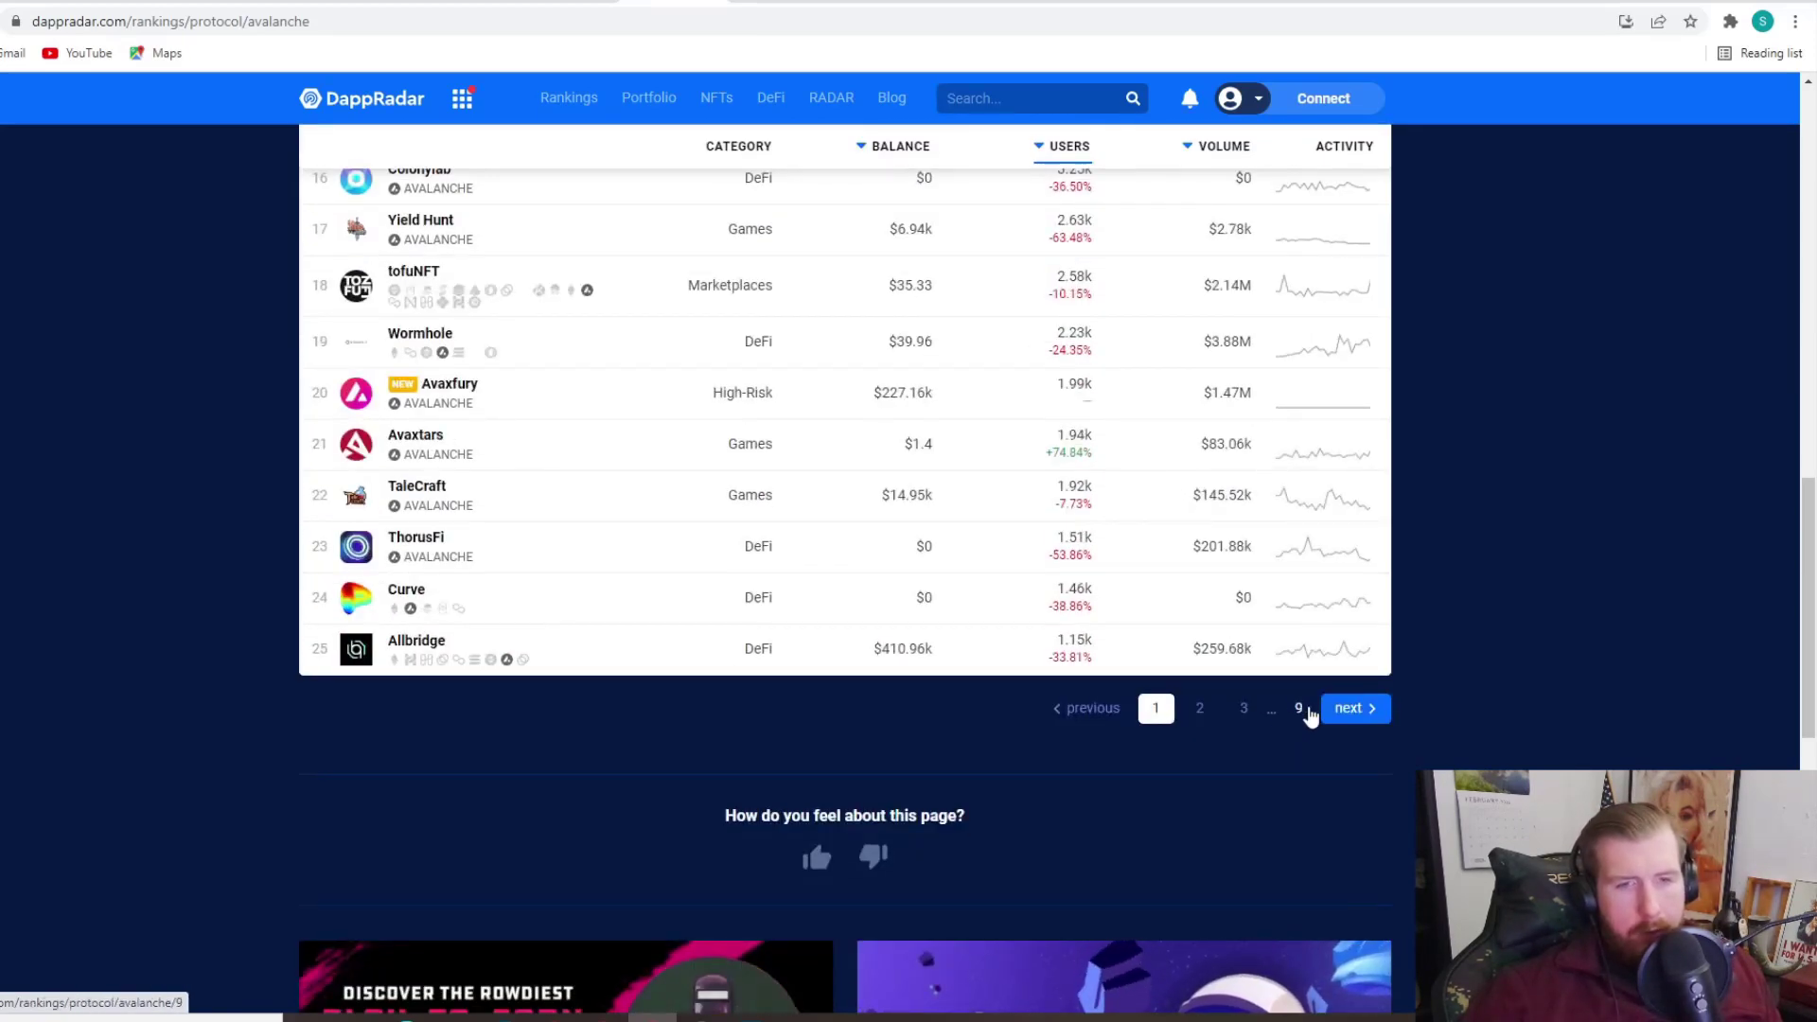
pyautogui.click(1298, 708)
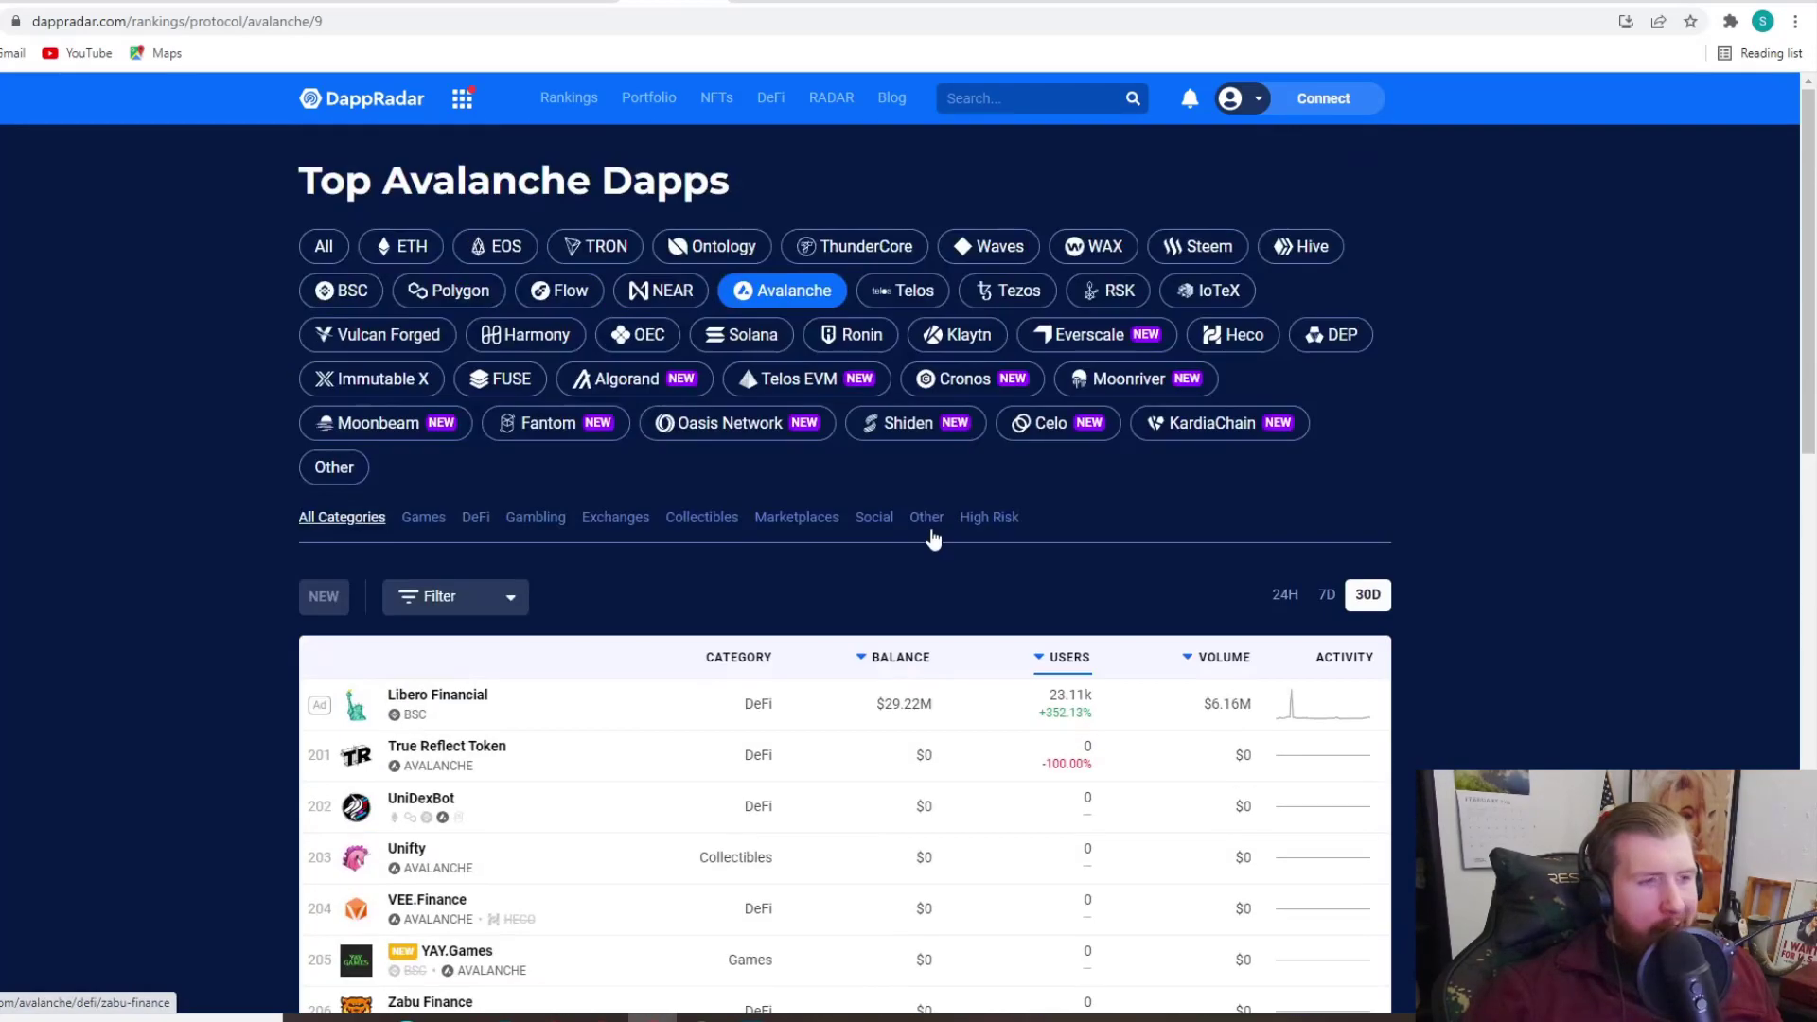
pyautogui.moveTo(670, 458)
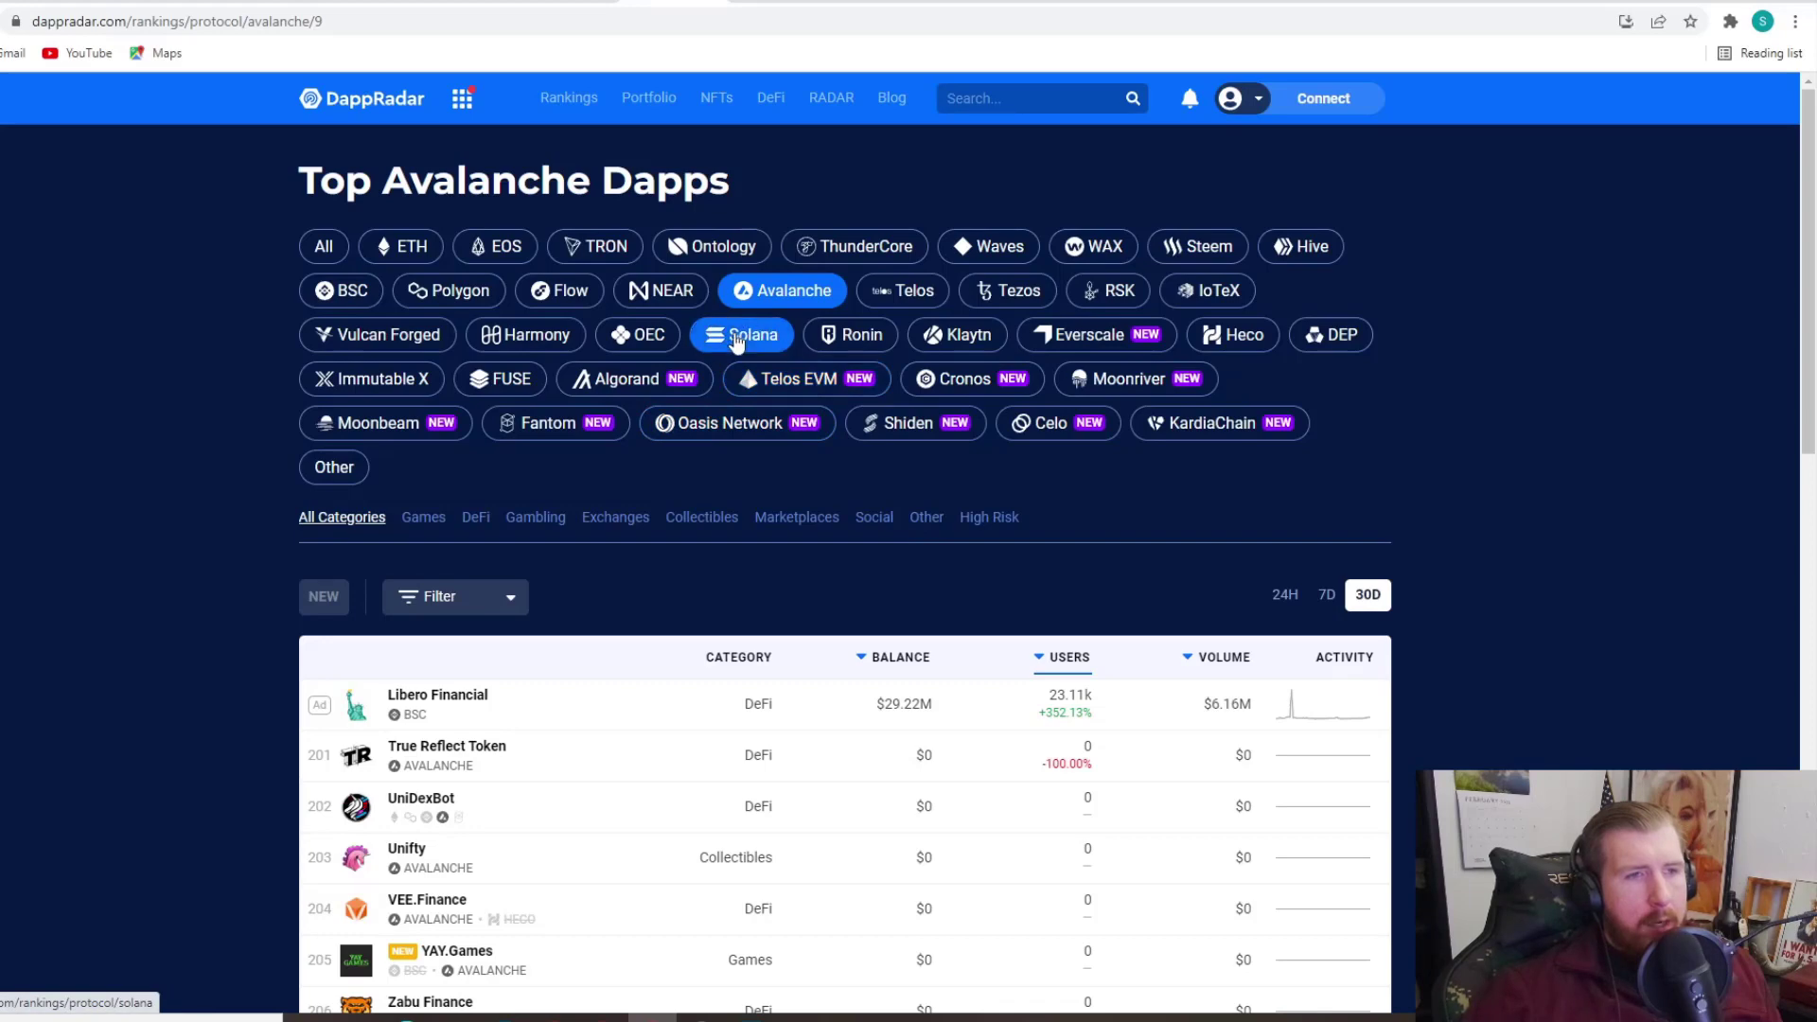
# Step: Switch DappRadar rankings to Solana dapps and scroll toward the pagination
pyautogui.click(751, 335)
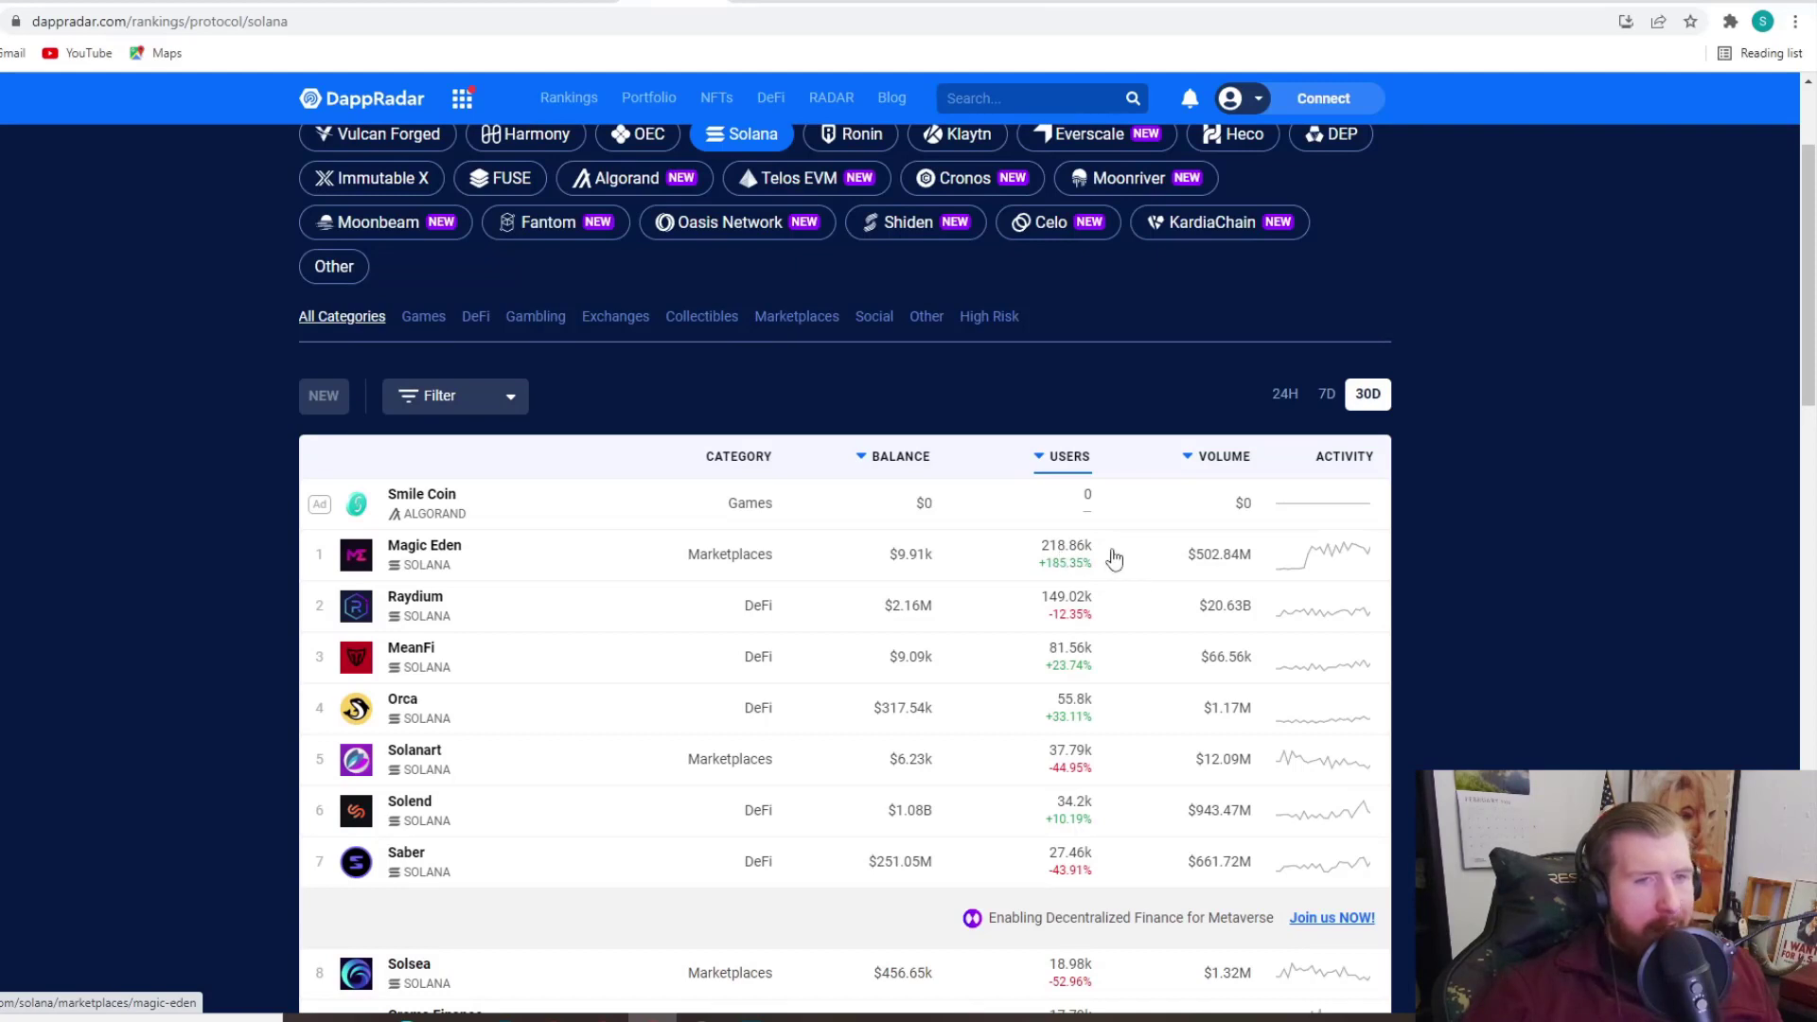
pyautogui.moveTo(988, 558)
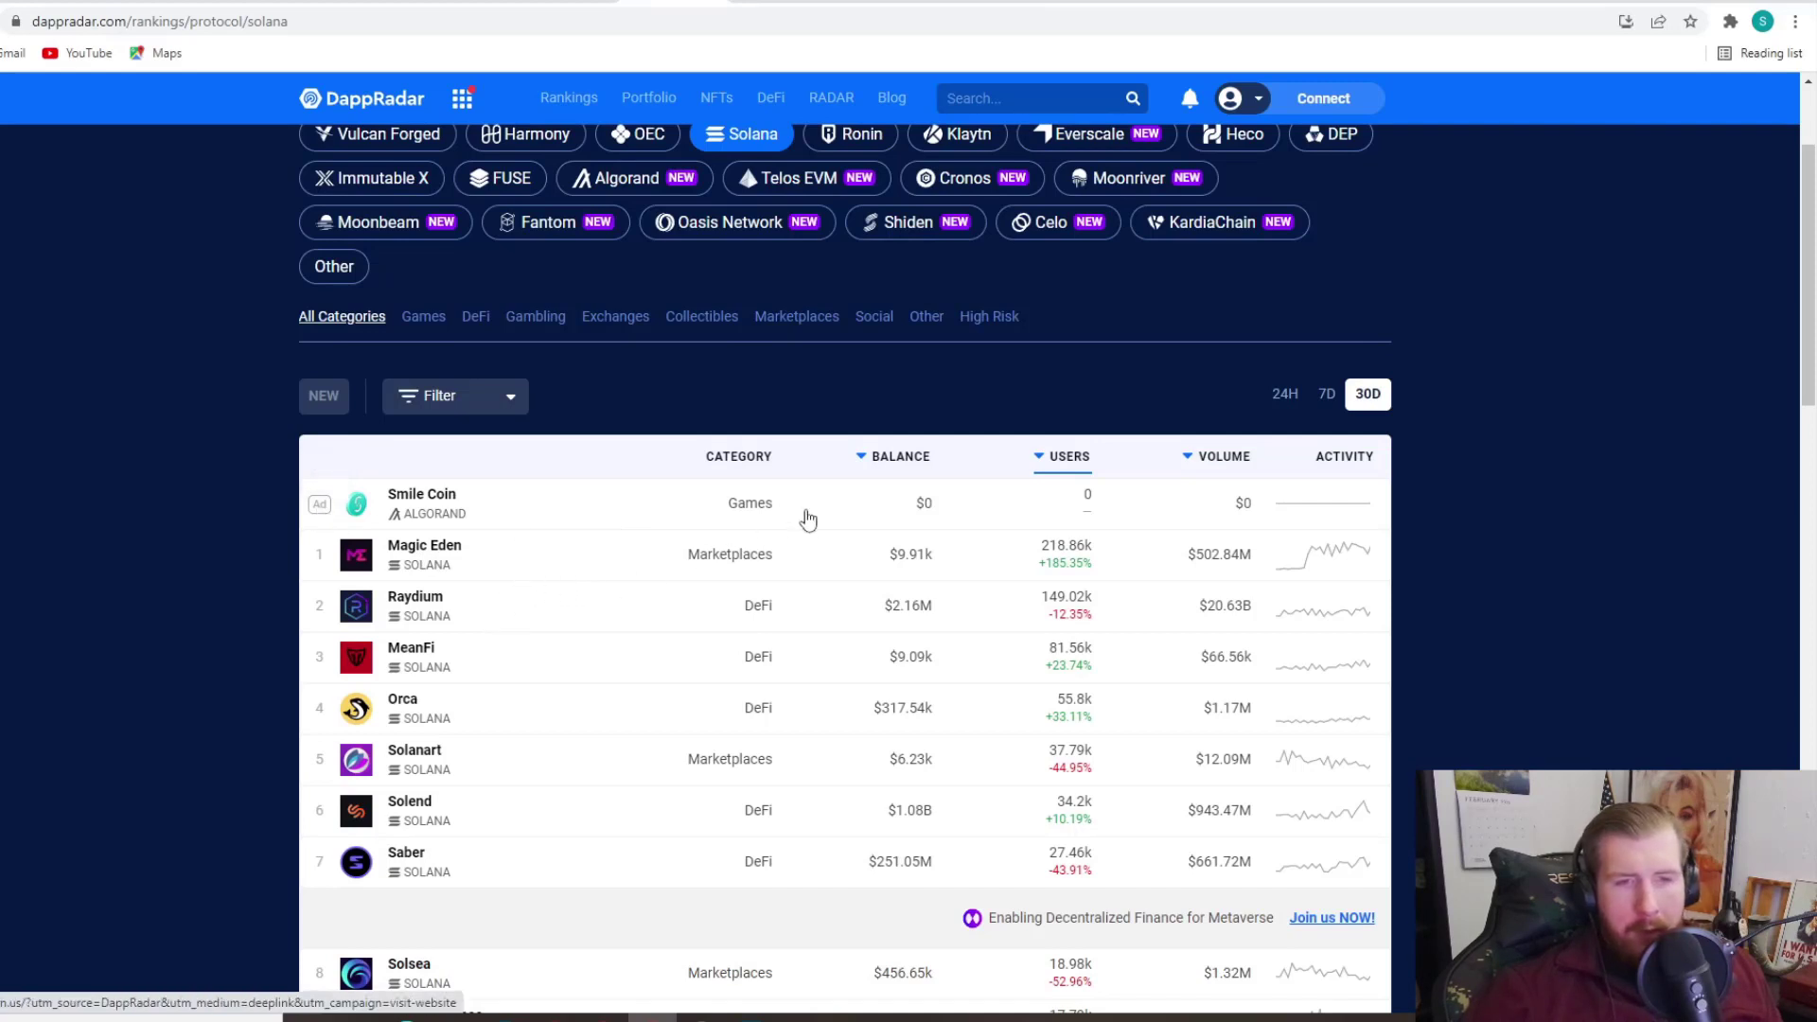
pyautogui.moveTo(906, 523)
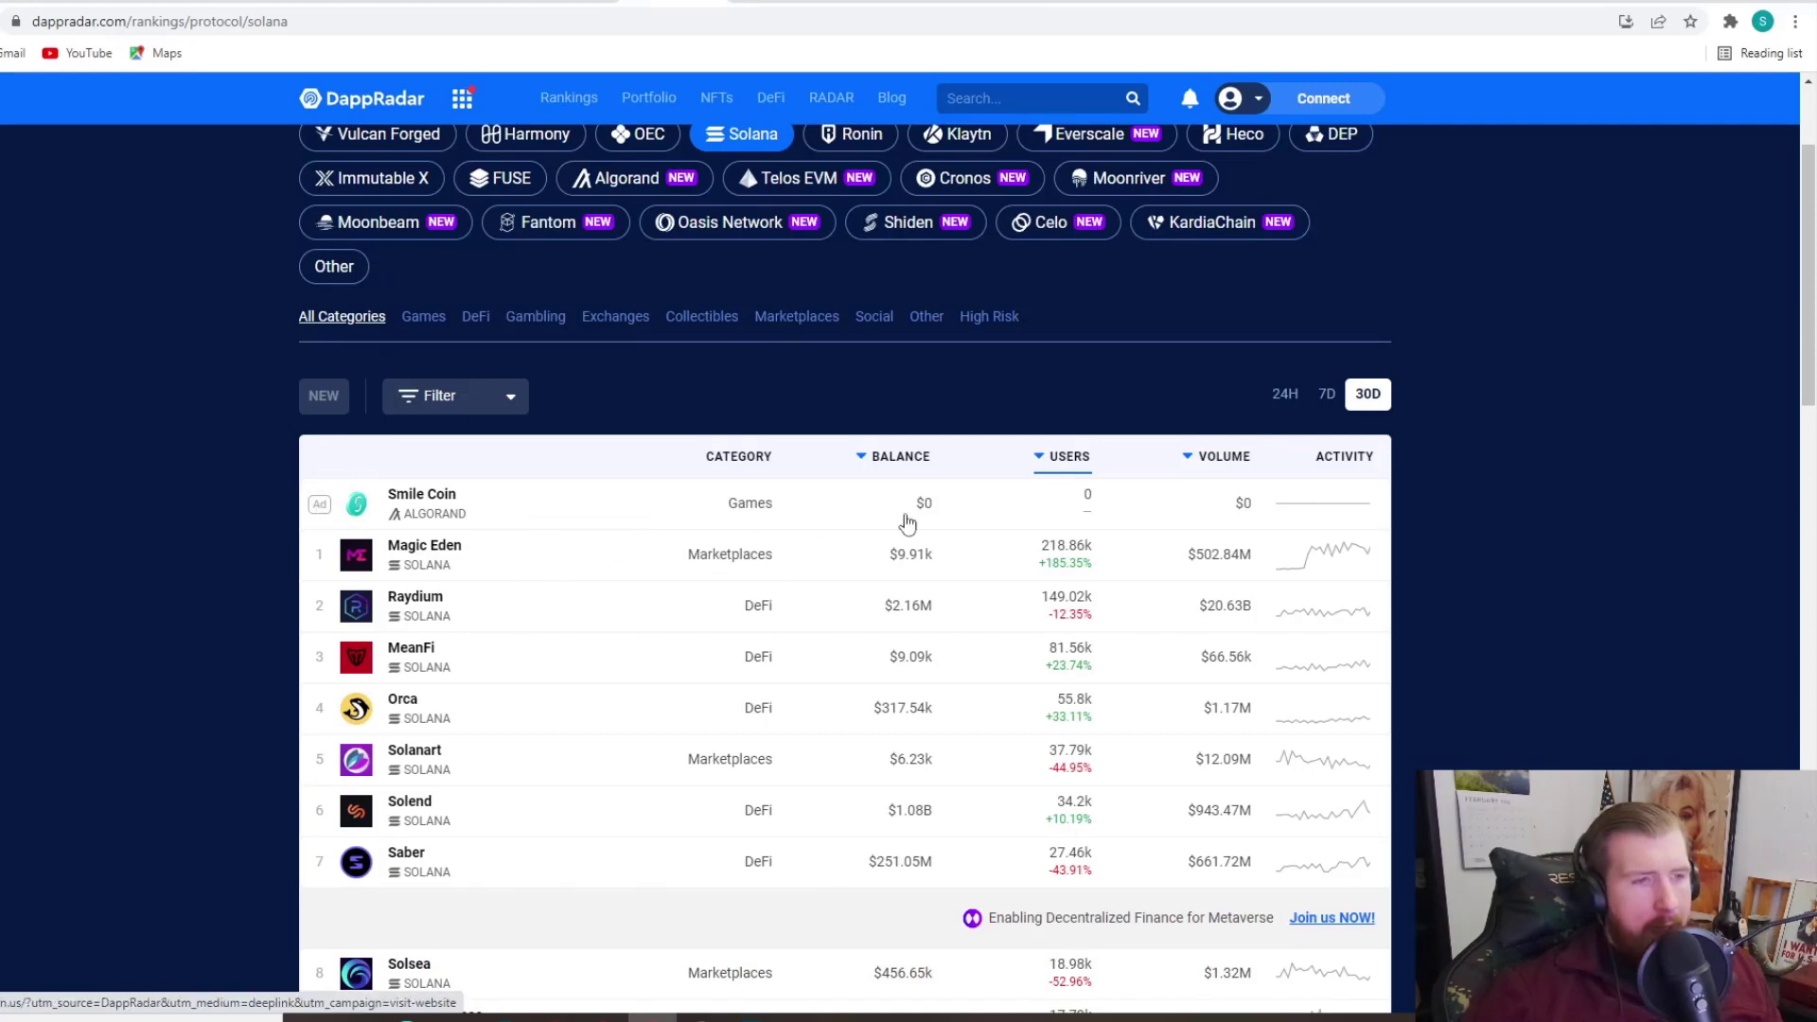
pyautogui.moveTo(1122, 579)
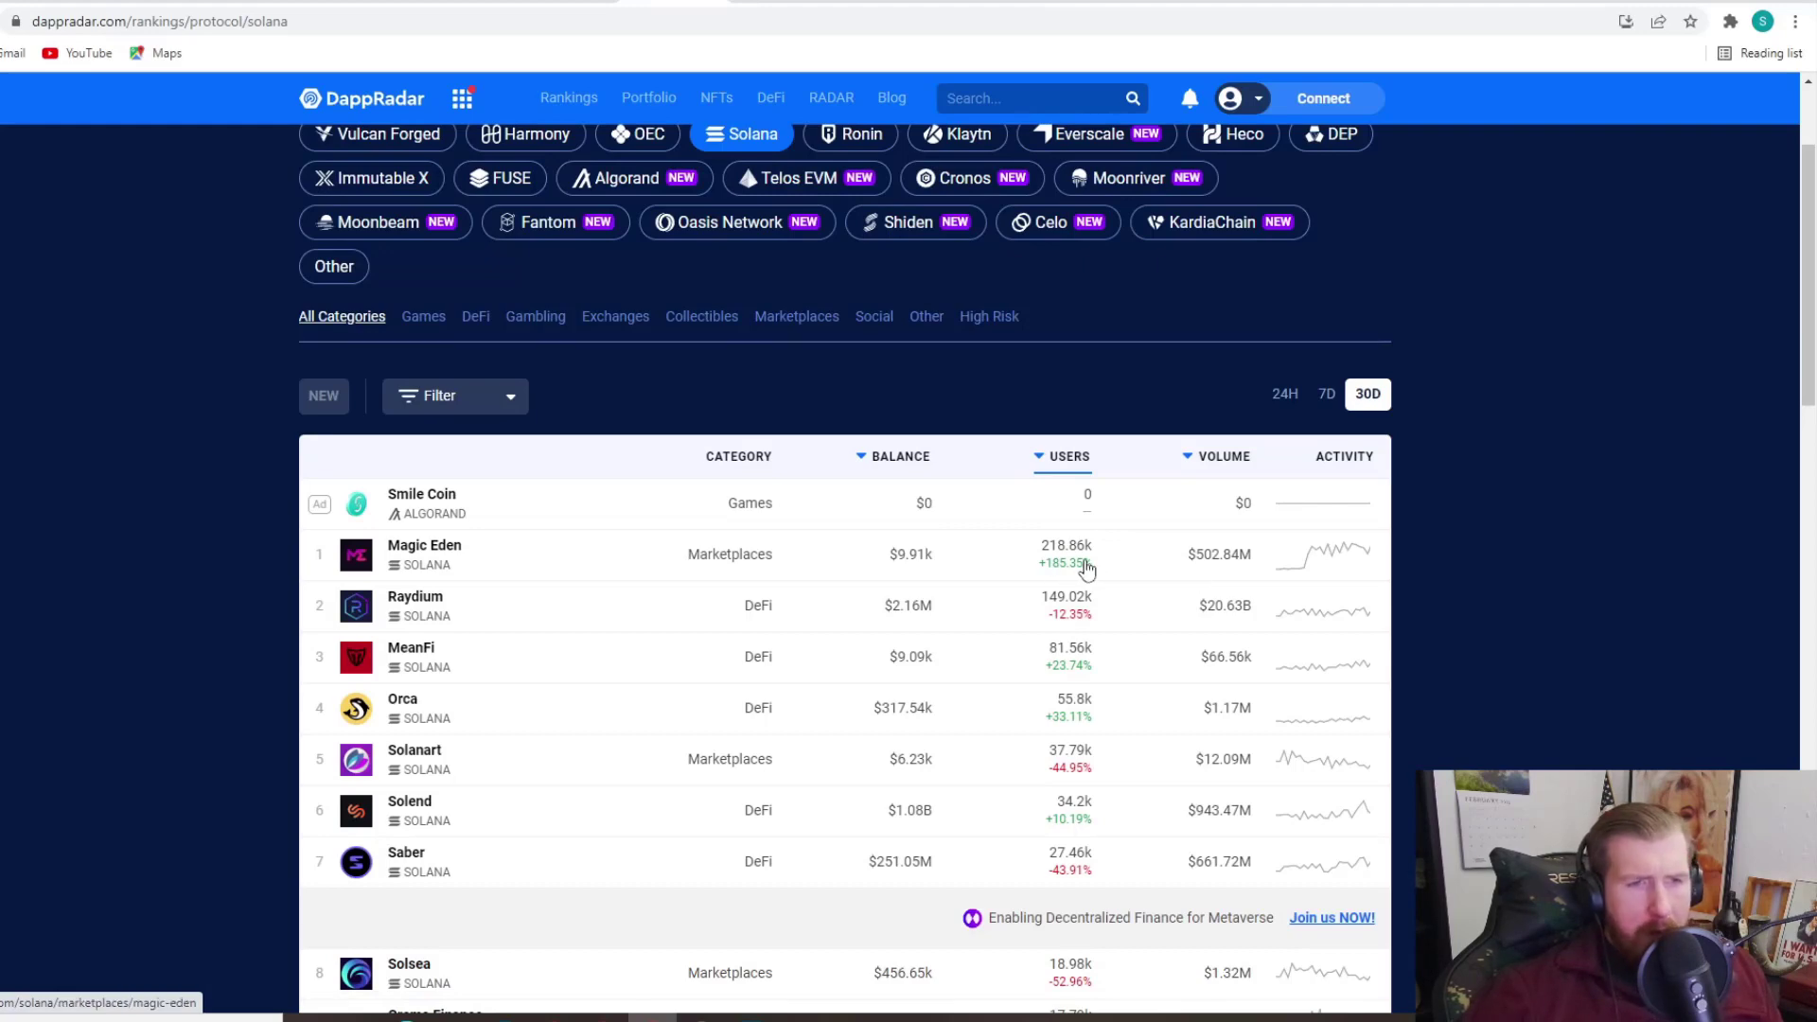
pyautogui.scroll(-3)
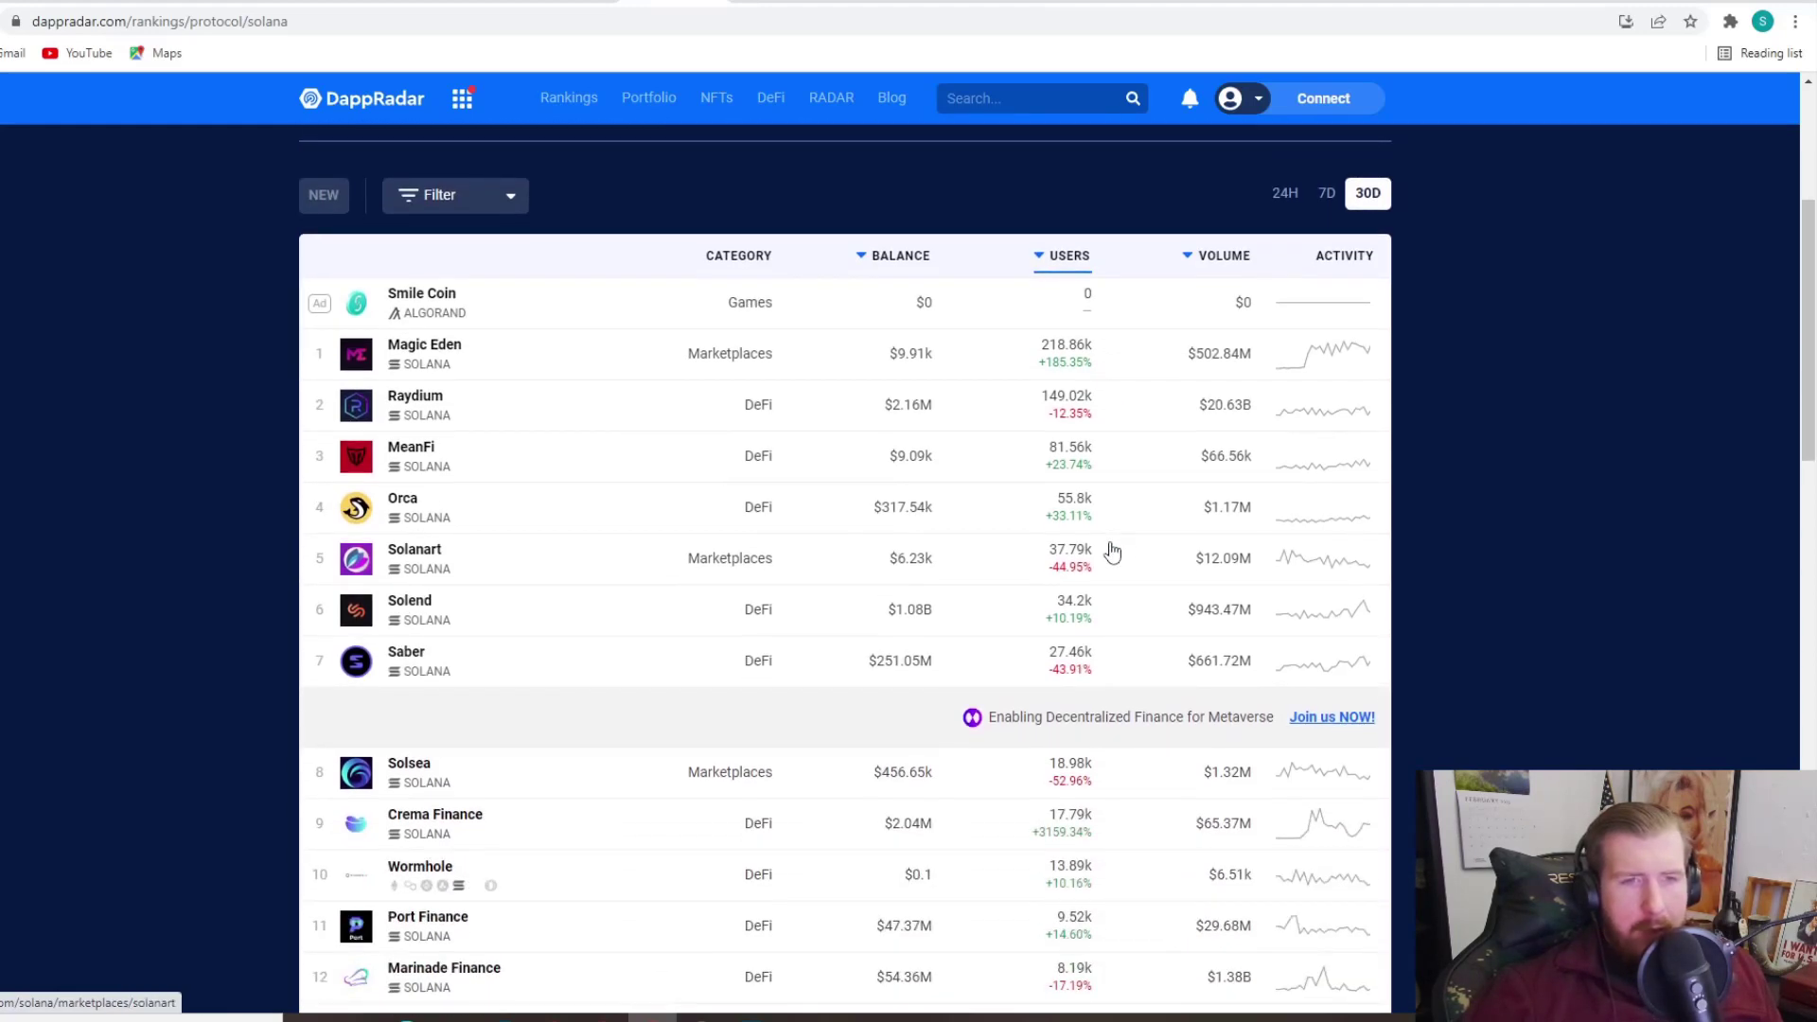
pyautogui.scroll(-3)
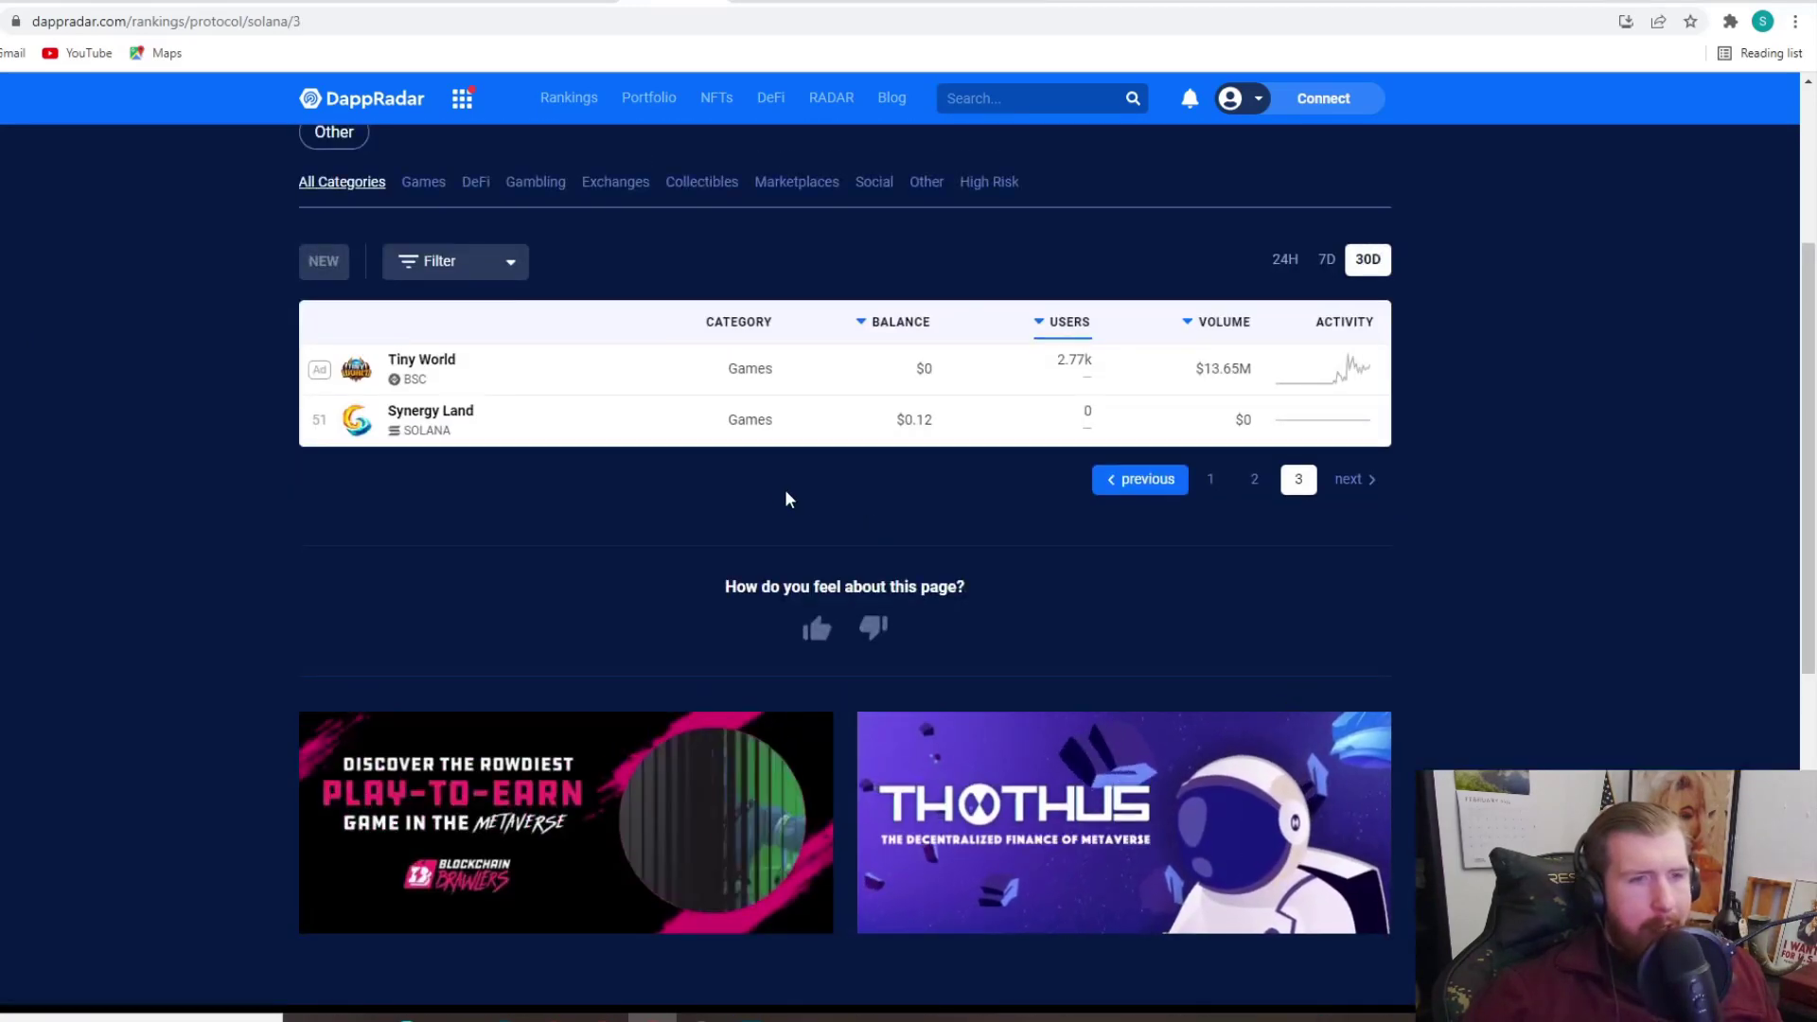
pyautogui.moveTo(430, 411)
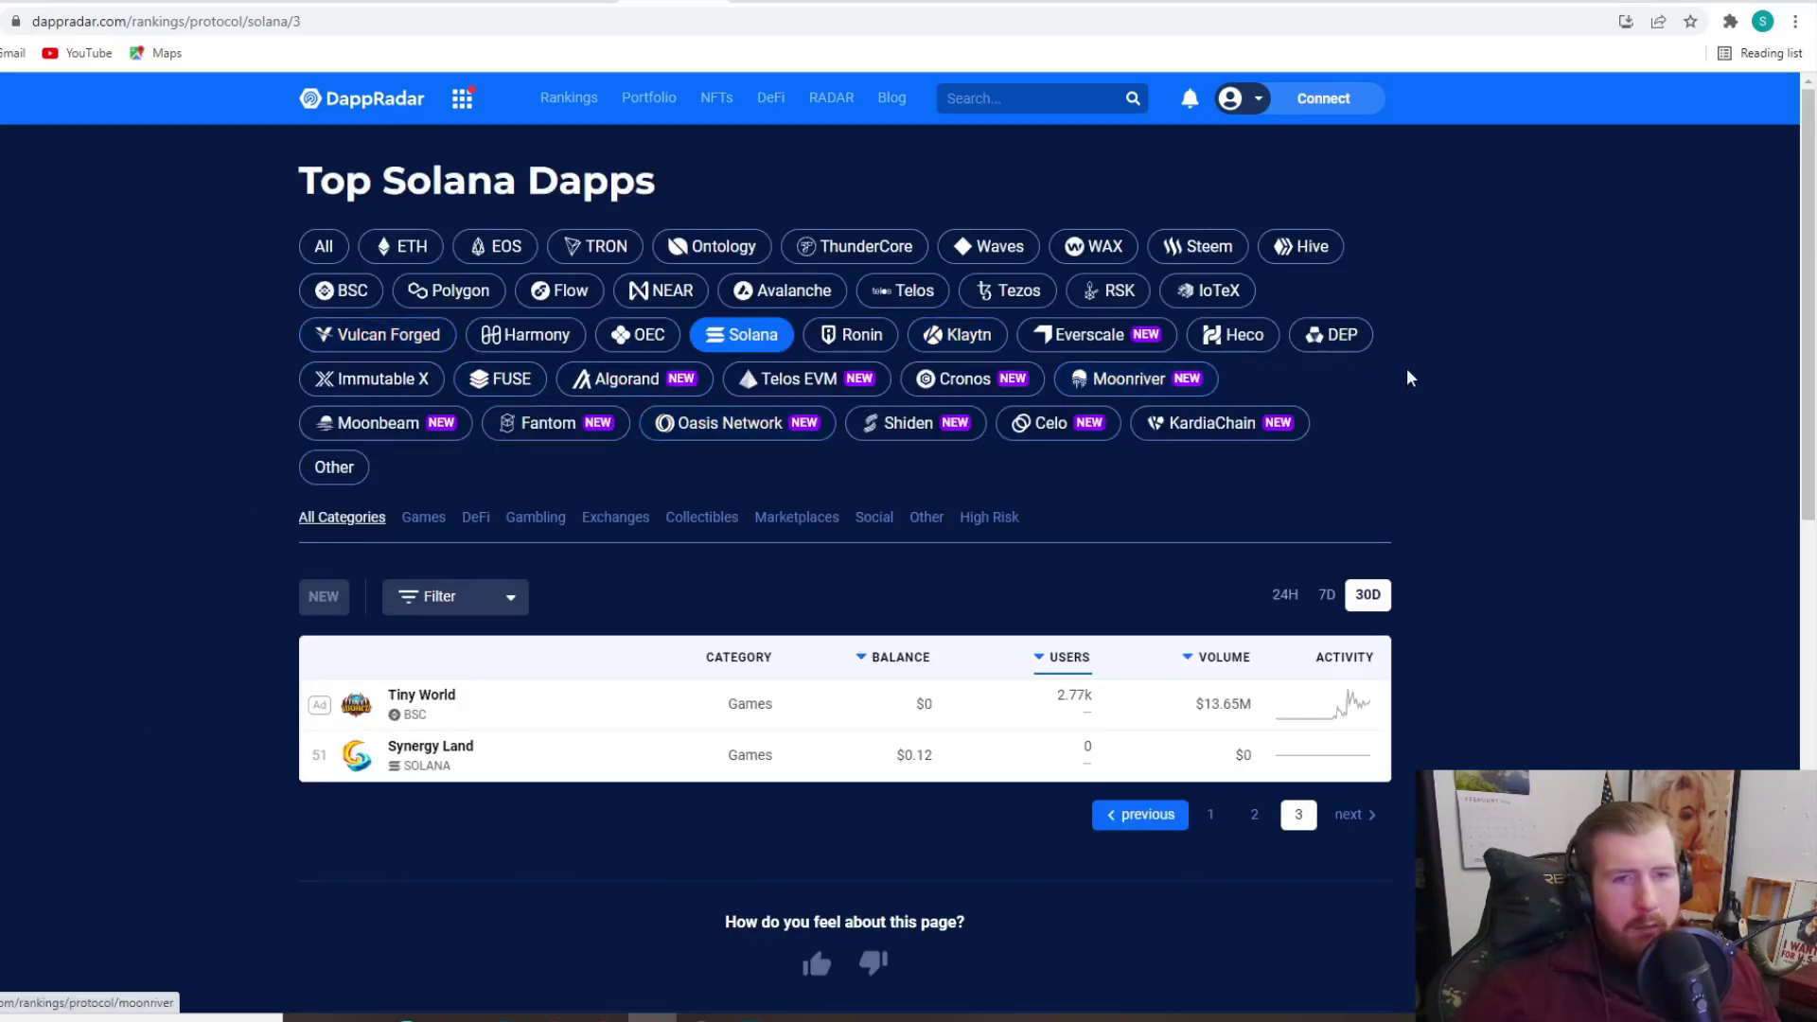
pyautogui.moveTo(1452, 411)
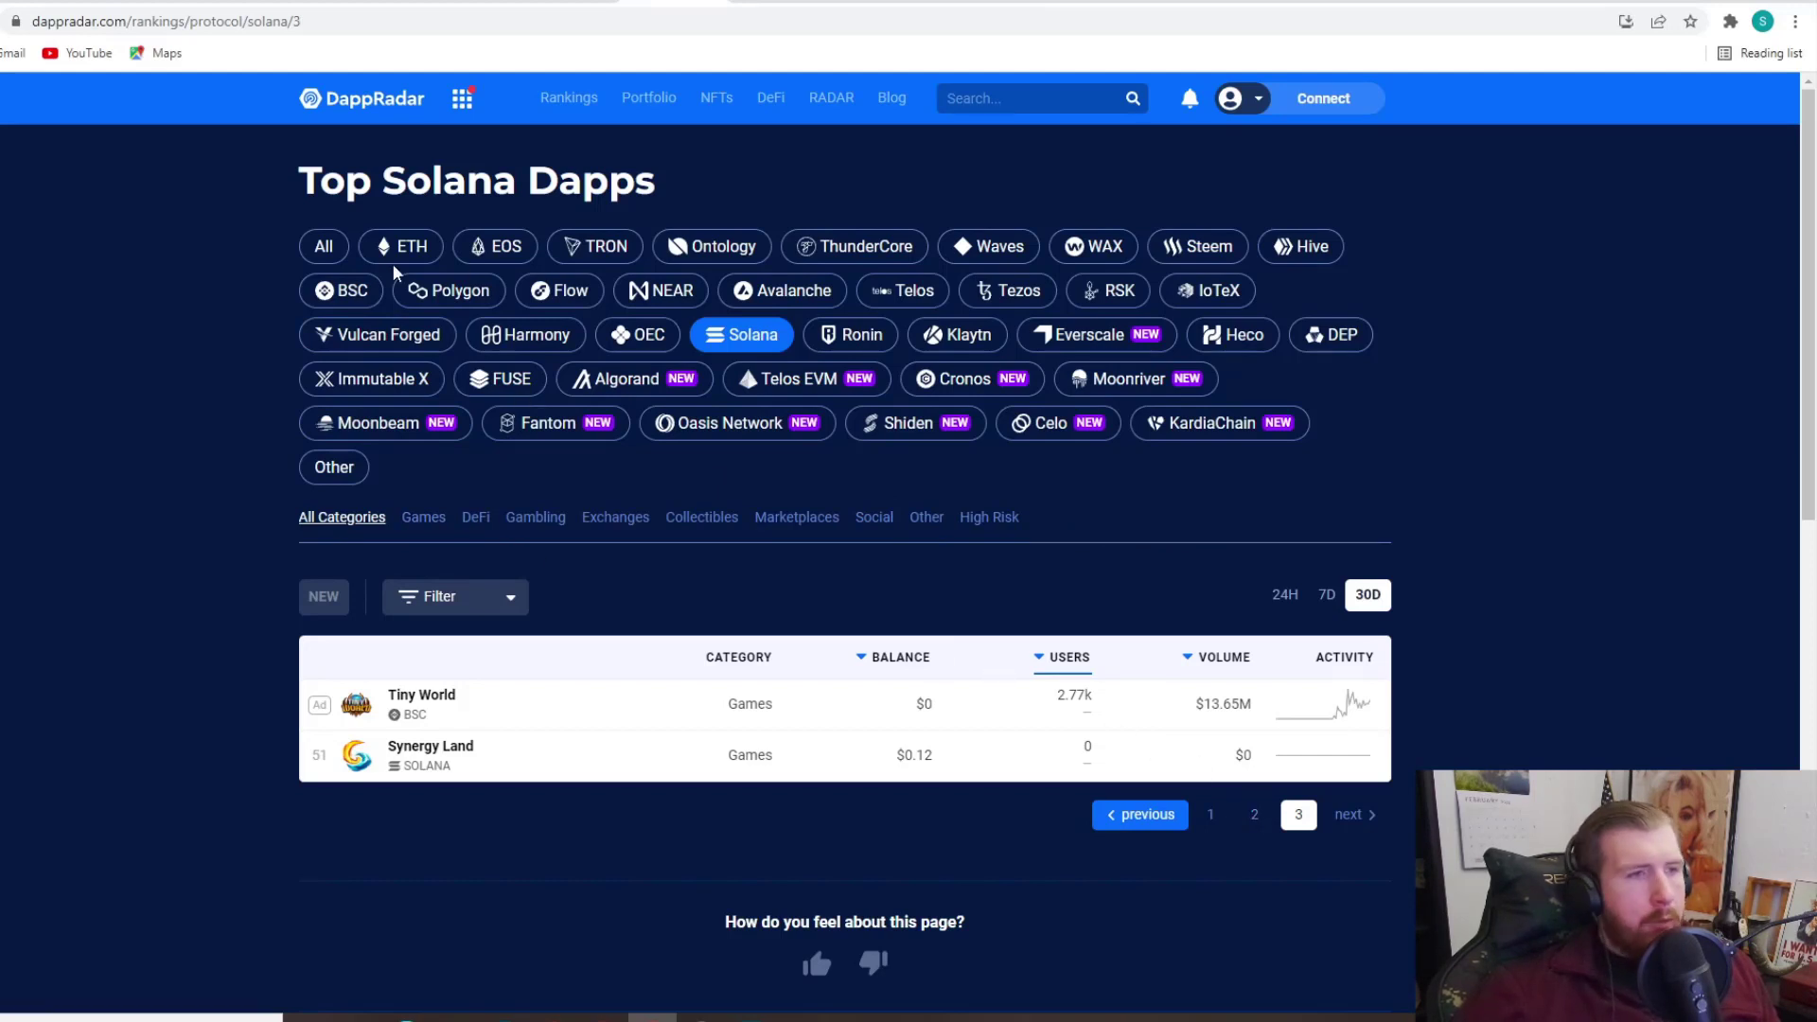
pyautogui.moveTo(471, 15)
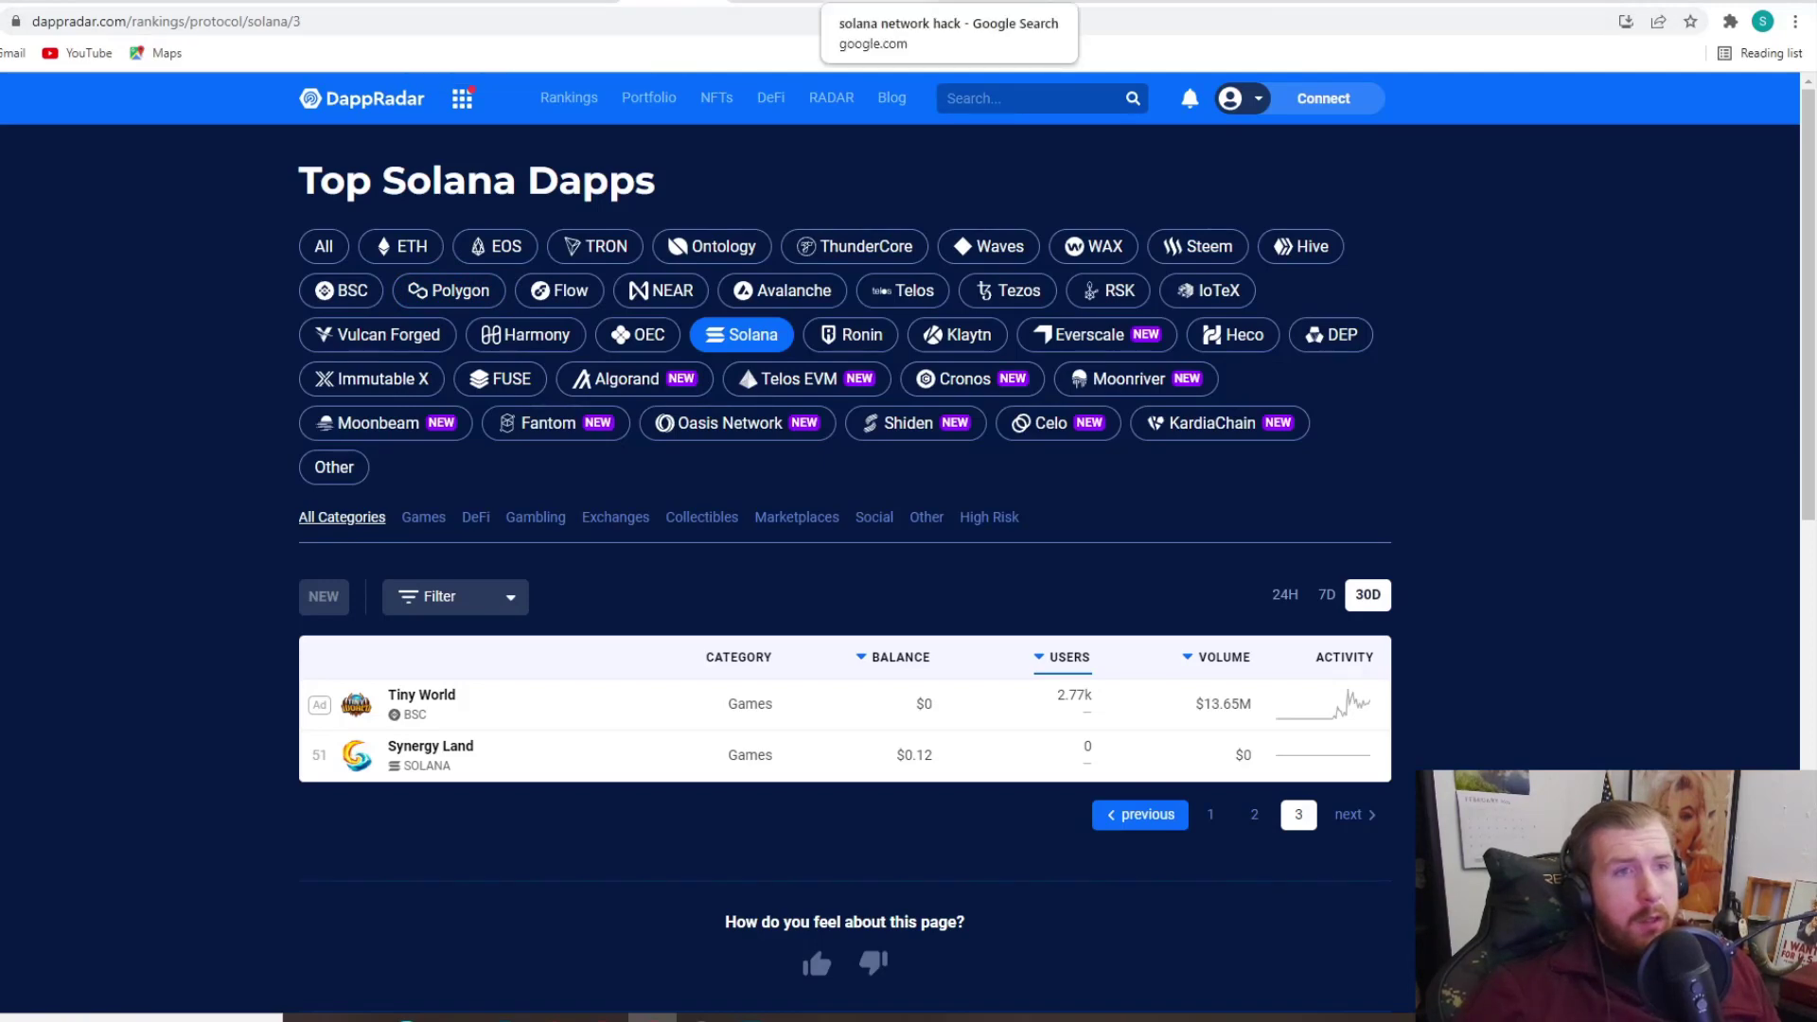
# Step: Bring up the Google results for 'solana network hack'
pyautogui.click(946, 23)
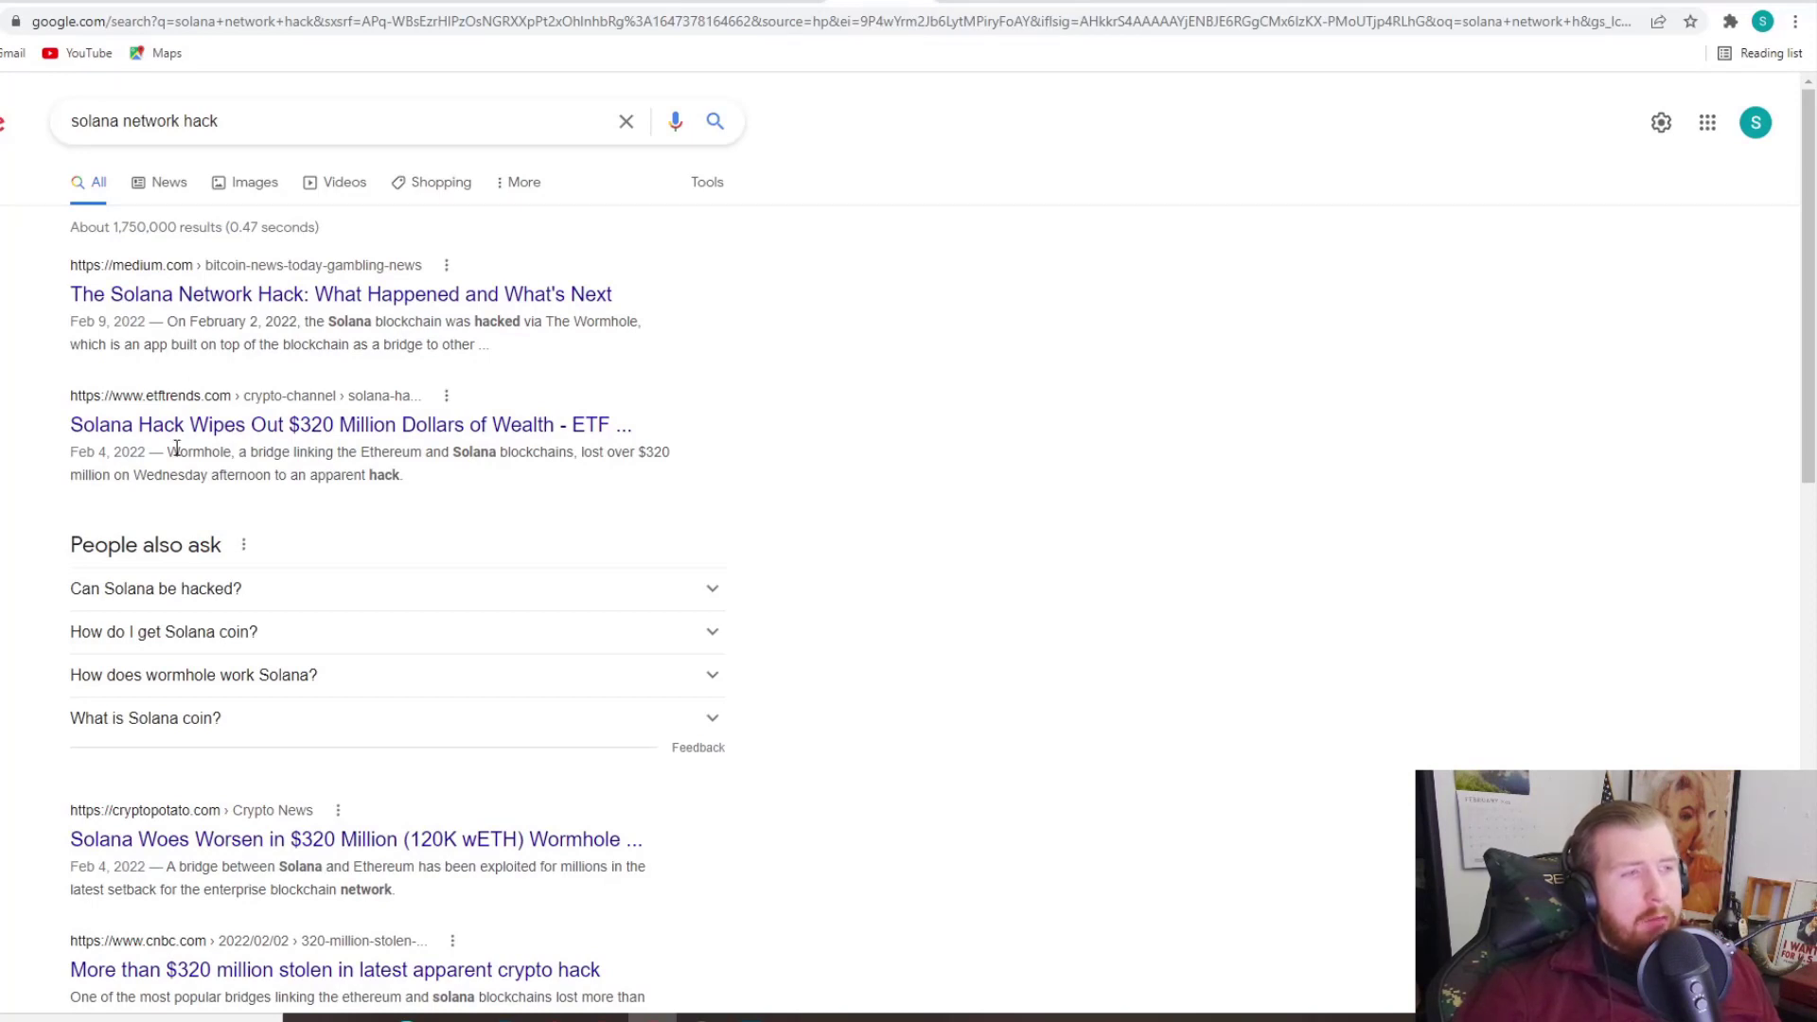
pyautogui.moveTo(475, 446)
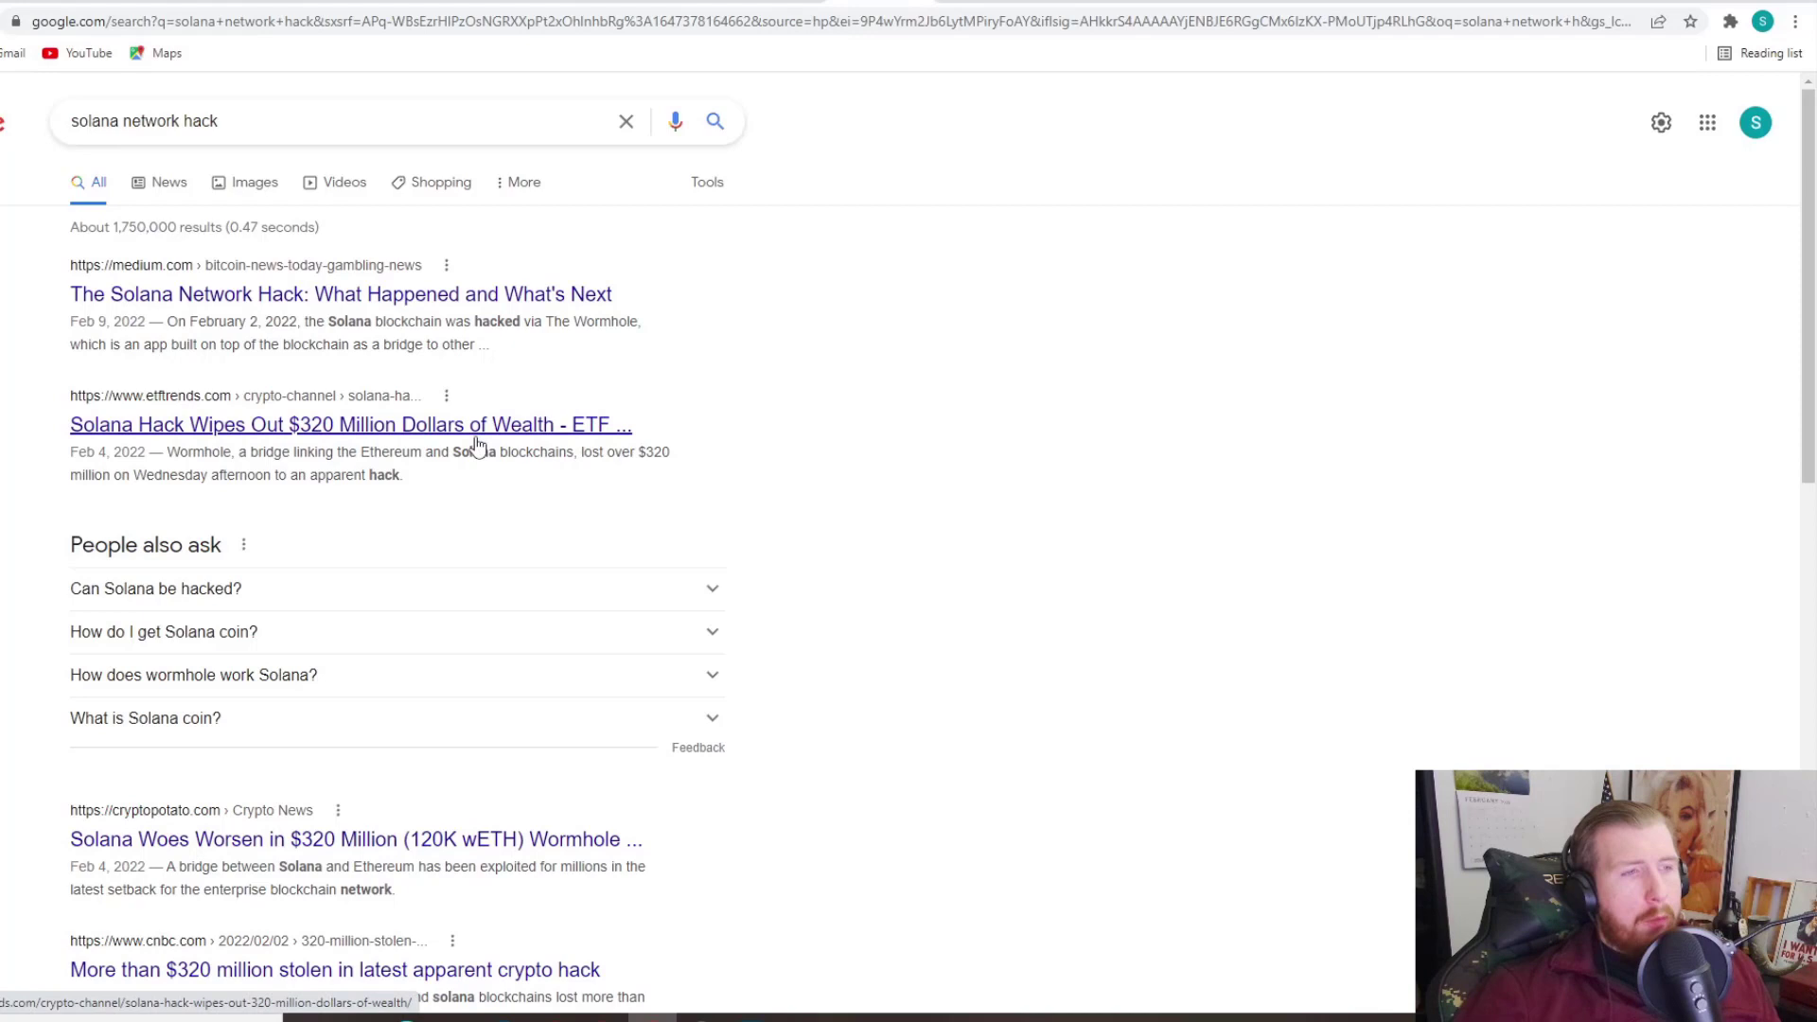
pyautogui.moveTo(586, 443)
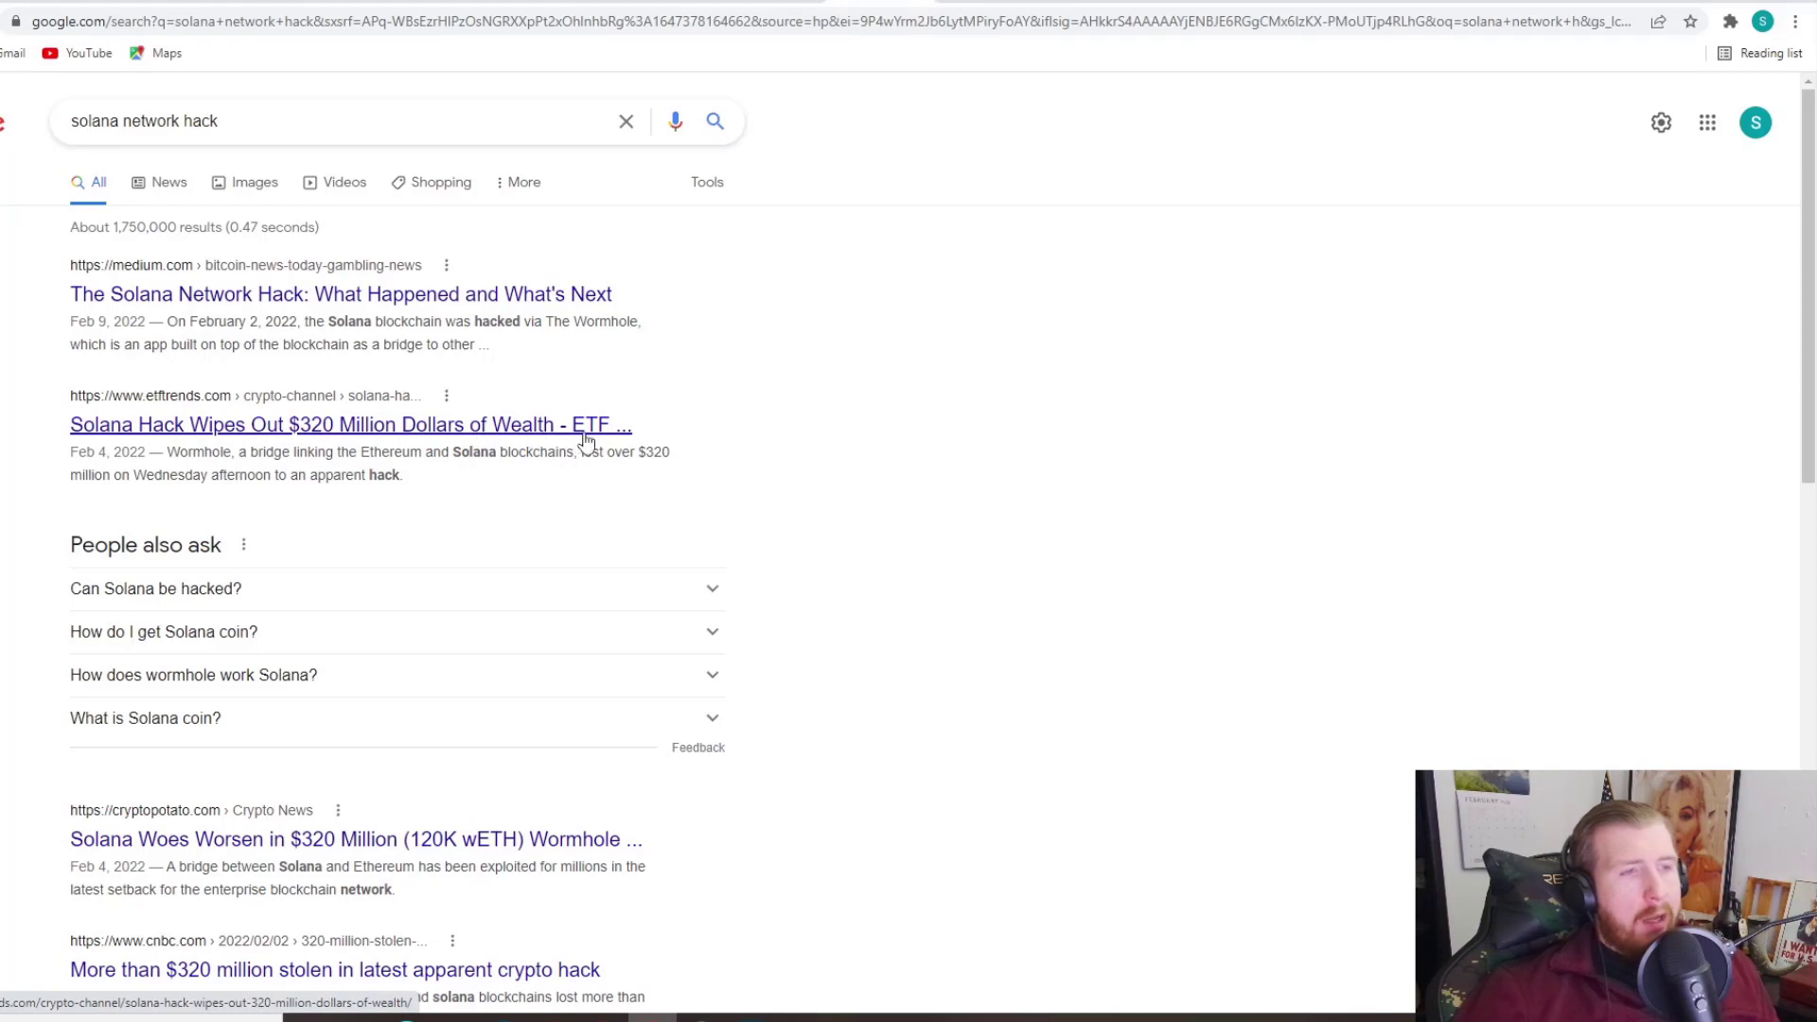
pyautogui.moveTo(596, 392)
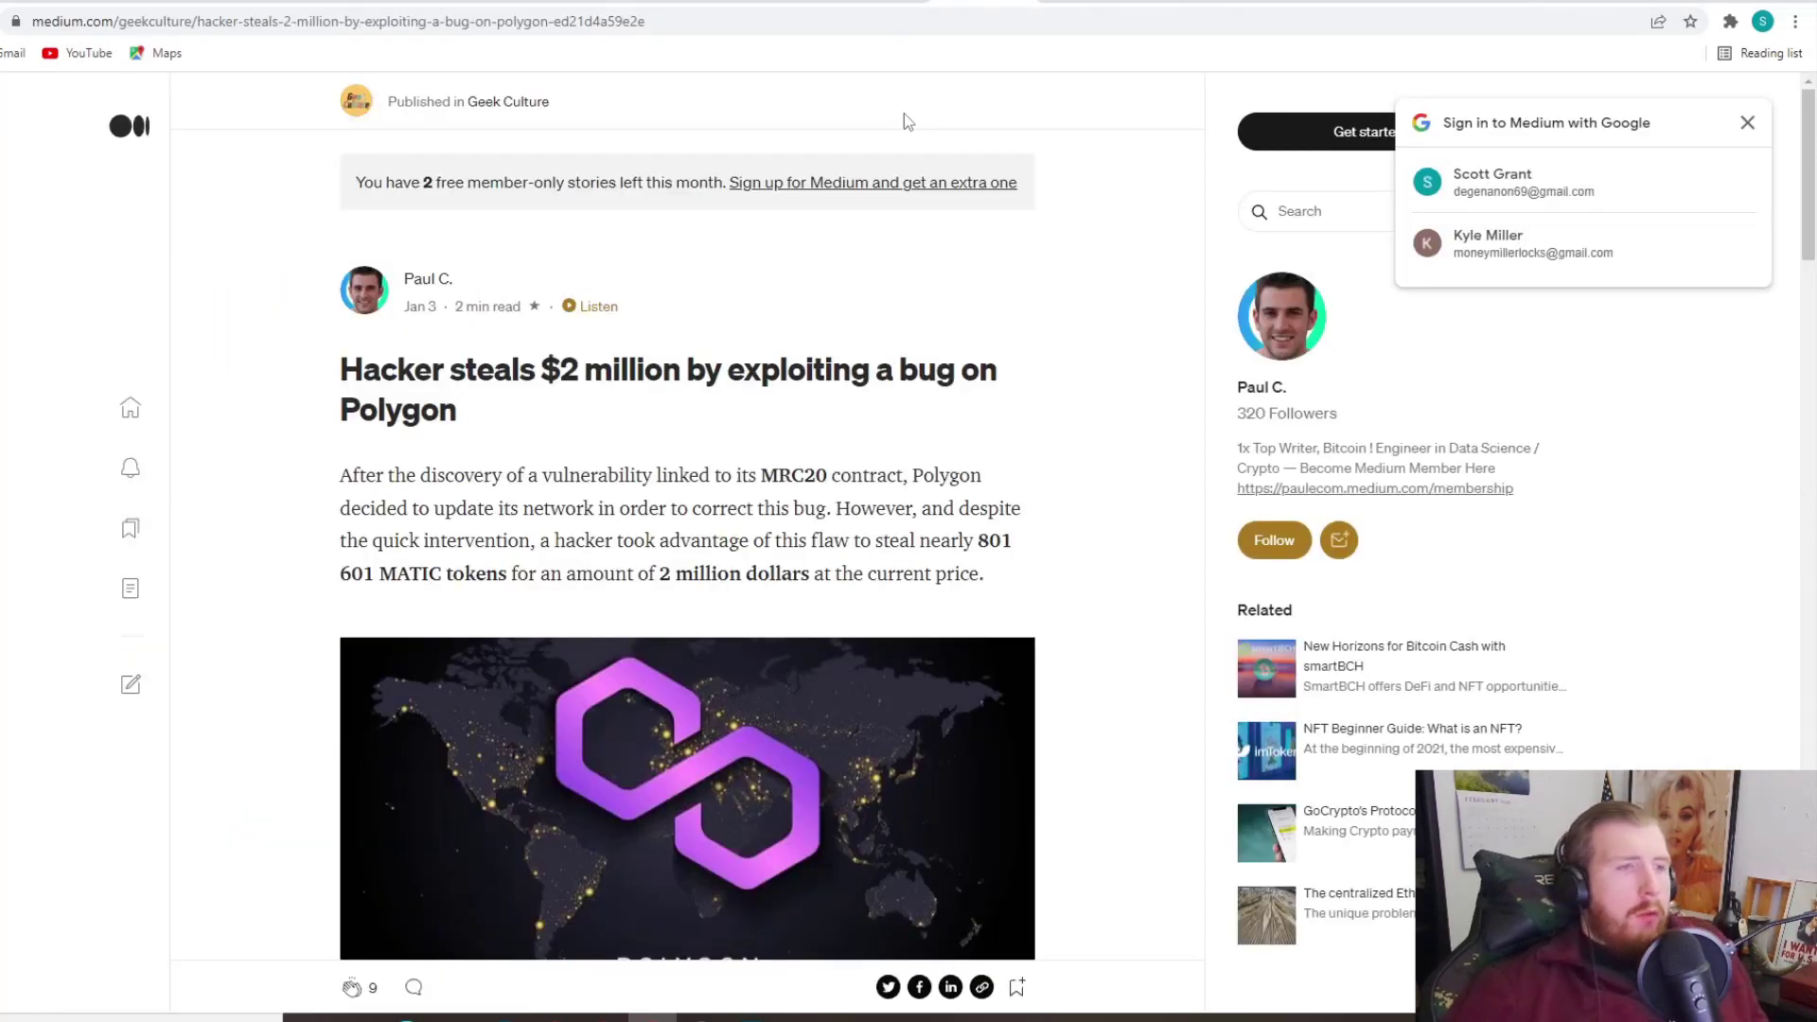
# Step: Dismiss Medium's Google sign-in prompt and switch to the Vee Finance hack article
pyautogui.click(1746, 121)
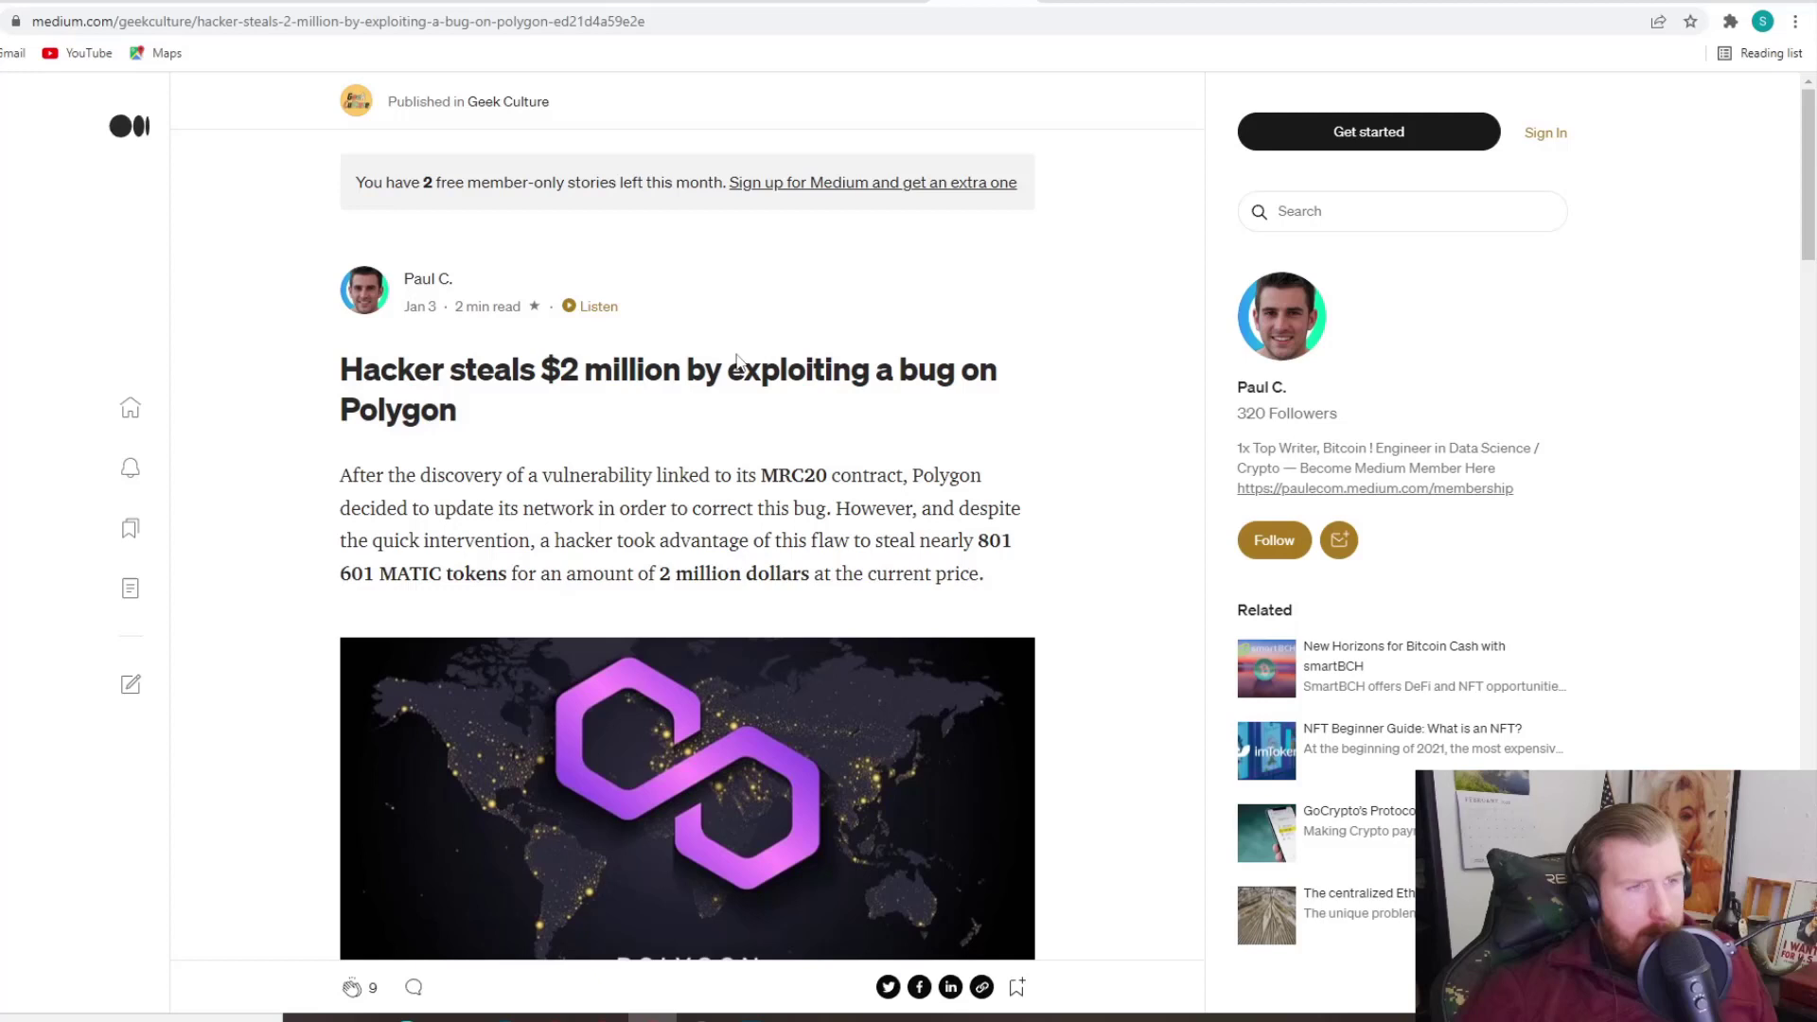
pyautogui.moveTo(522, 457)
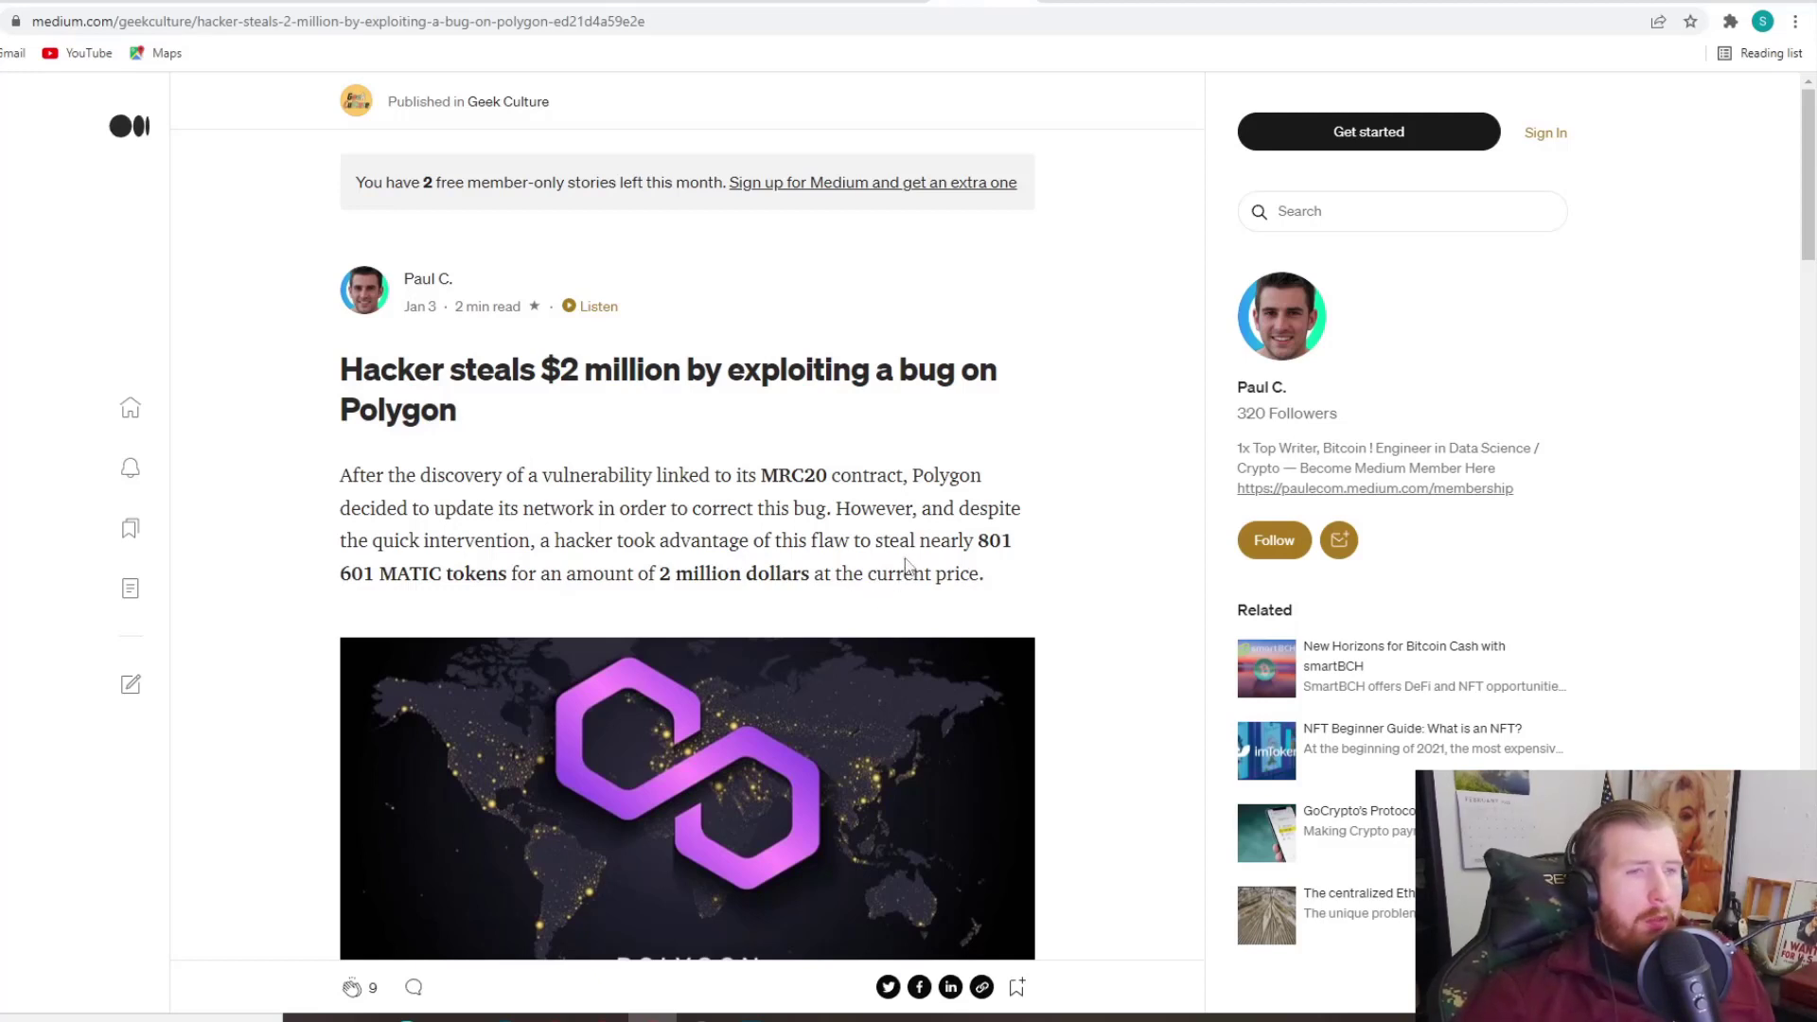
pyautogui.moveTo(371, 614)
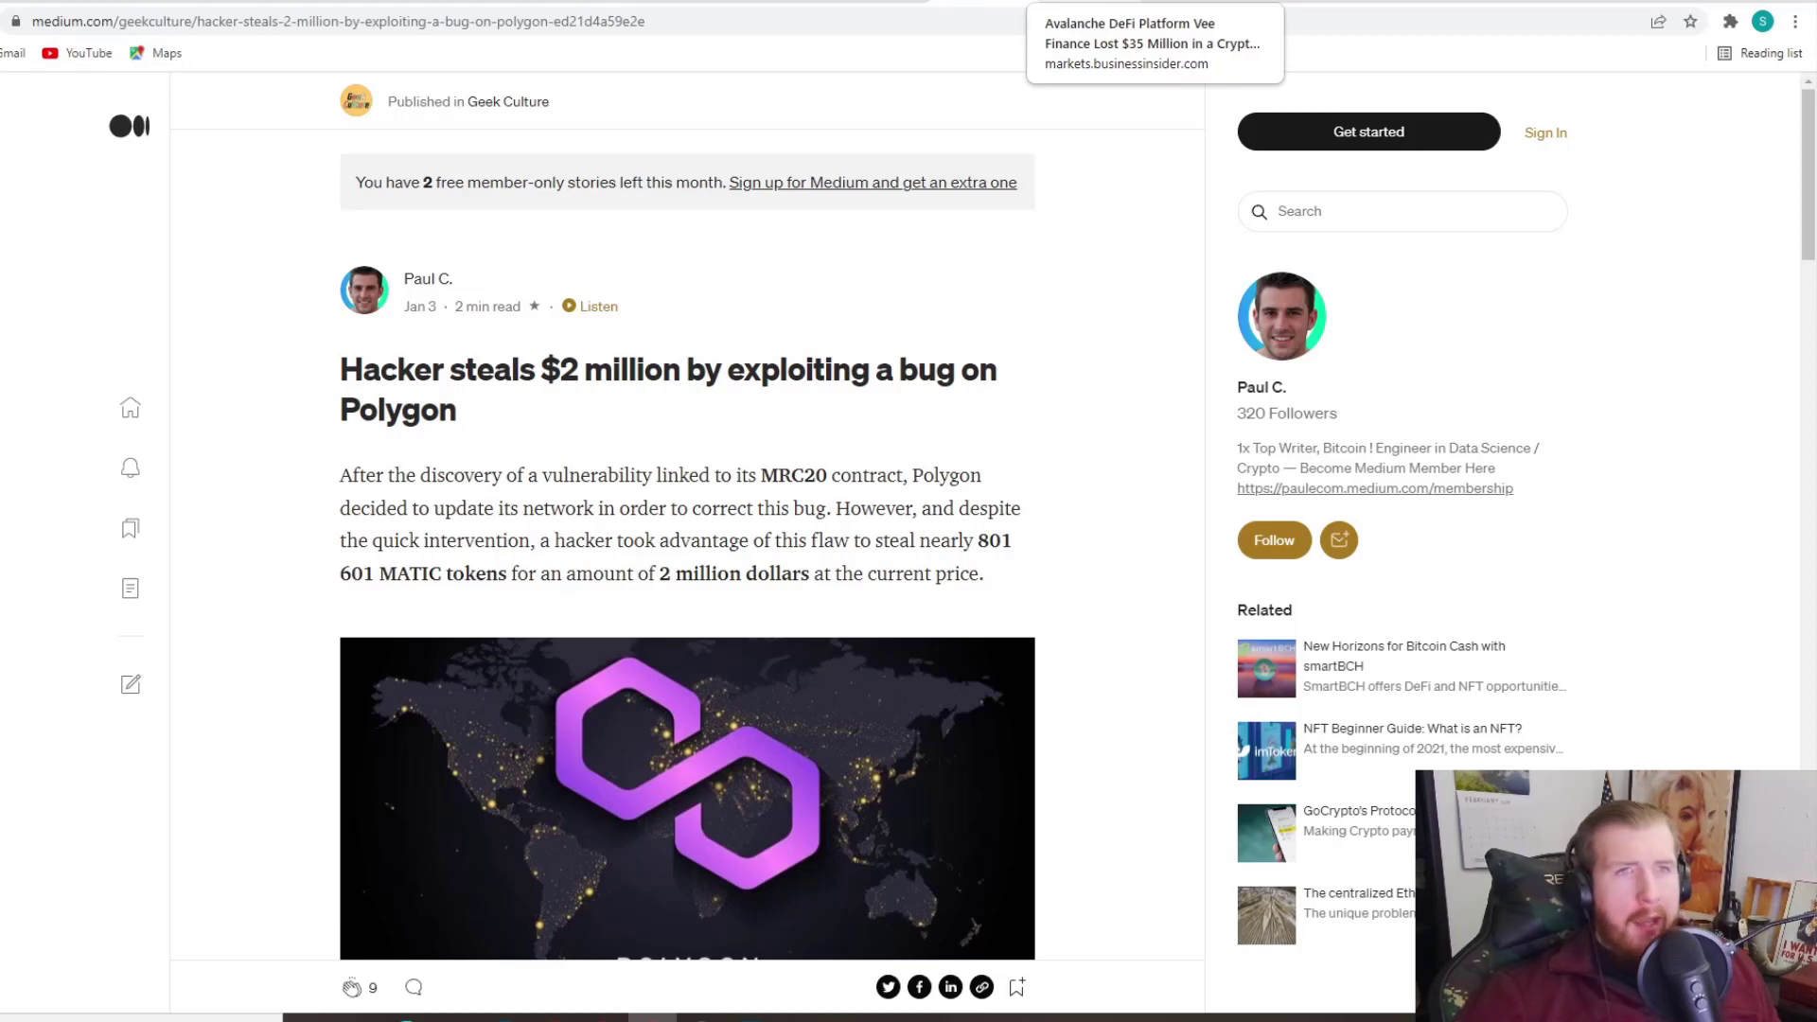
pyautogui.click(1152, 44)
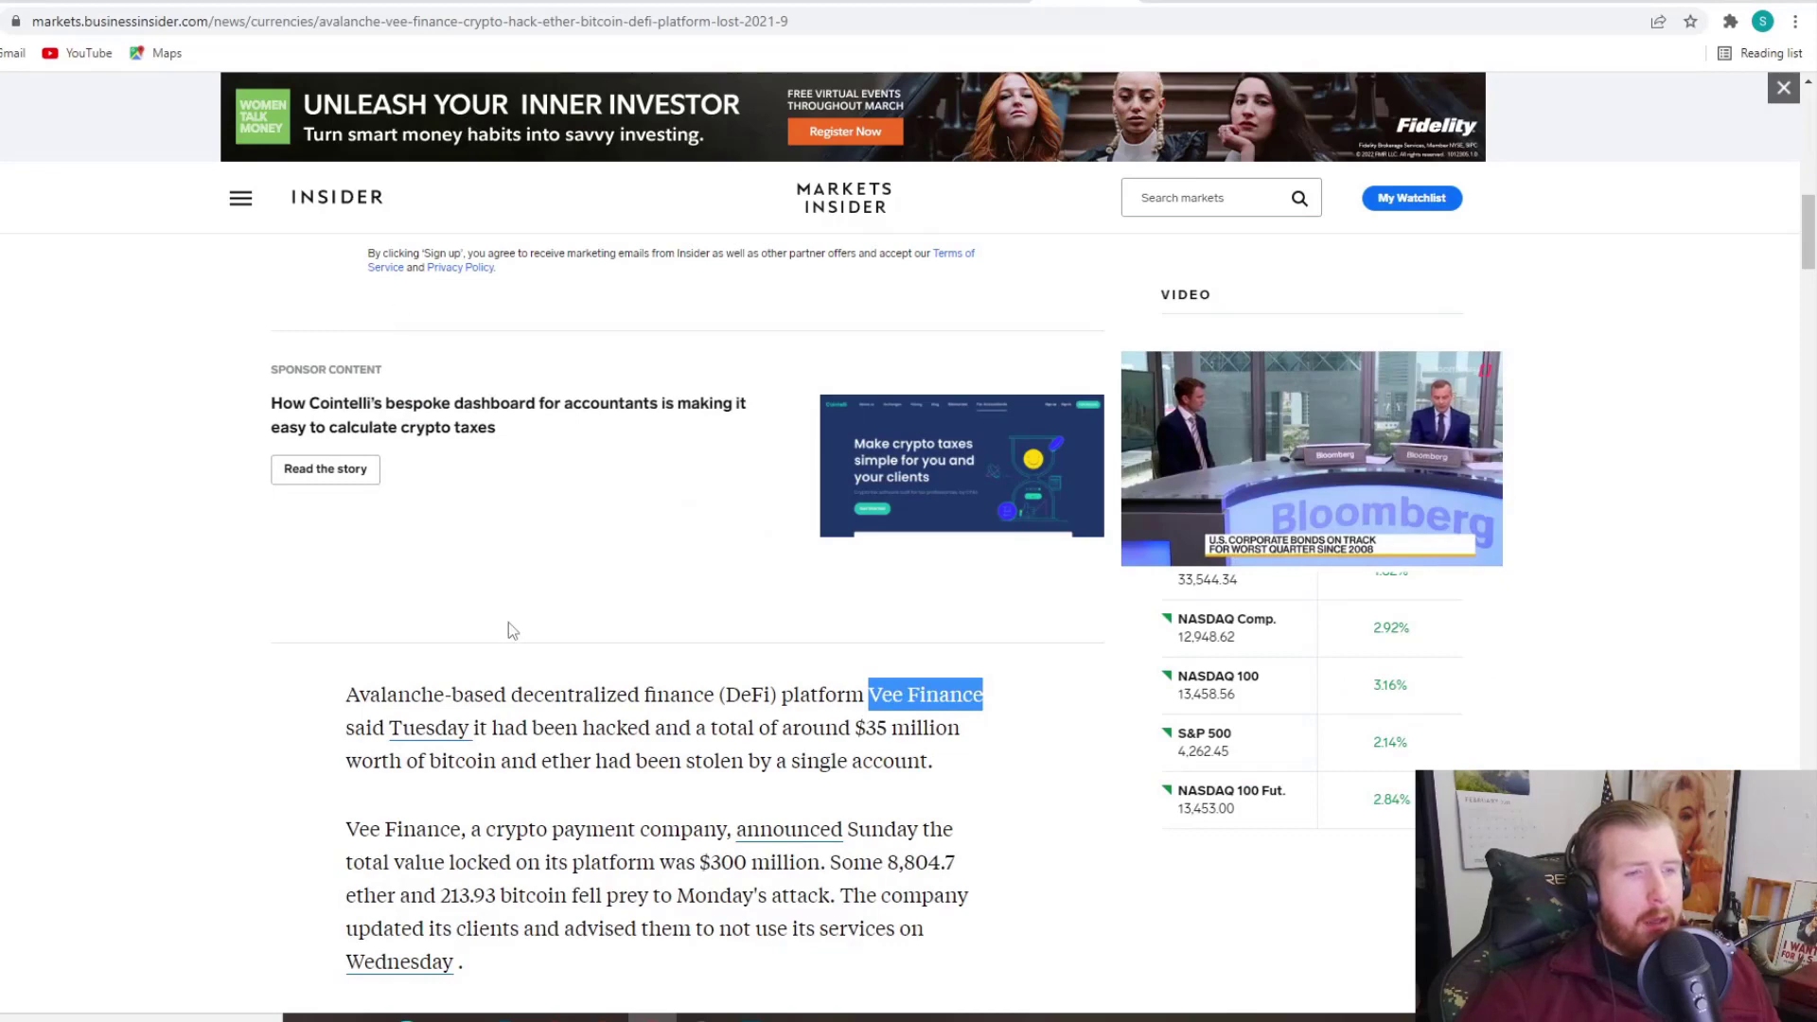
pyautogui.scroll(-3)
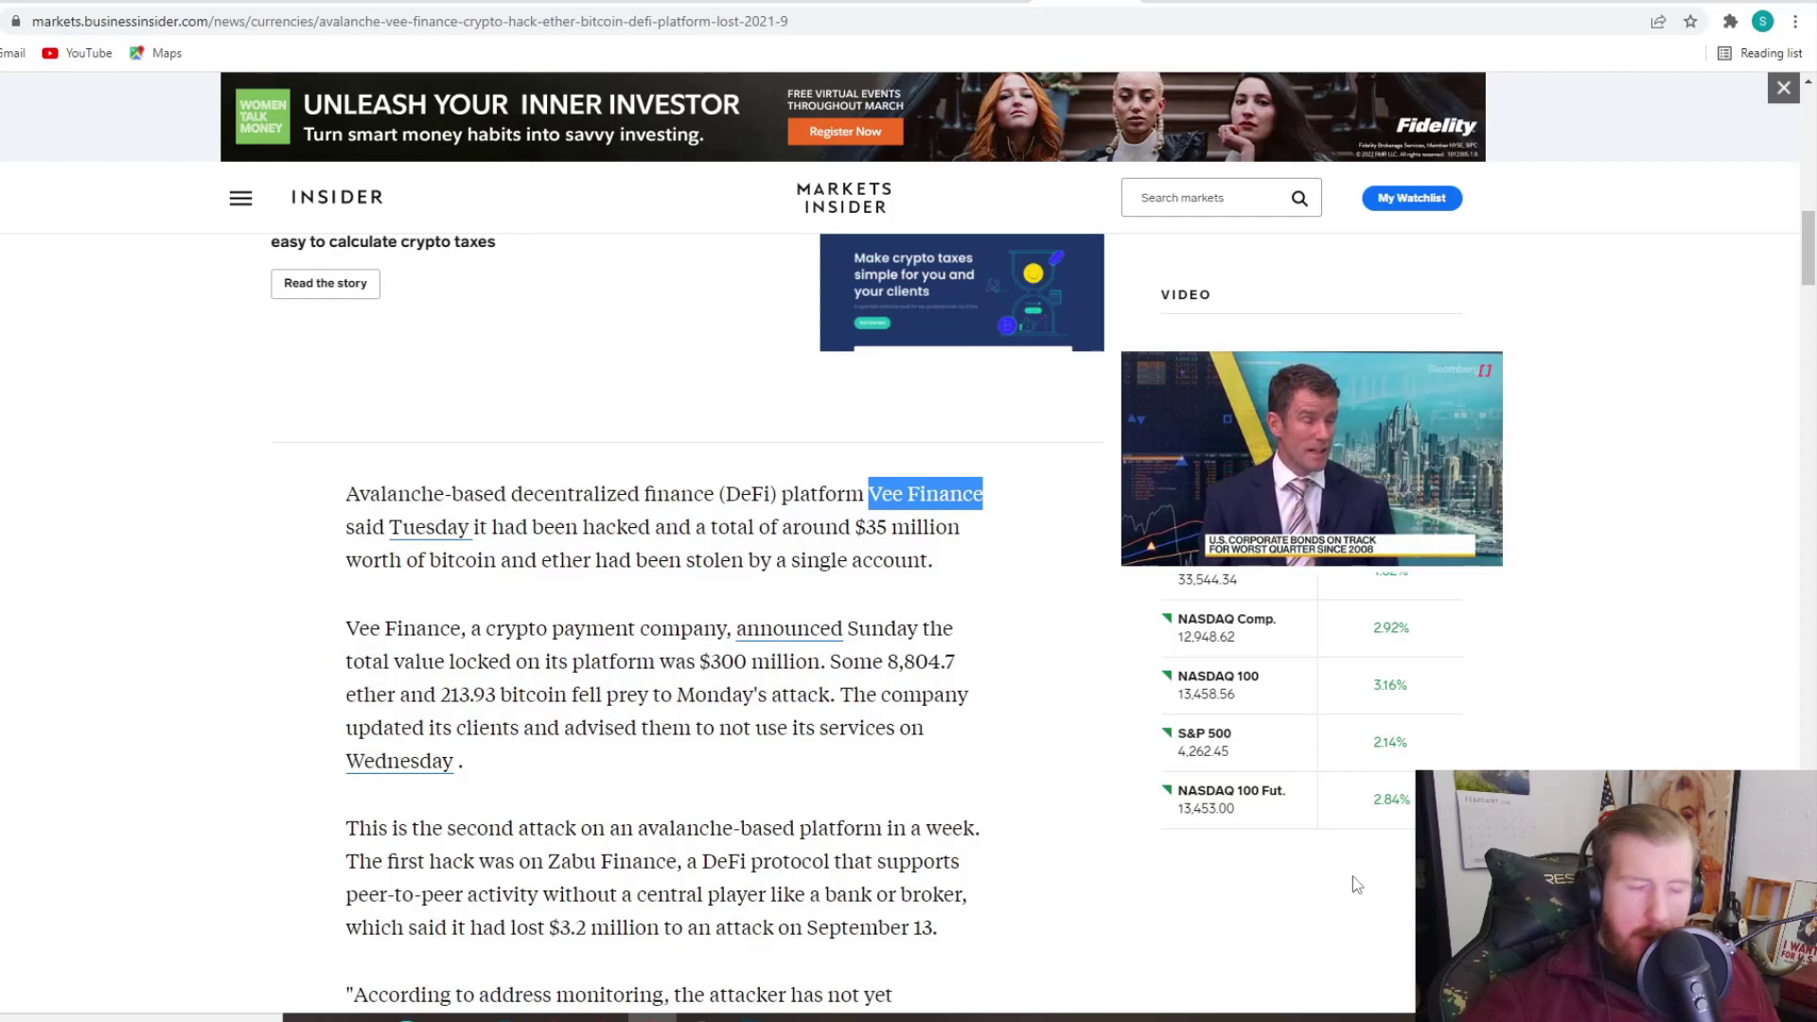
pyautogui.moveTo(1491, 721)
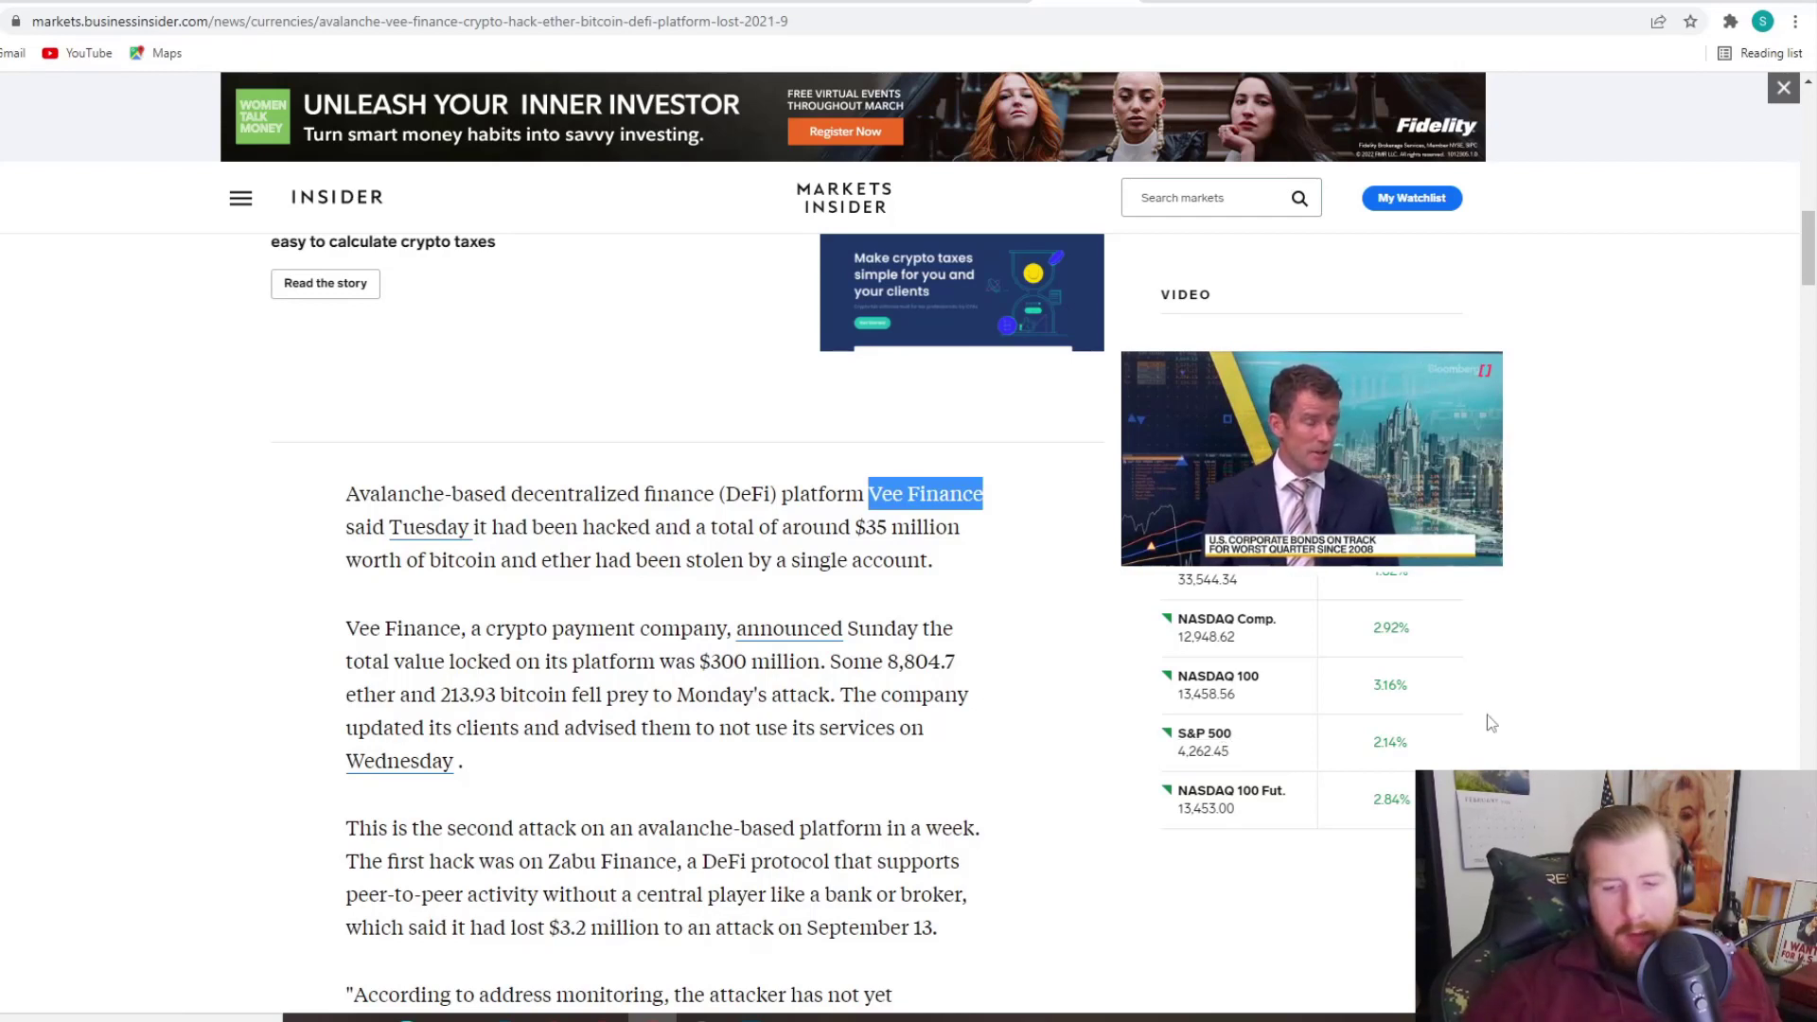
pyautogui.moveTo(1499, 719)
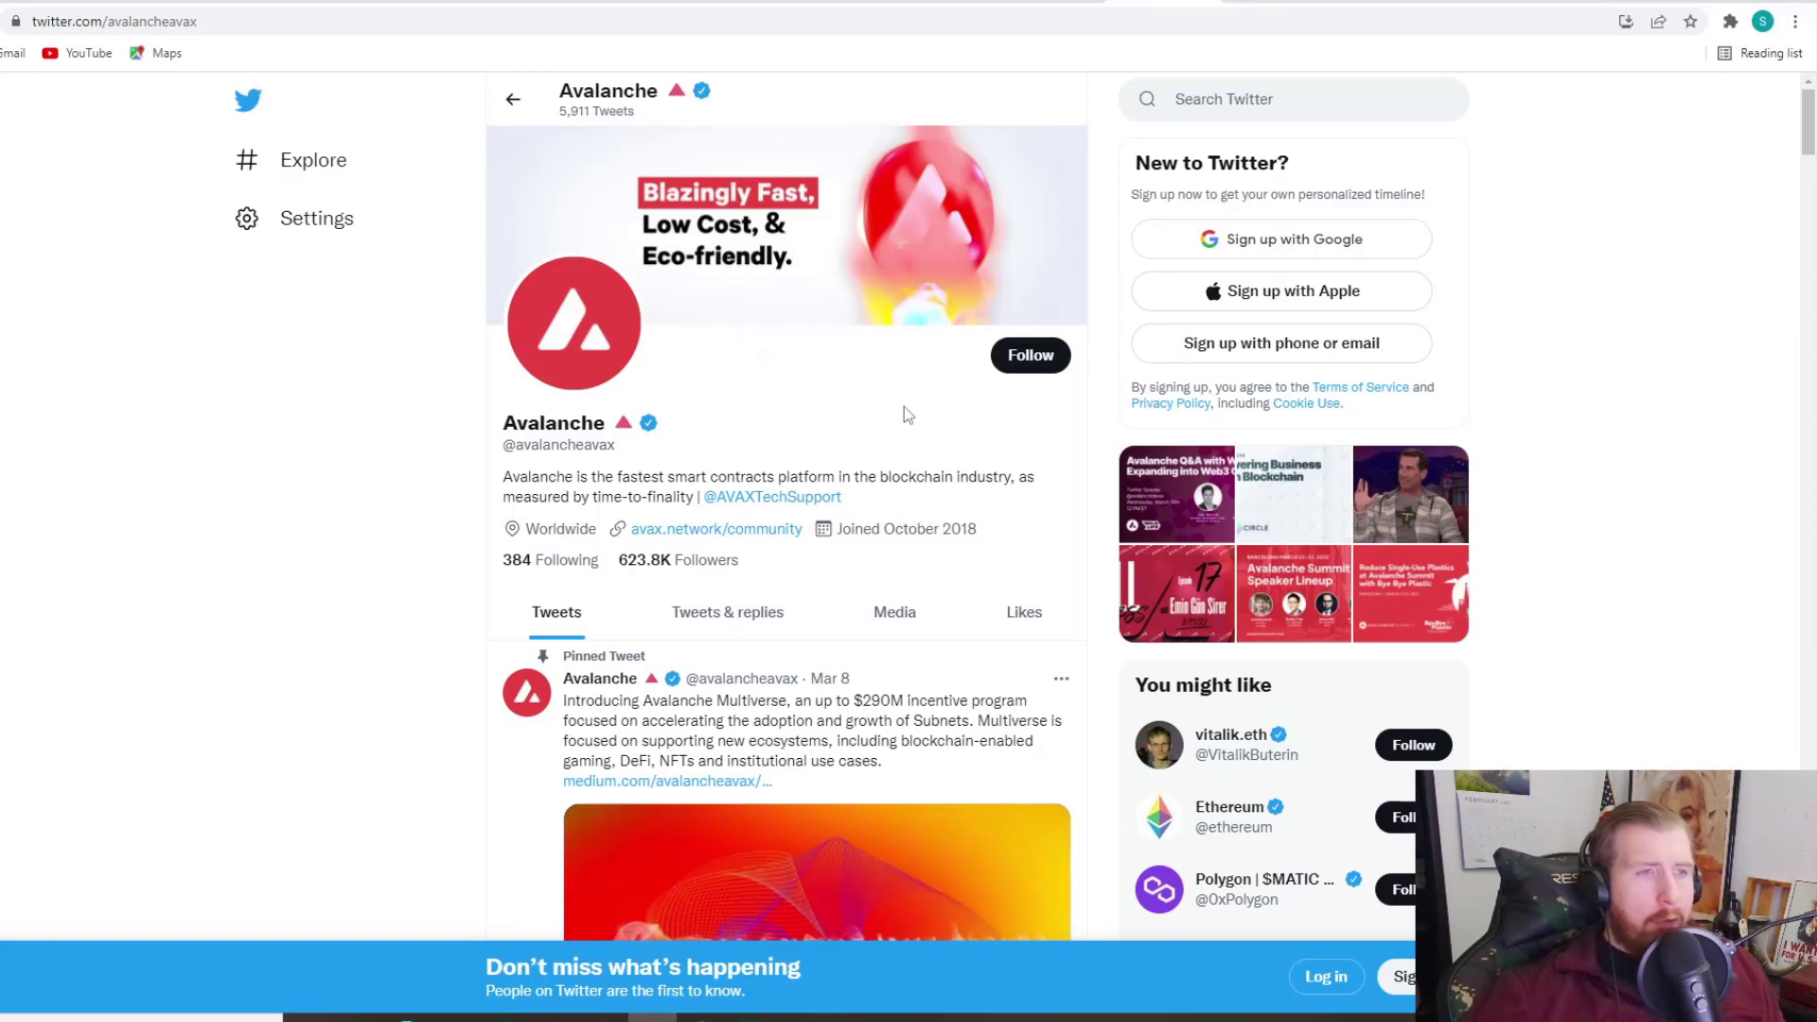
pyautogui.moveTo(808, 445)
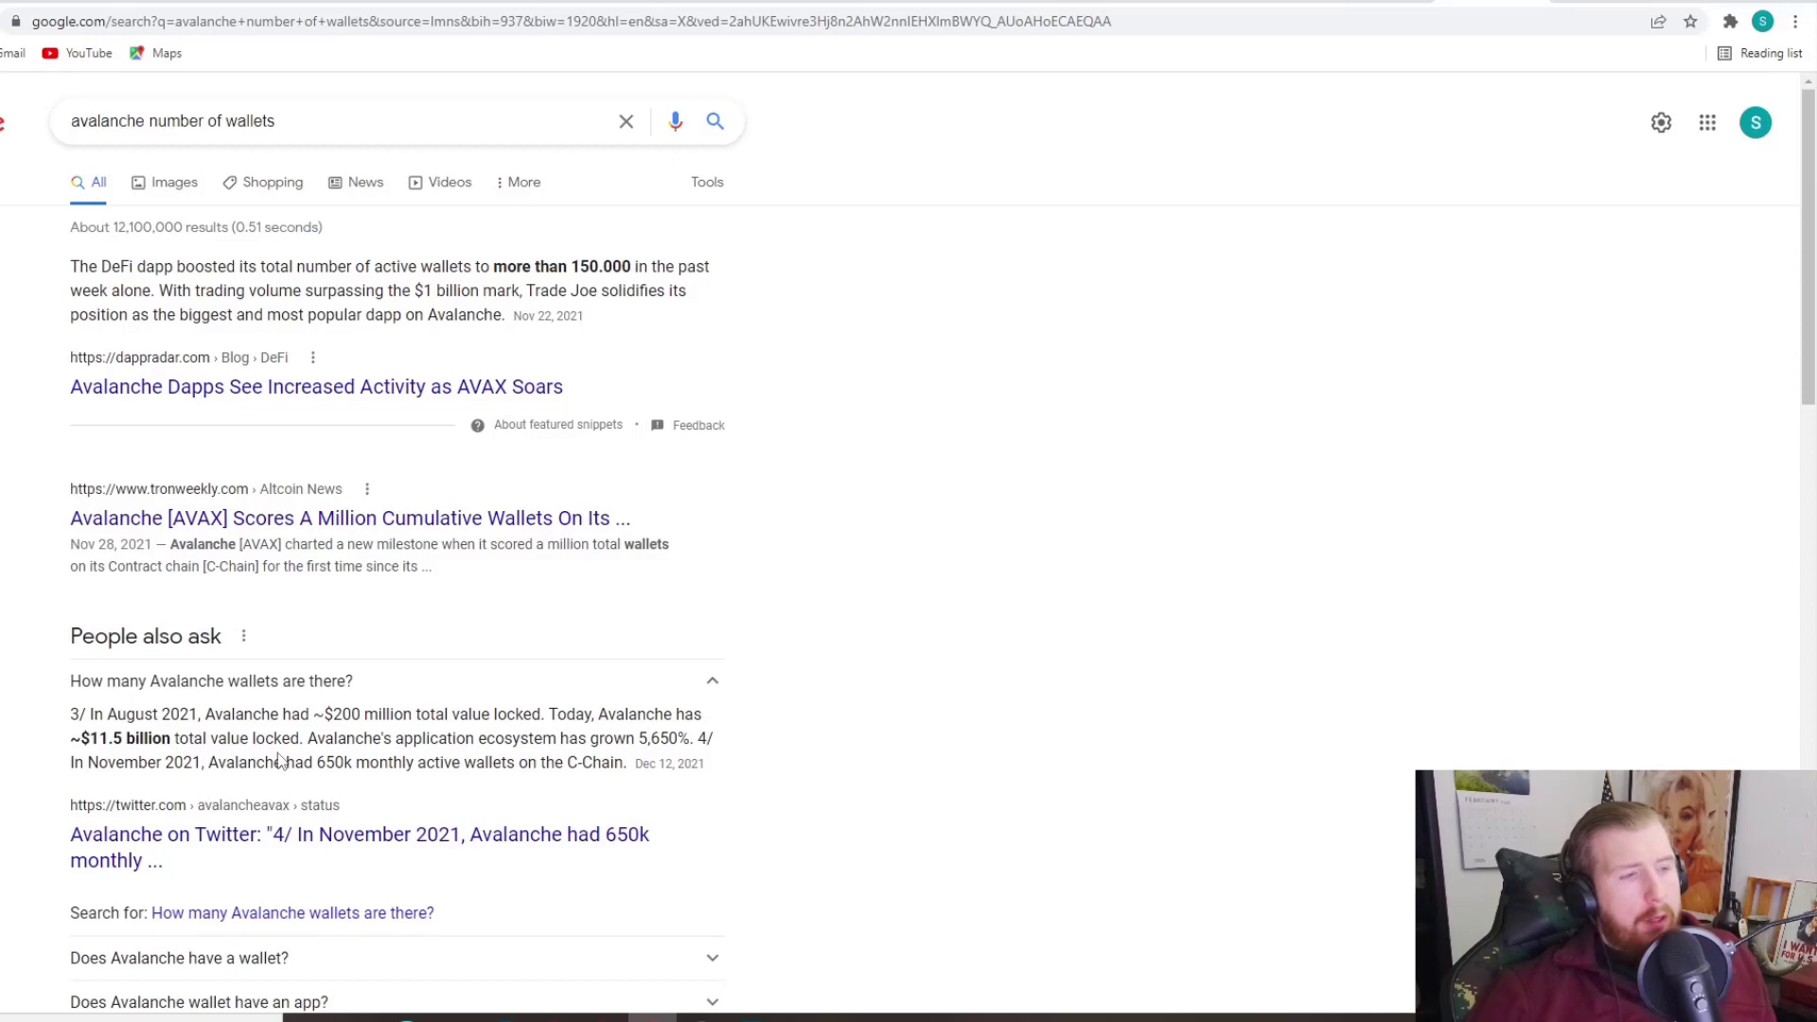
# Step: Highlight the 650k monthly active wallets answer in the Avalanche wallets results
pyautogui.moveTo(316, 762); pyautogui.dragTo(536, 763)
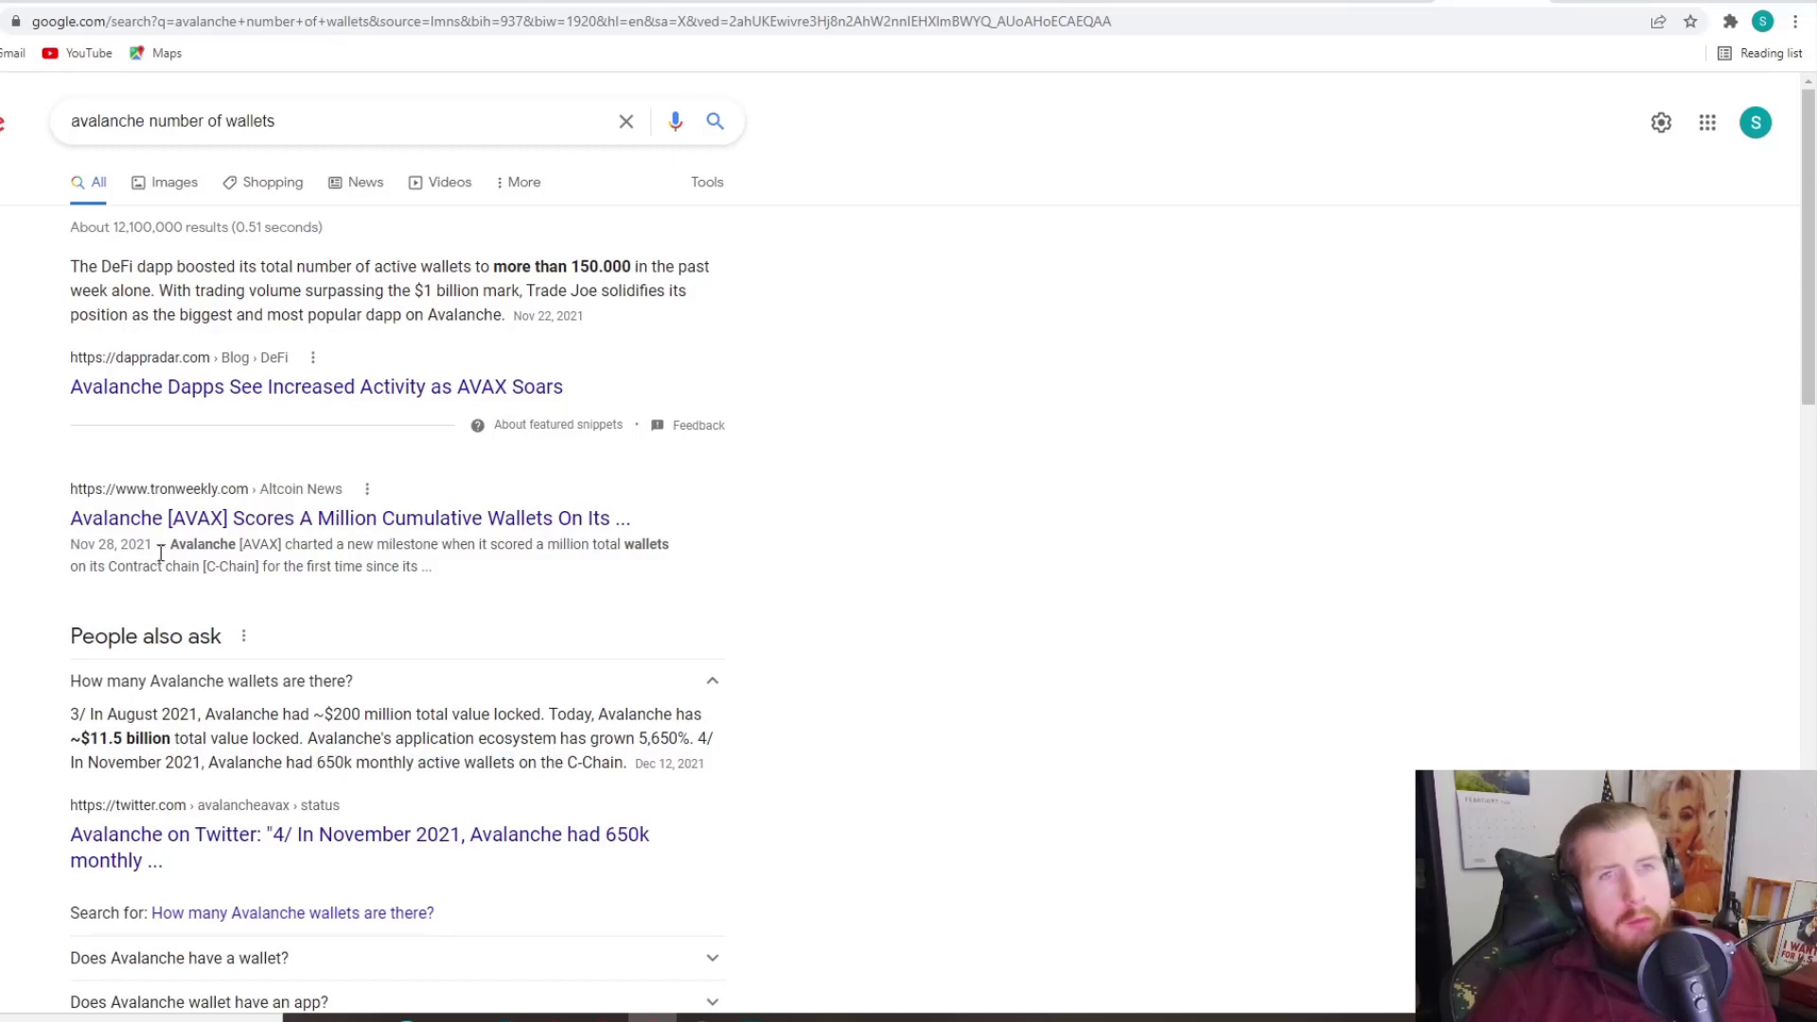
pyautogui.moveTo(83, 661)
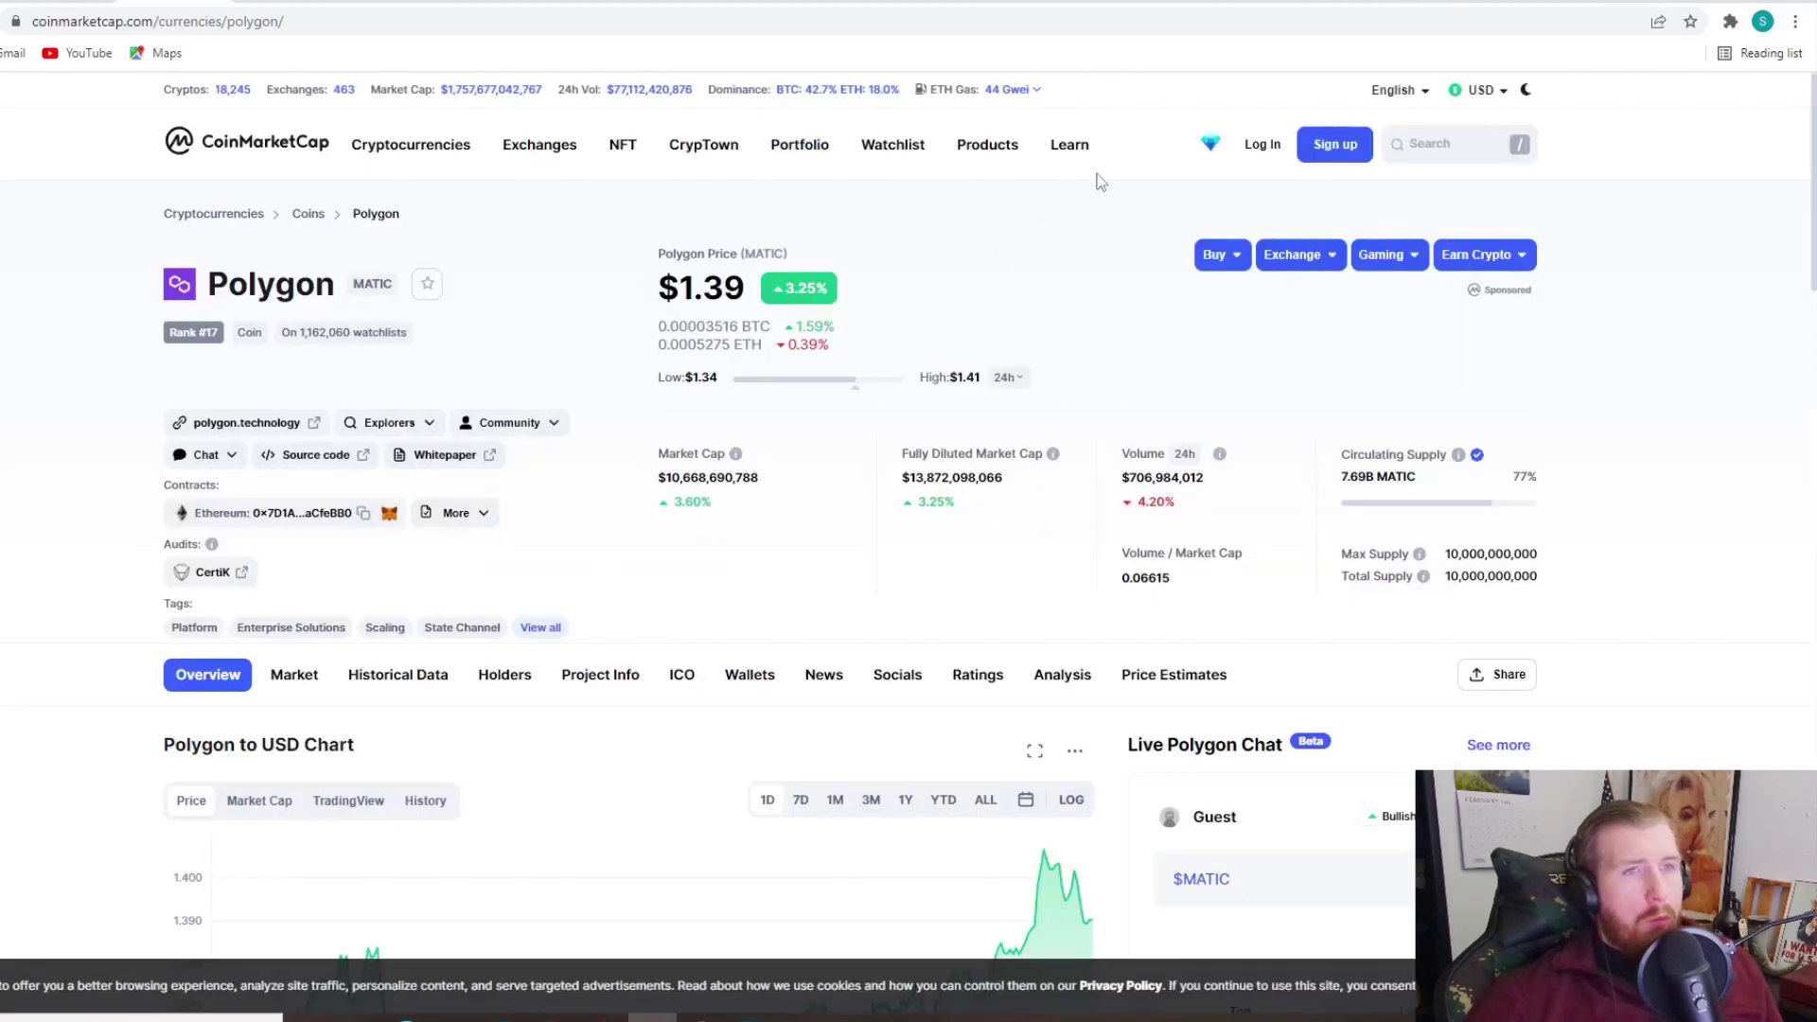
# Step: Show the ETH gas price breakdown (about 44-45 Gwei) on the Polygon (MATIC) page
pyautogui.click(1009, 89)
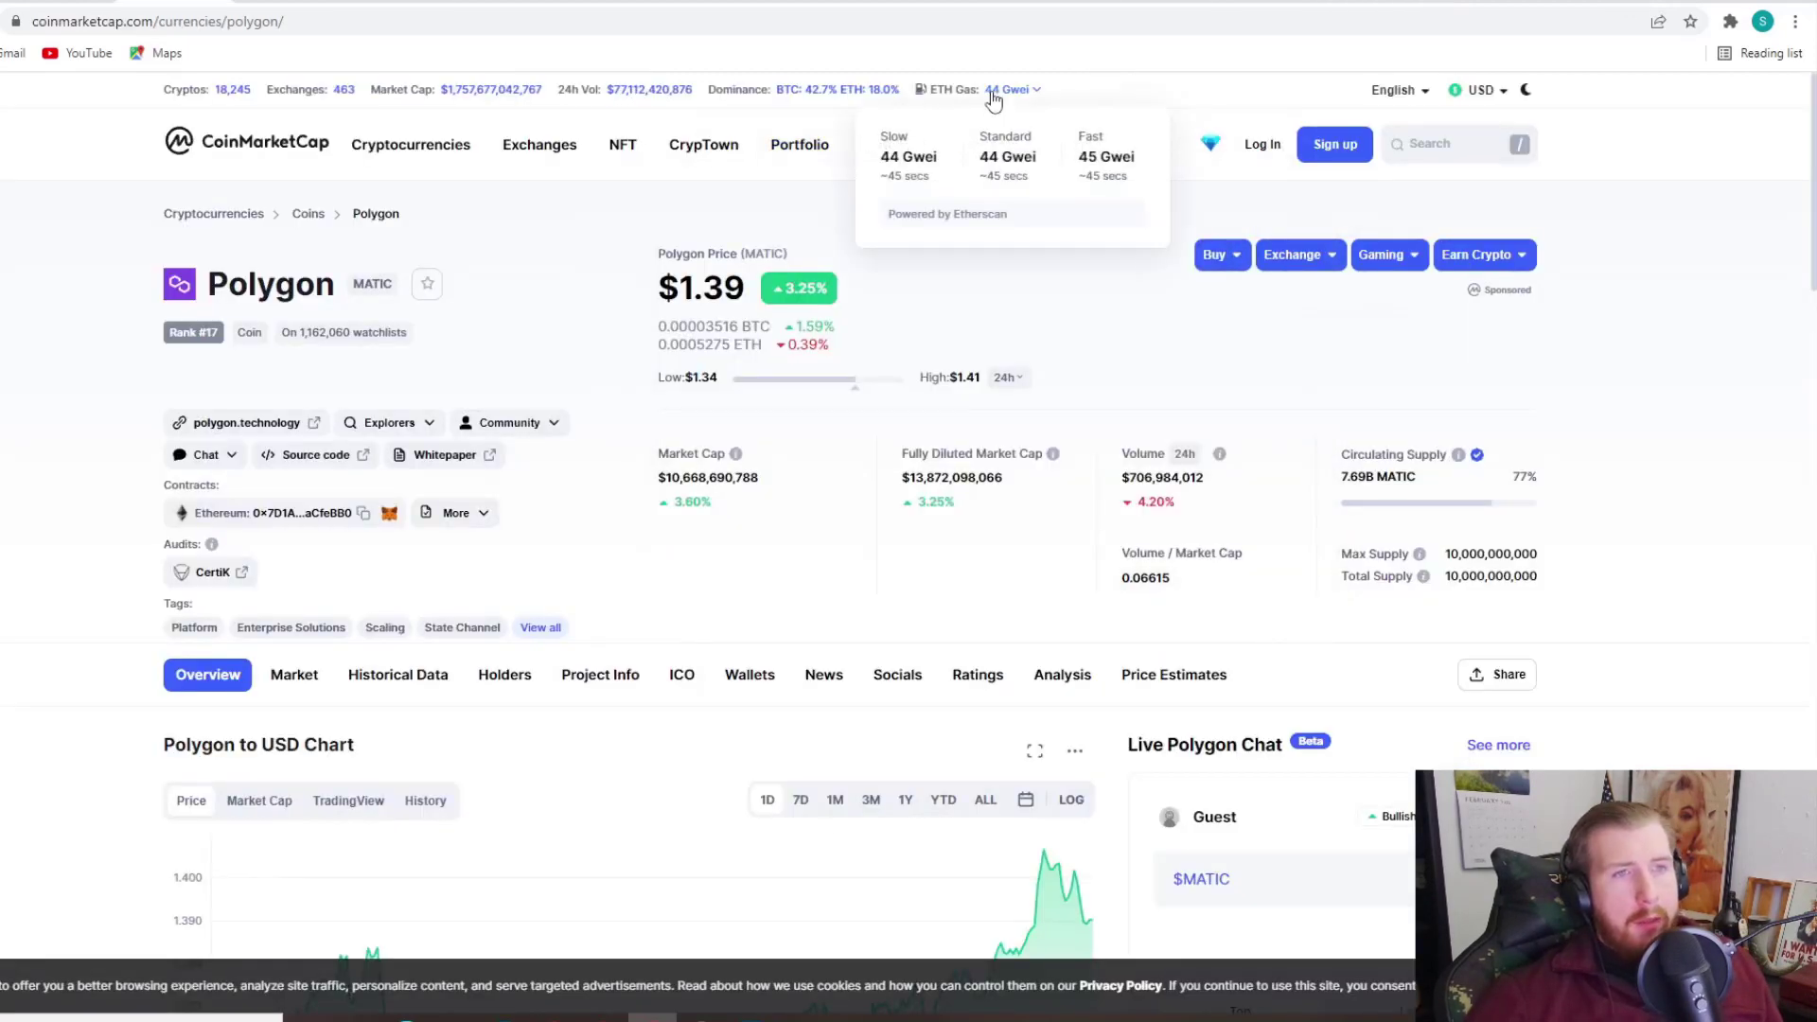